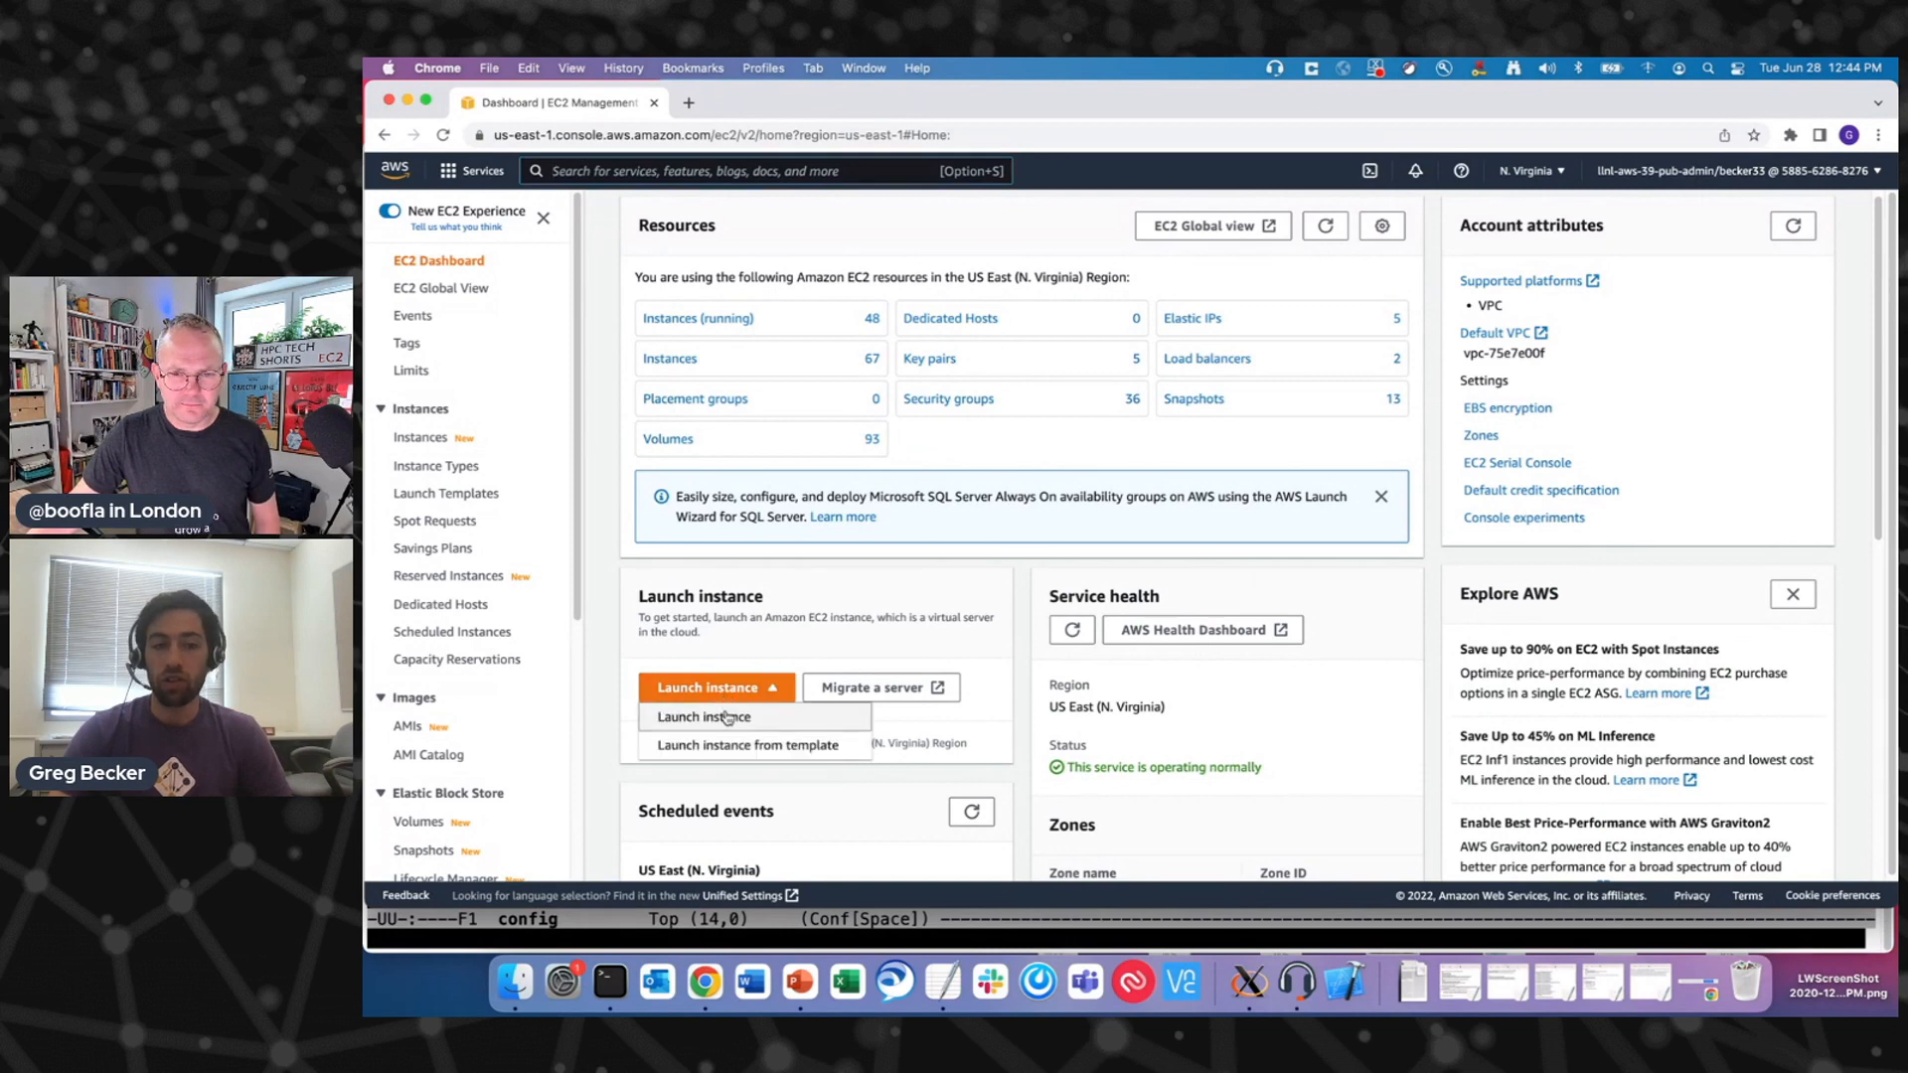
- Start launching a new EC2 instance named Tech Short Demo
{"action": "left_click", "coordinate": [702, 716]}
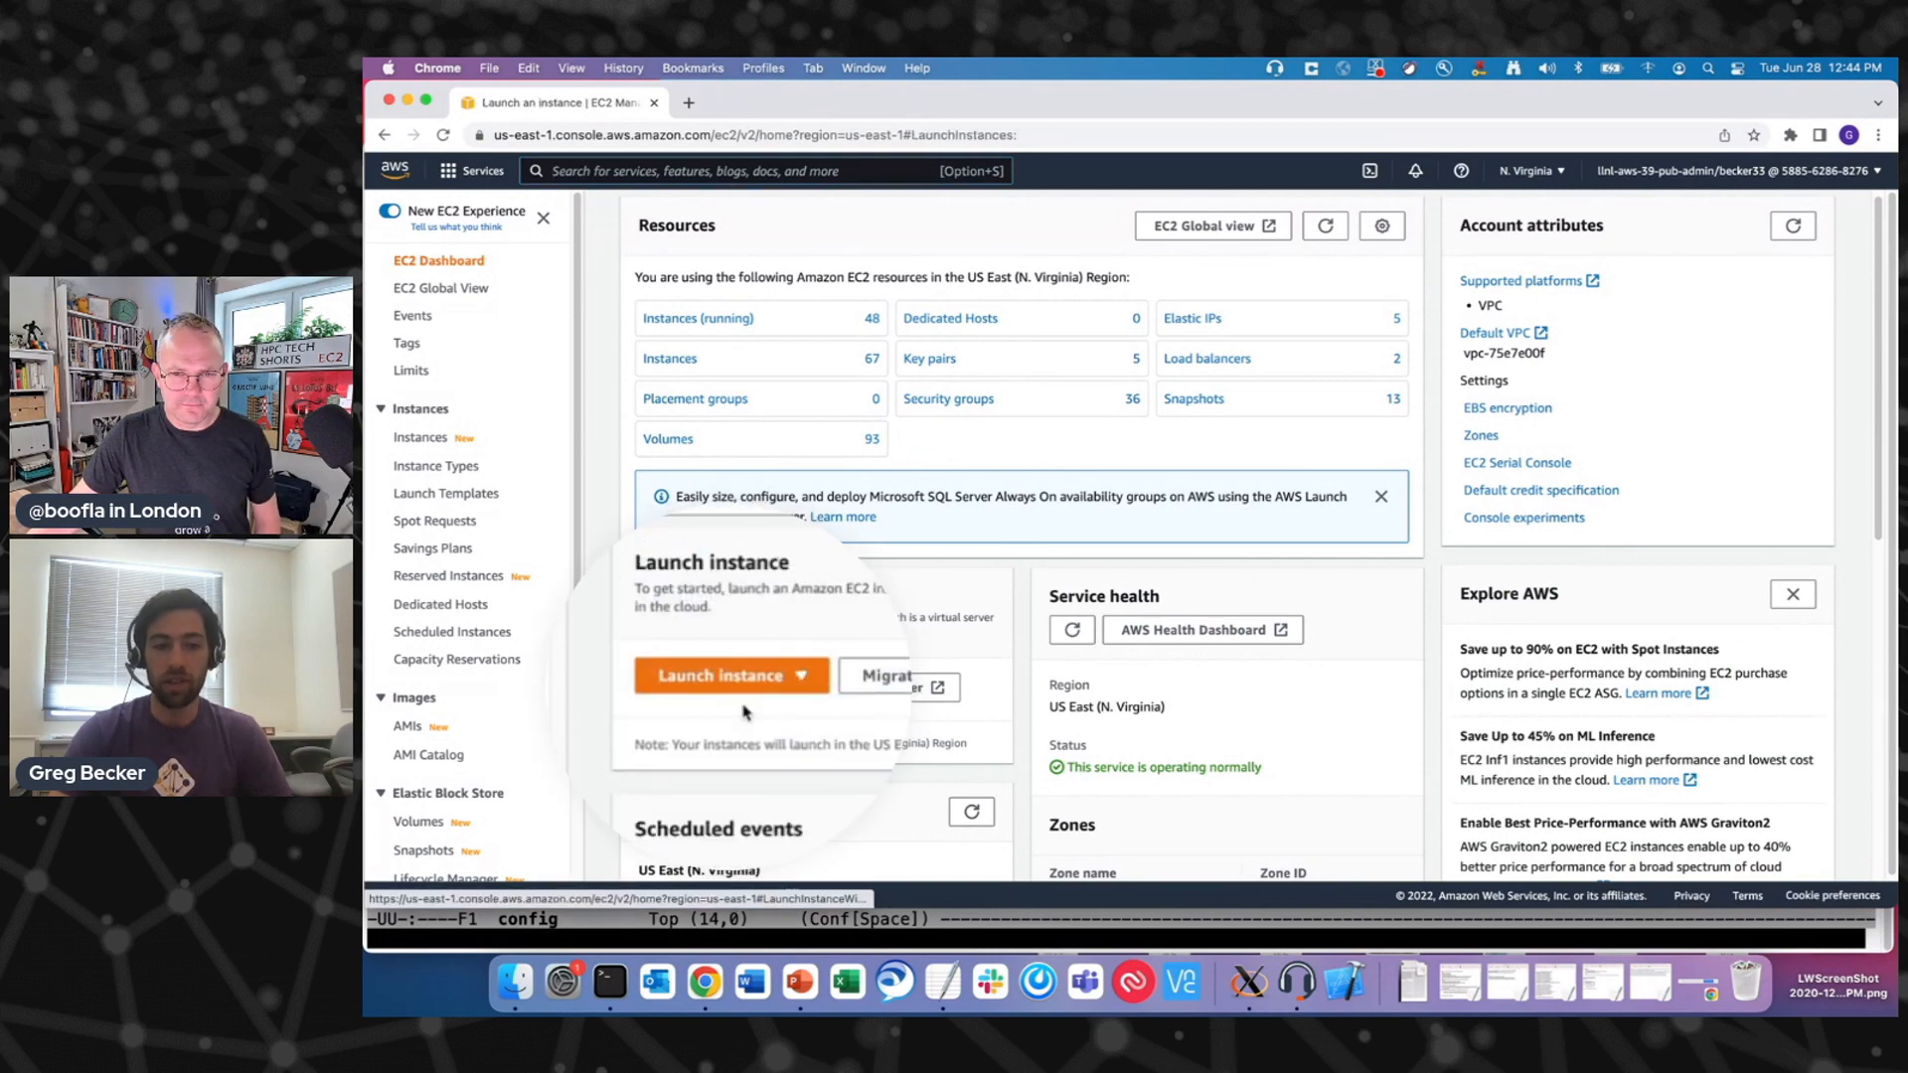
{"action": "left_click", "coordinate": [719, 673]}
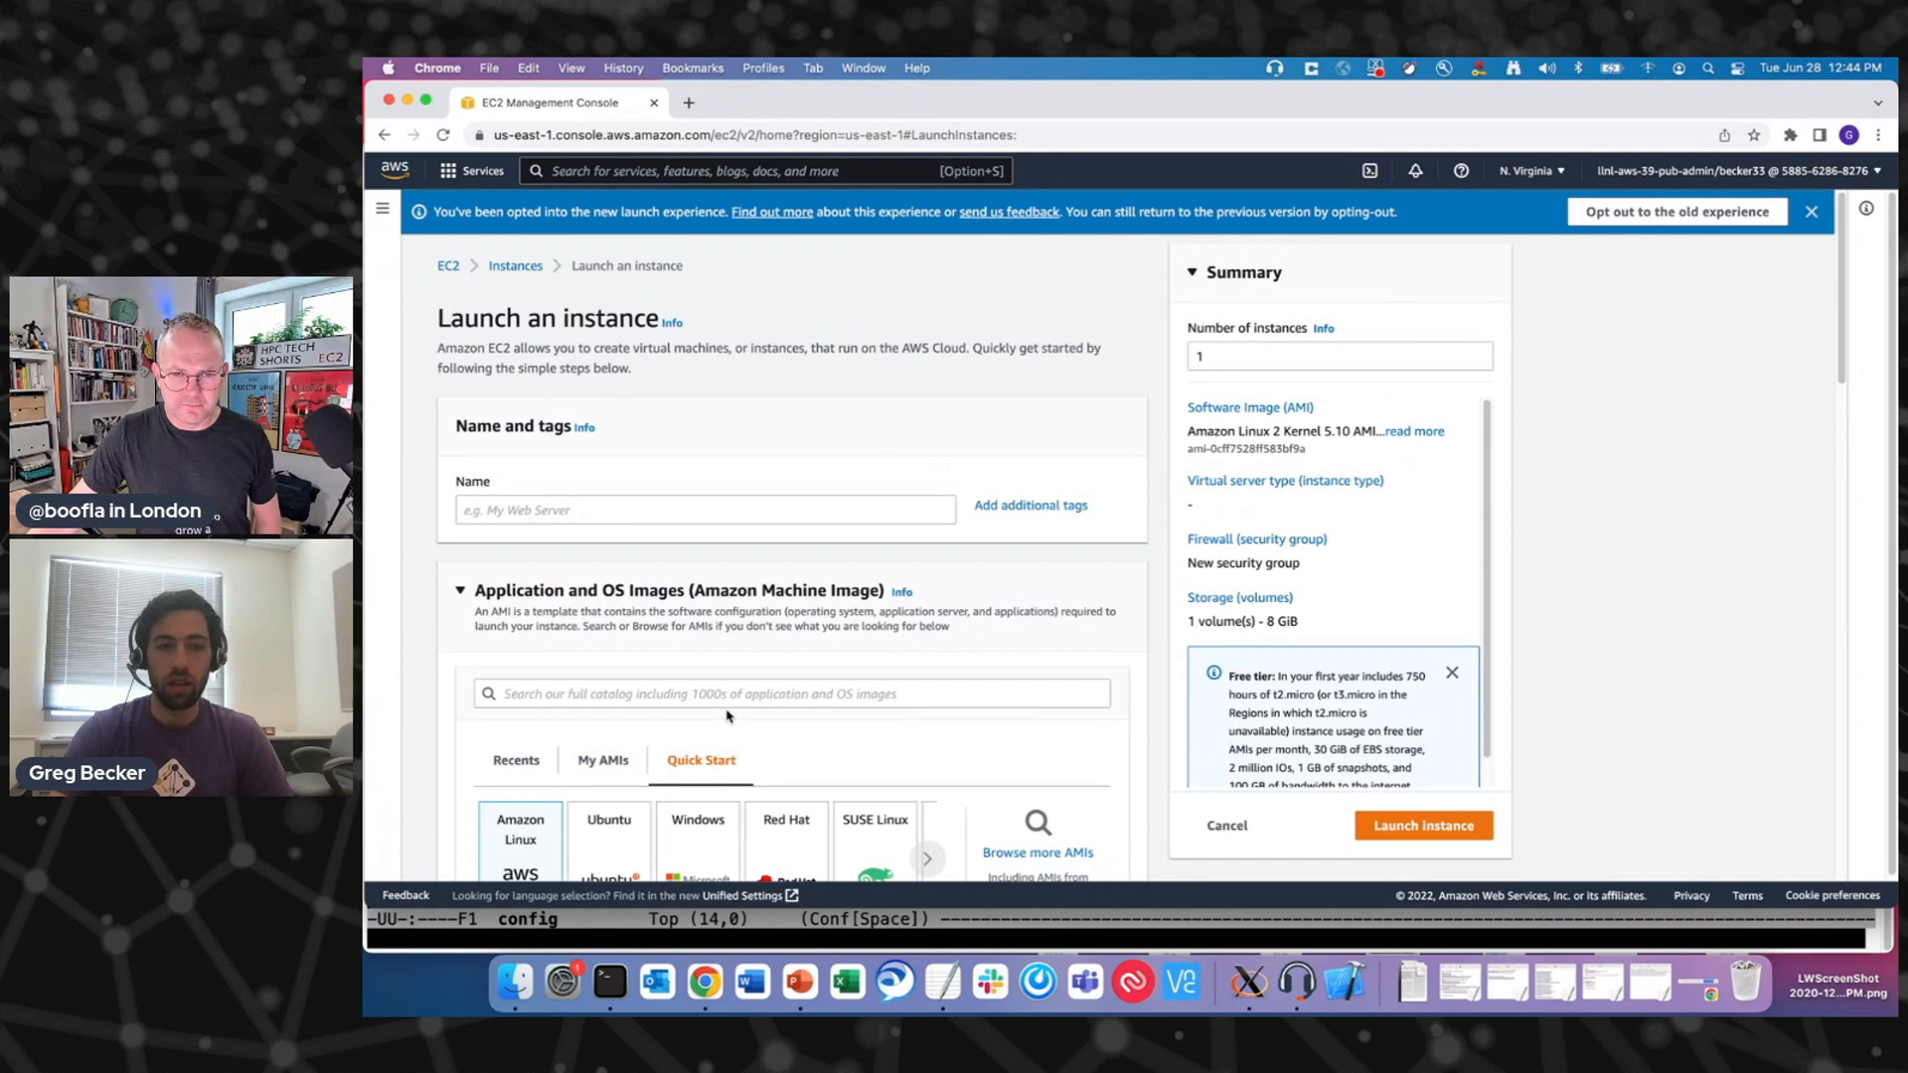
{"action": "type", "text": "Tech Short"}
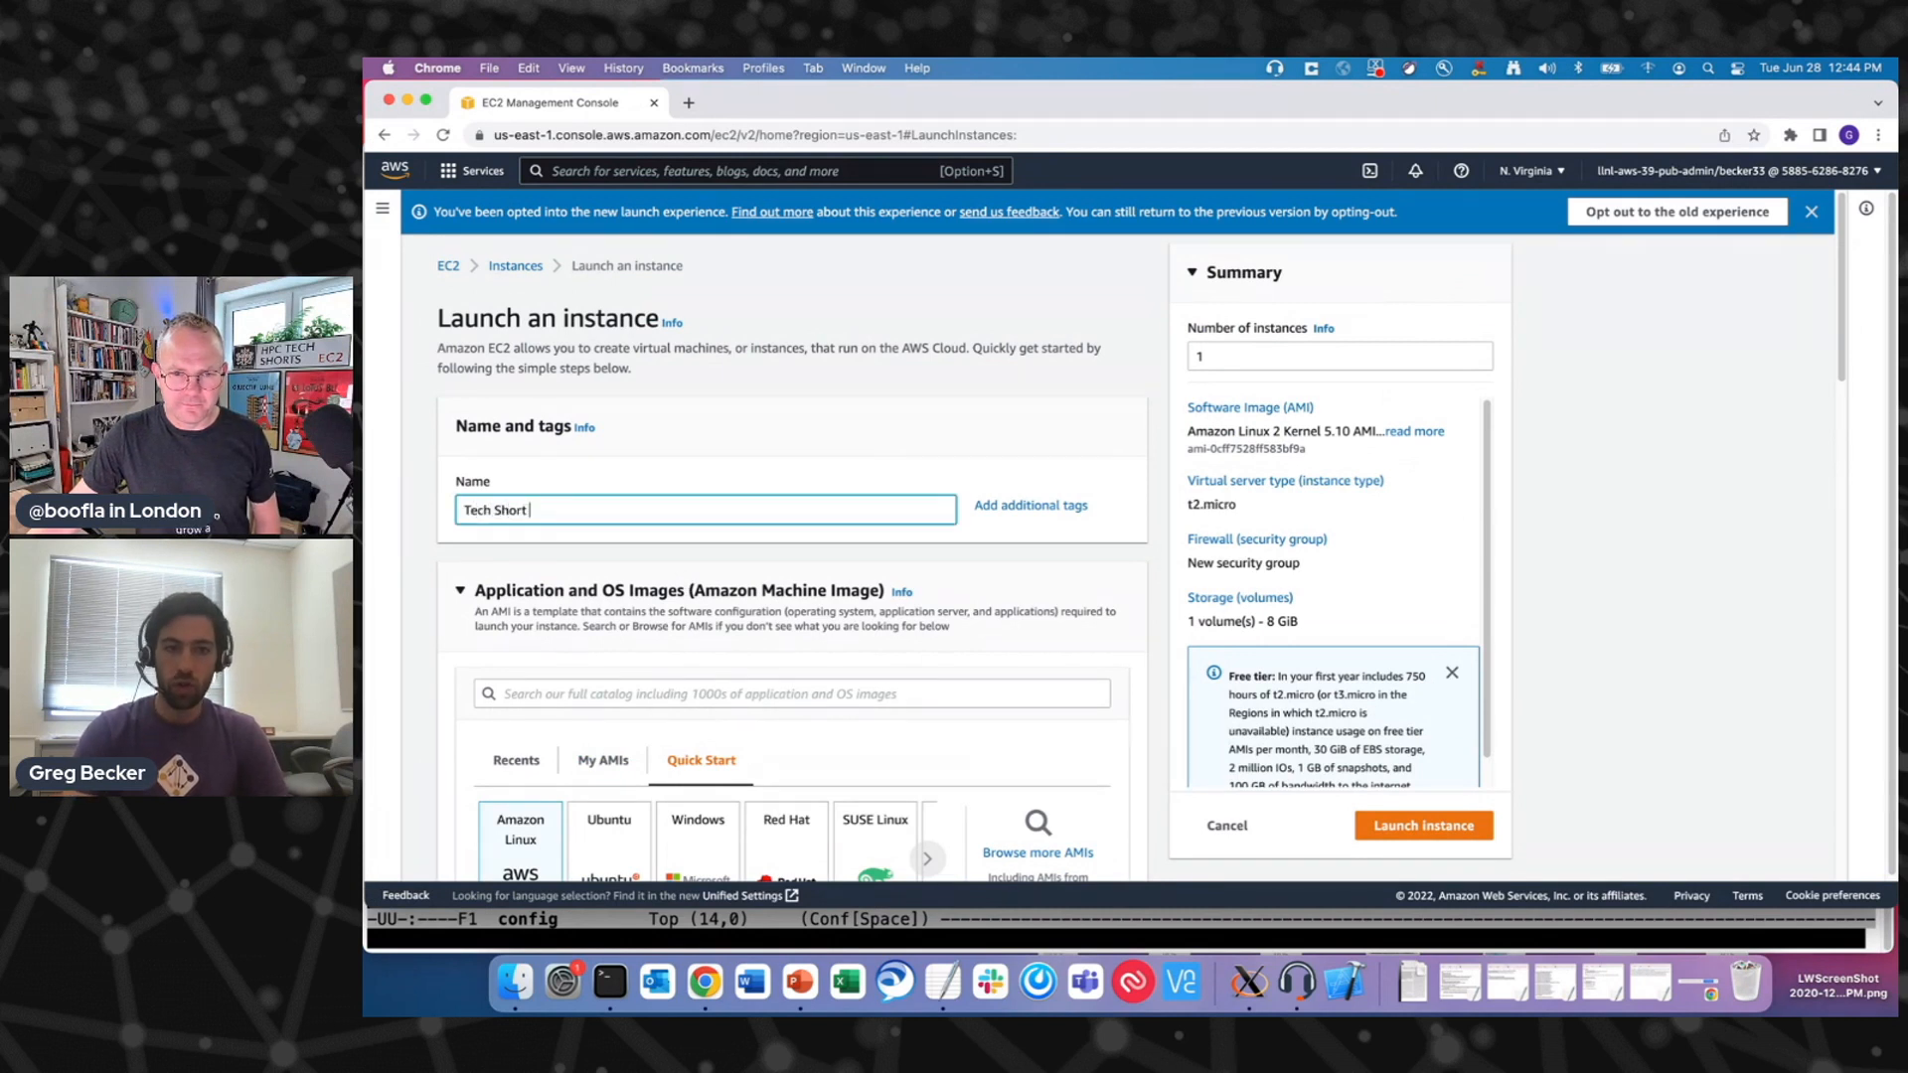
{"action": "type", "text": "Demo"}
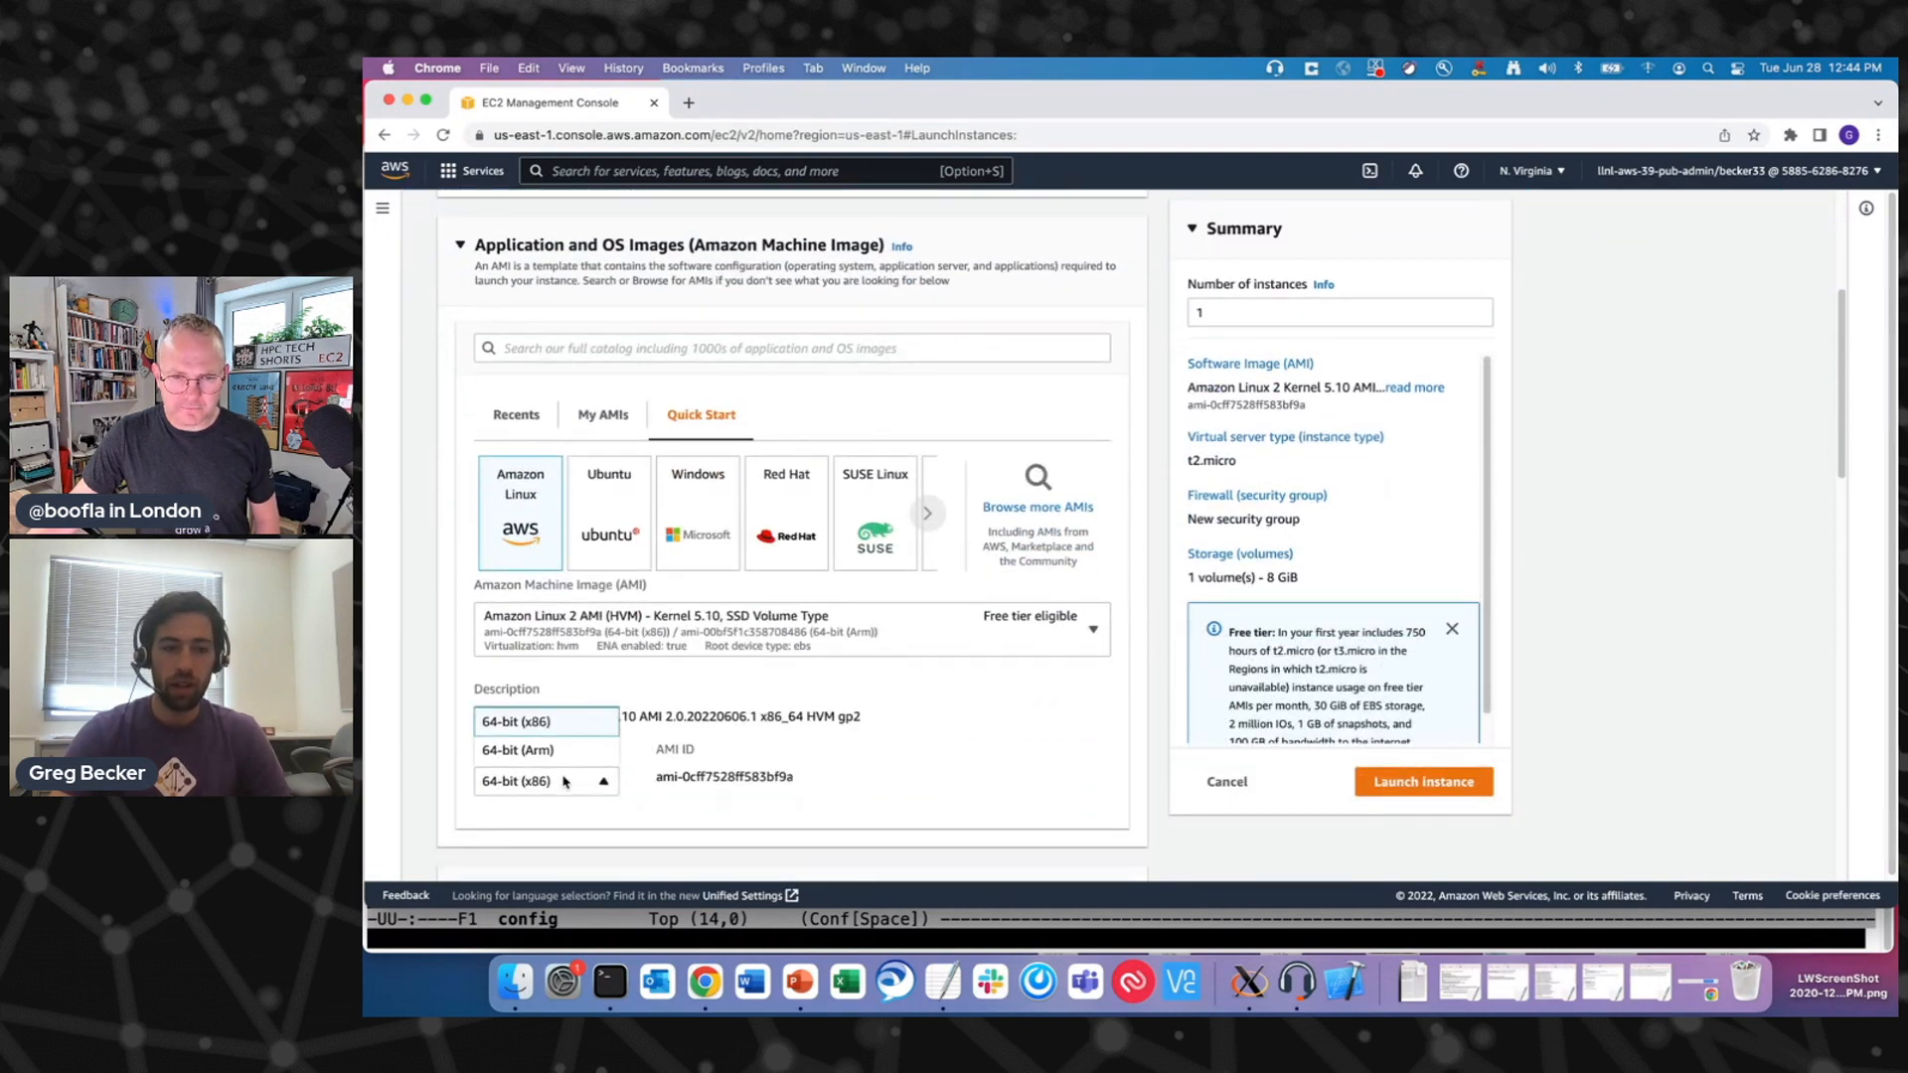
- Choose the 64-bit Arm Amazon Linux 2 image and filter instance types by c7
{"action": "left_click", "coordinate": [516, 749]}
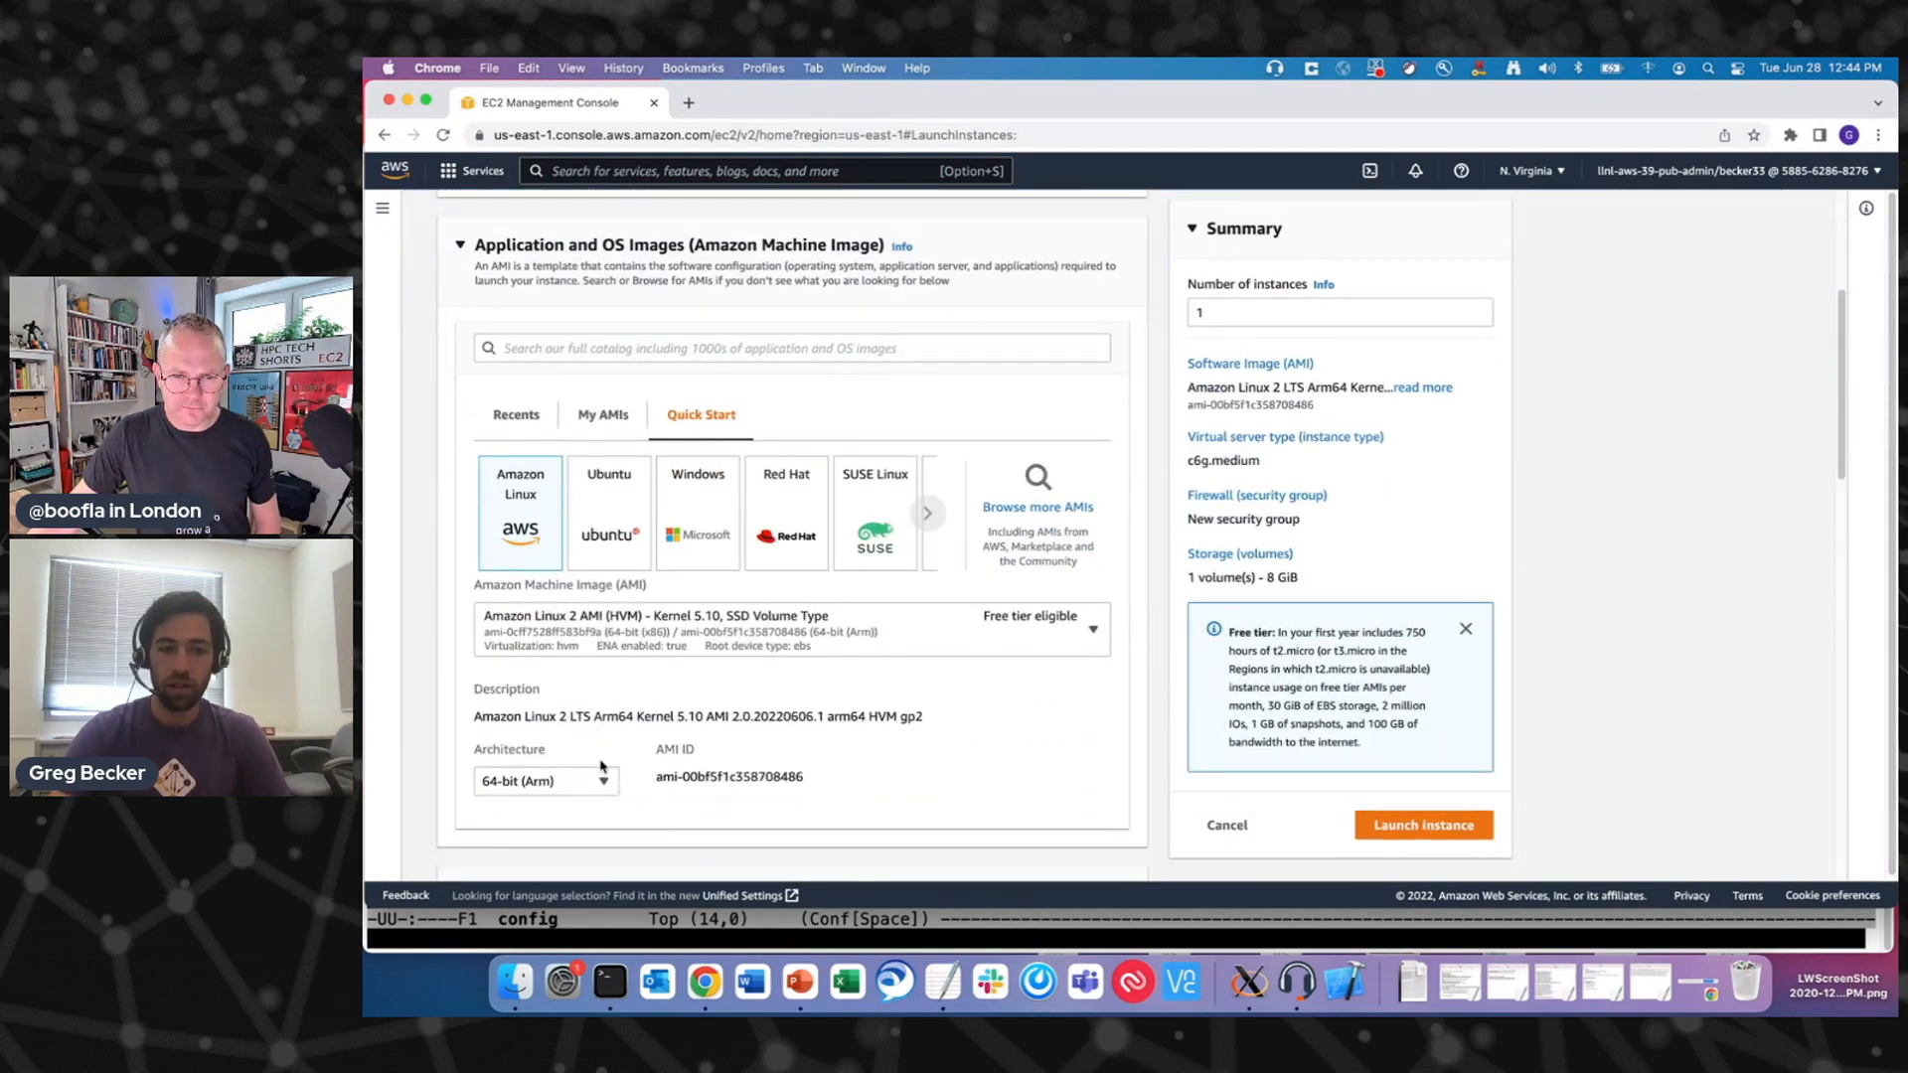
{"action": "scroll", "scroll_direction": "down", "scroll_amount": 3}
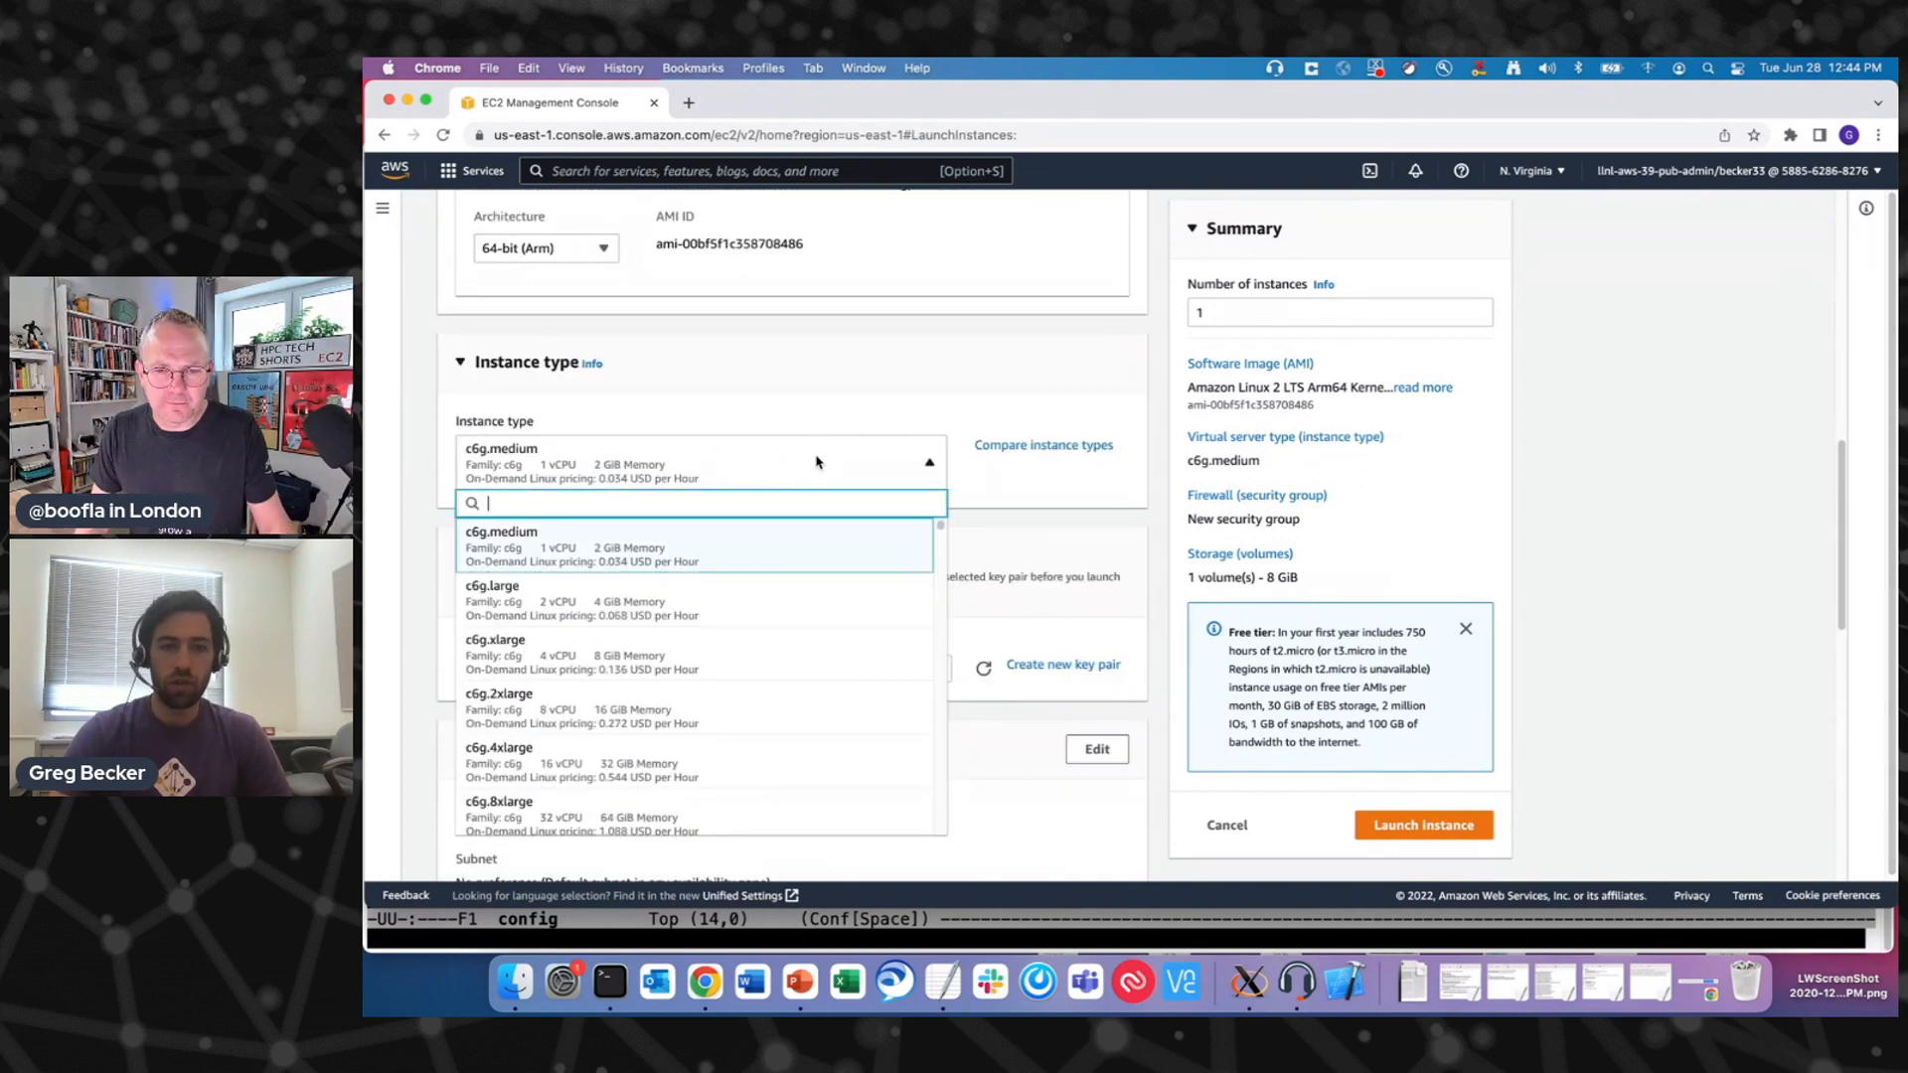
{"action": "scroll", "scroll_direction": "down", "scroll_amount": 3}
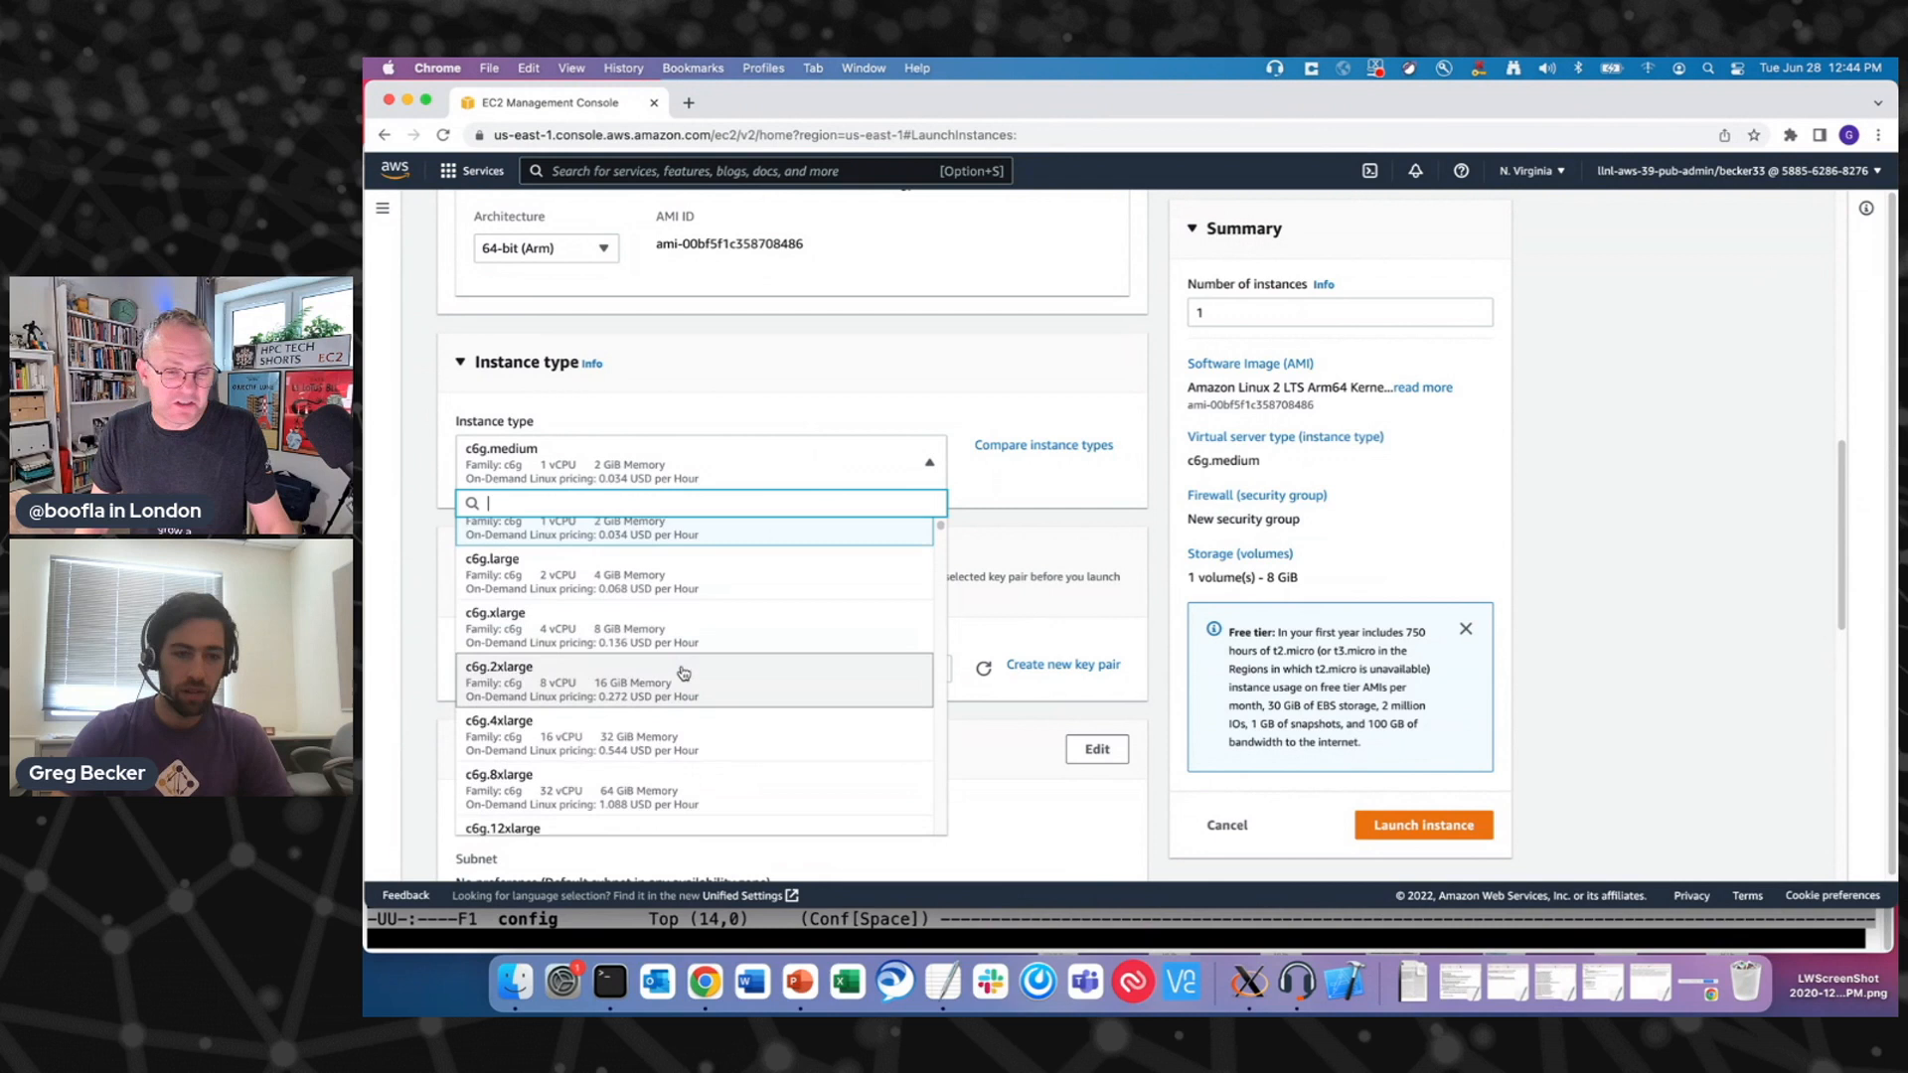
{"action": "scroll", "scroll_direction": "down", "scroll_amount": 3}
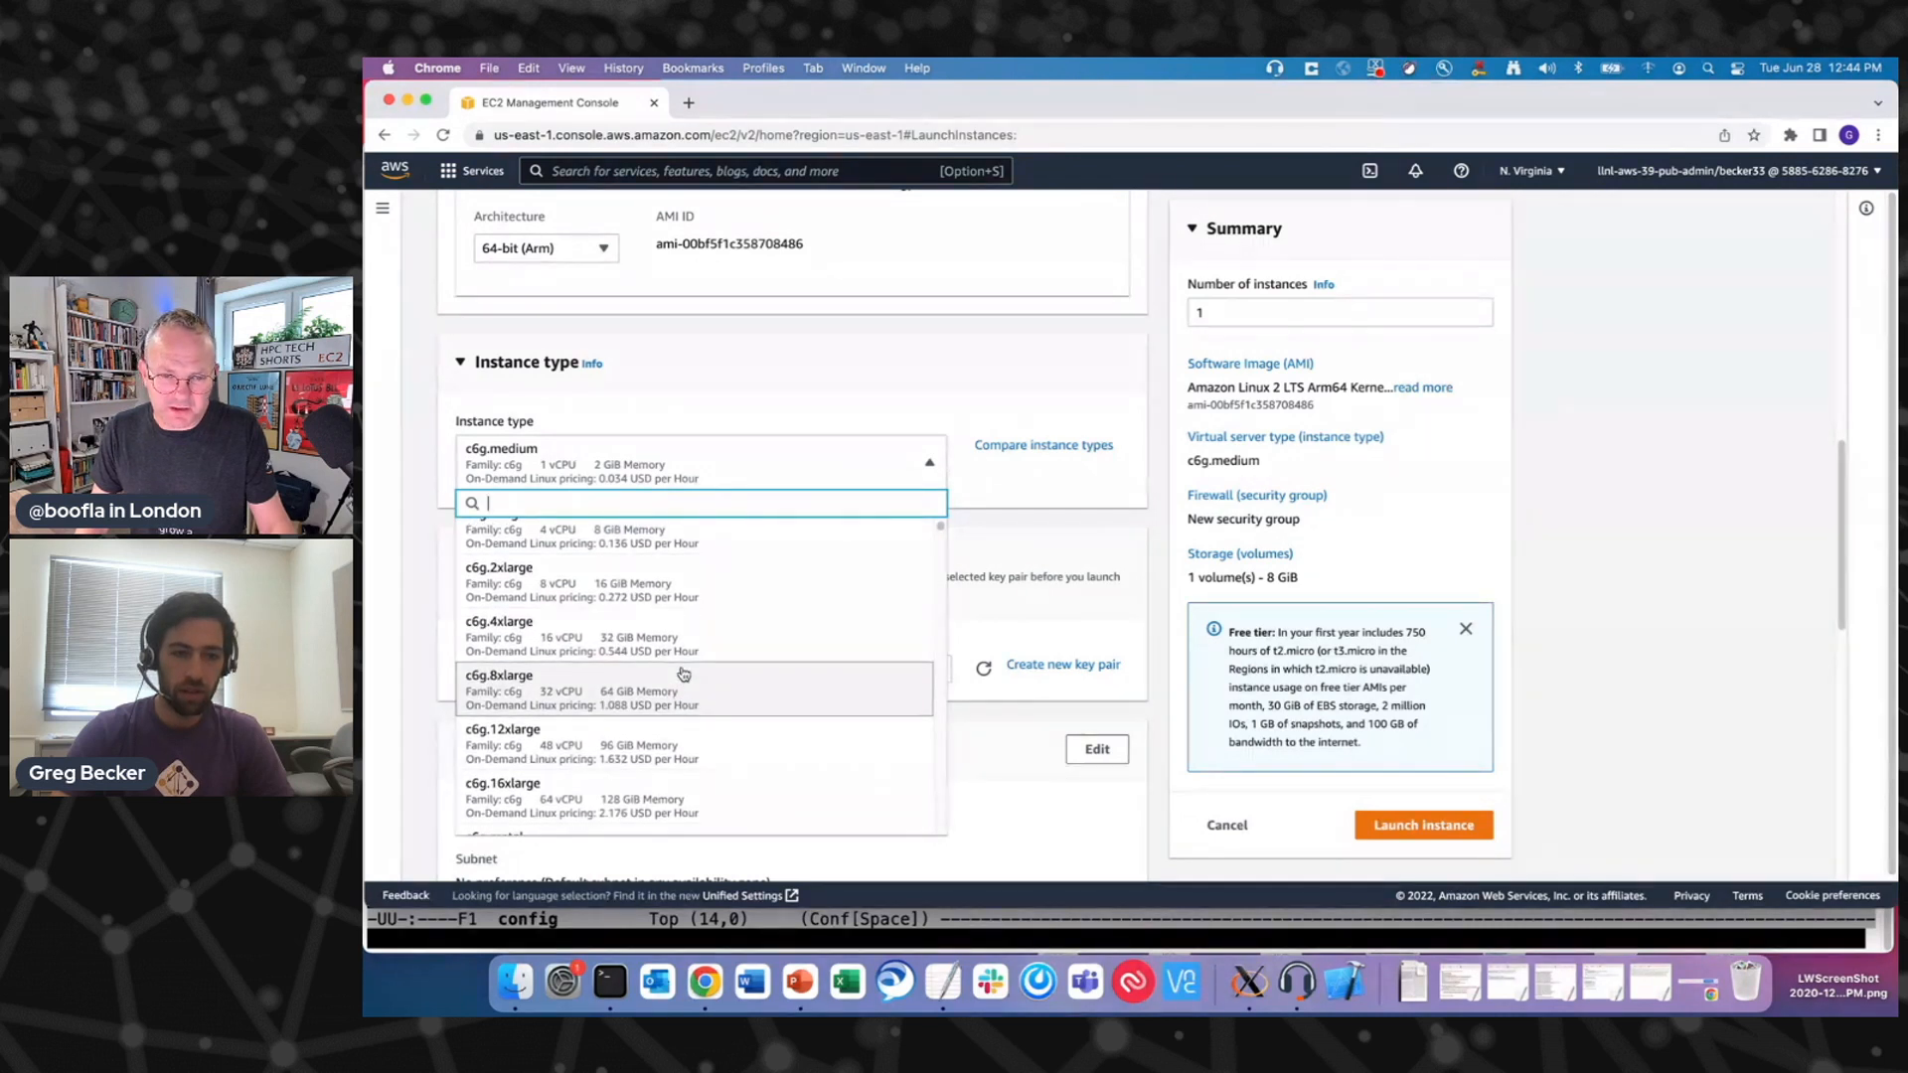
{"action": "scroll", "scroll_direction": "up", "scroll_amount": 3}
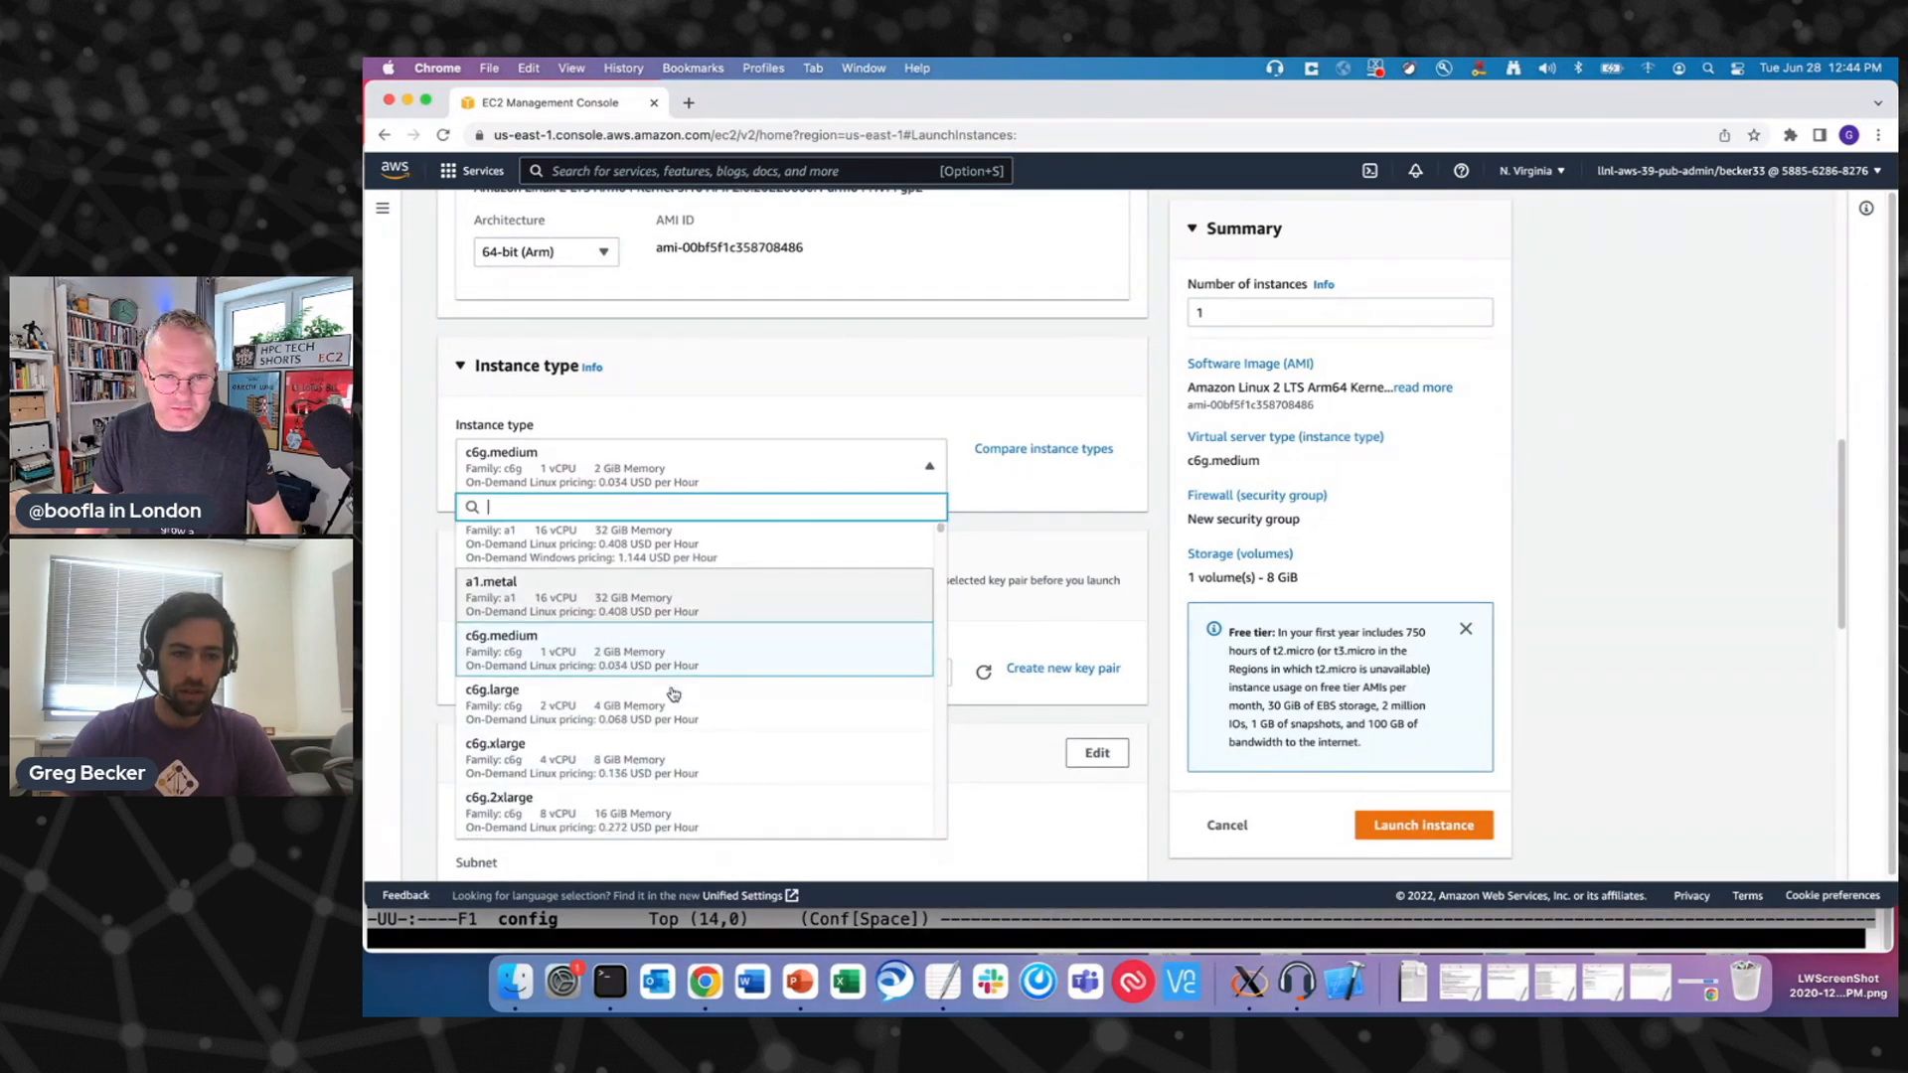
{"action": "type", "text": "c7"}
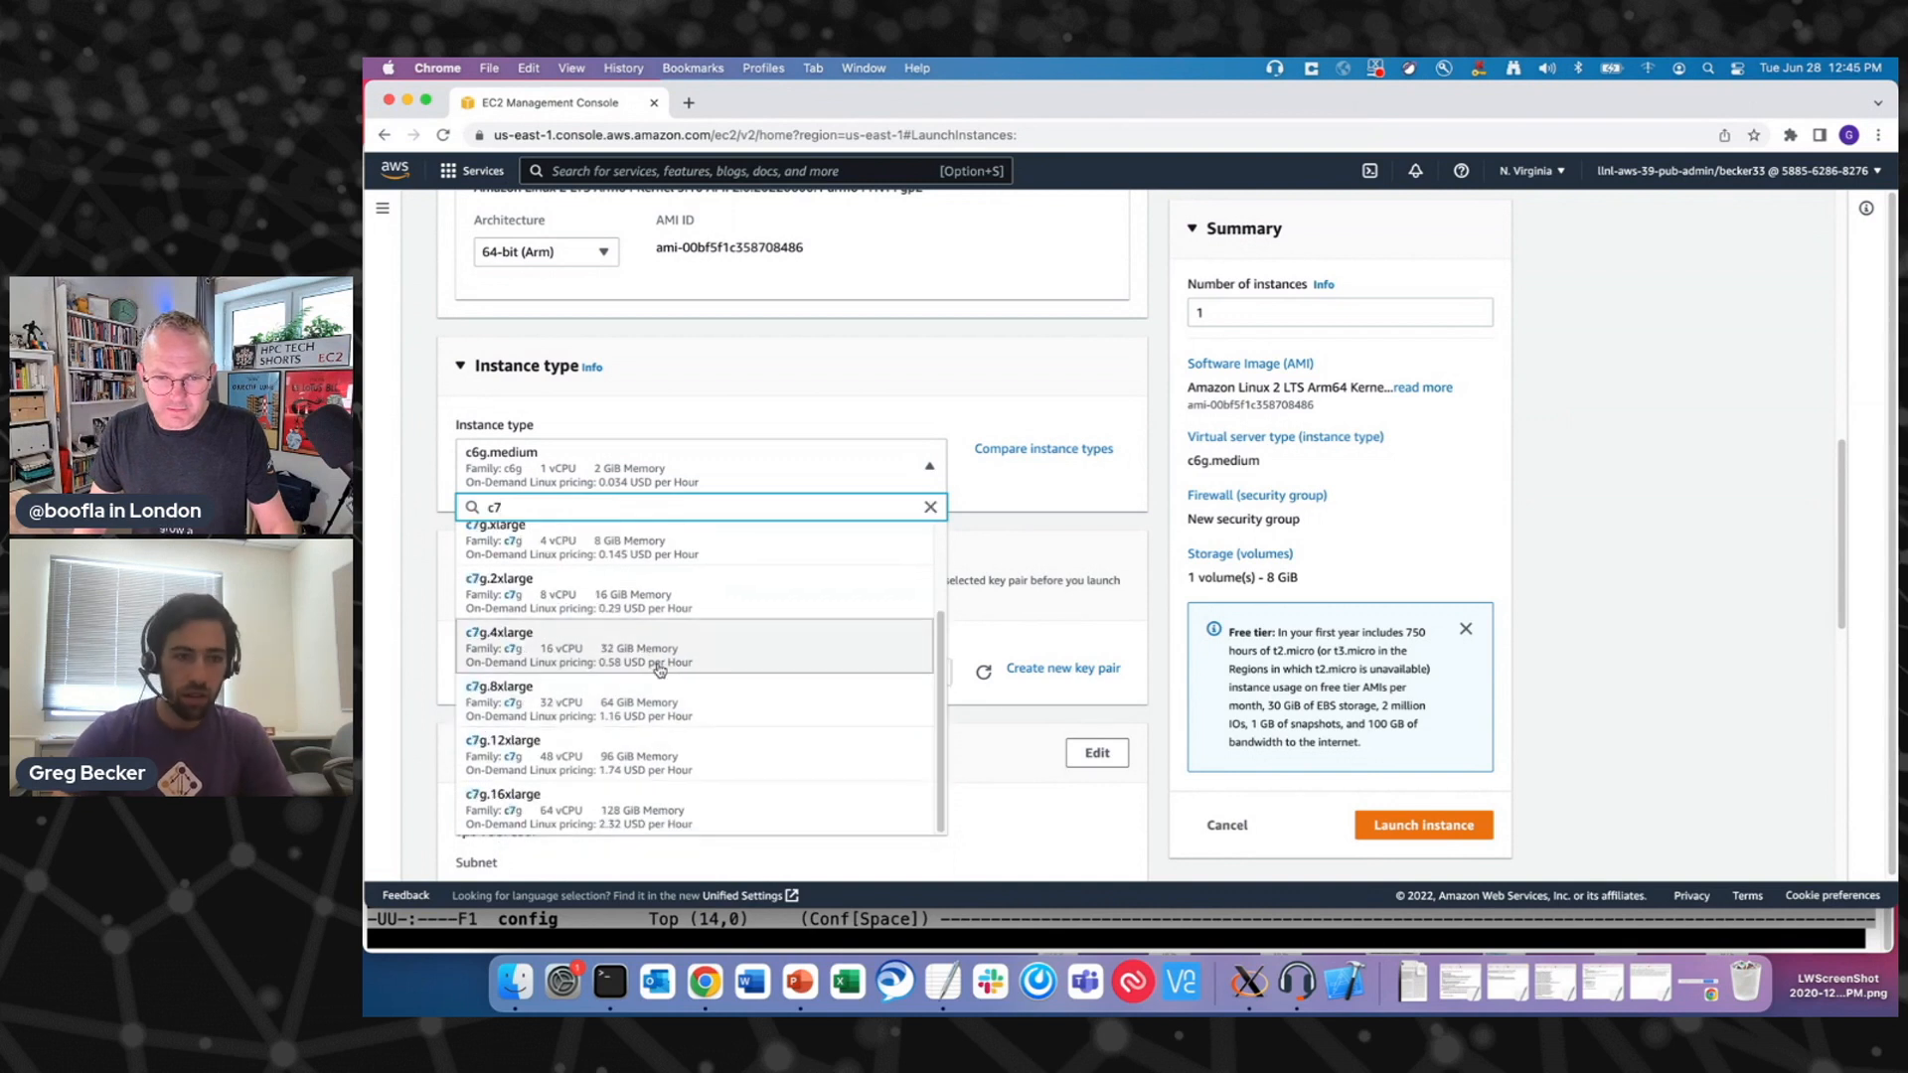
- Select c7g.xlarge as the instance type and launch the instance
{"action": "left_click", "coordinate": [499, 523]}
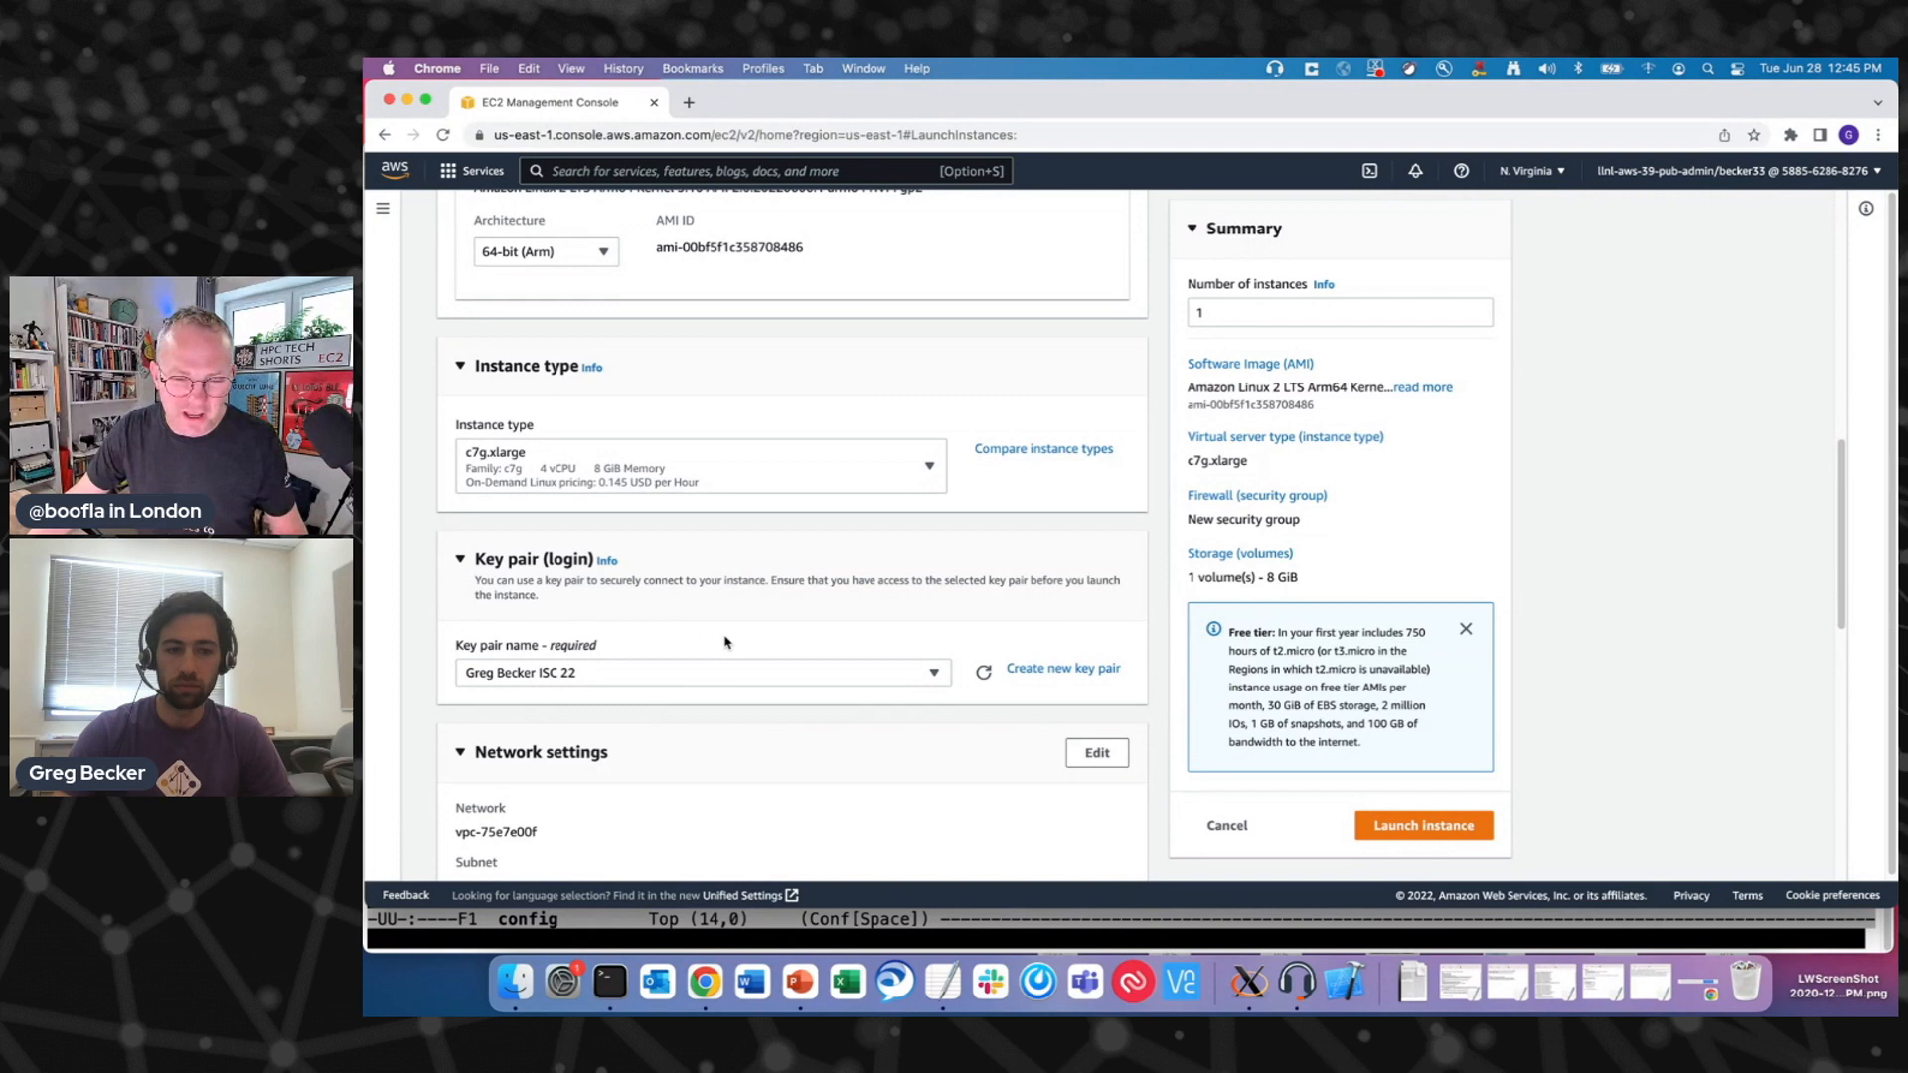
{"action": "scroll", "scroll_direction": "down", "scroll_amount": 3}
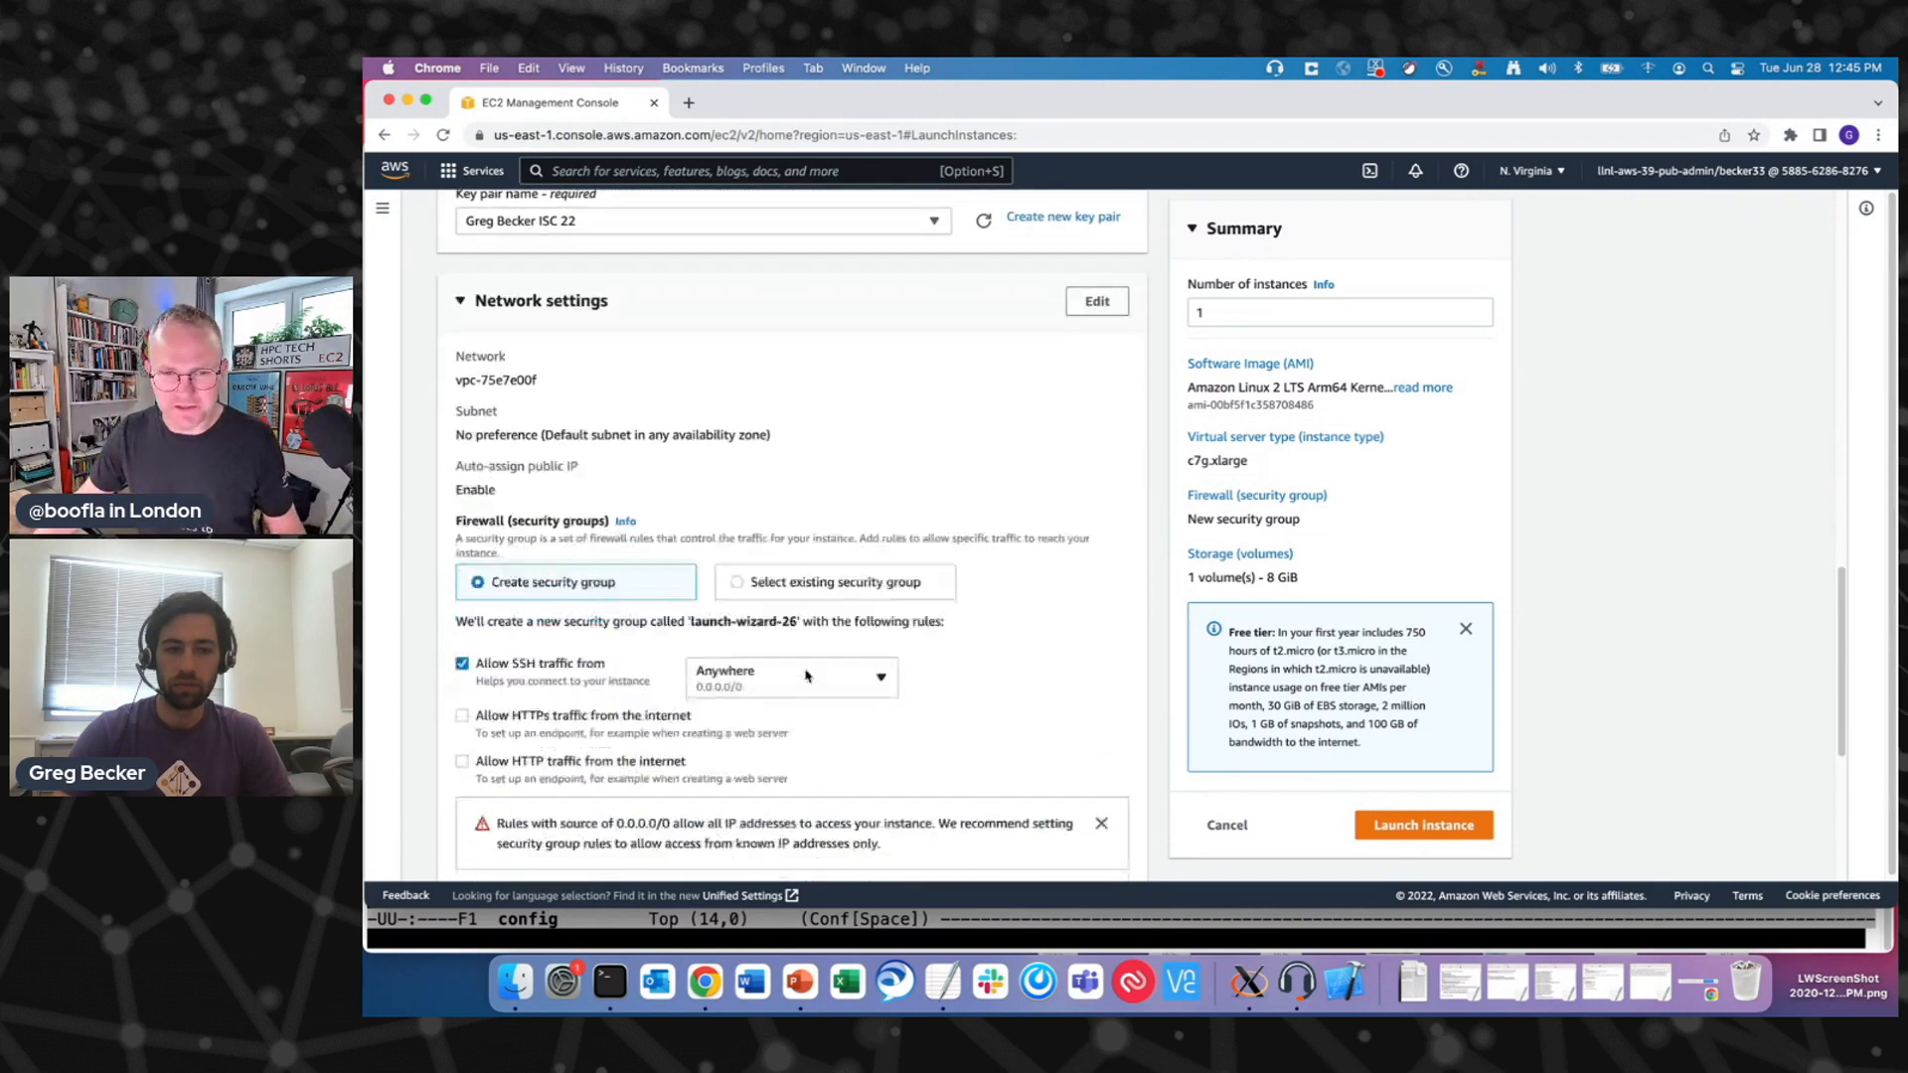
{"action": "left_click", "coordinate": [1422, 825]}
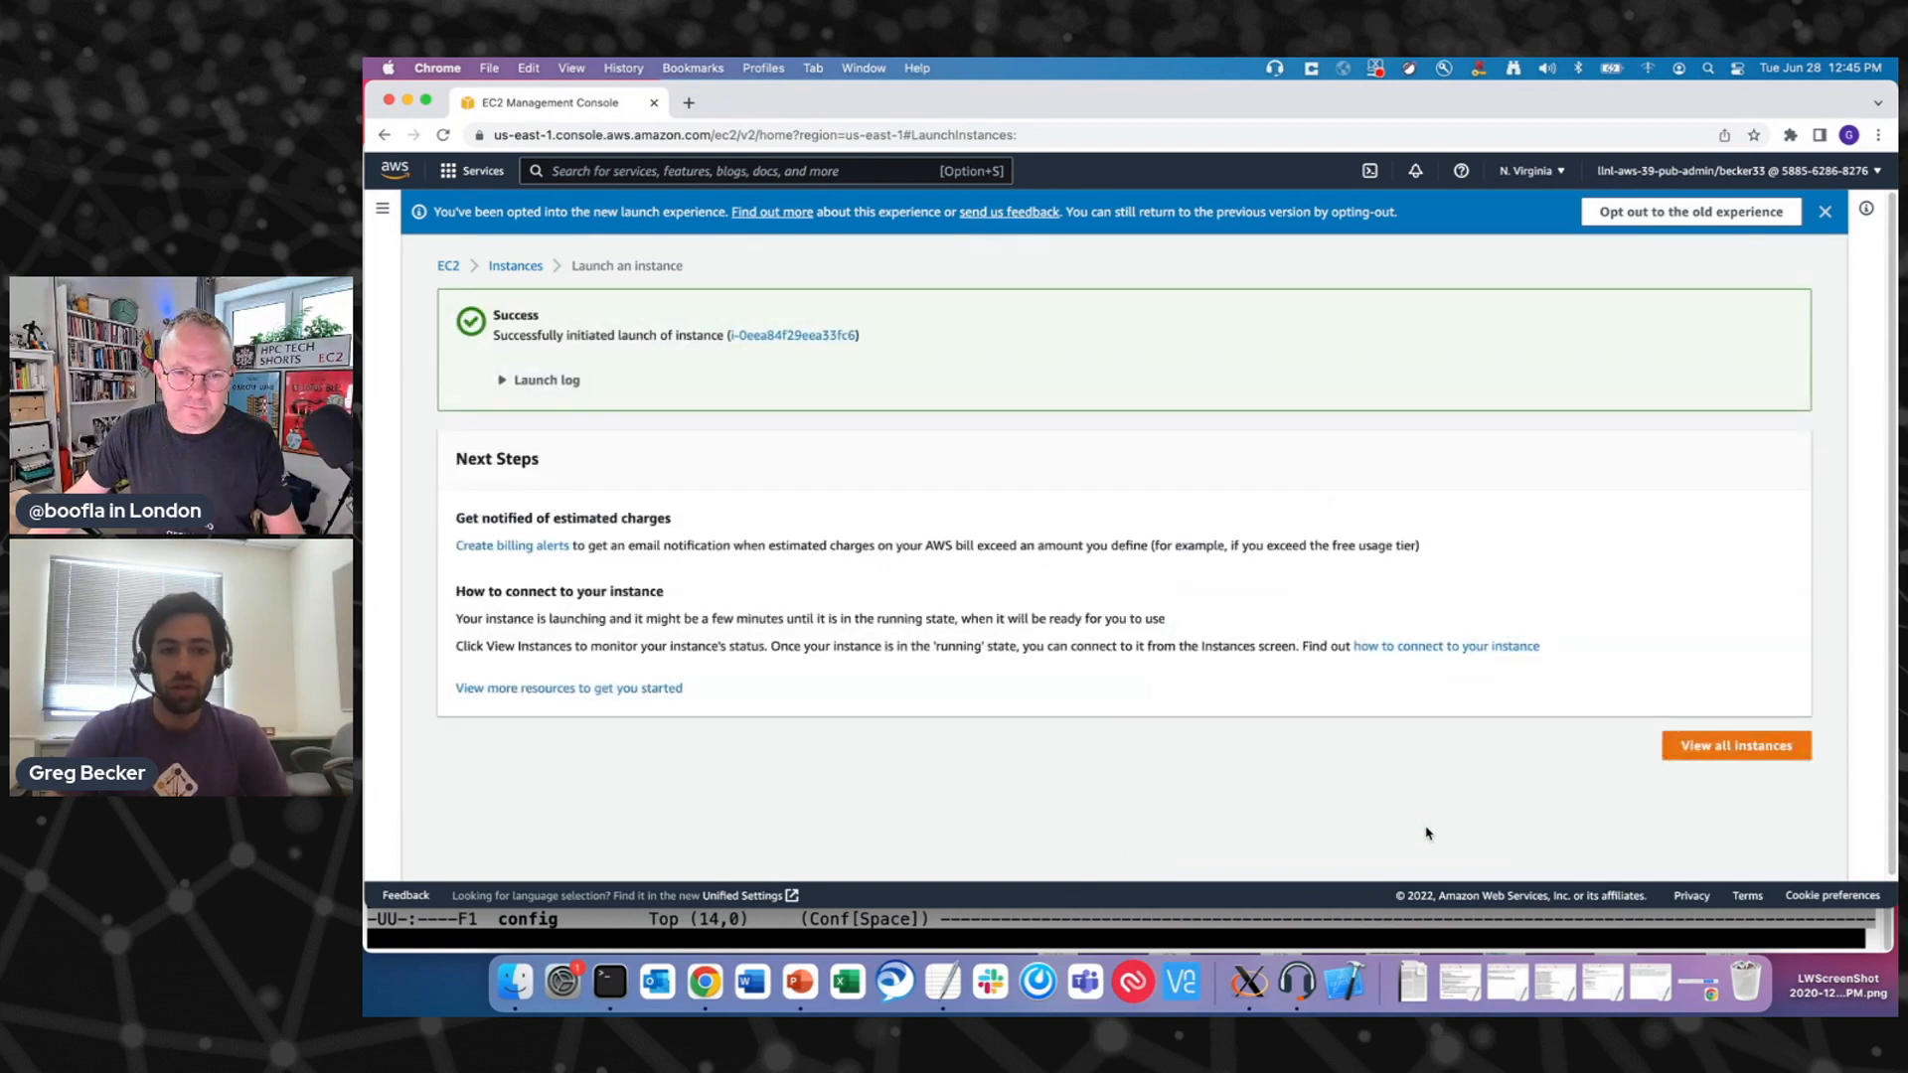
{"action": "mouse_move", "coordinate": [1713, 801]}
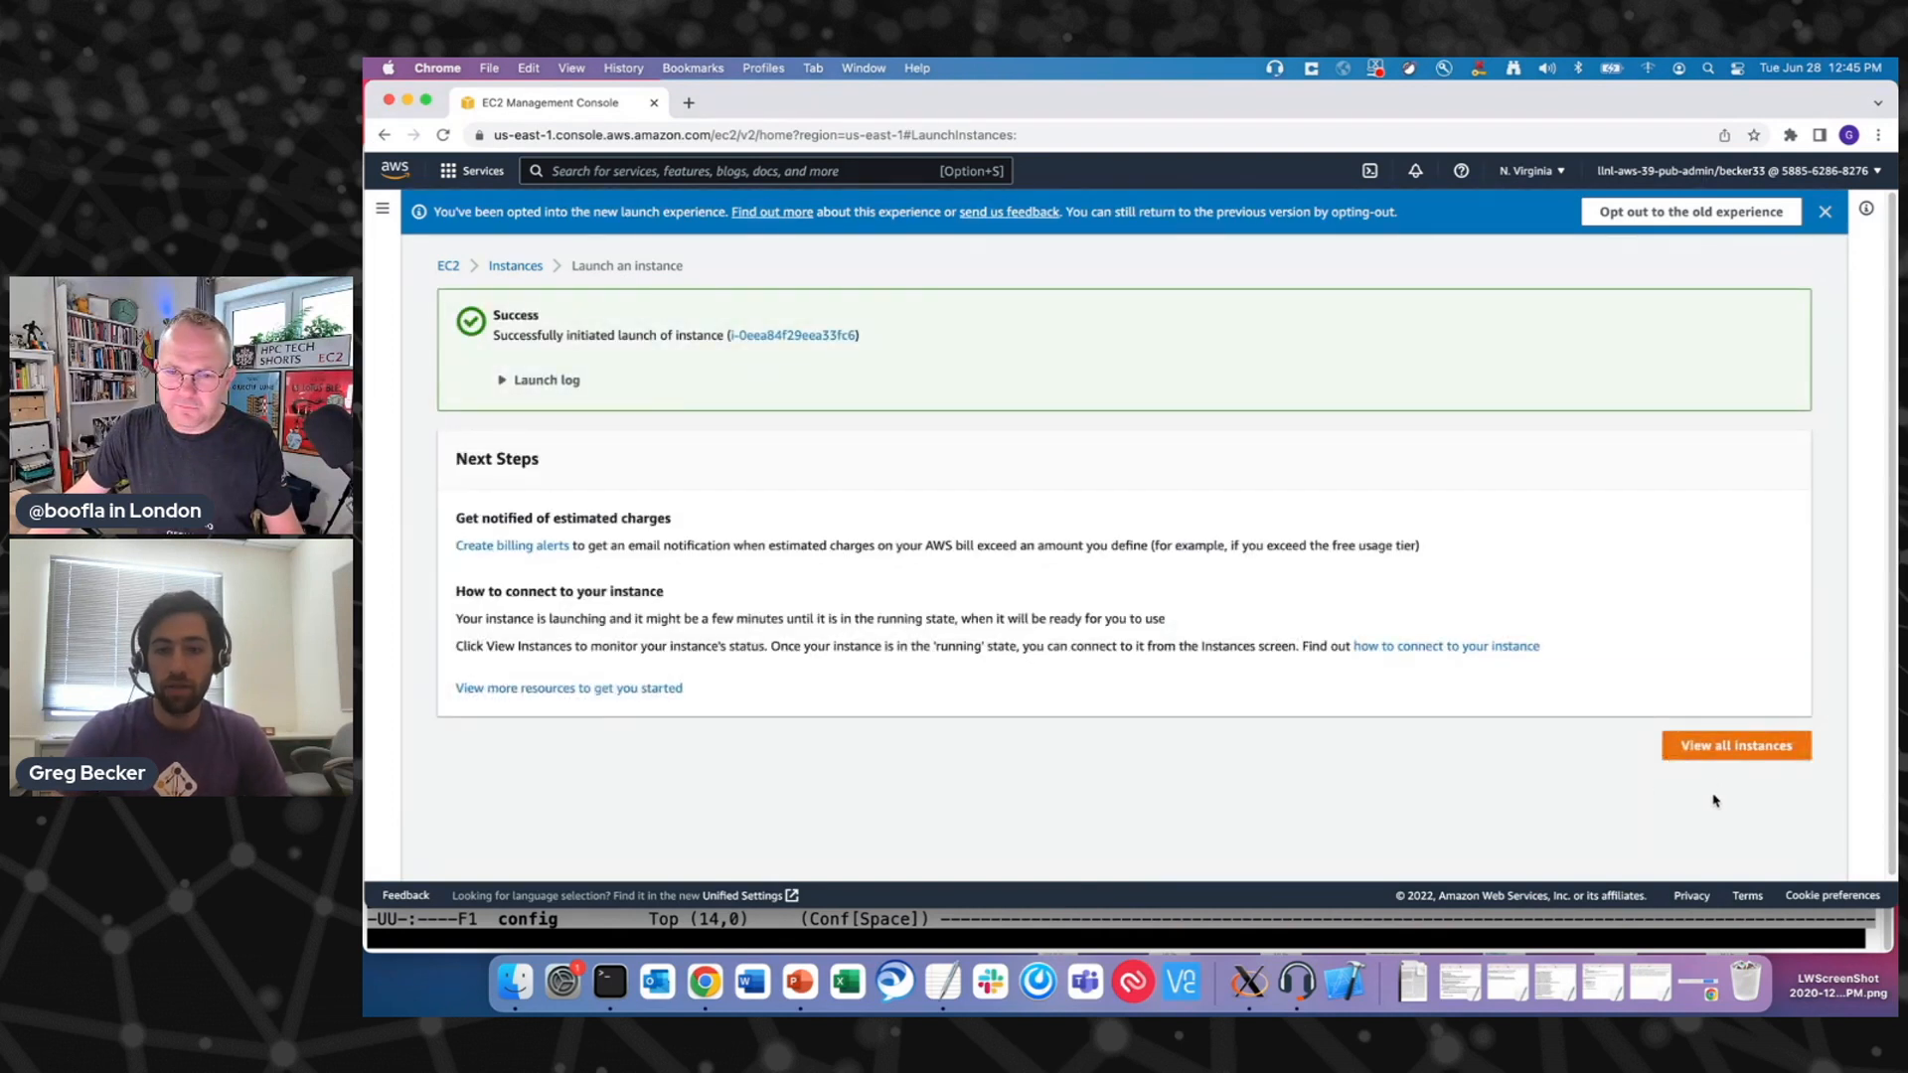
- Select Tech Short Demo in the instance list and highlight its public IPv4 address
{"action": "left_click", "coordinate": [1735, 744]}
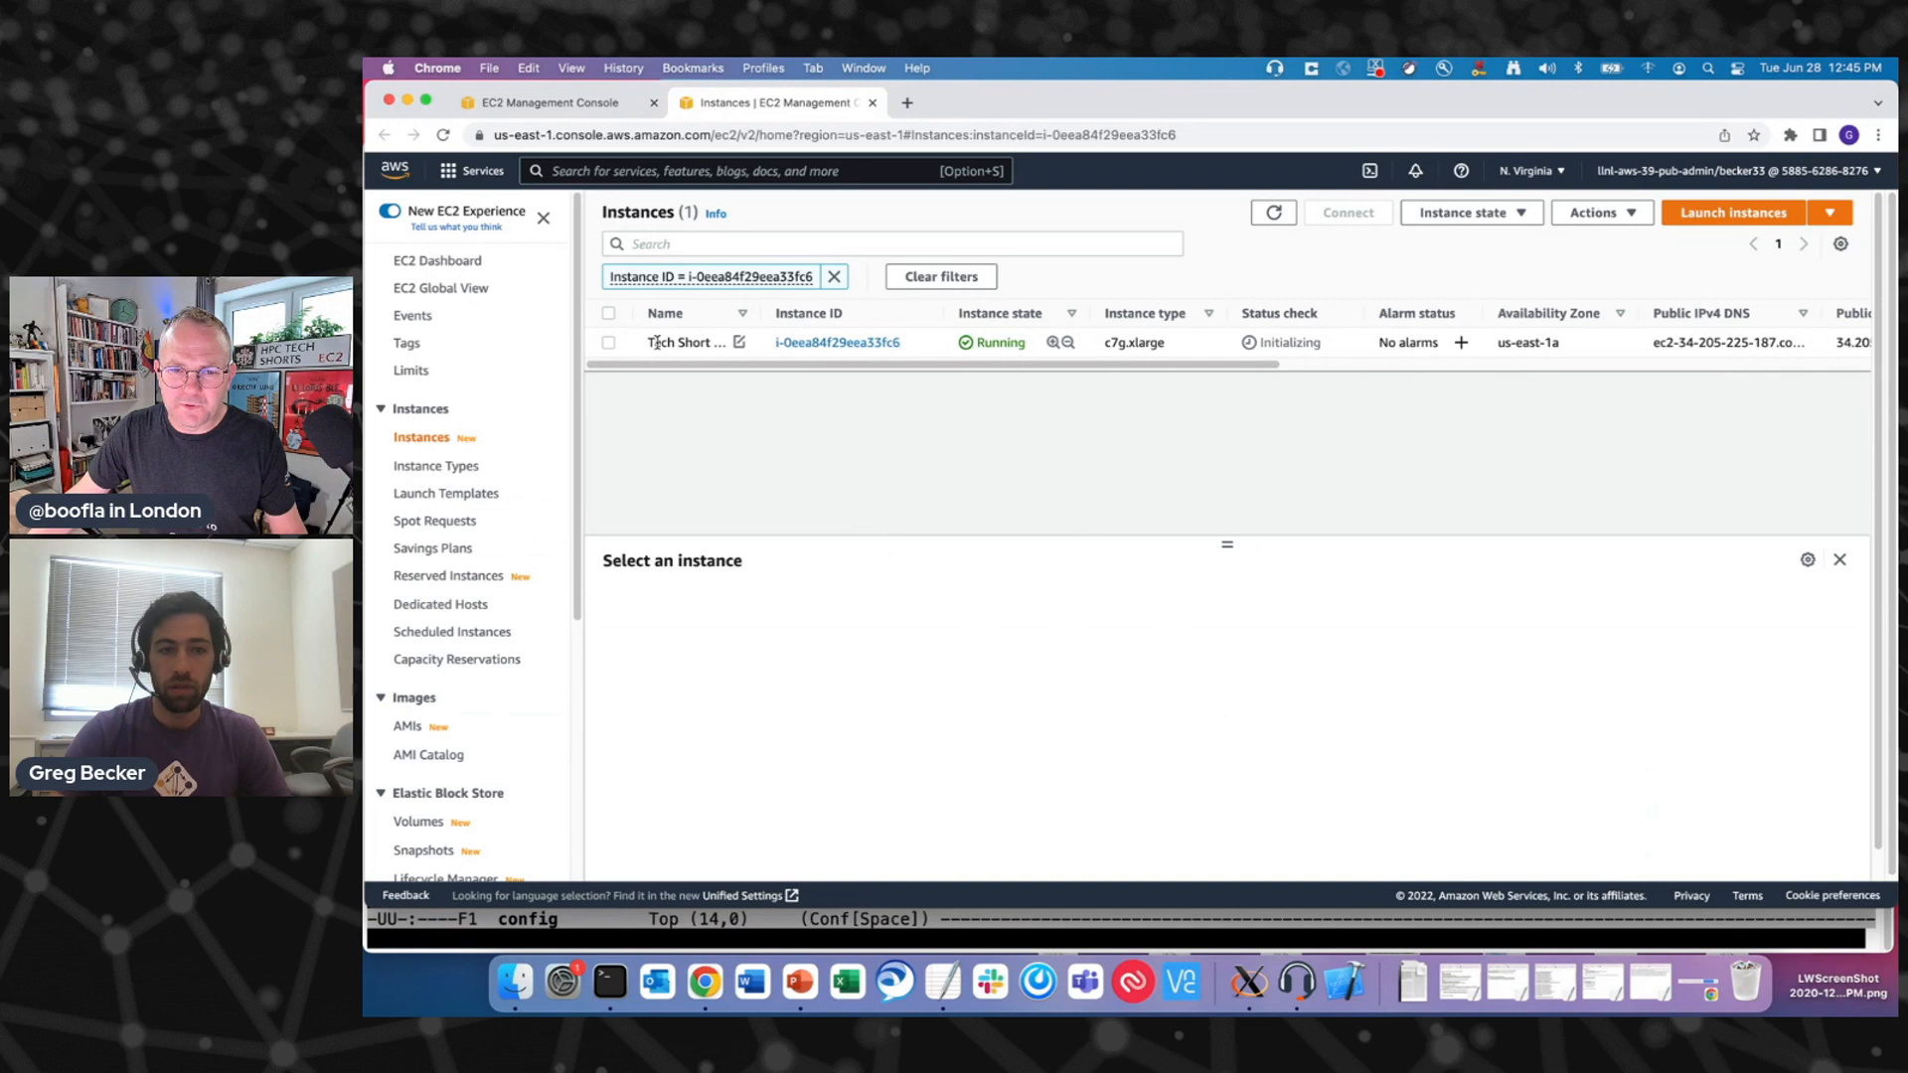
{"action": "left_click", "coordinate": [608, 341]}
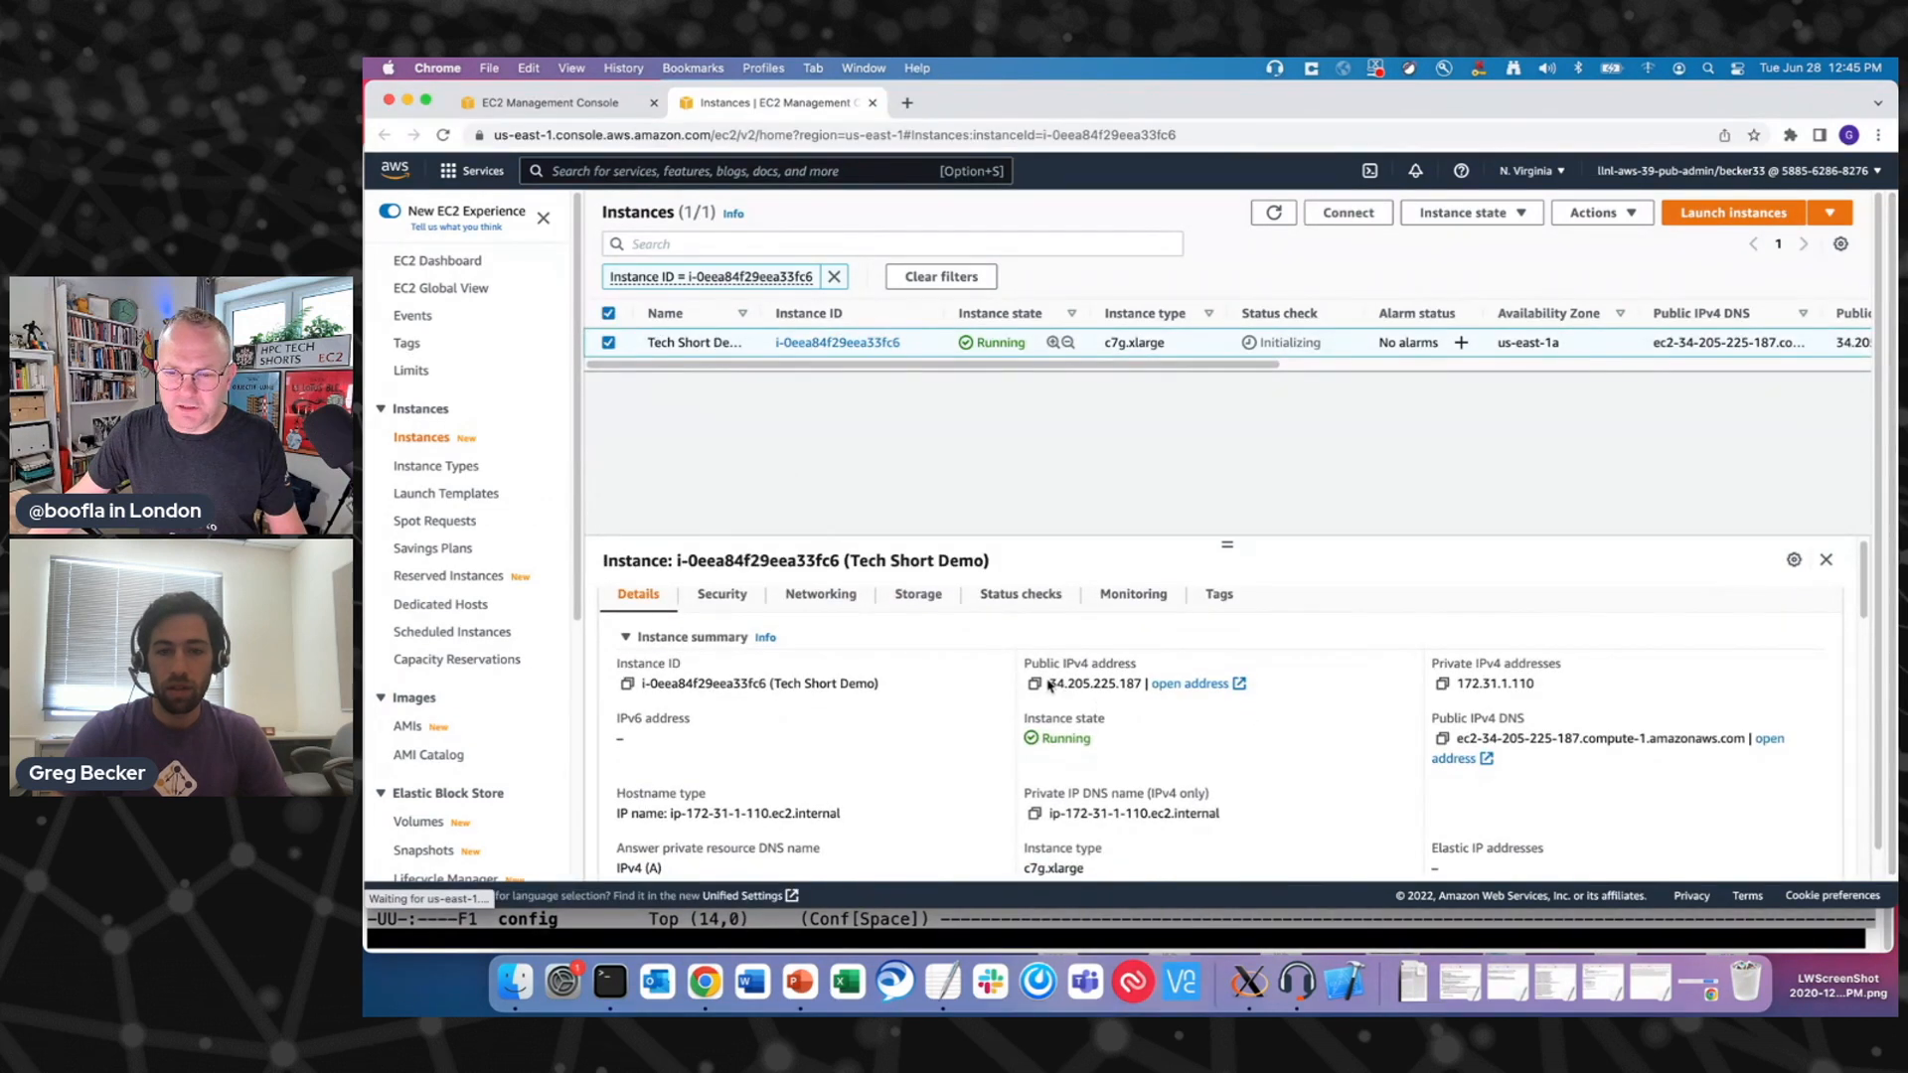
{"action": "double_click", "coordinate": [1091, 683]}
{"action": "type", "text": "ssh tech-sho"}
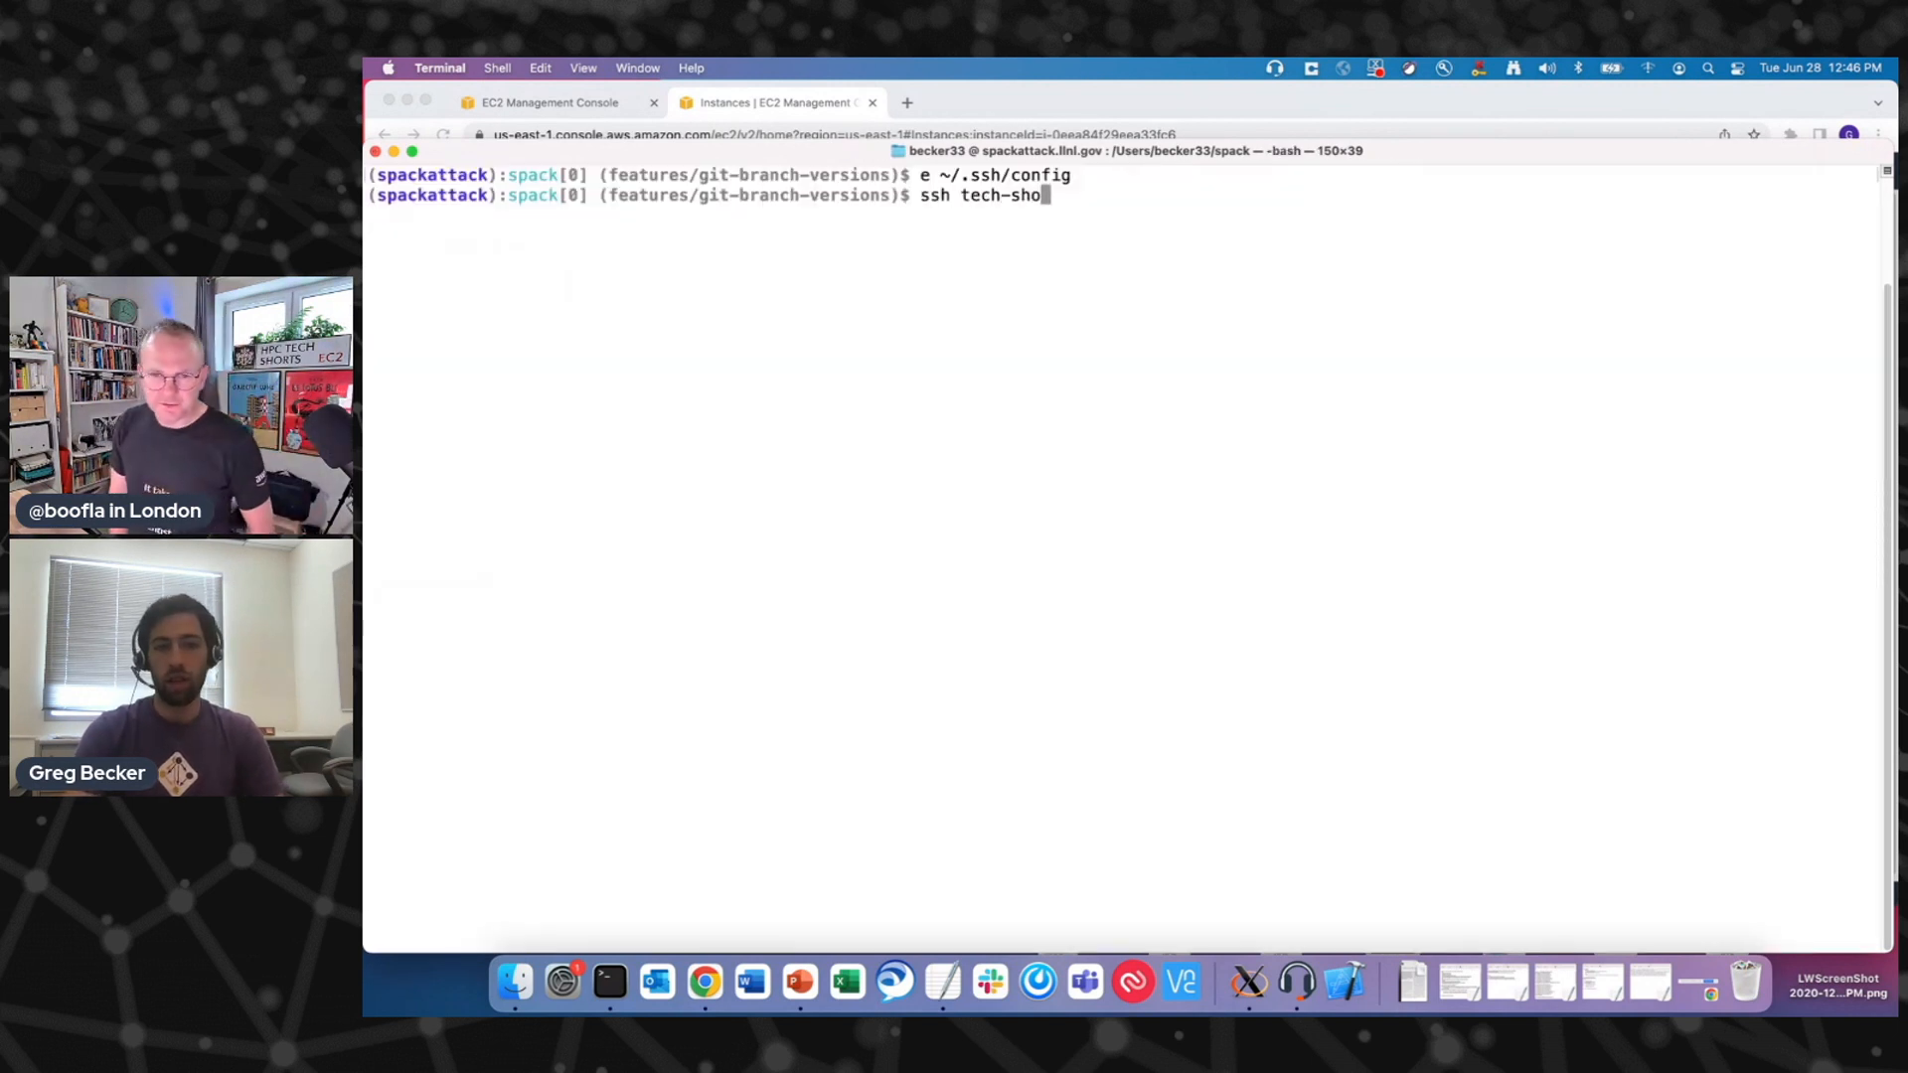
- SSH into tech-short and enter 'sudo yum install -y git gcc gcc-c++ gcc-gfortran'
{"action": "key", "text": "Return"}
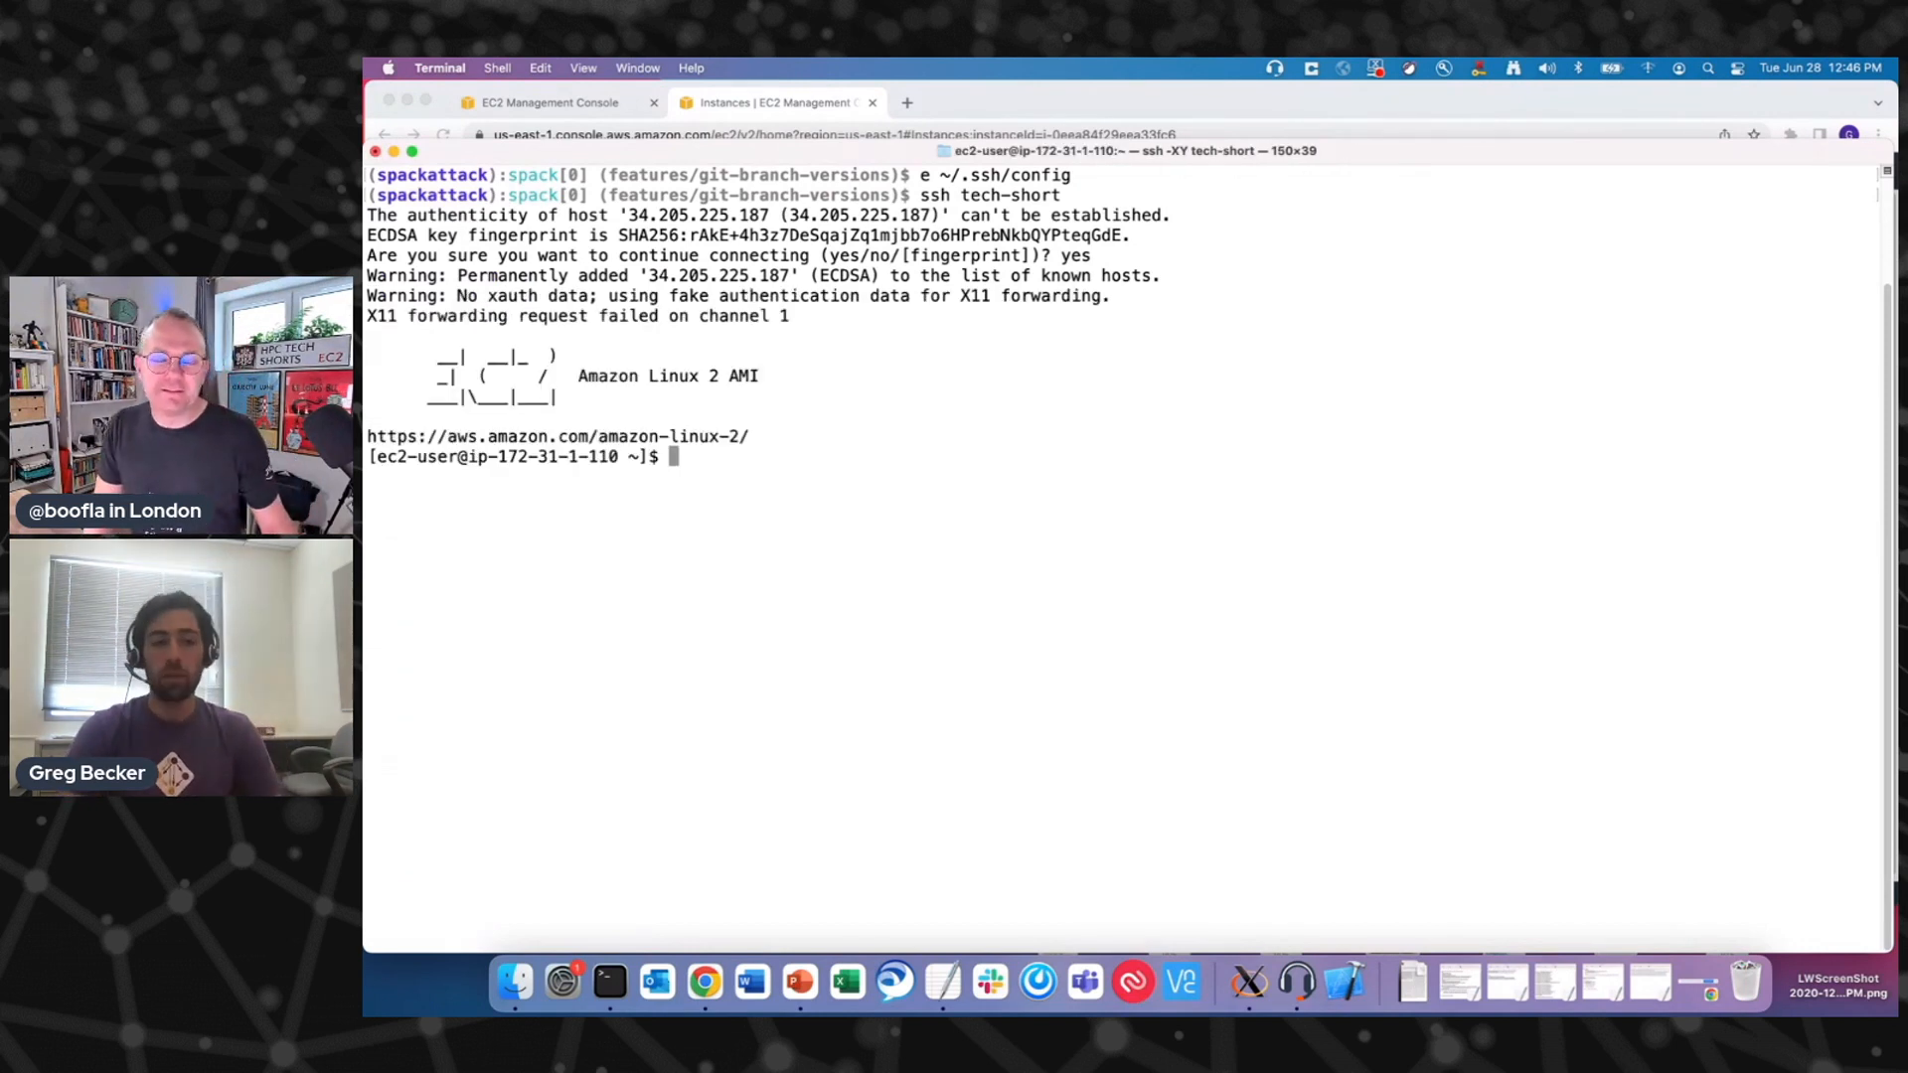
{"action": "type", "text": "s"}
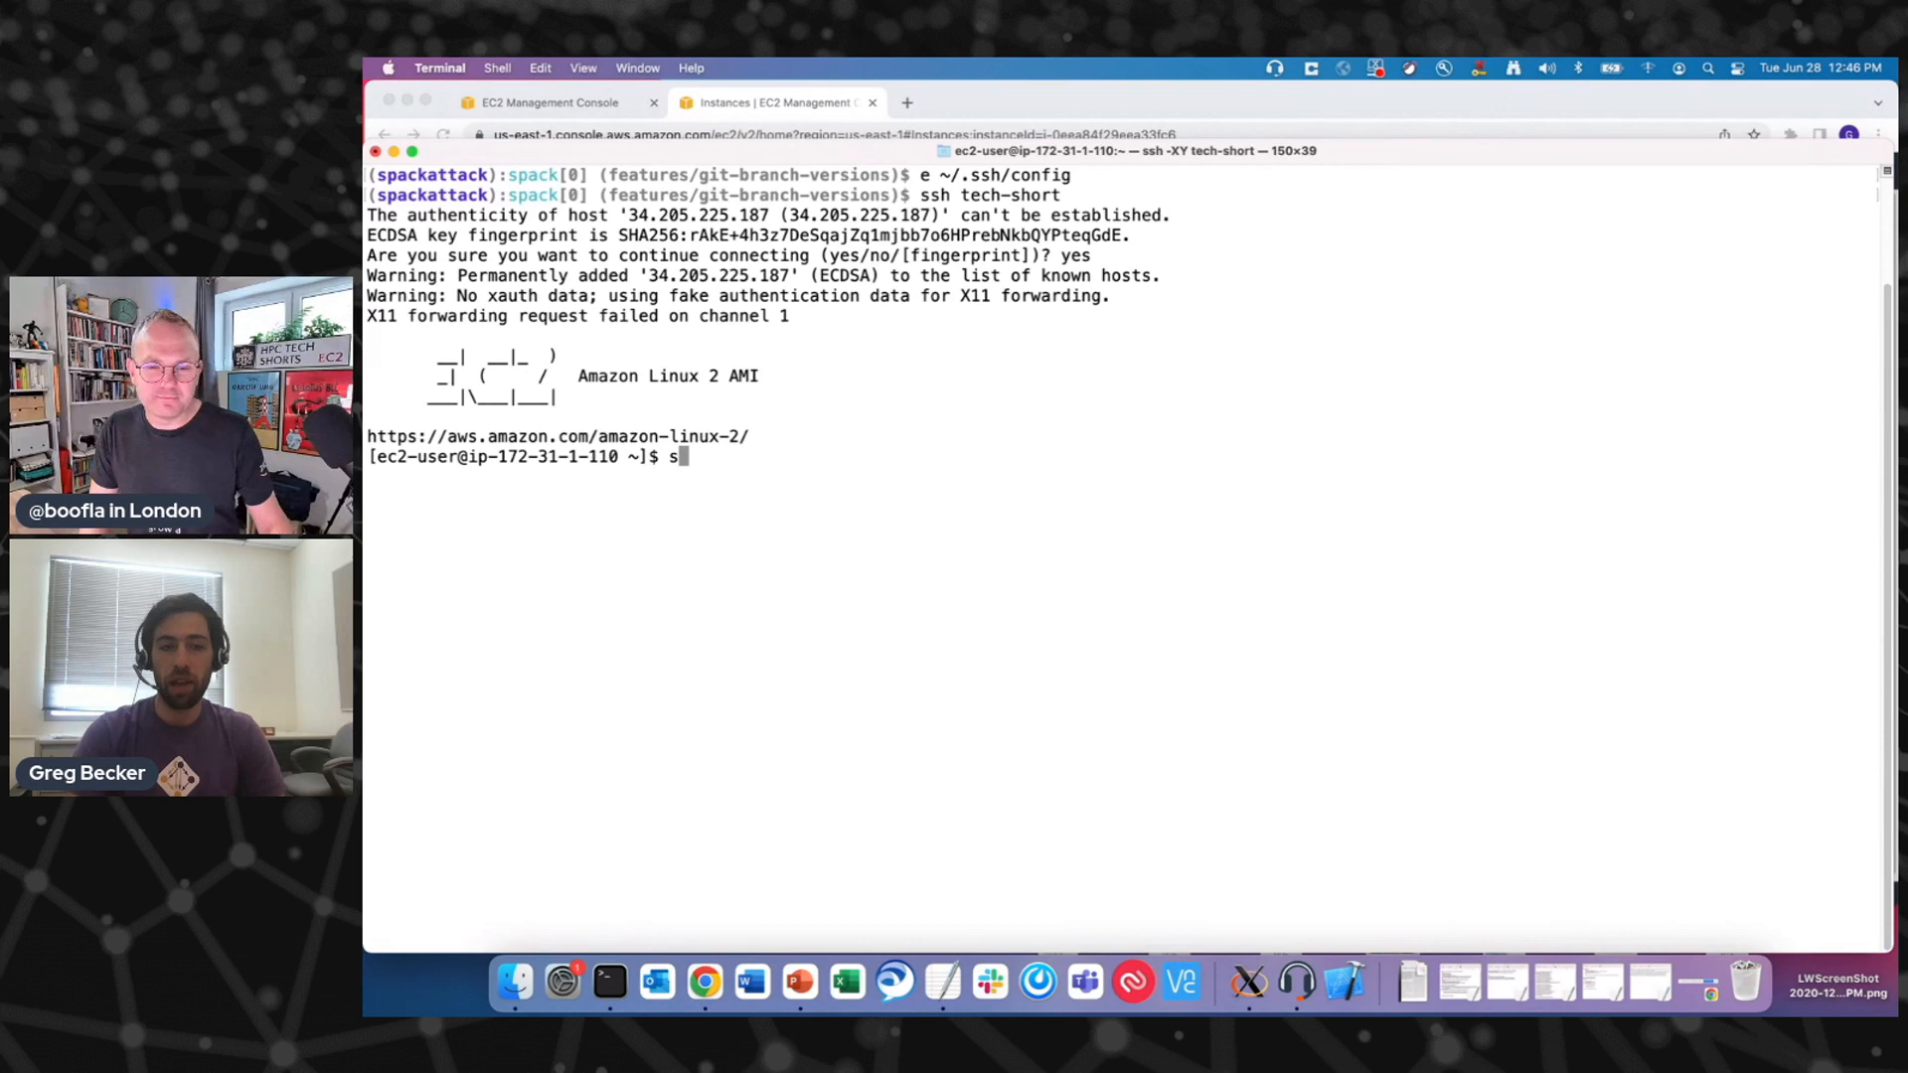
{"action": "type", "text": "udo"}
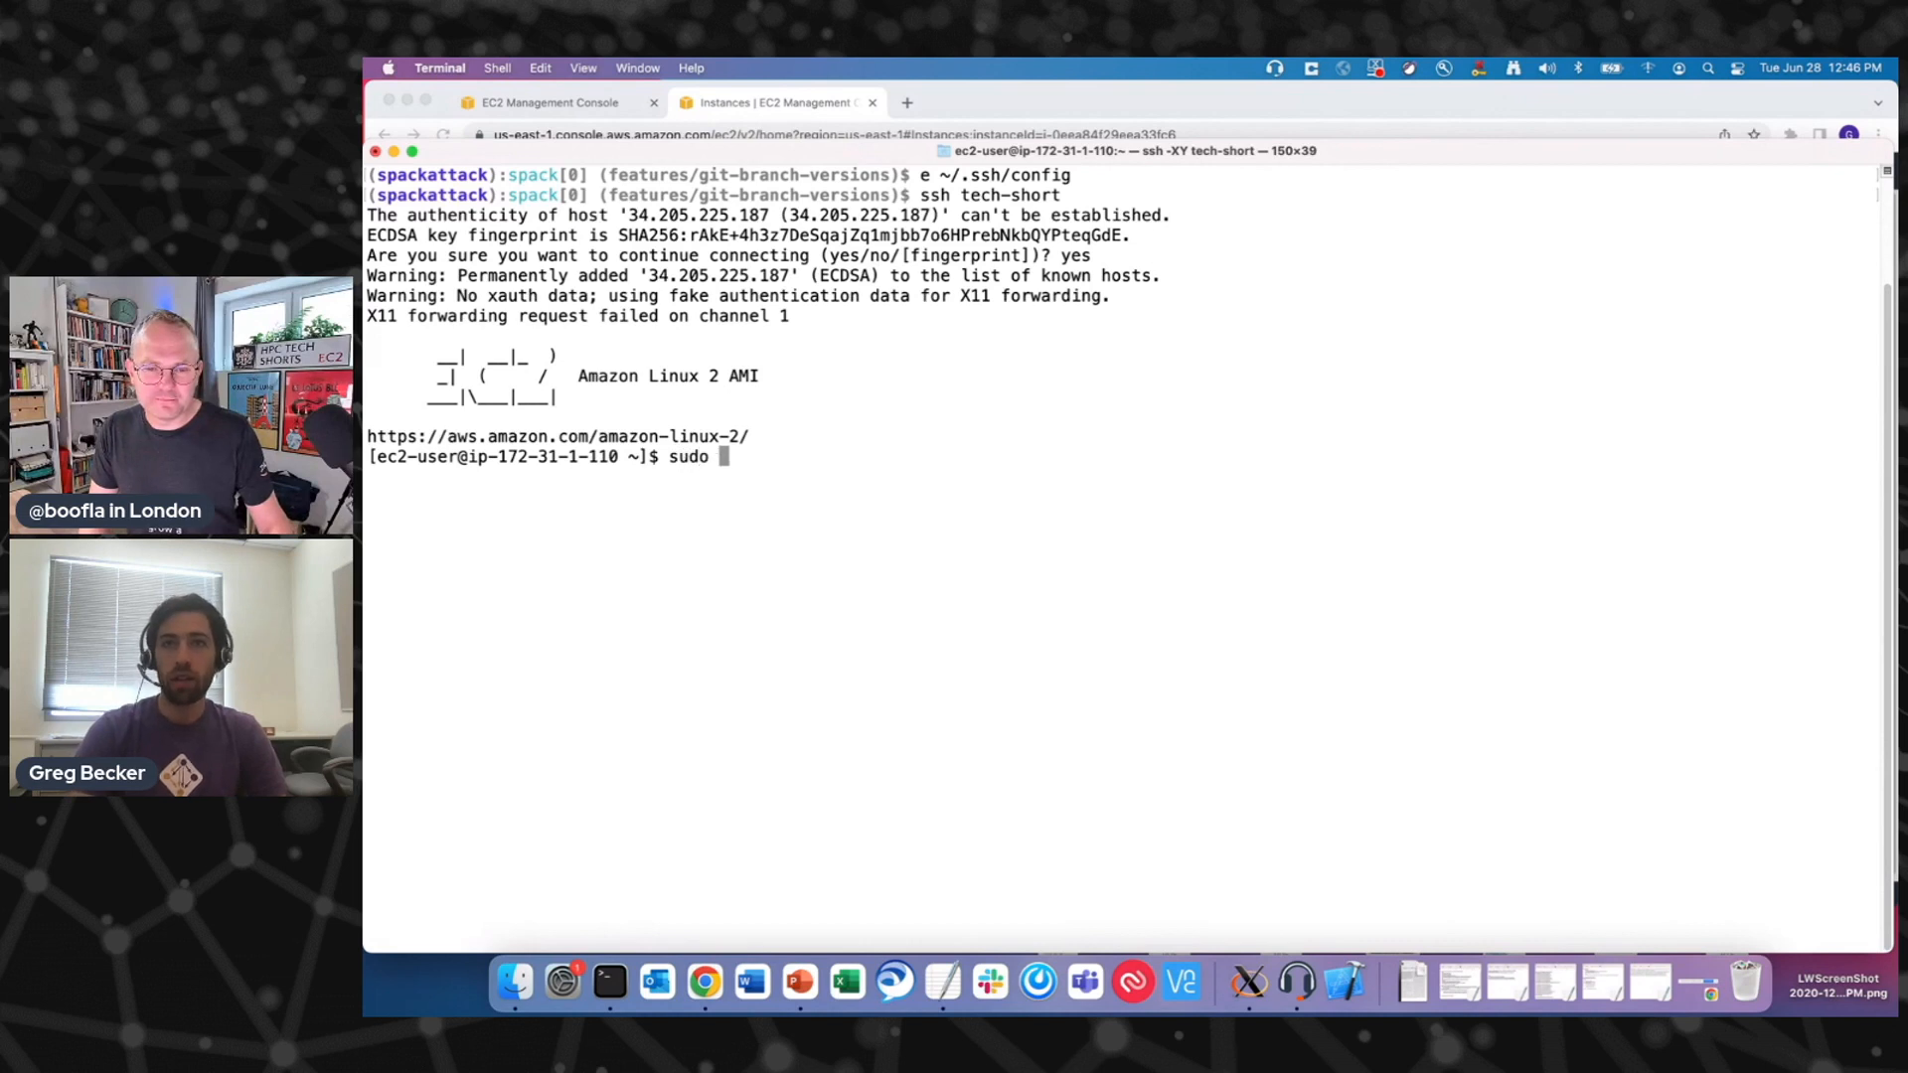
{"action": "type", "text": "yum inst"}
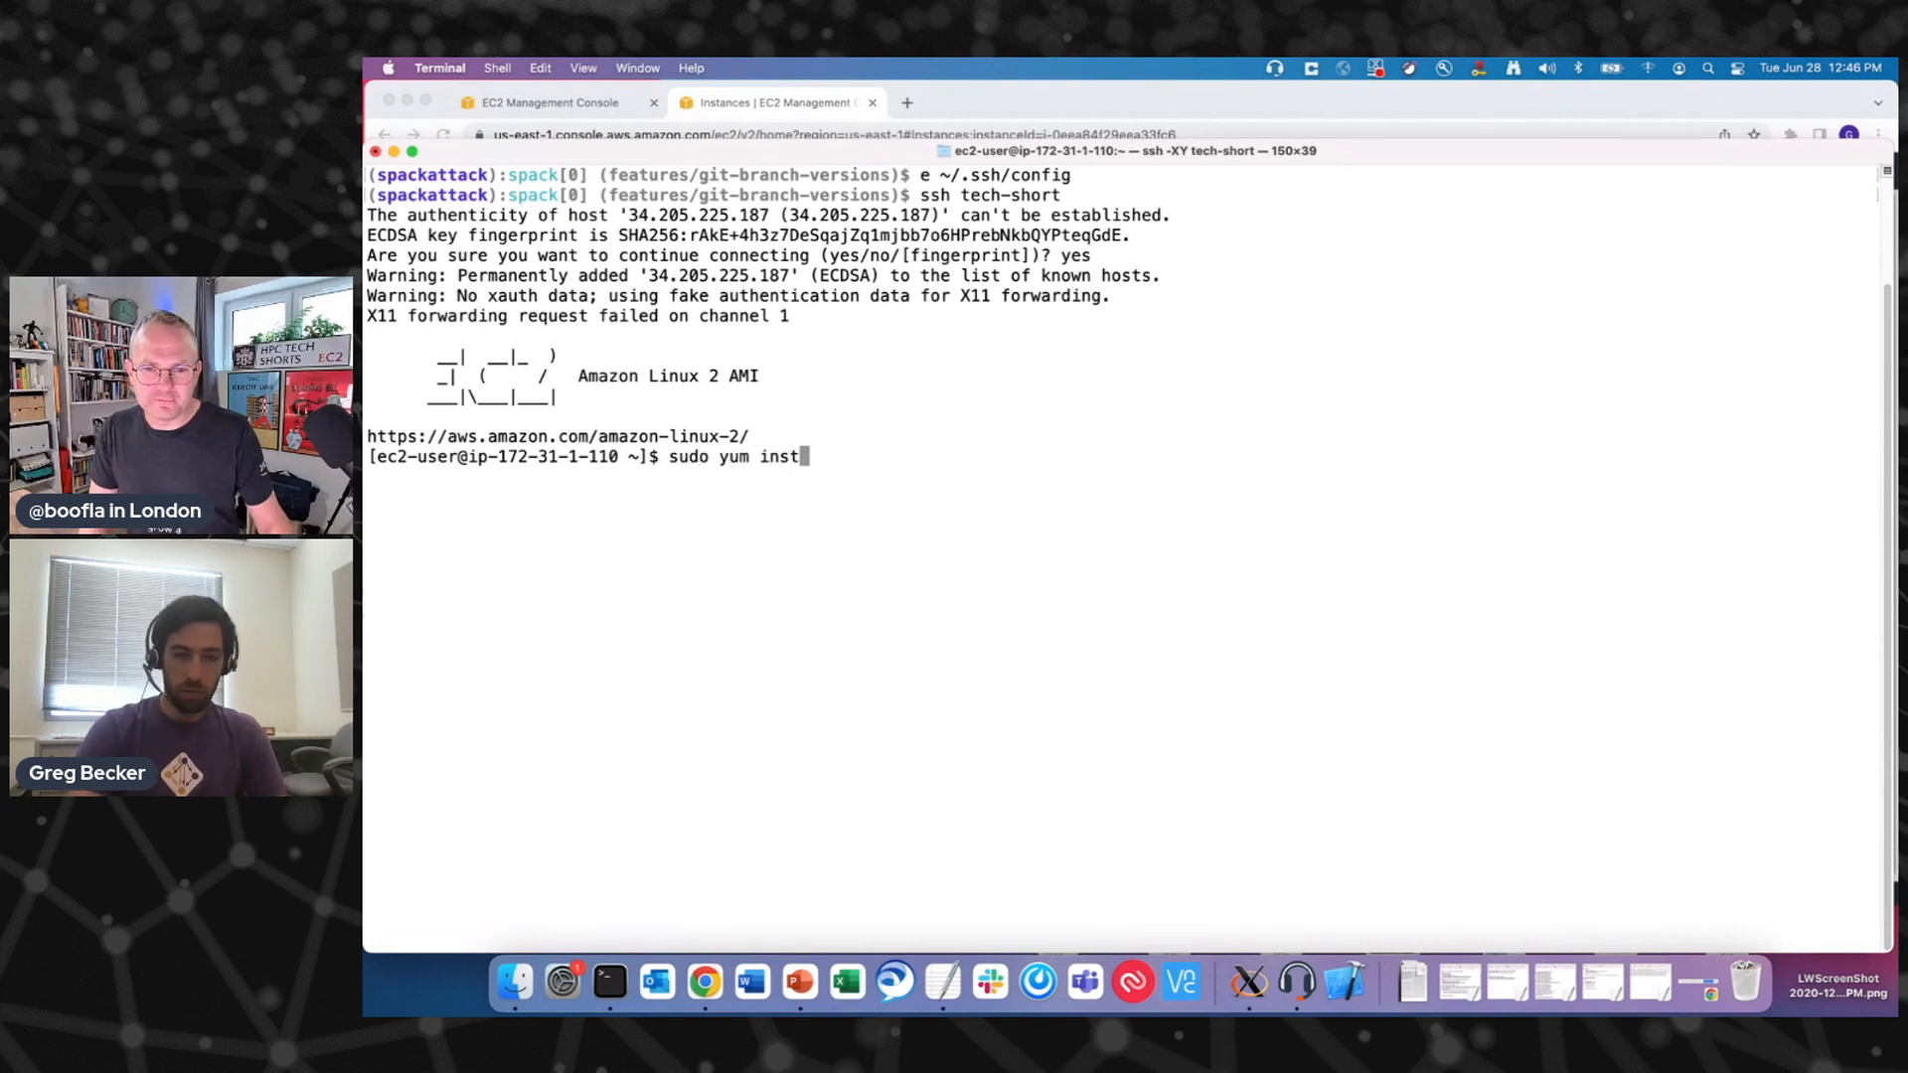
{"action": "type", "text": "all -y git"}
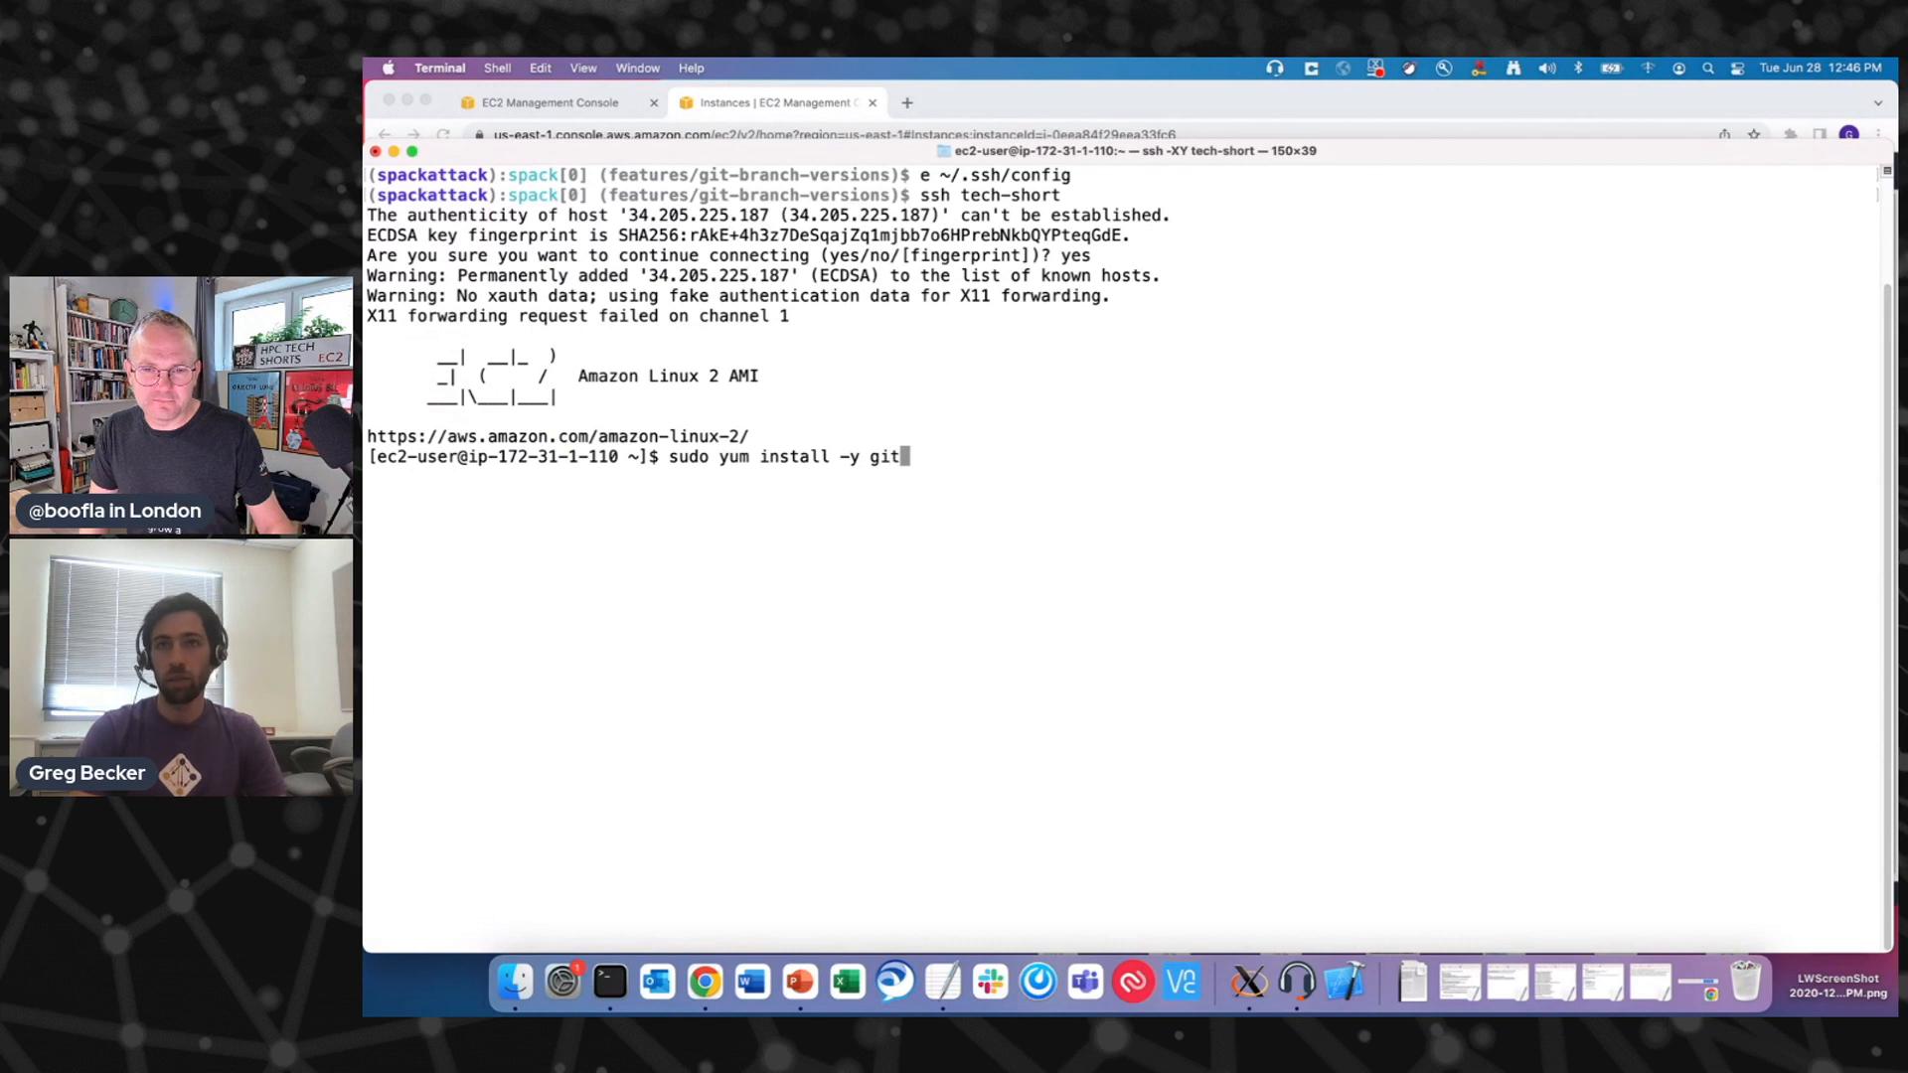
{"action": "type", "text": "gcc gcc"}
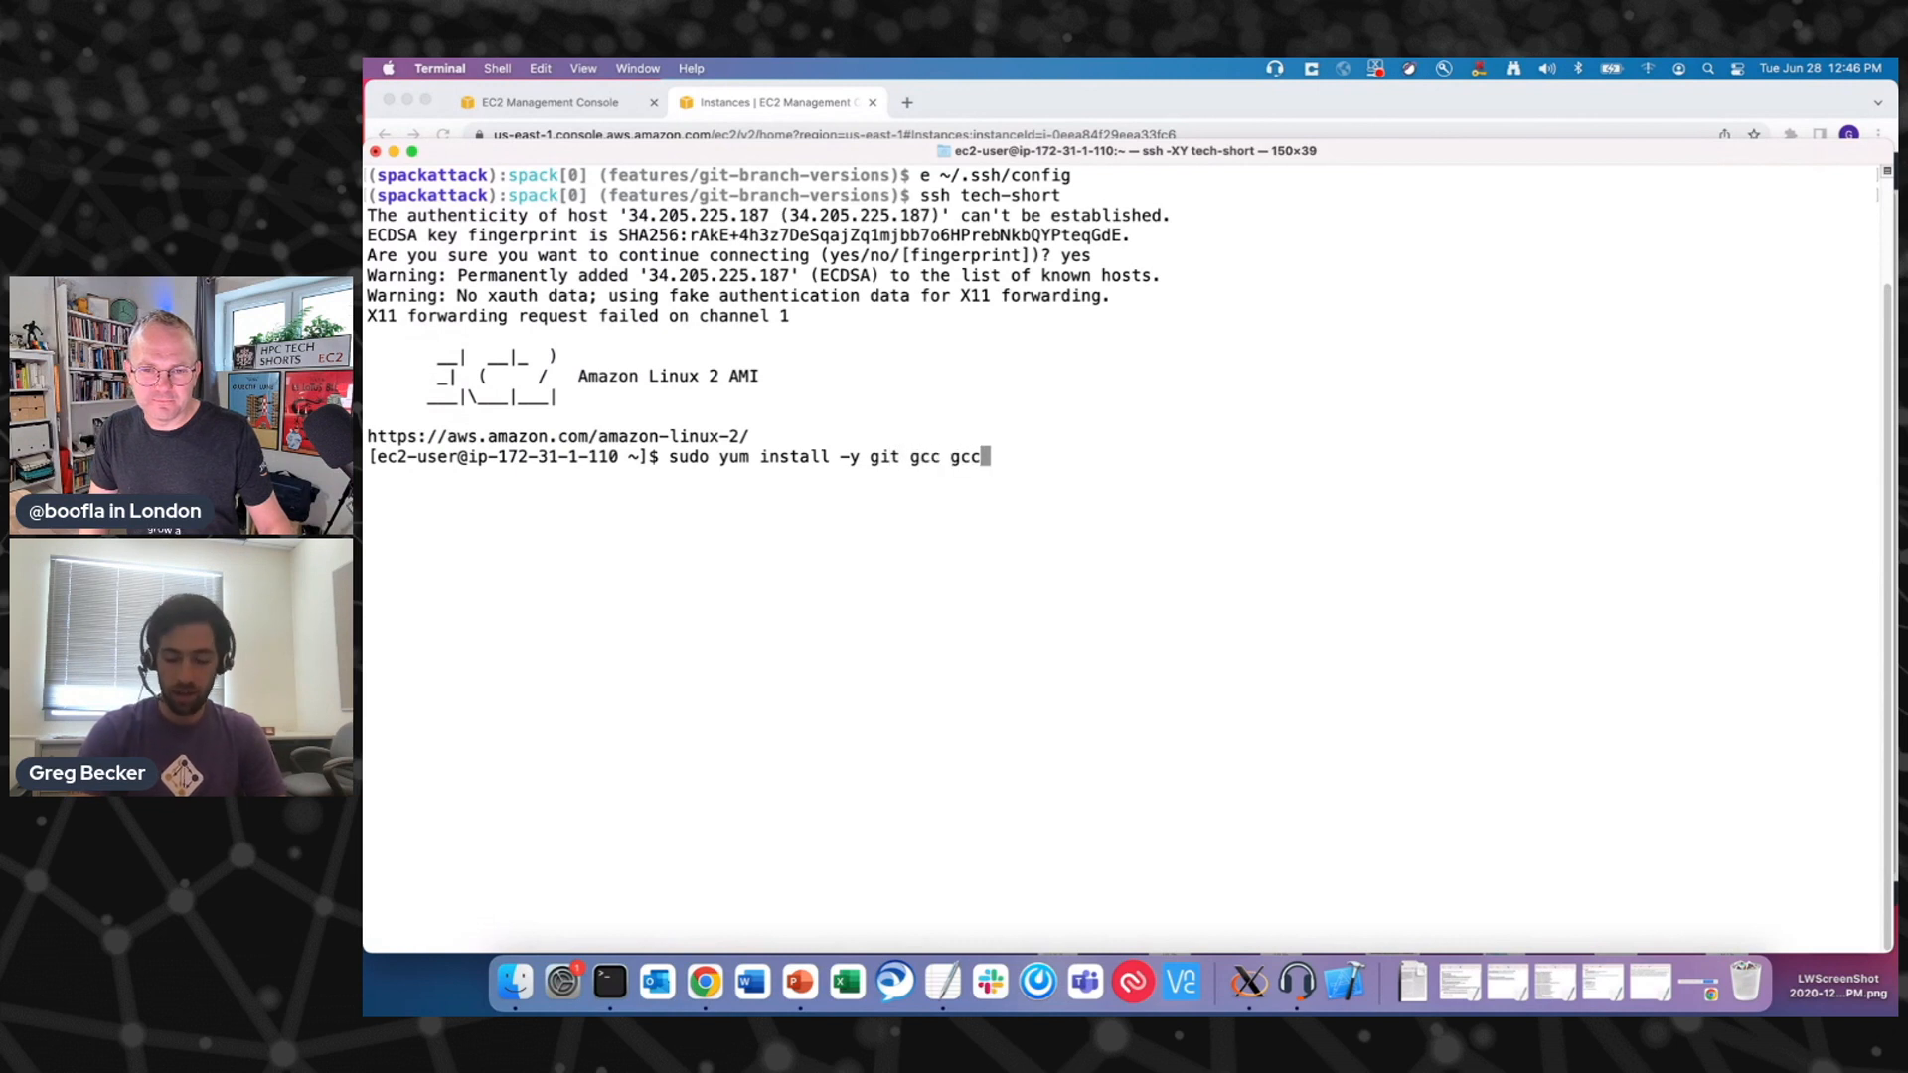
{"action": "type", "text": "-c++"}
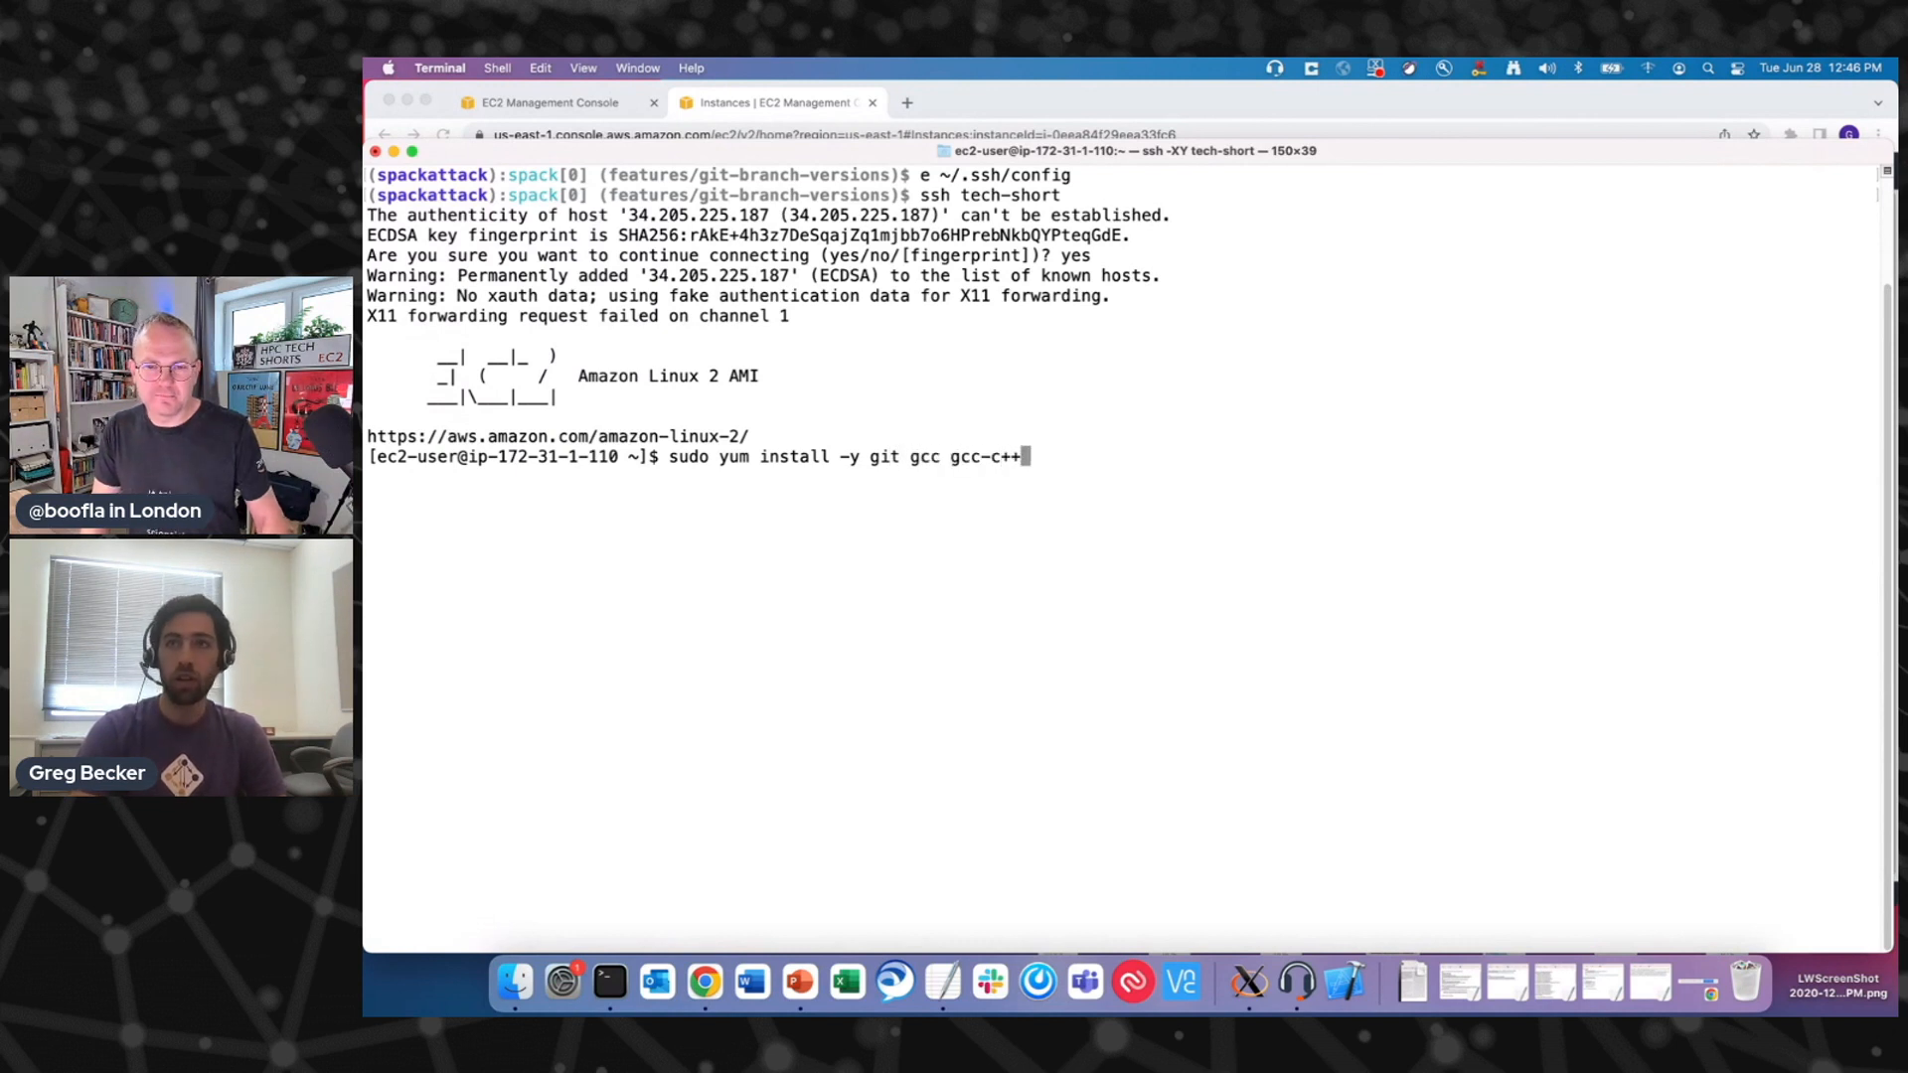
{"action": "type", "text": "gcc-g"}
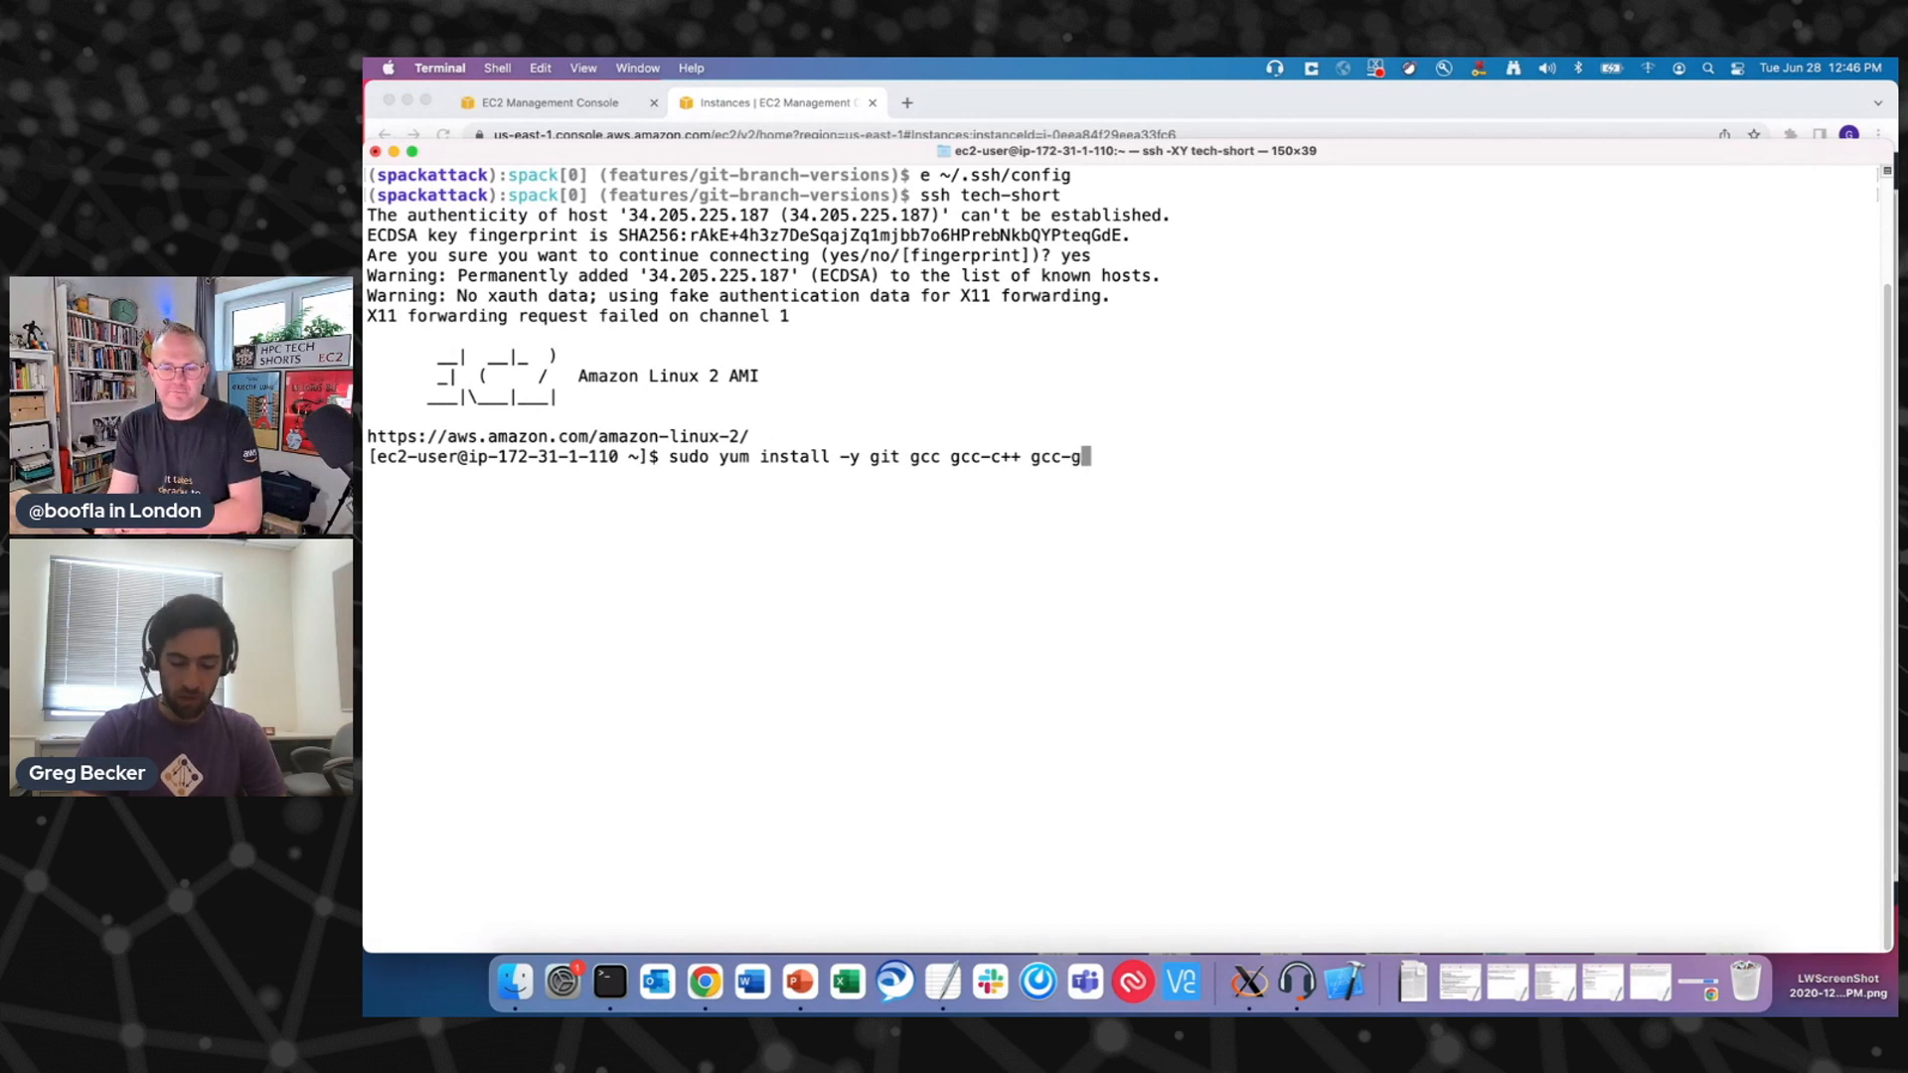
{"action": "type", "text": "fortran"}
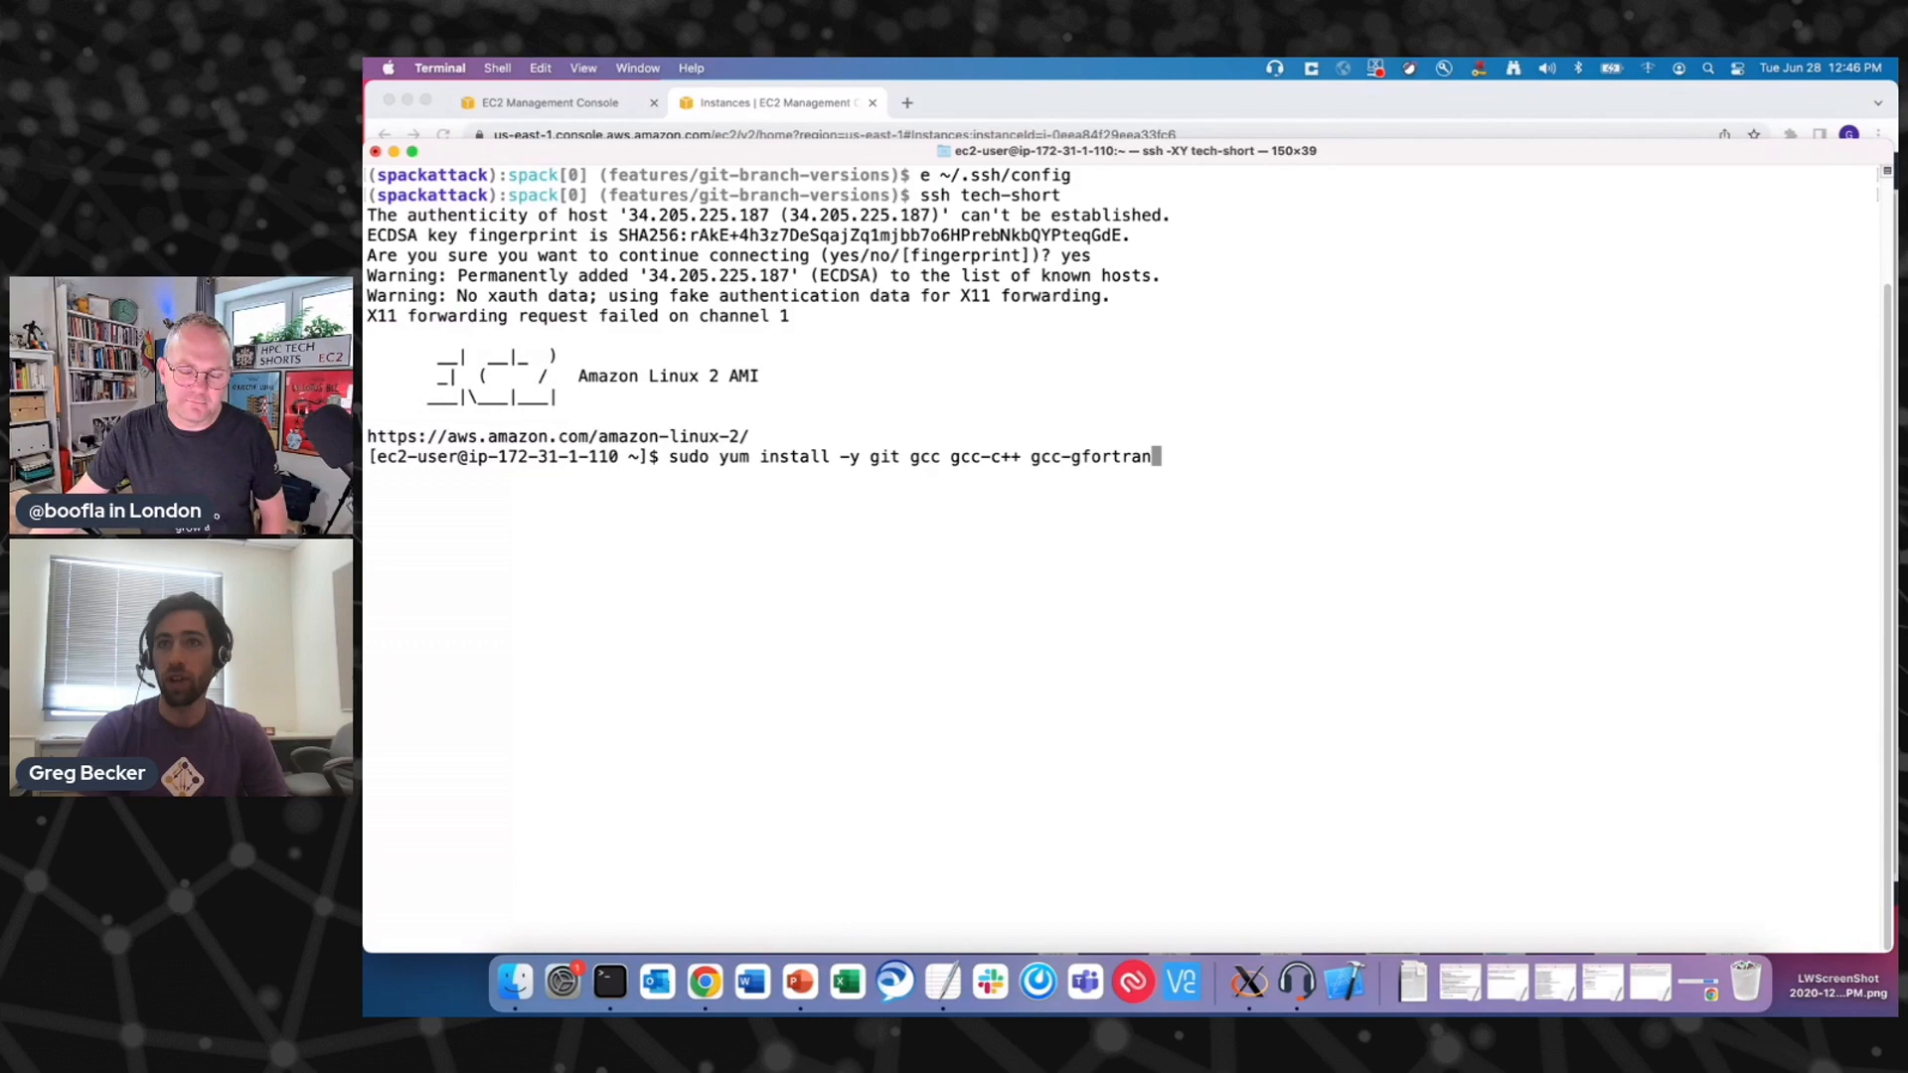
{"action": "key", "text": "Return"}
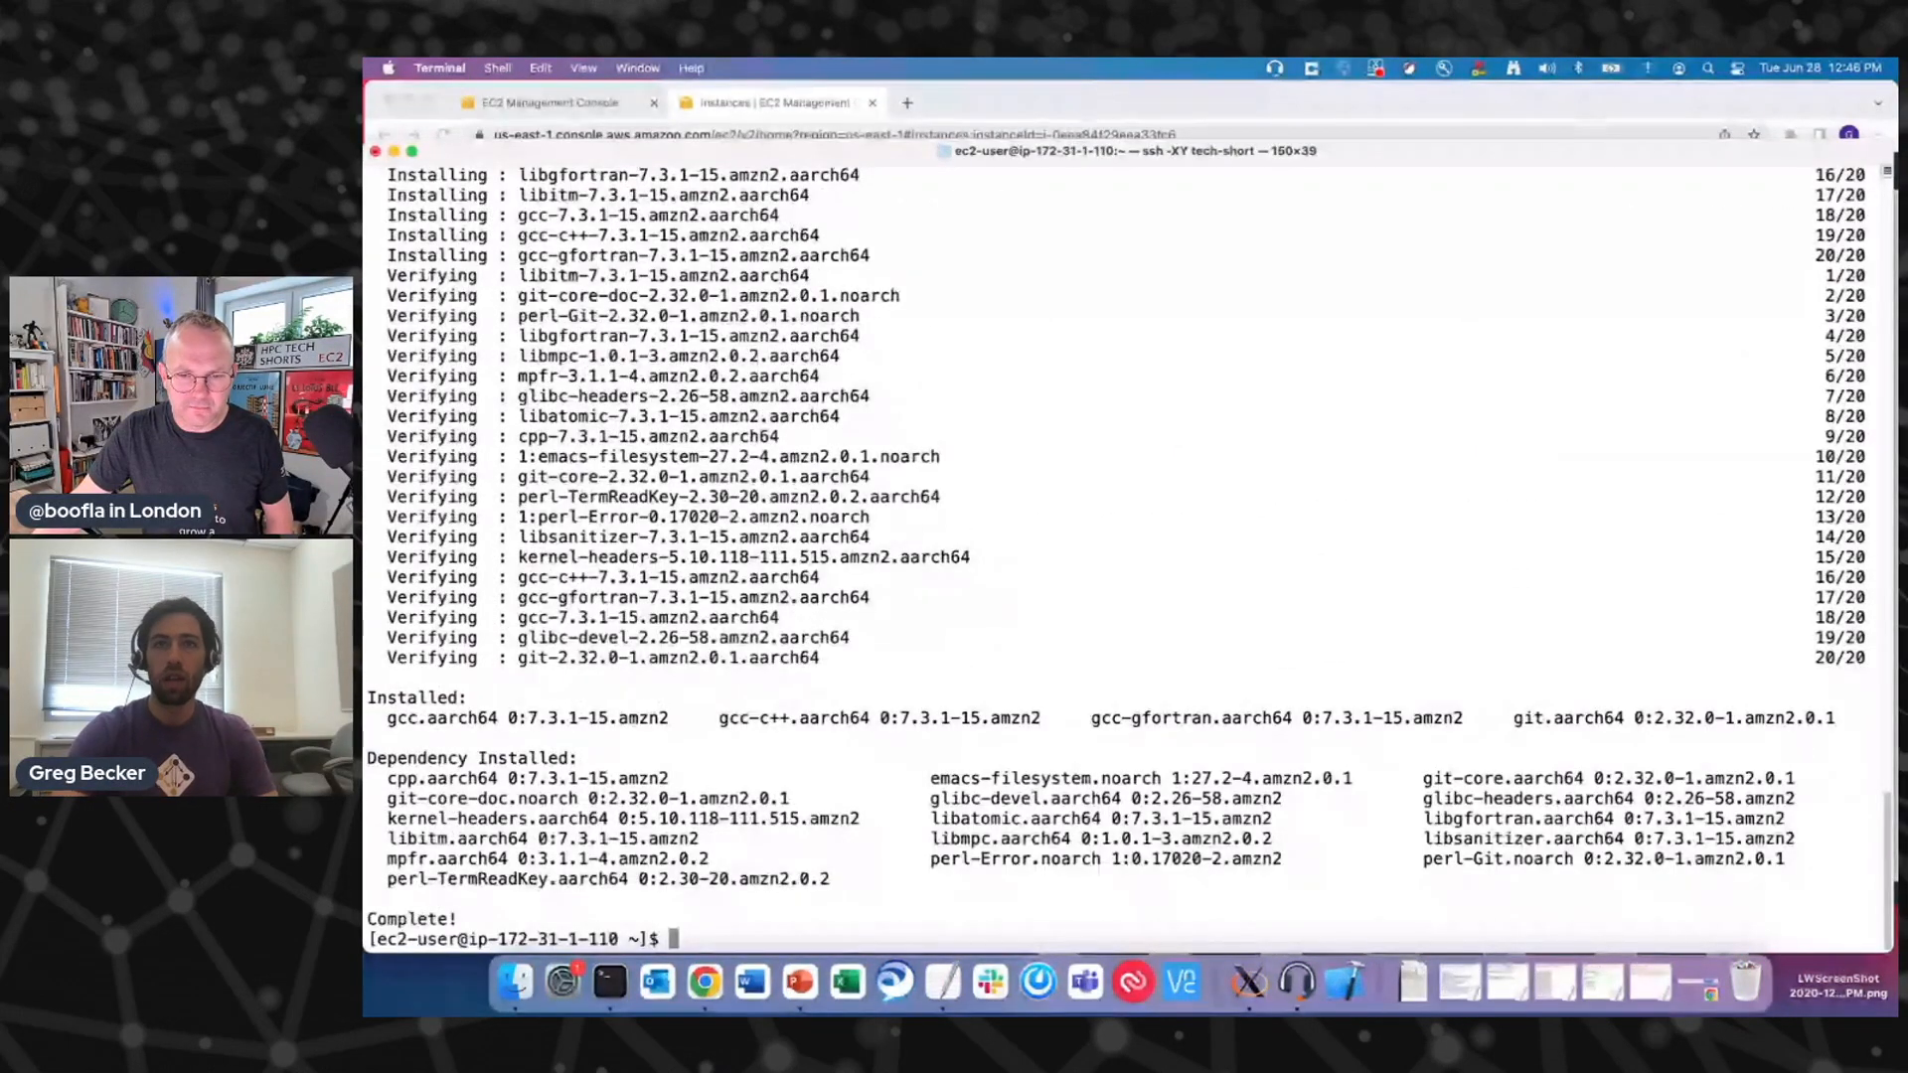
{"action": "type", "text": "git clone"}
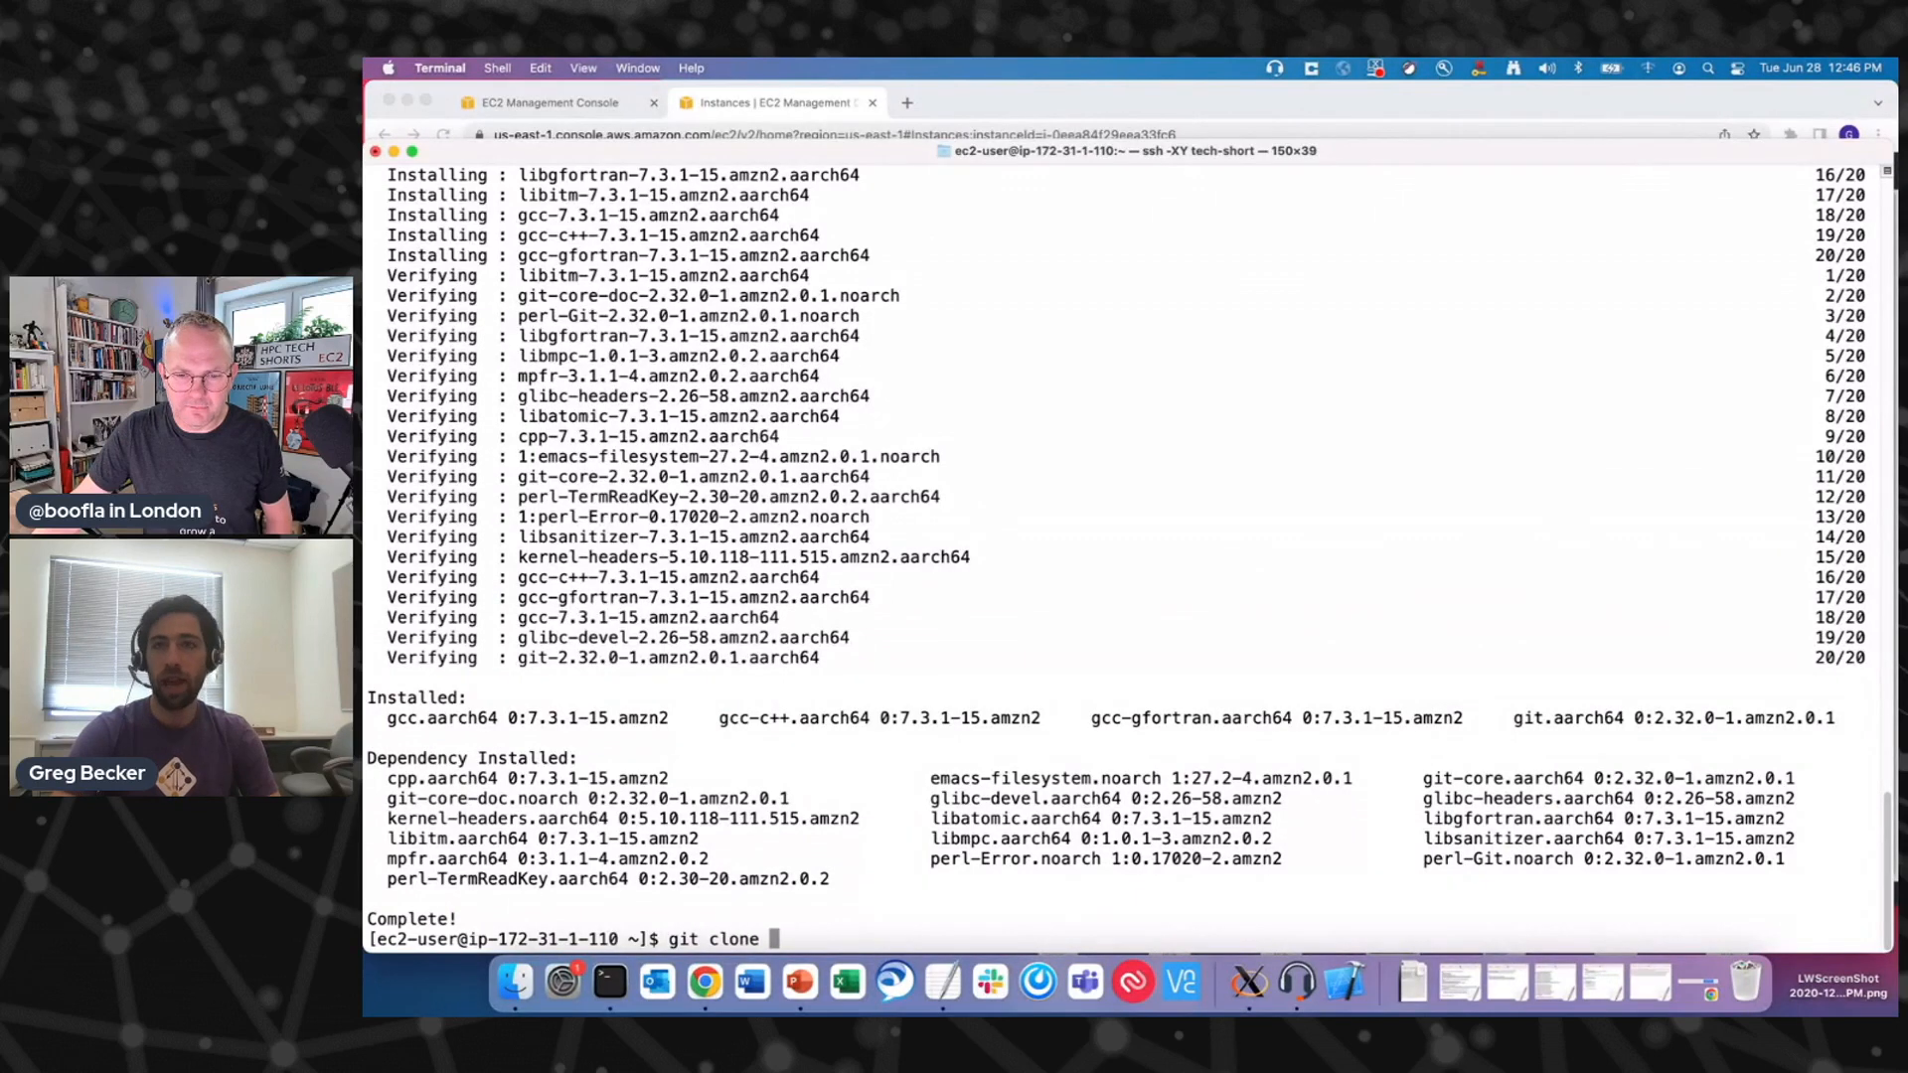
{"action": "type", "text": "https://"}
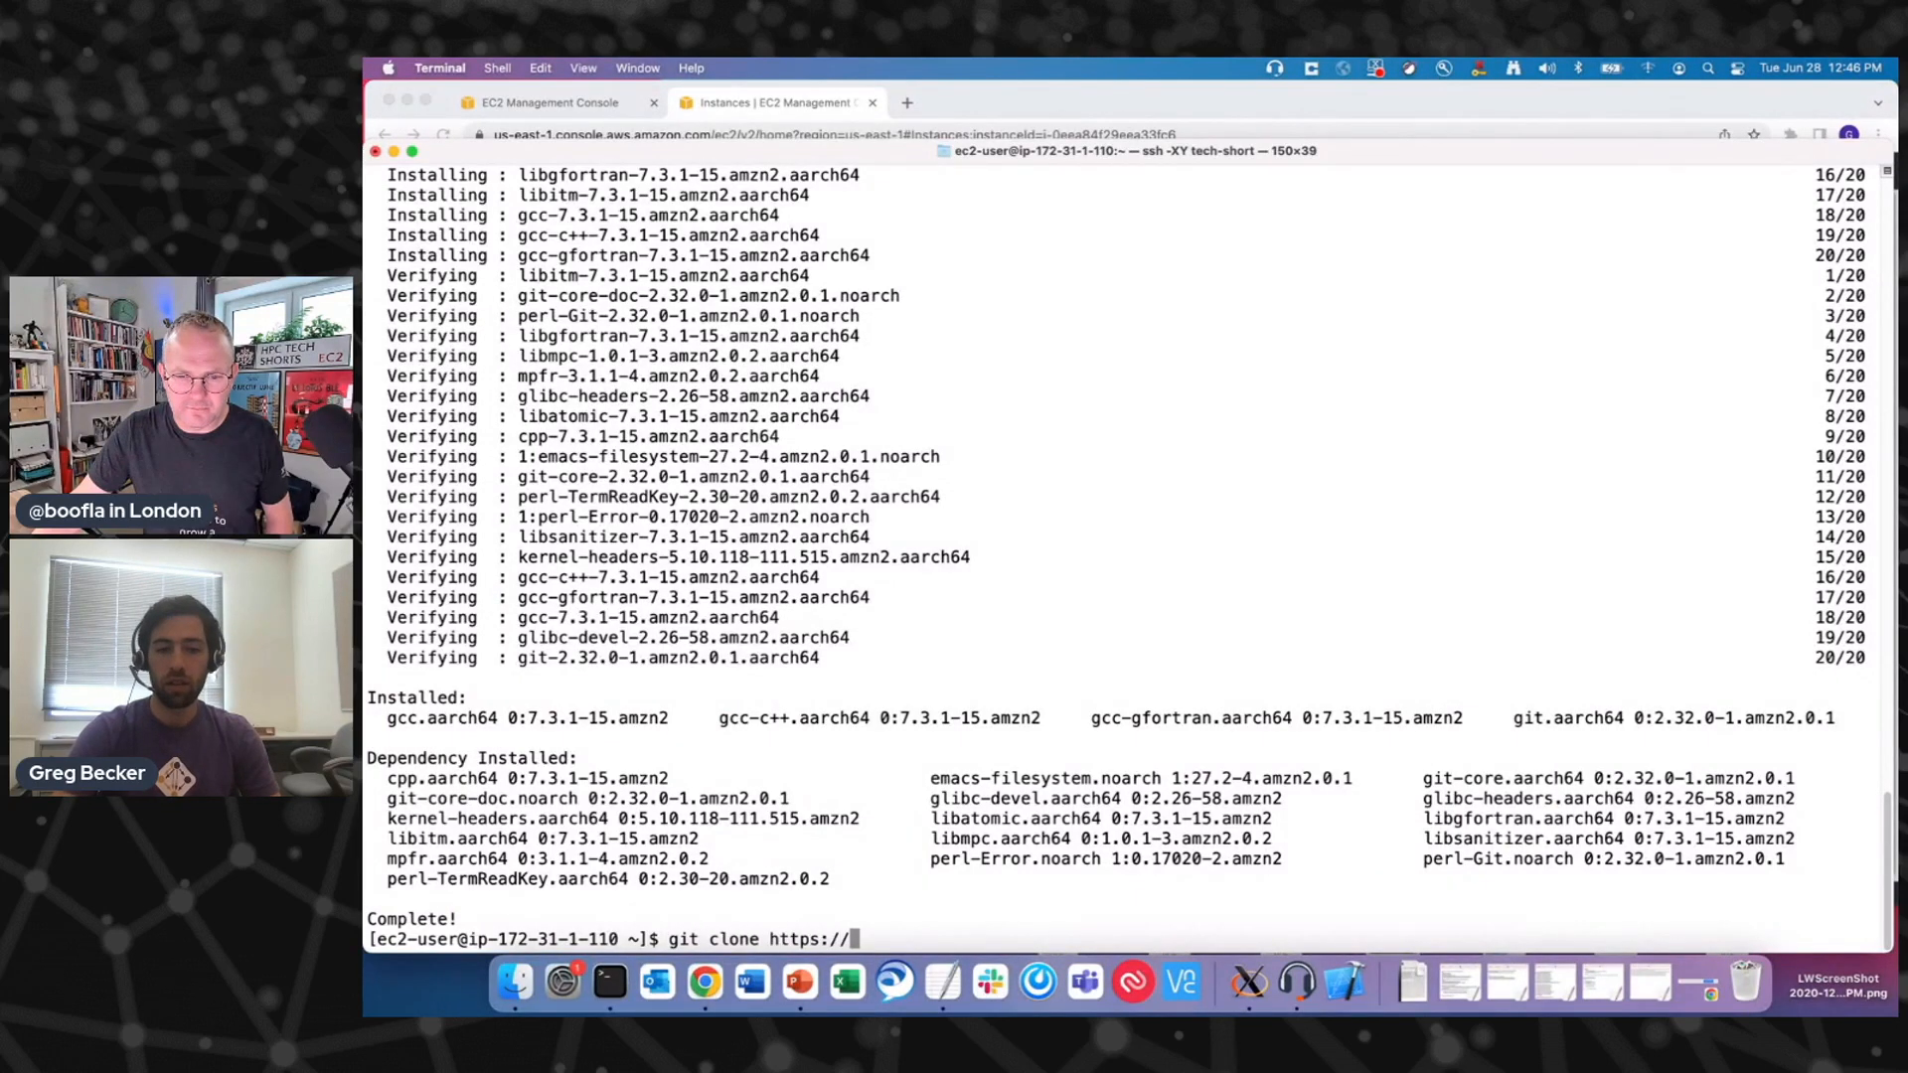
{"action": "type", "text": "github."}
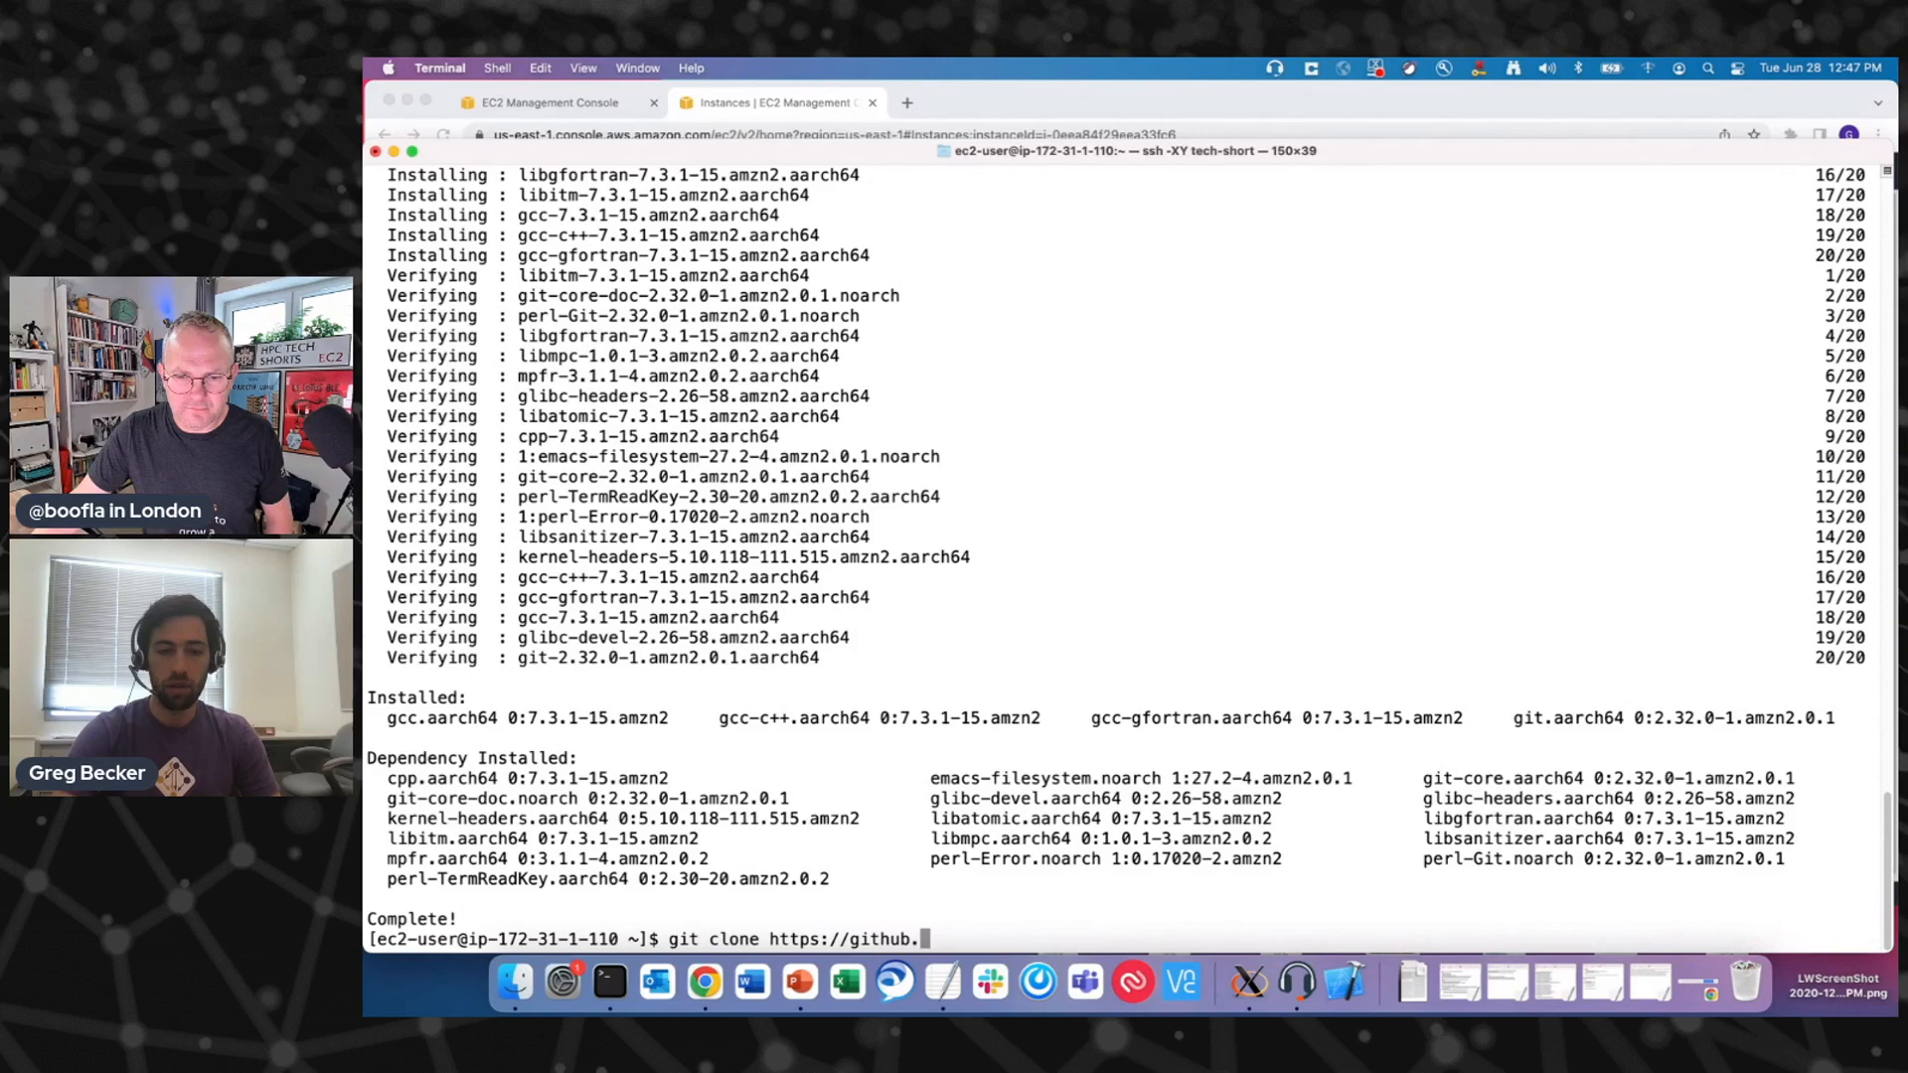
{"action": "type", "text": "com/spack/spack"}
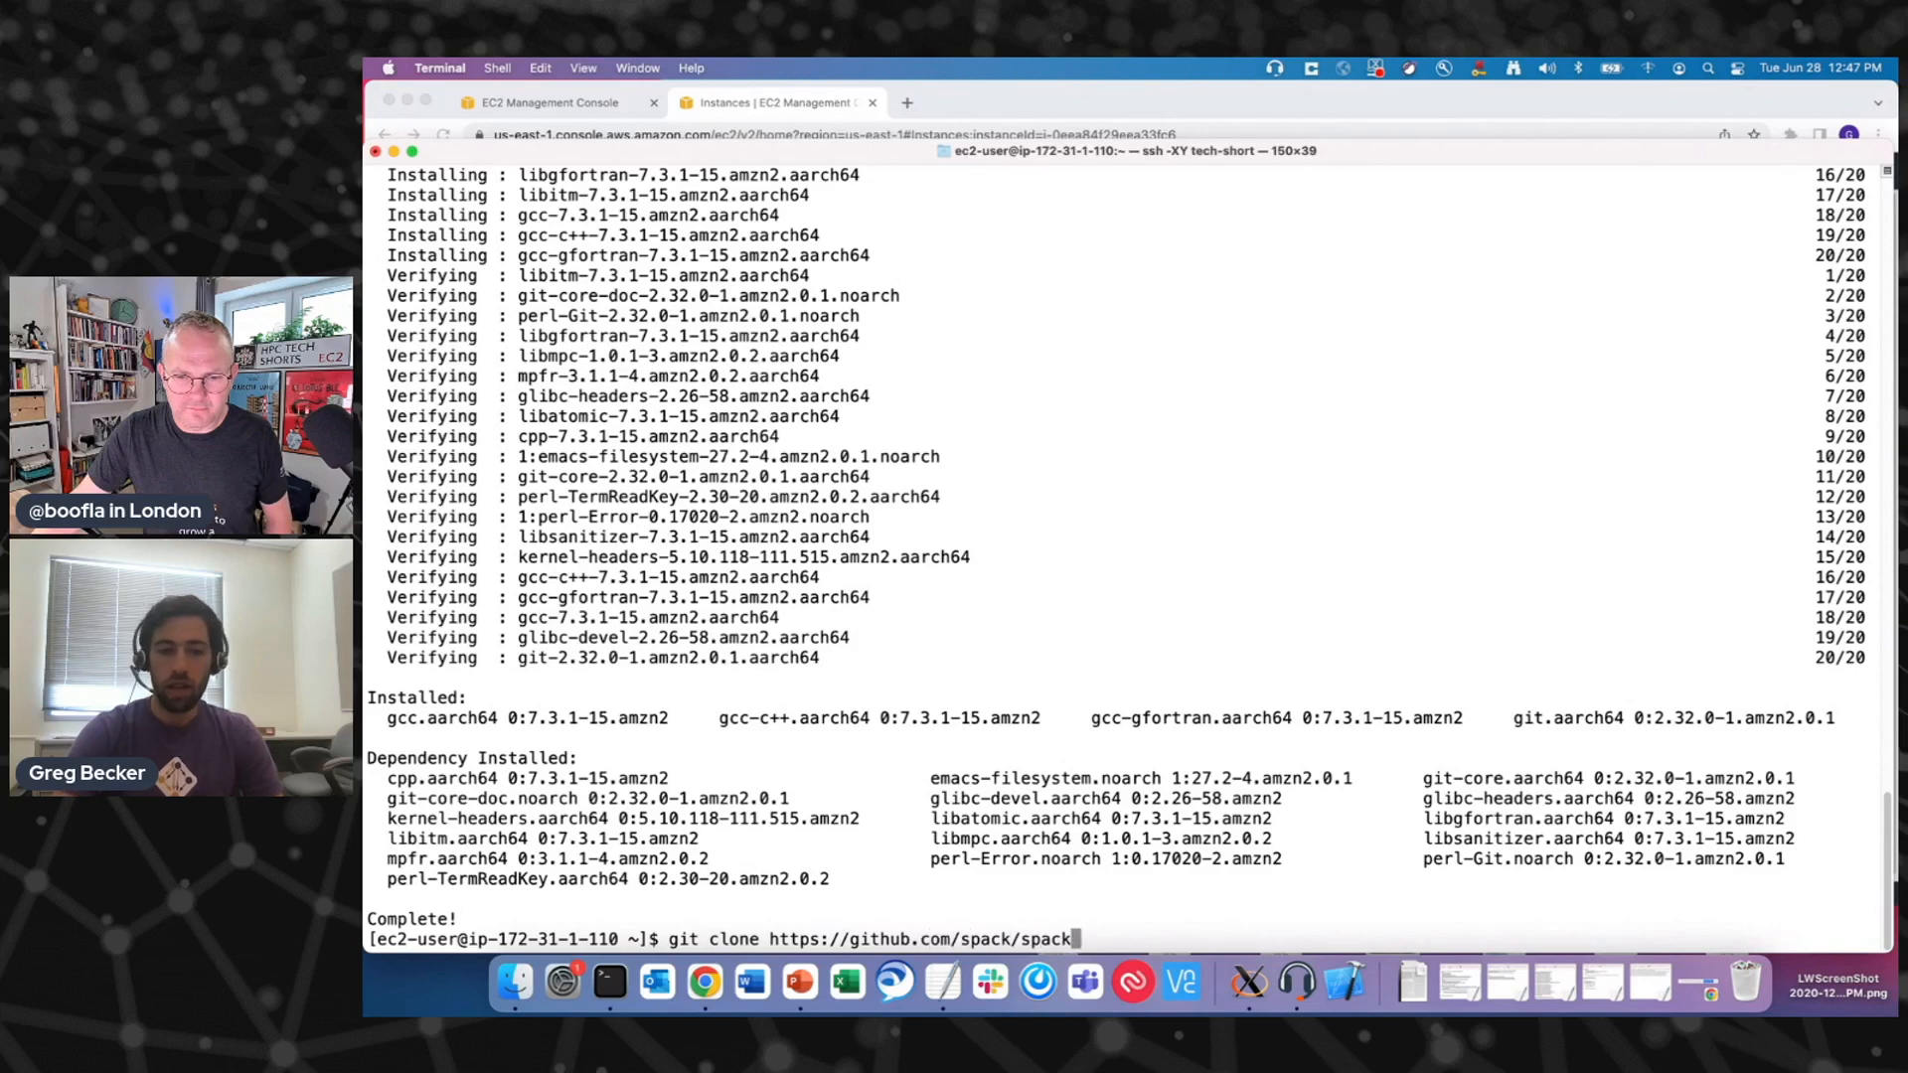
{"action": "key", "text": "Return"}
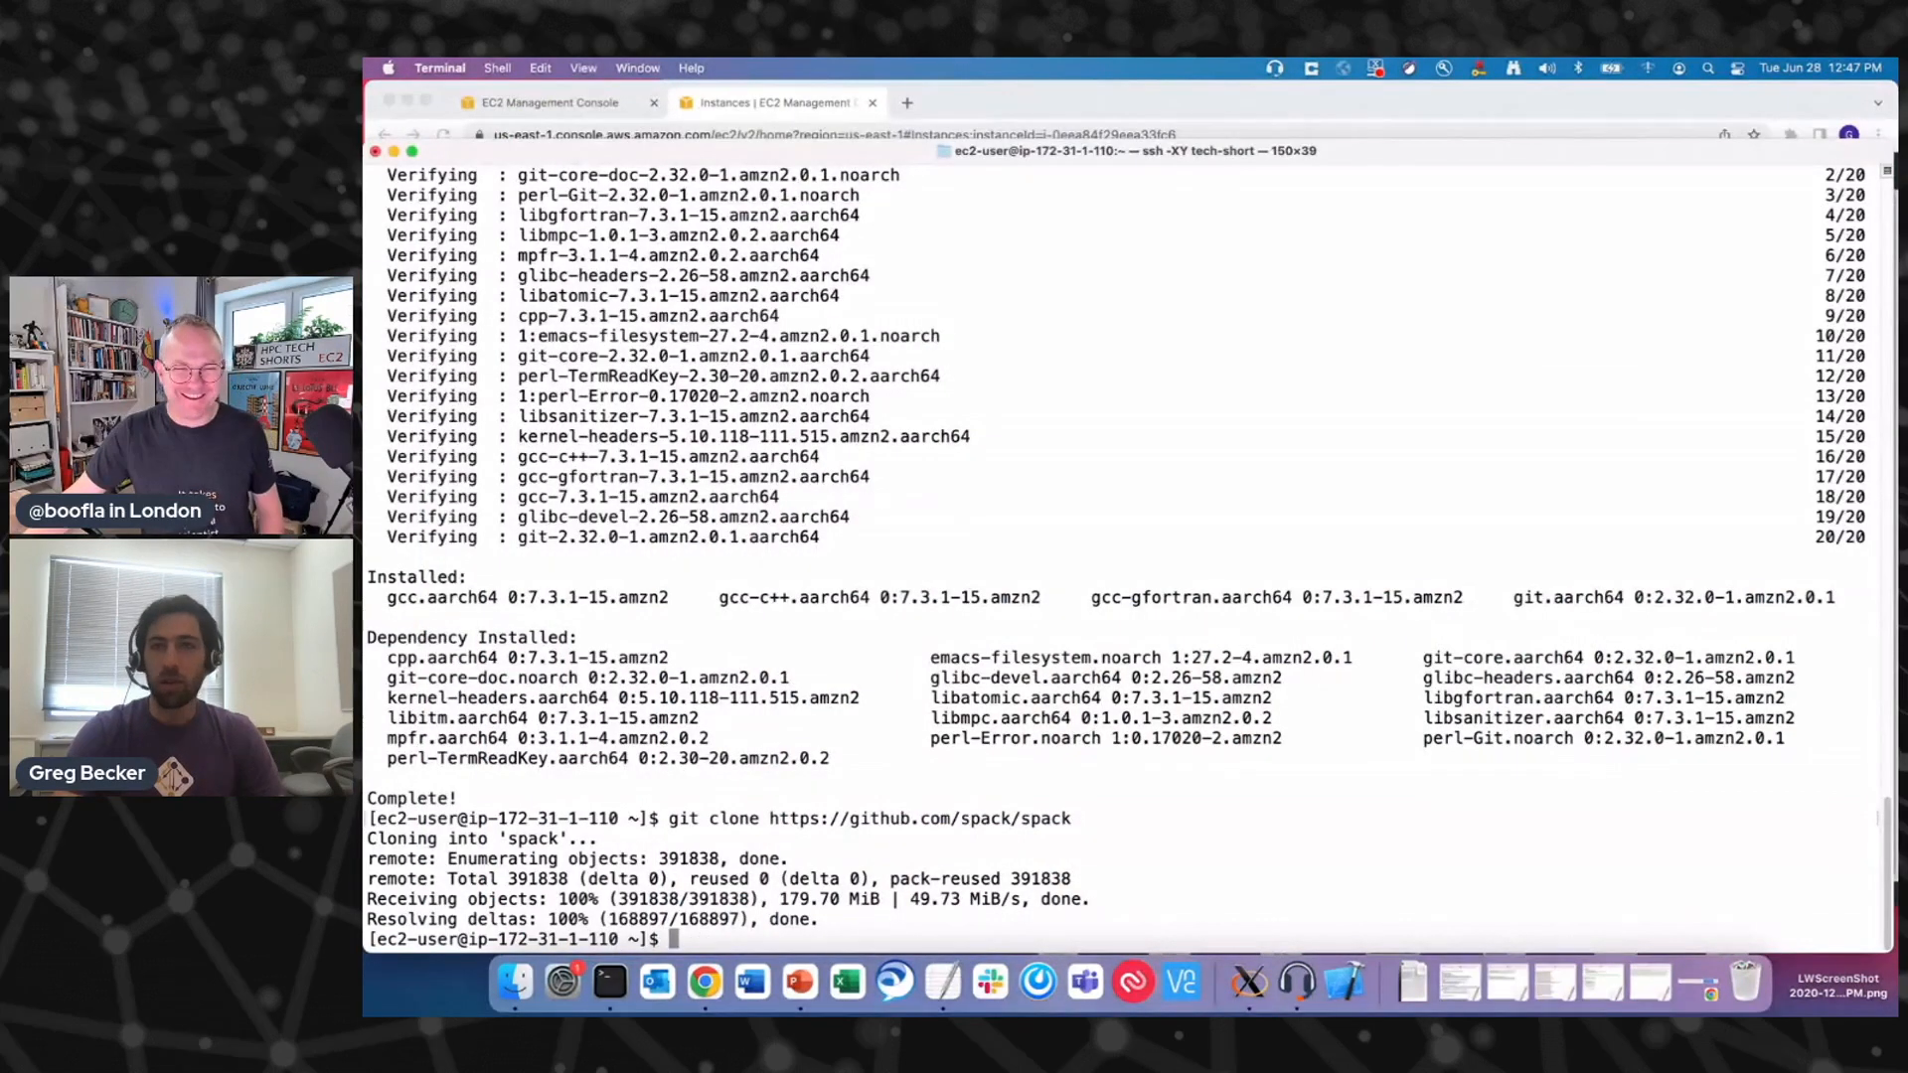
- Enter the spack directory and check out release v0.18.0
{"action": "type", "text": "cd spack"}
{"action": "type", "text": "git checkout"}
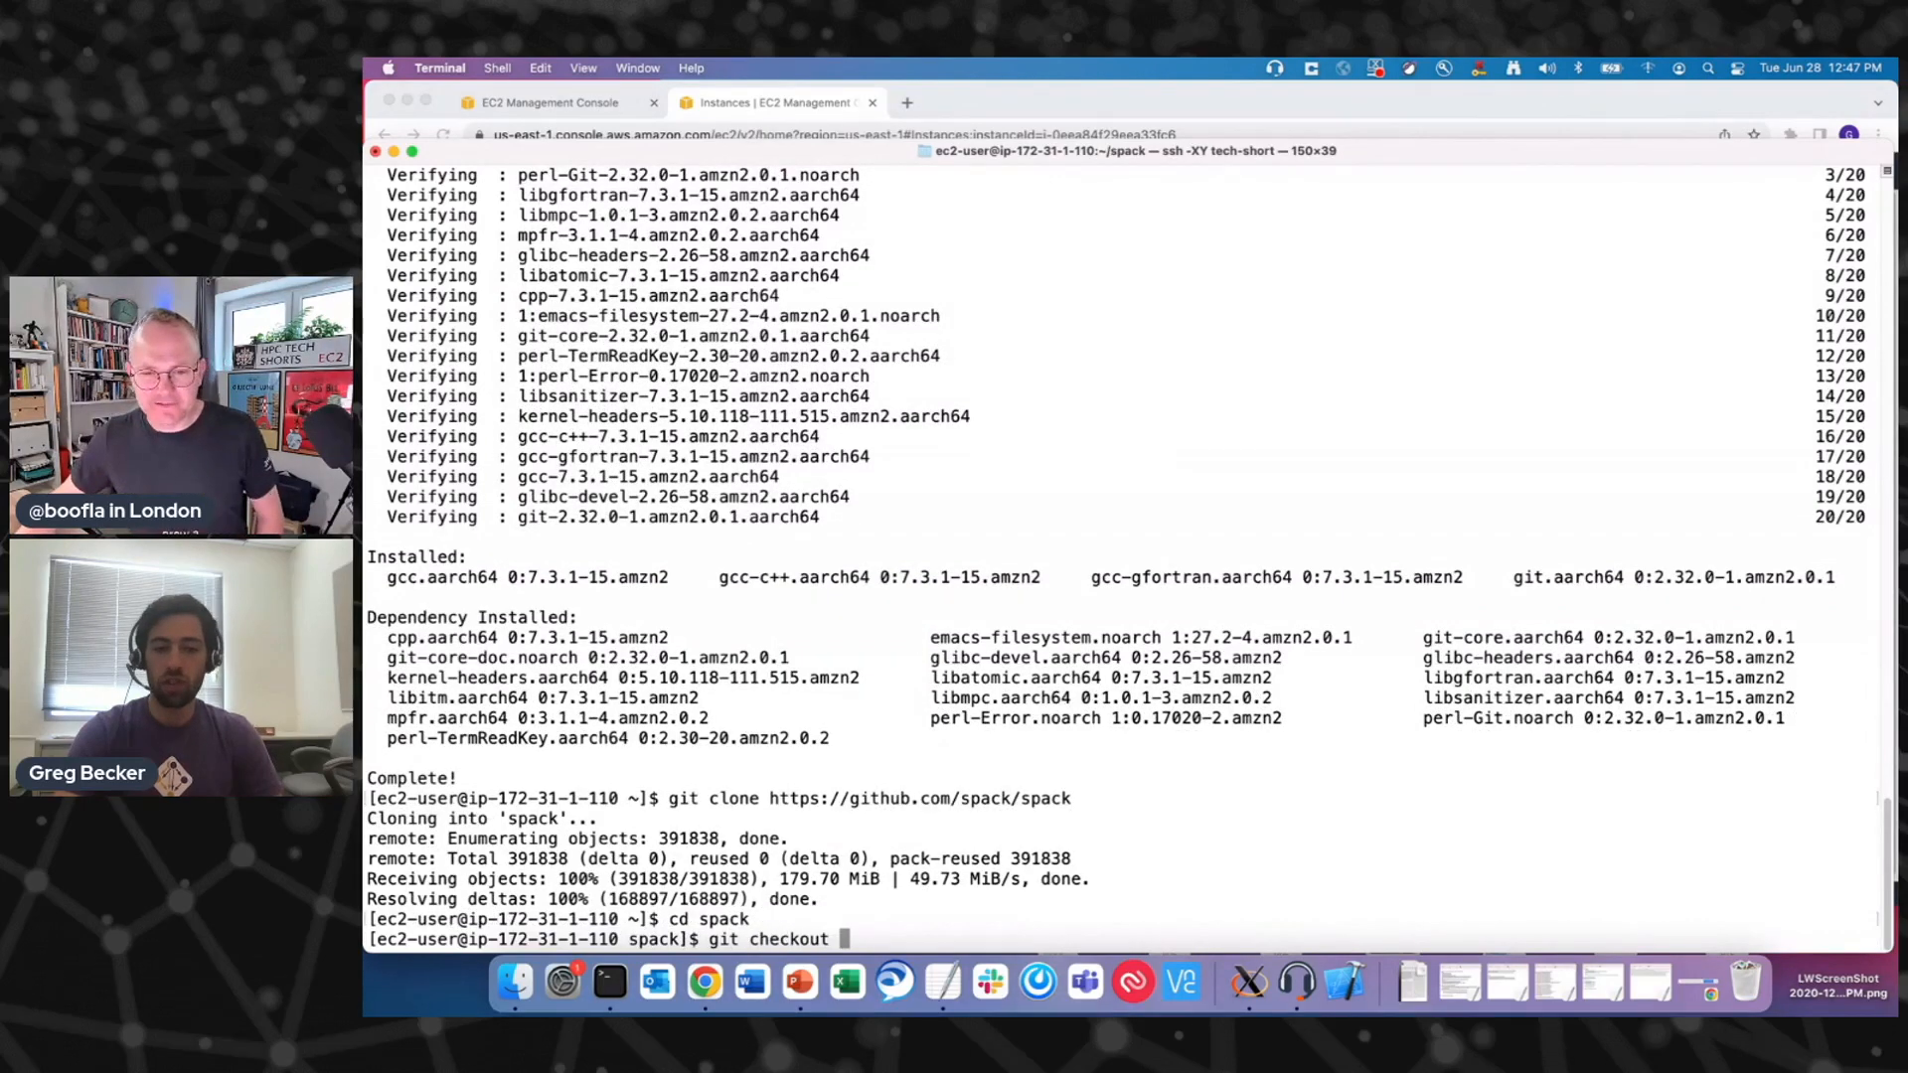
{"action": "type", "text": "v-"}
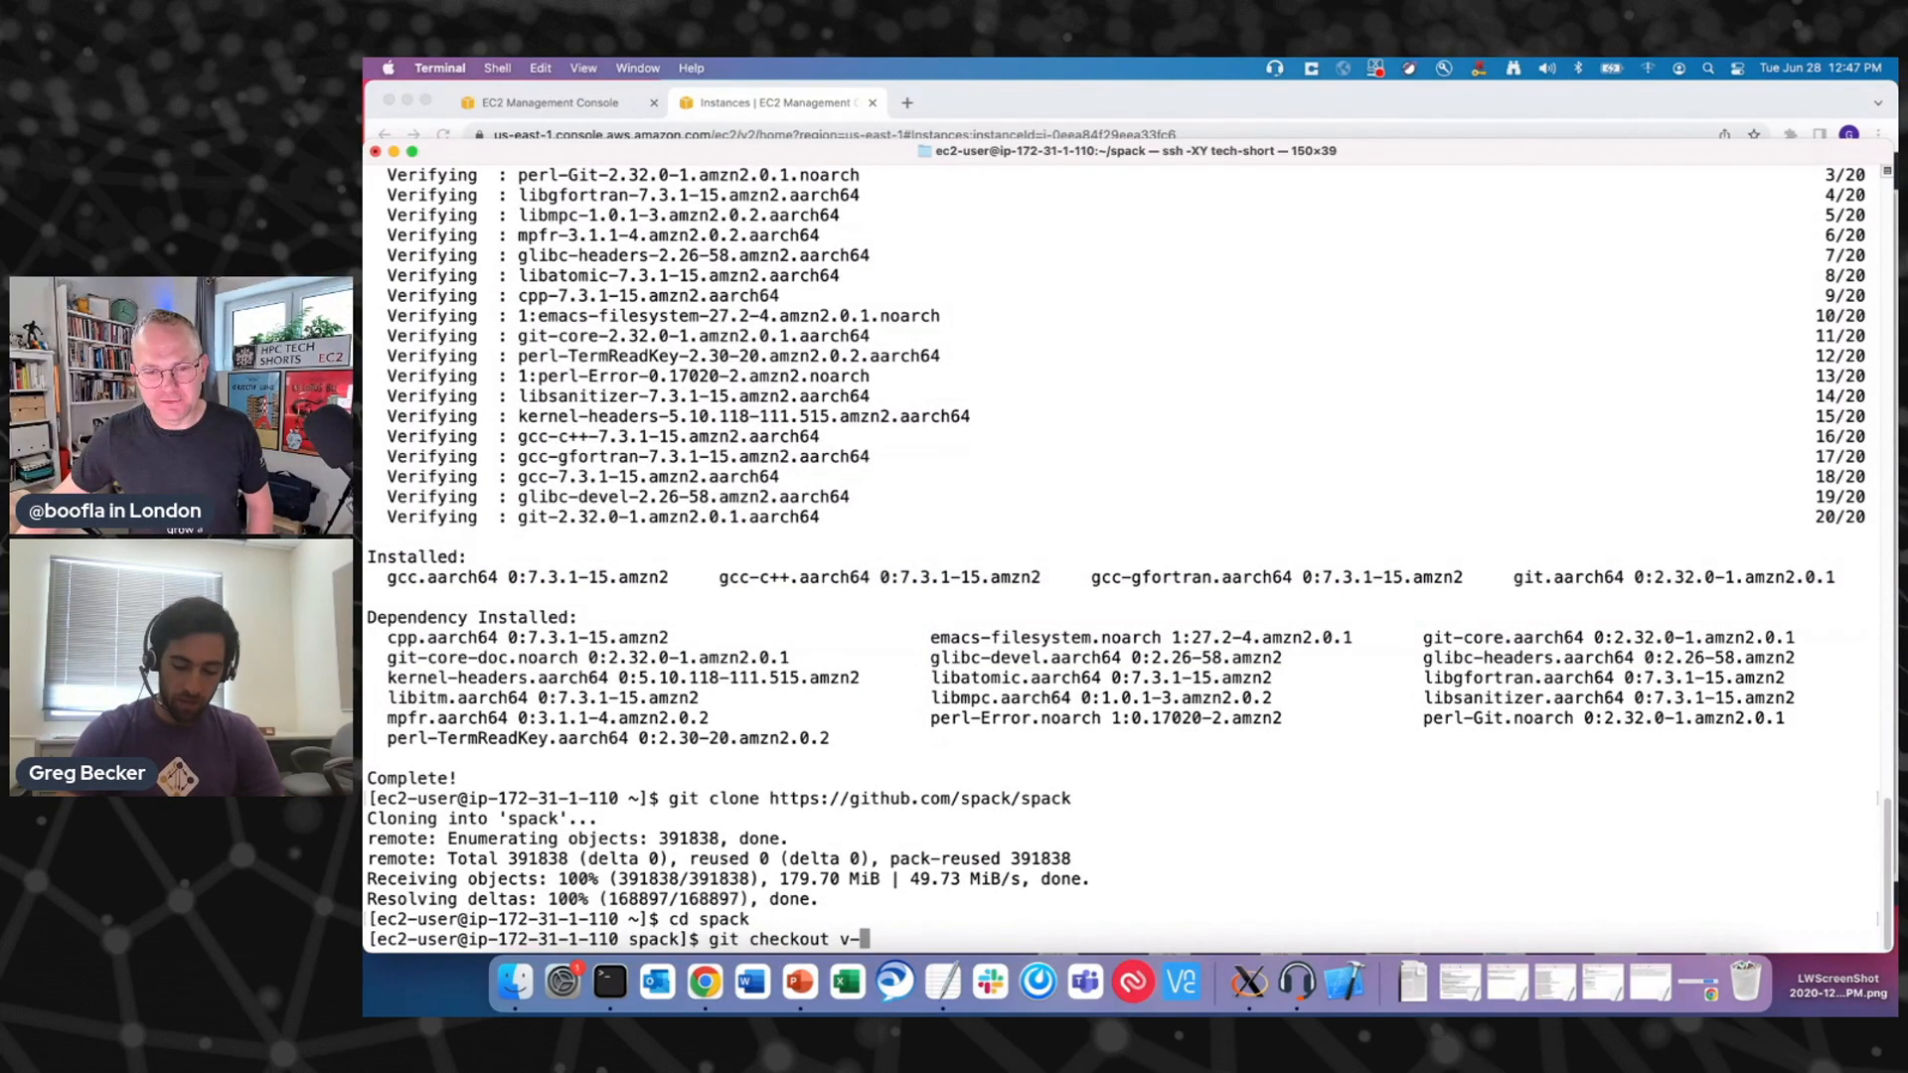
{"action": "type", "text": "0.18.0"}
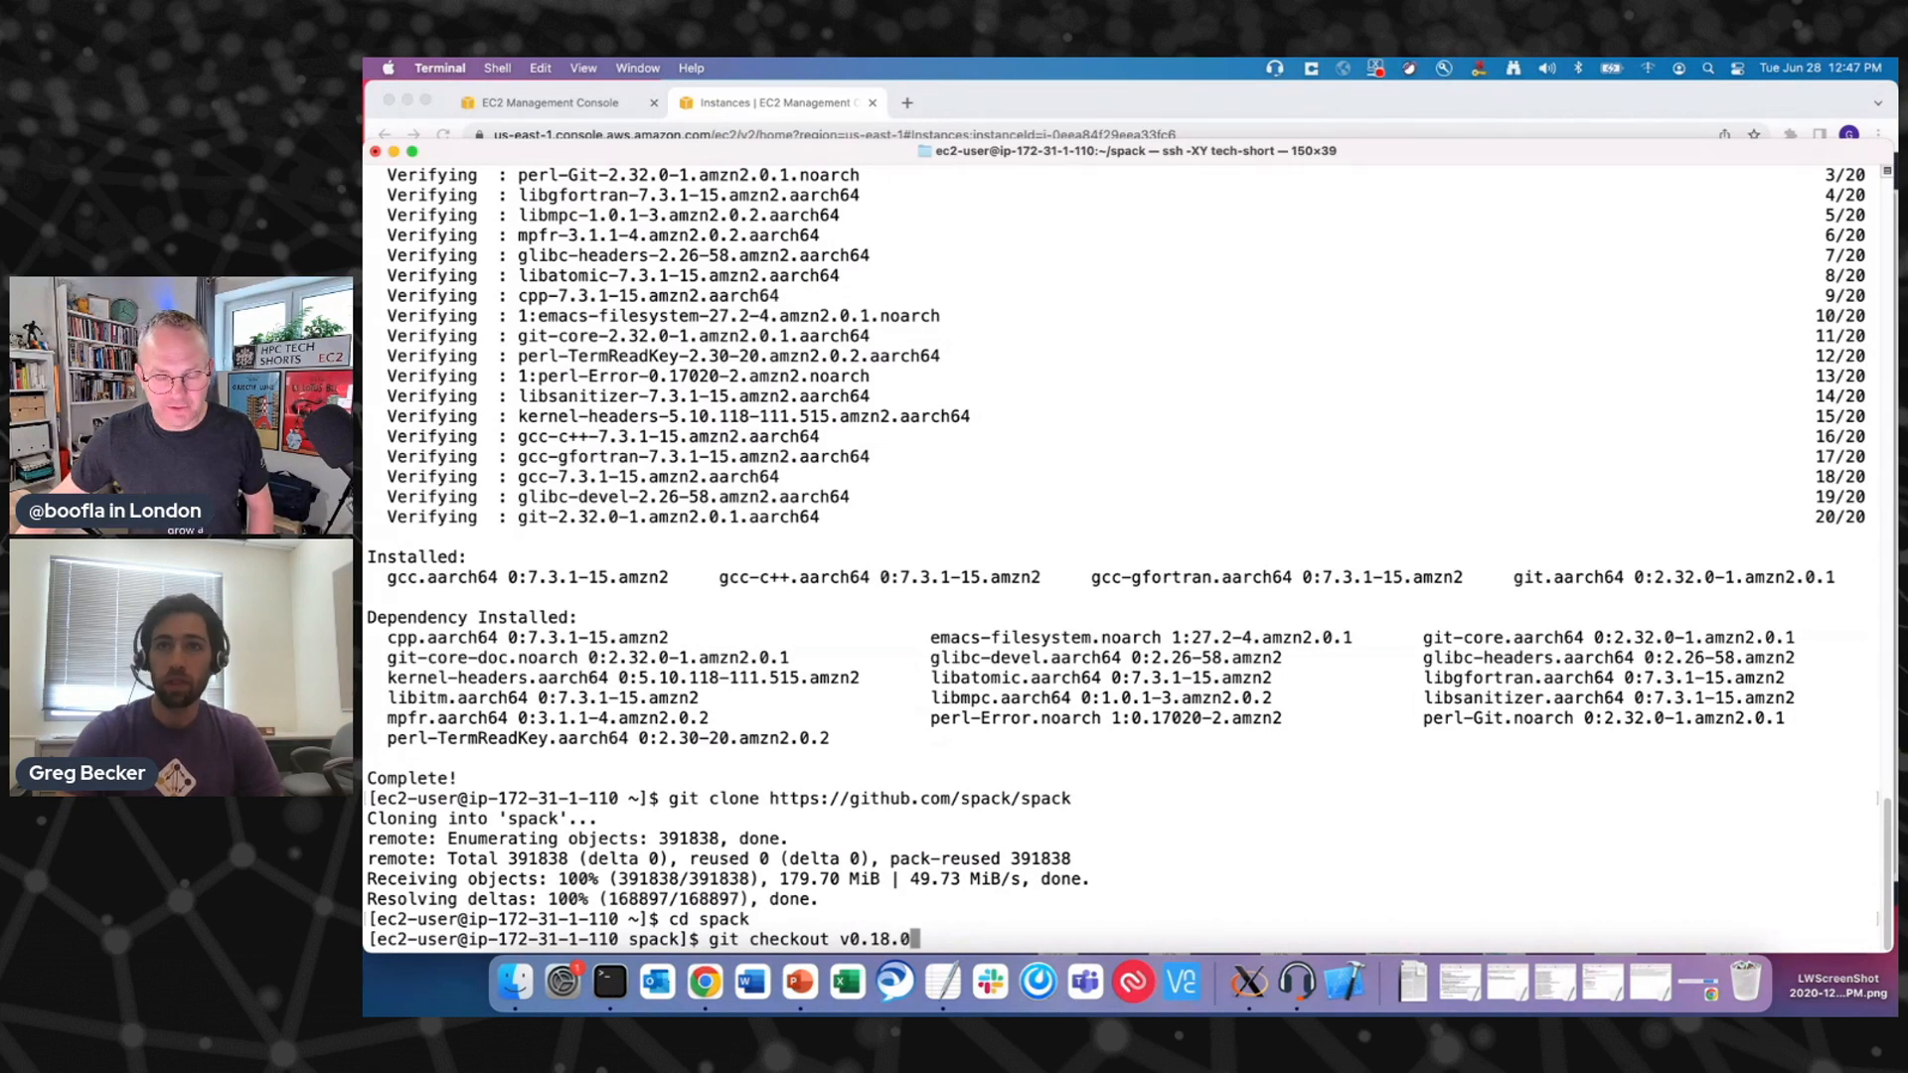
{"action": "key", "text": "Return"}
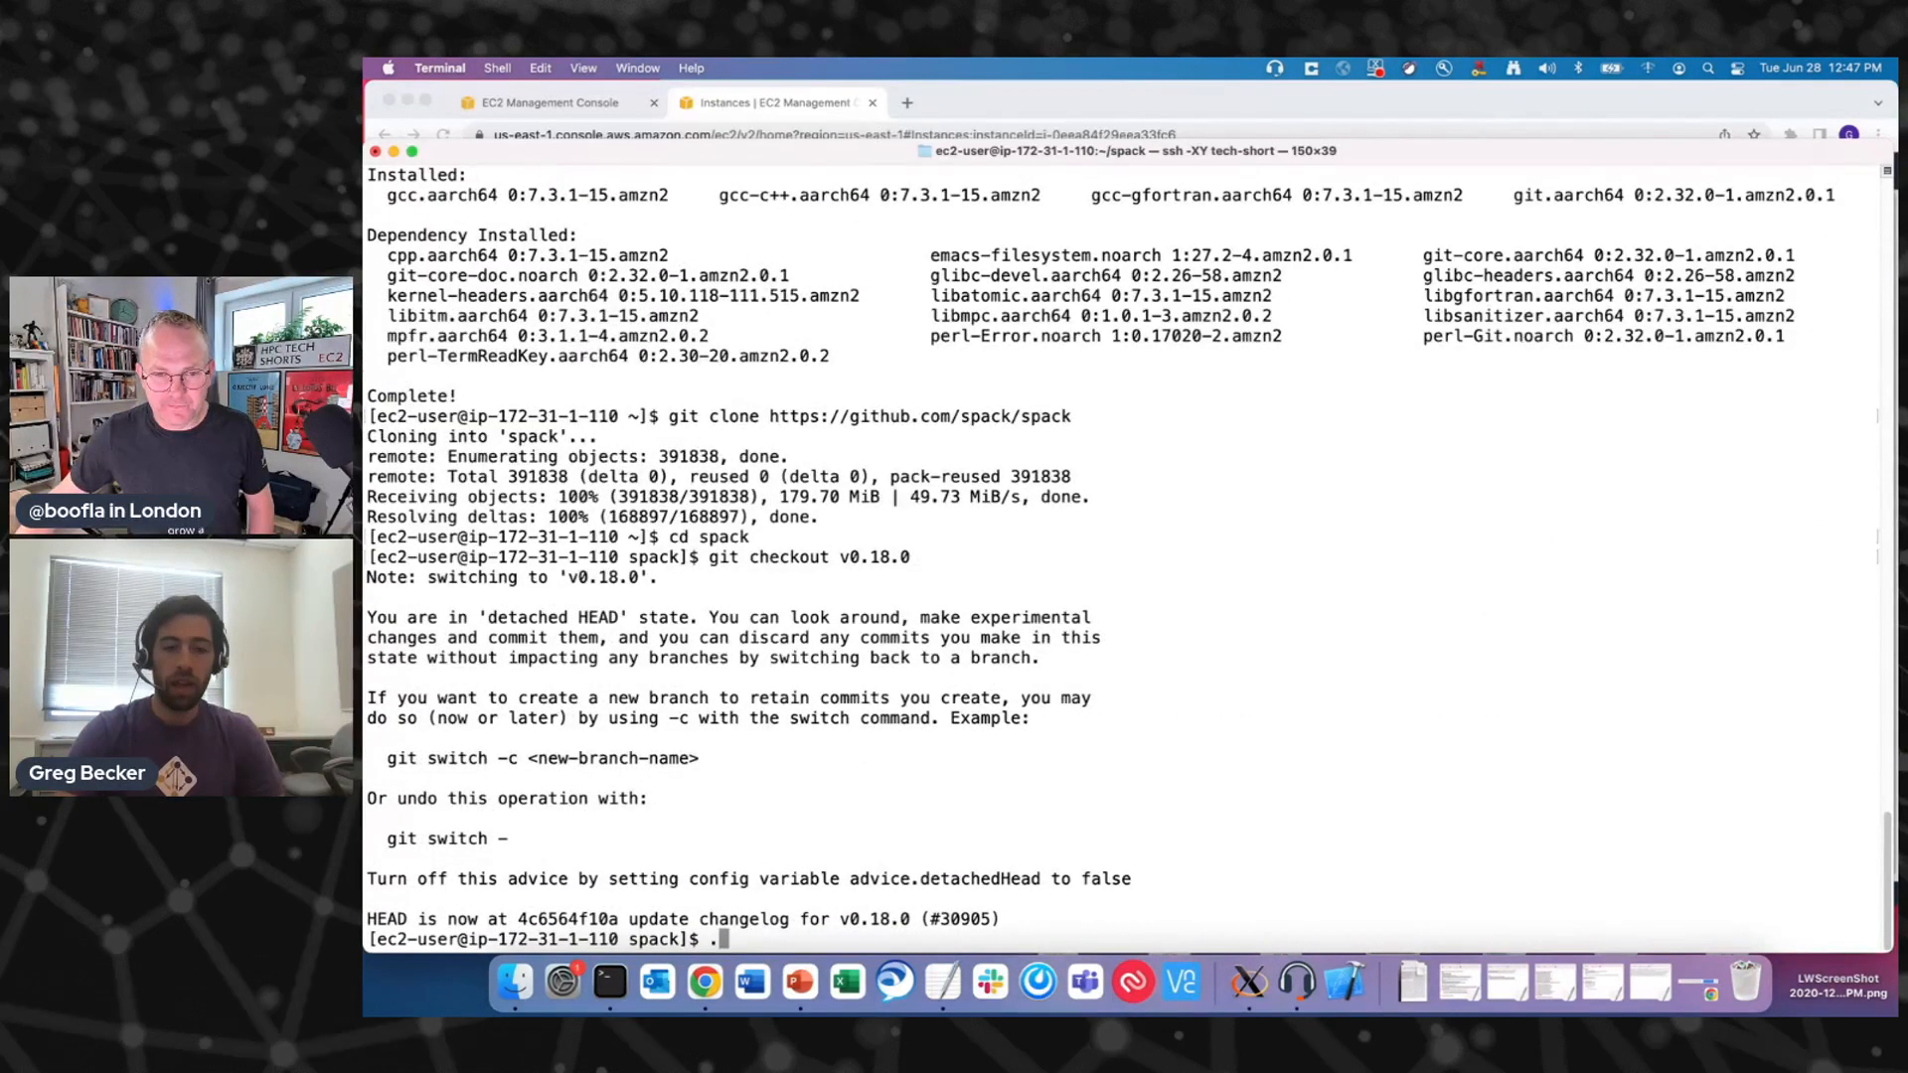
- Source share/spack/setup-env.sh to load Spack into the shell
{"action": "type", "text": "share/"}
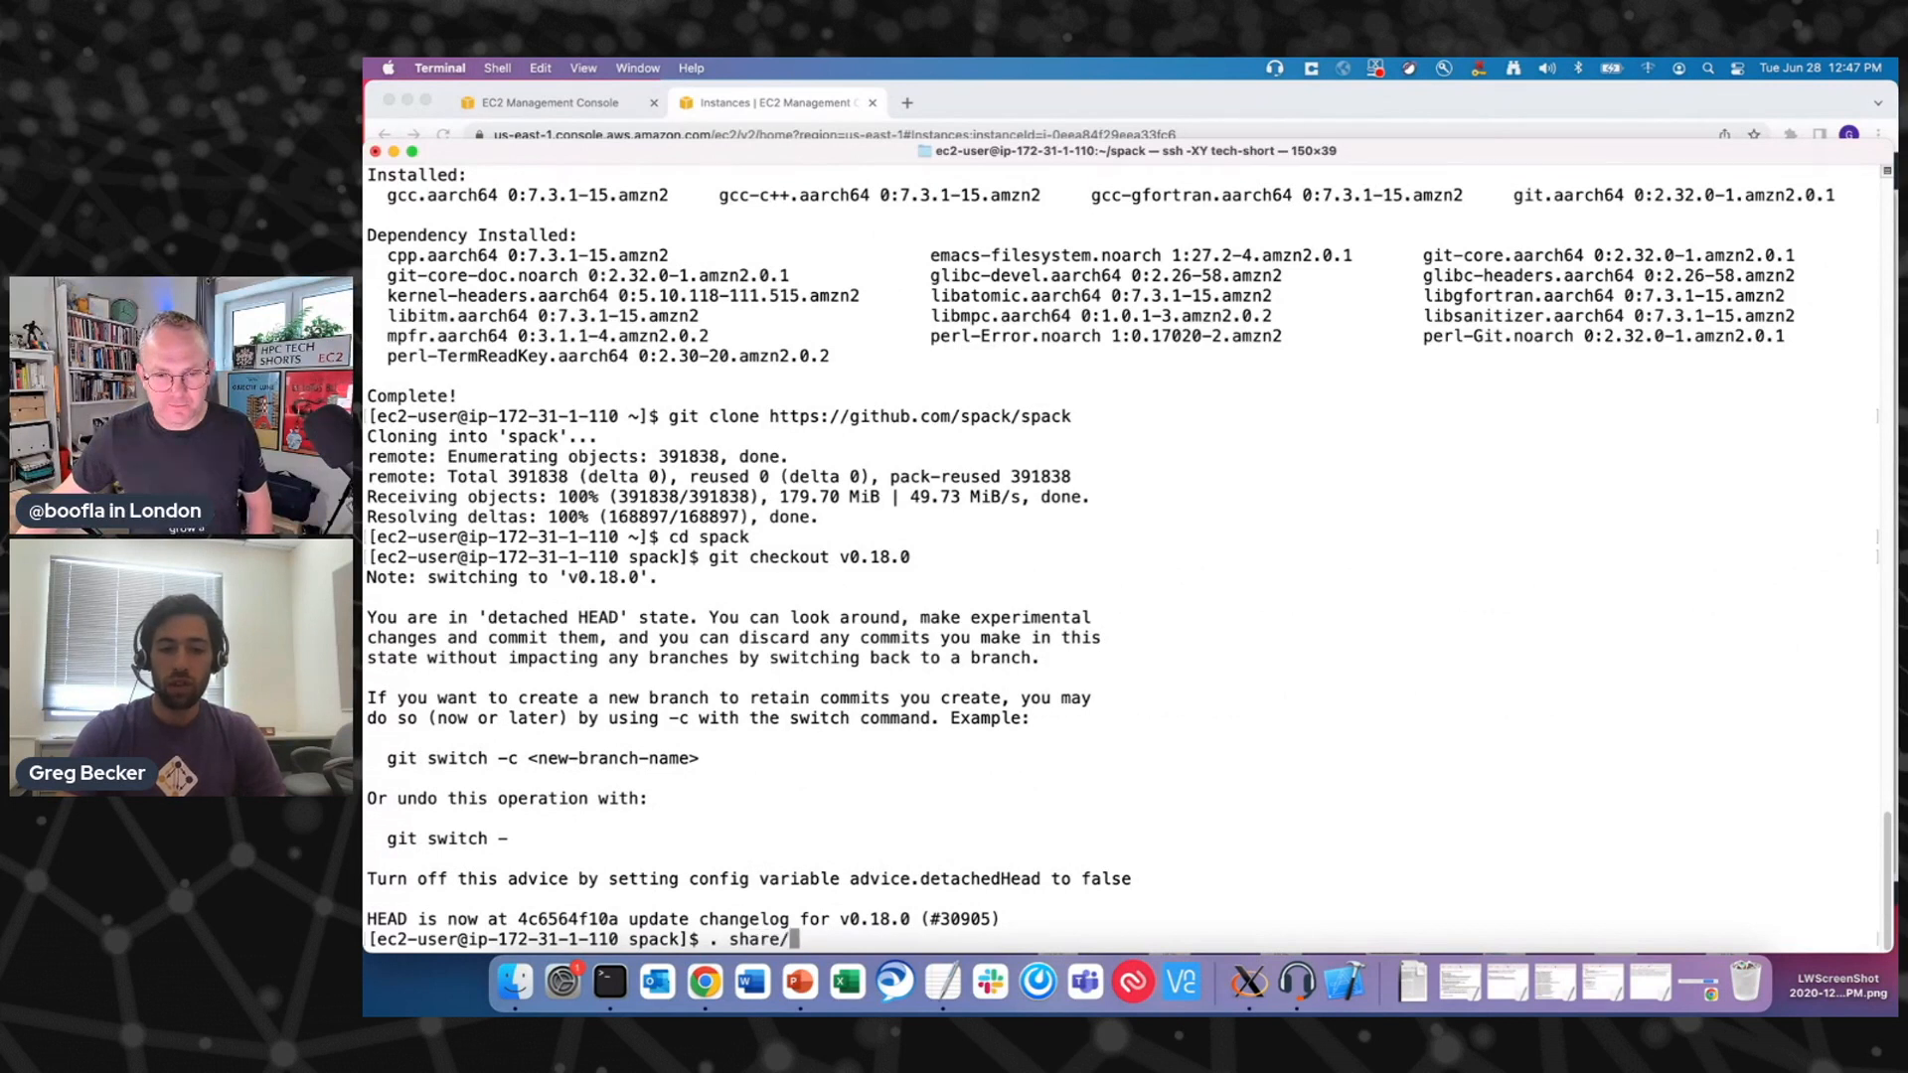
{"action": "type", "text": "spack/setup-"}
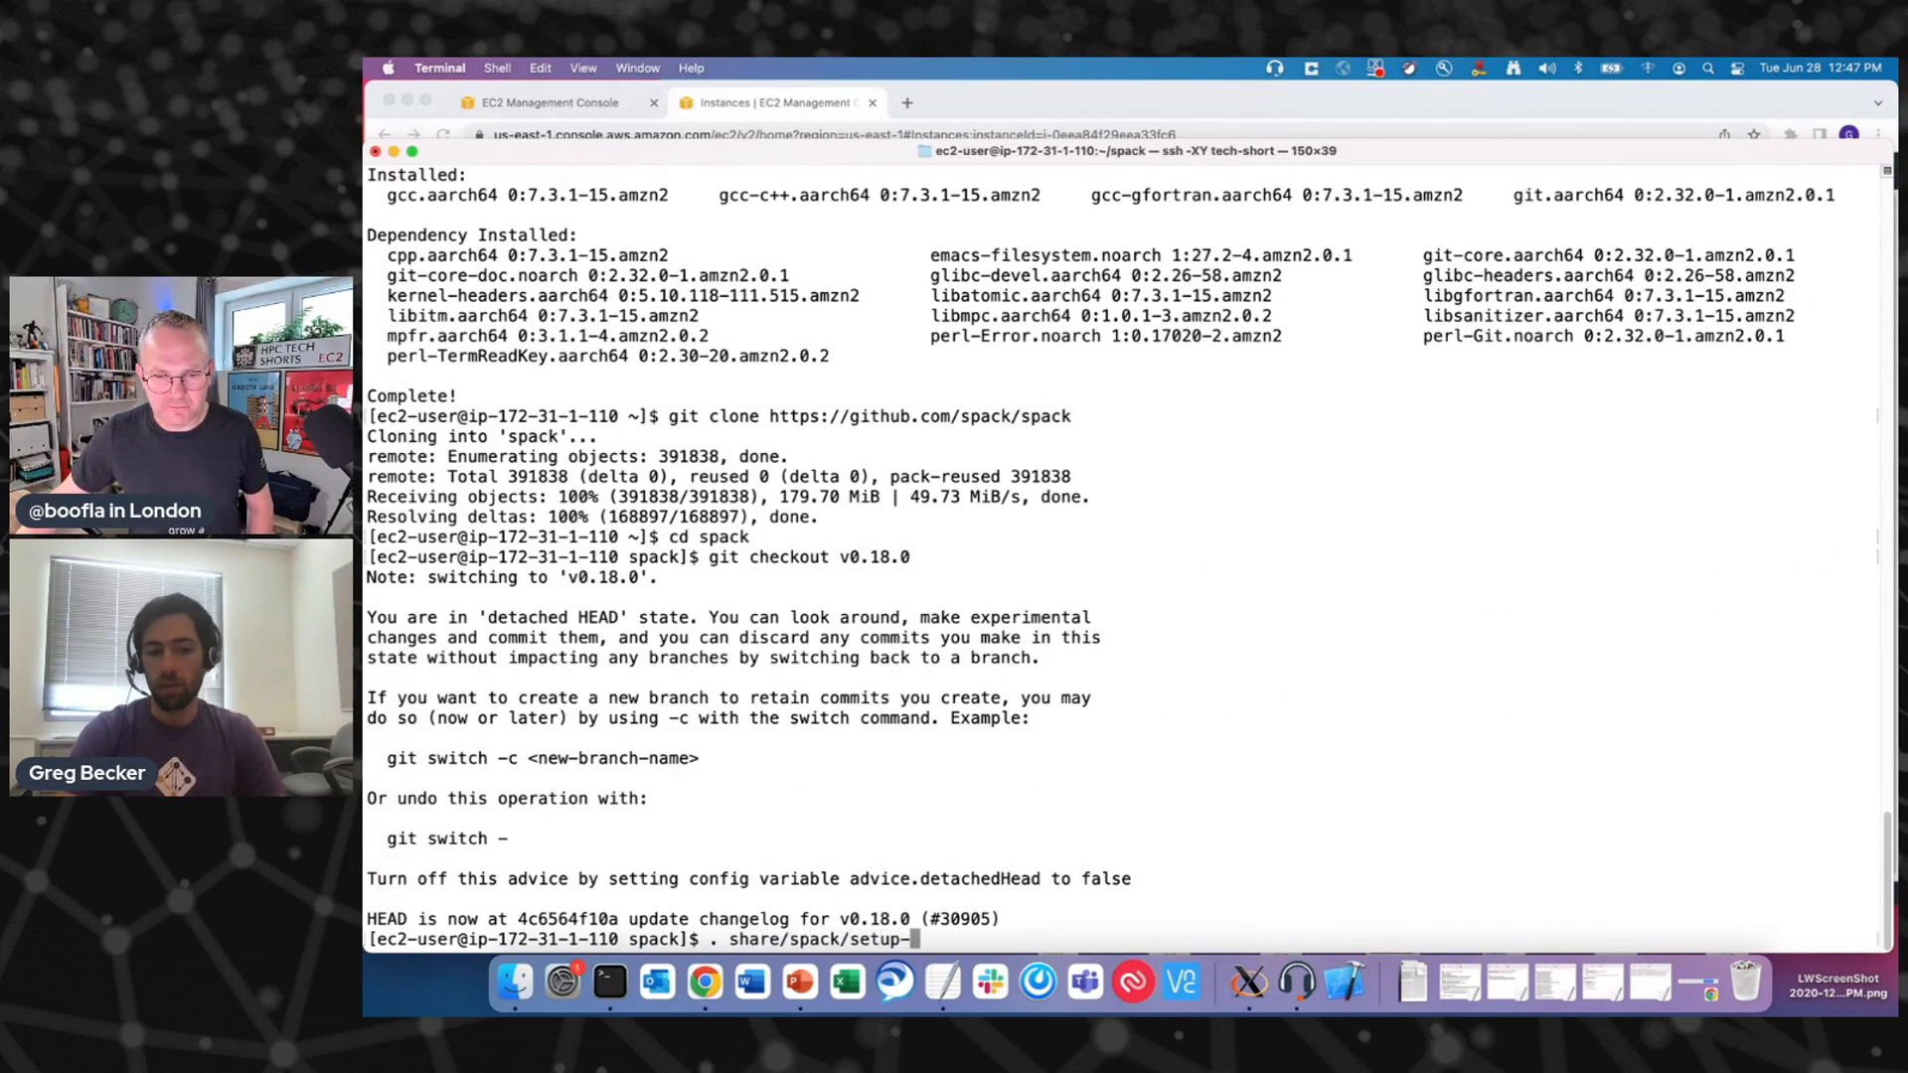
{"action": "type", "text": "env.sh"}
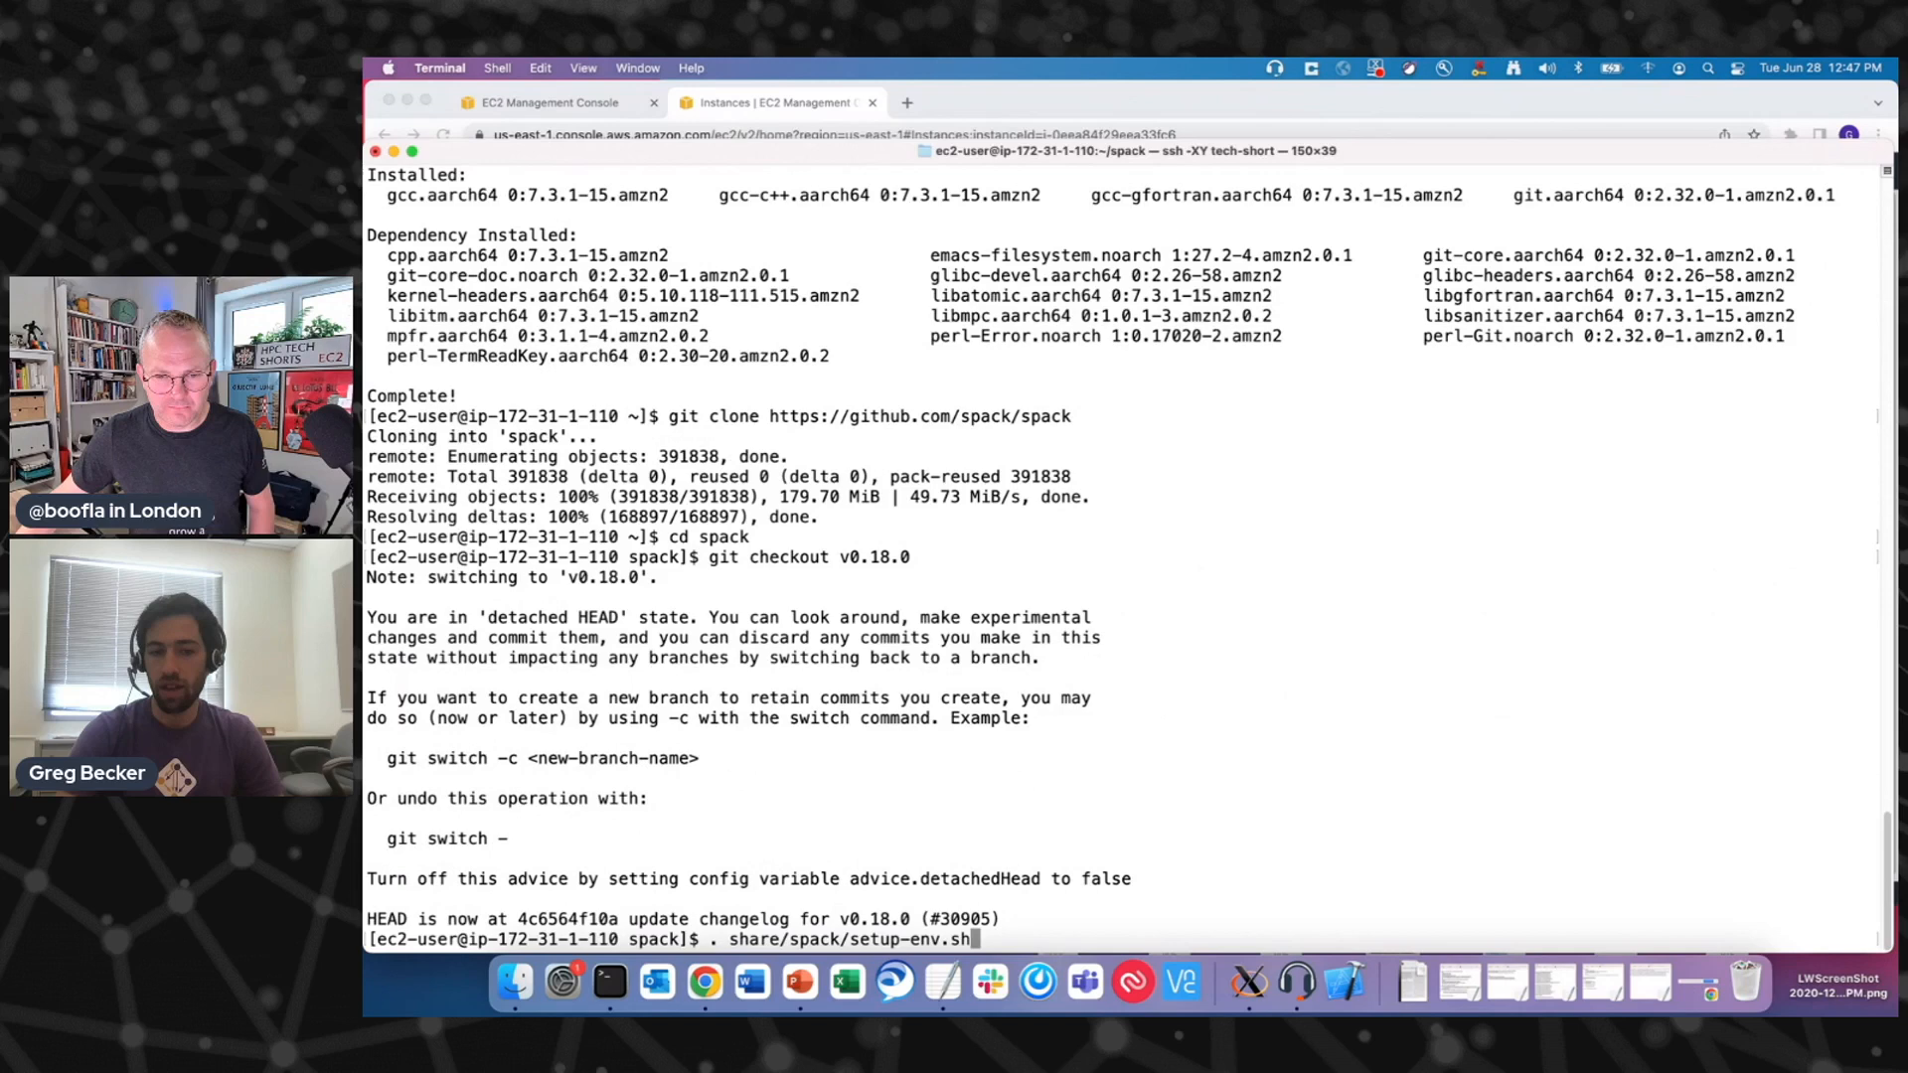
{"action": "key", "text": "Return"}
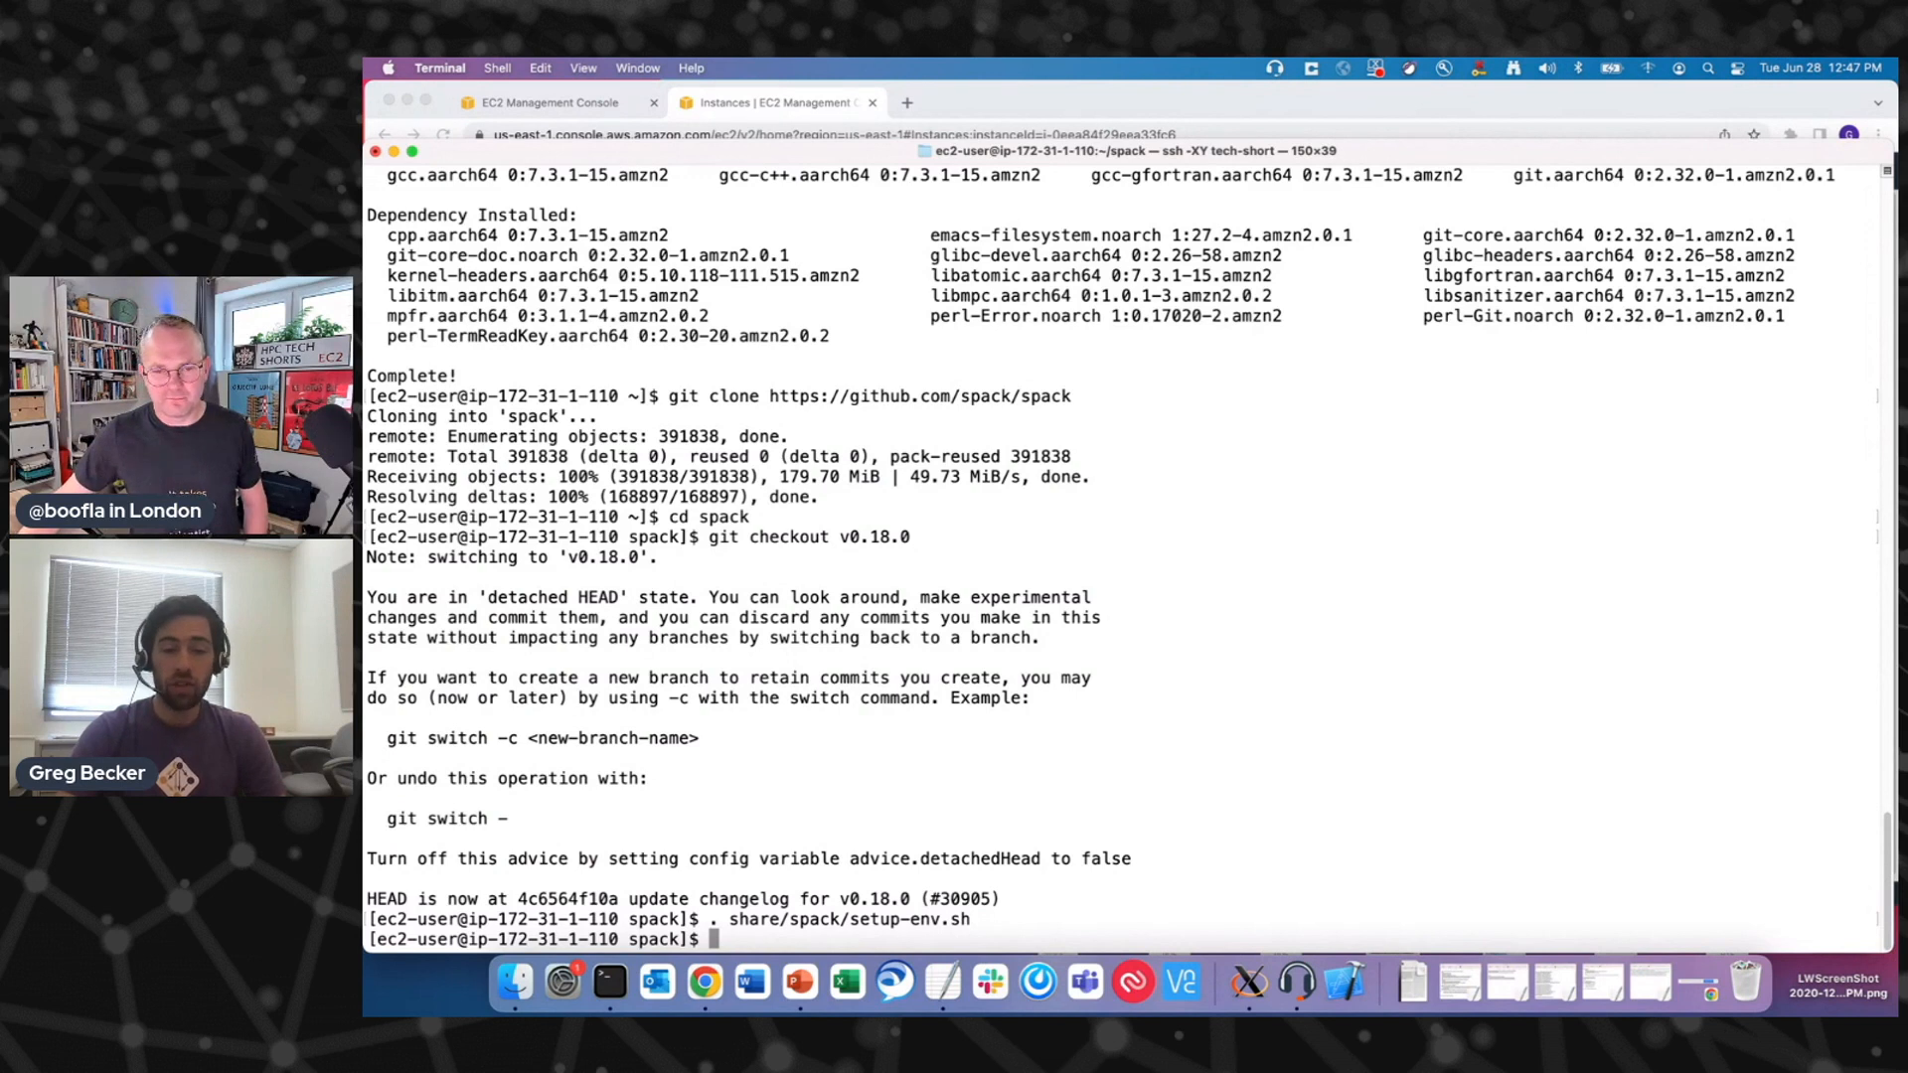
{"action": "type", "text": "spack mirror"}
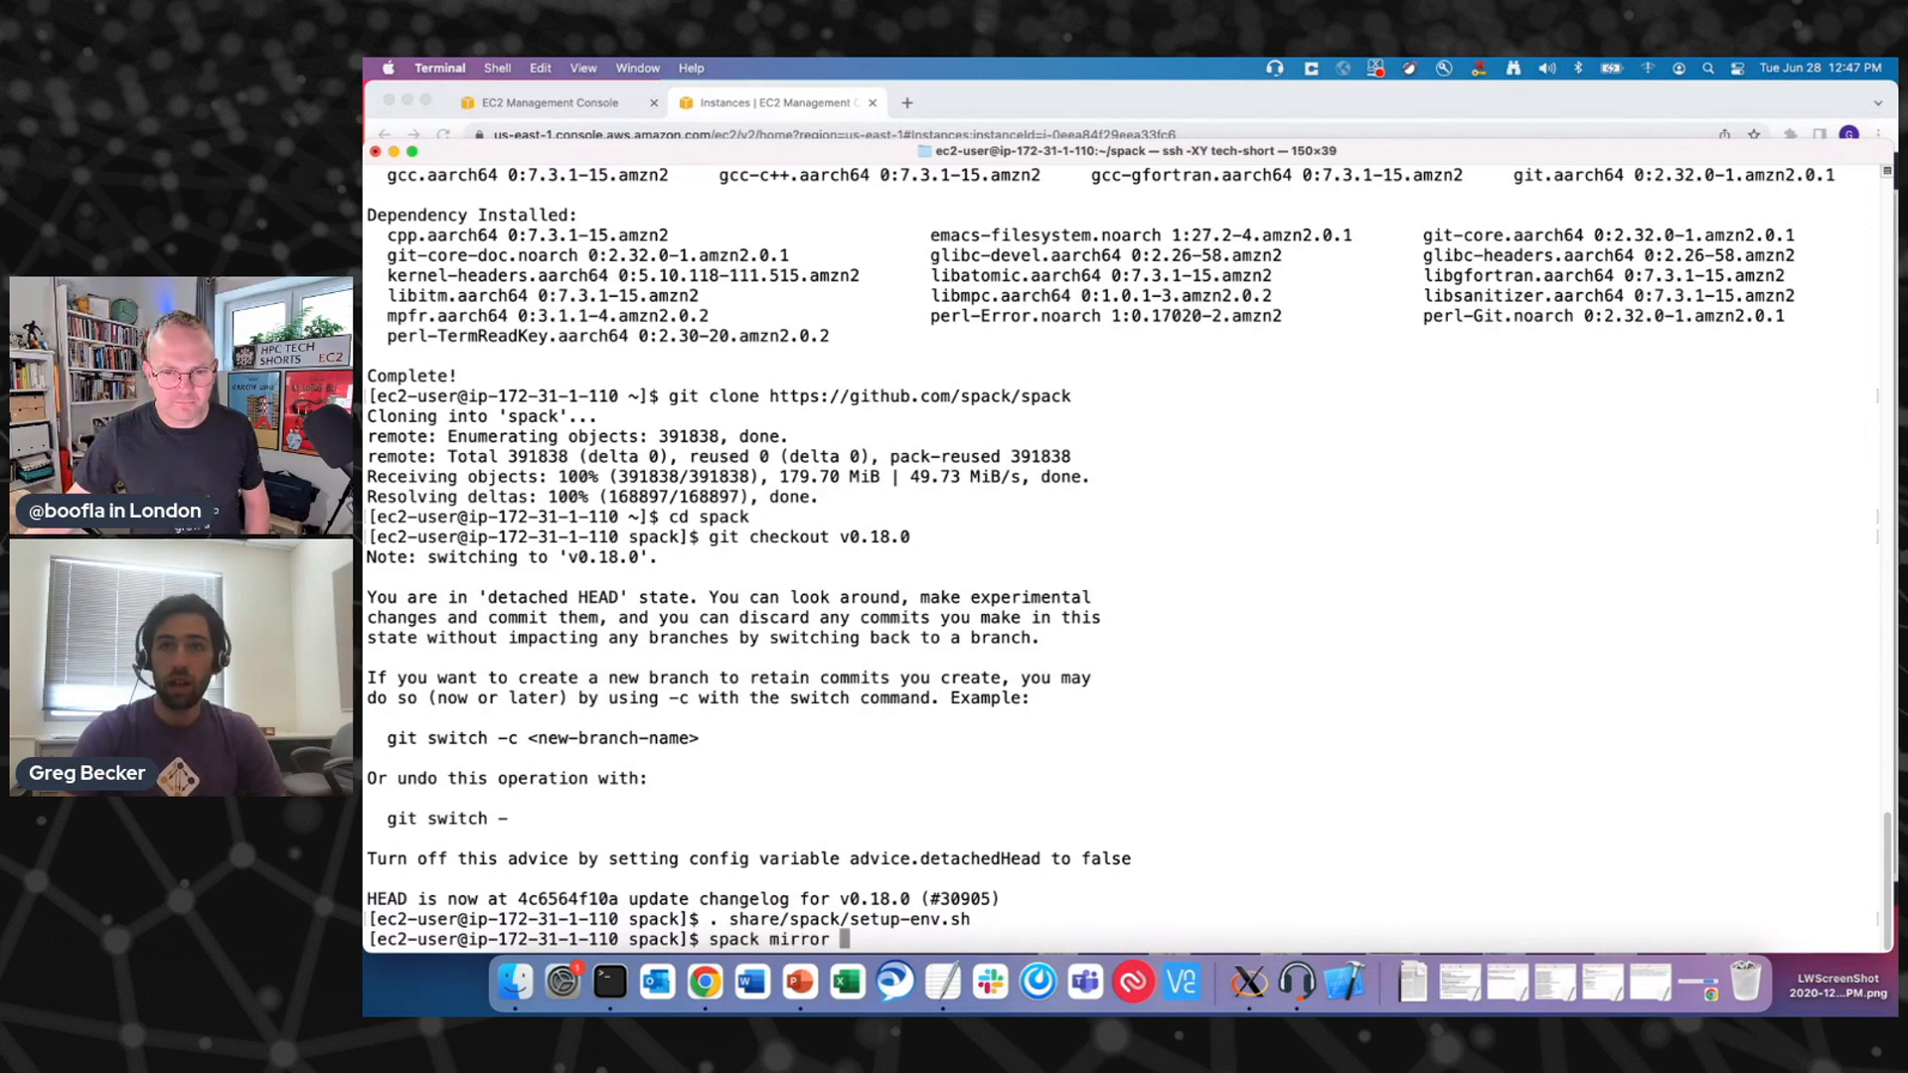
{"action": "type", "text": "add bin"}
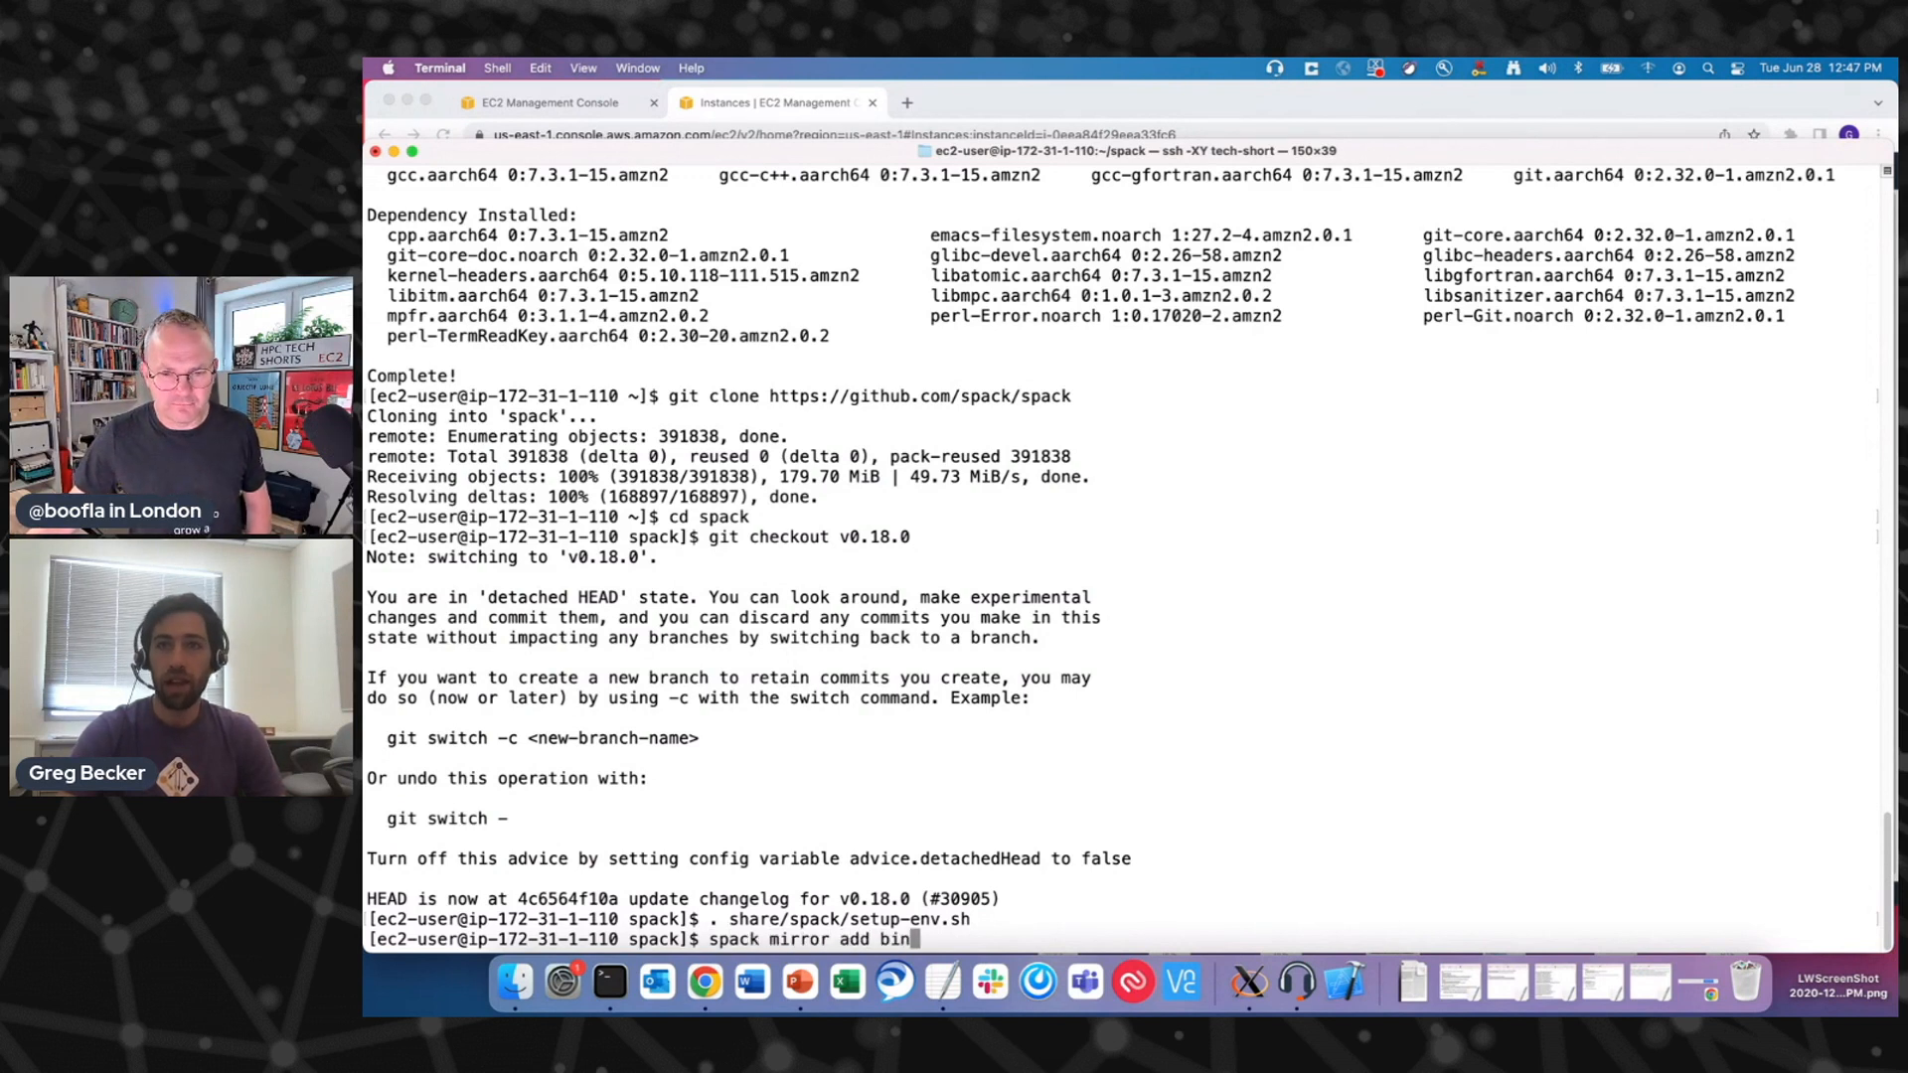
{"action": "type", "text": "ary_binar"}
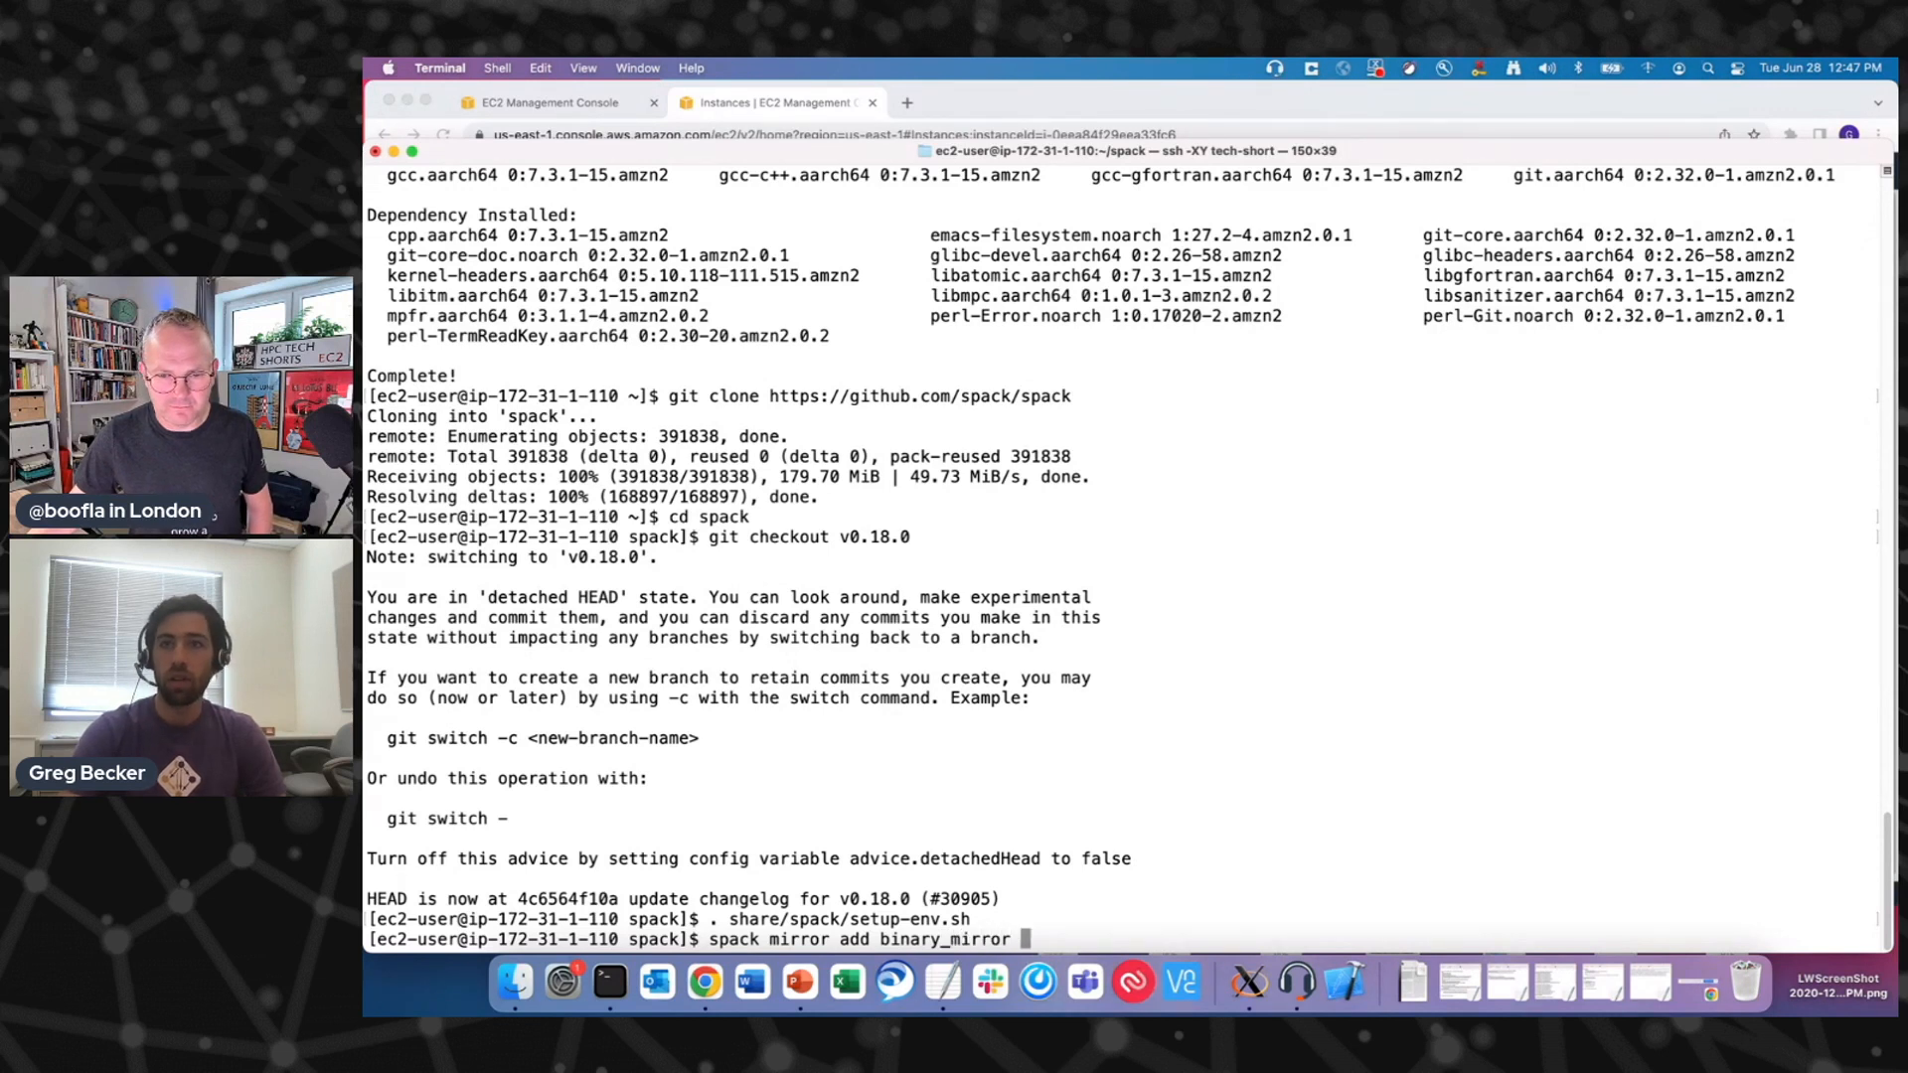
{"action": "type", "text": "https"}
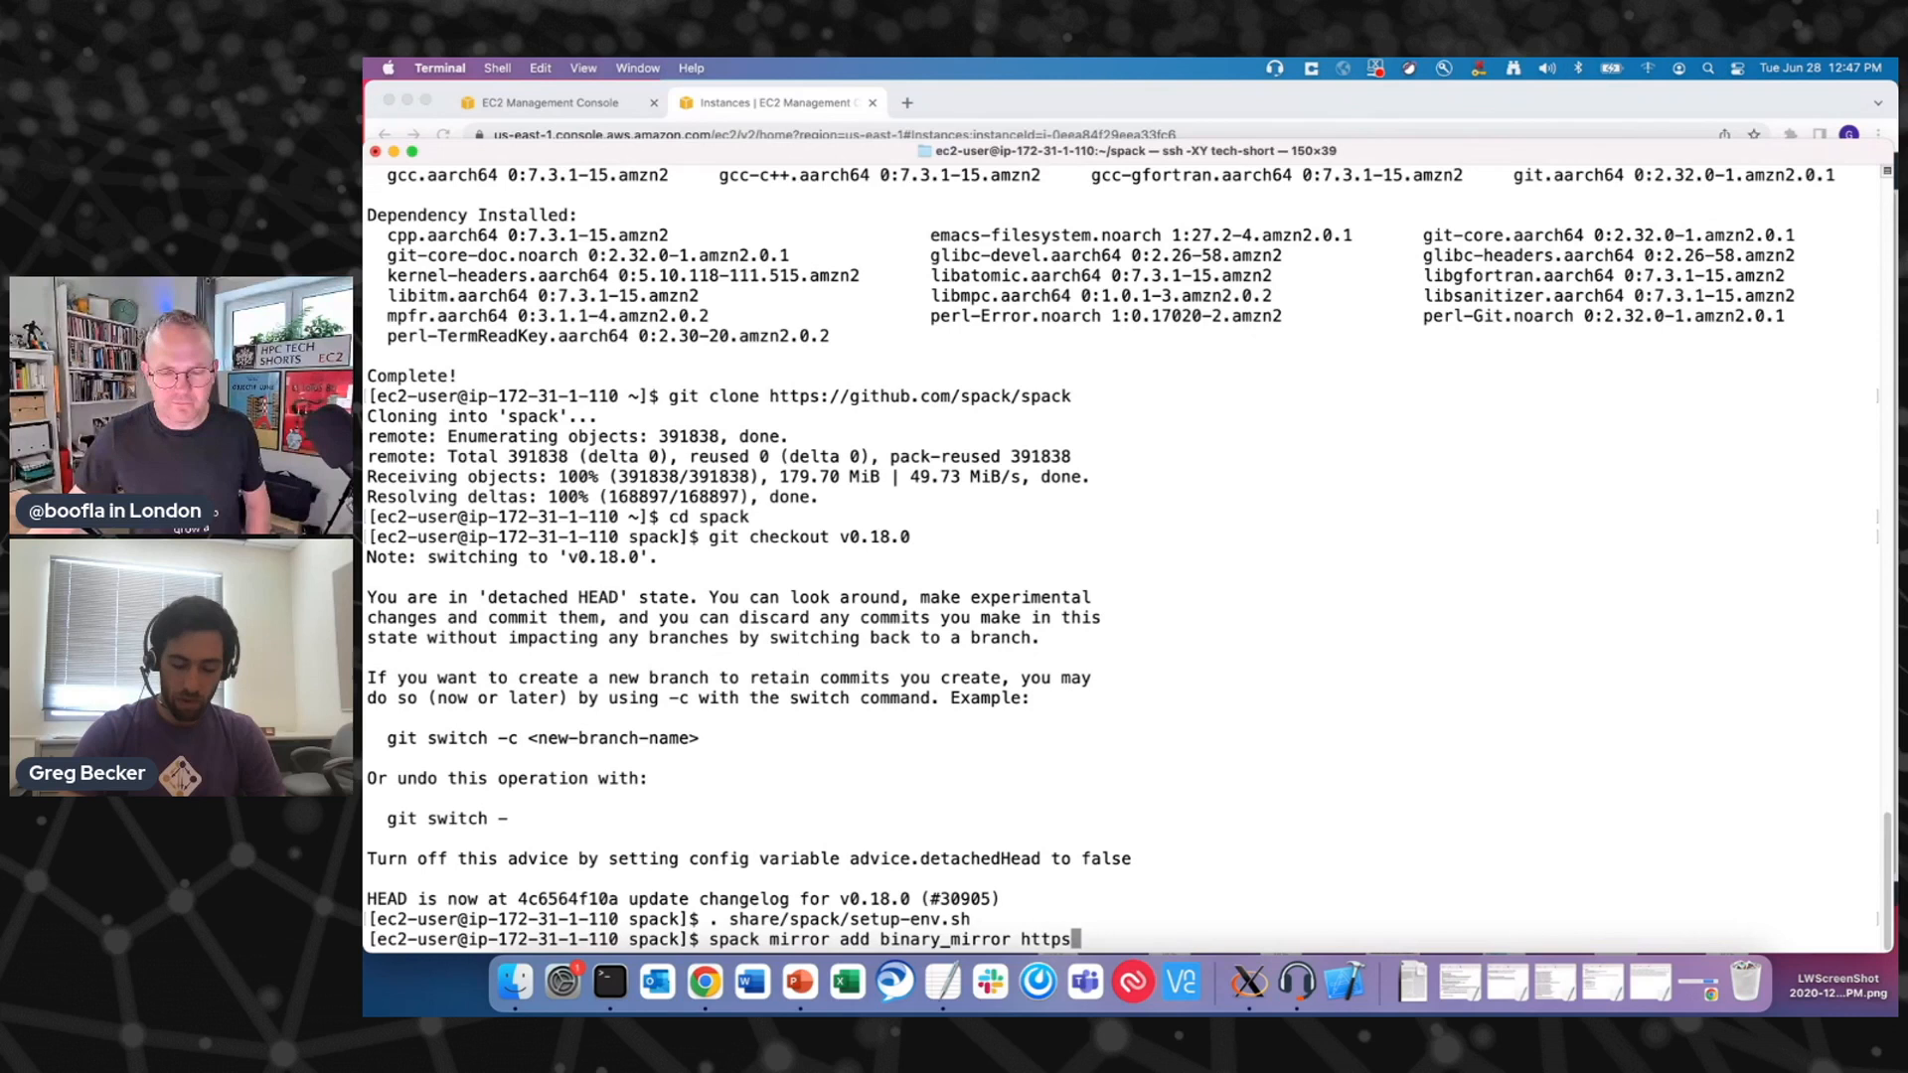
{"action": "type", "text": "://binarie"}
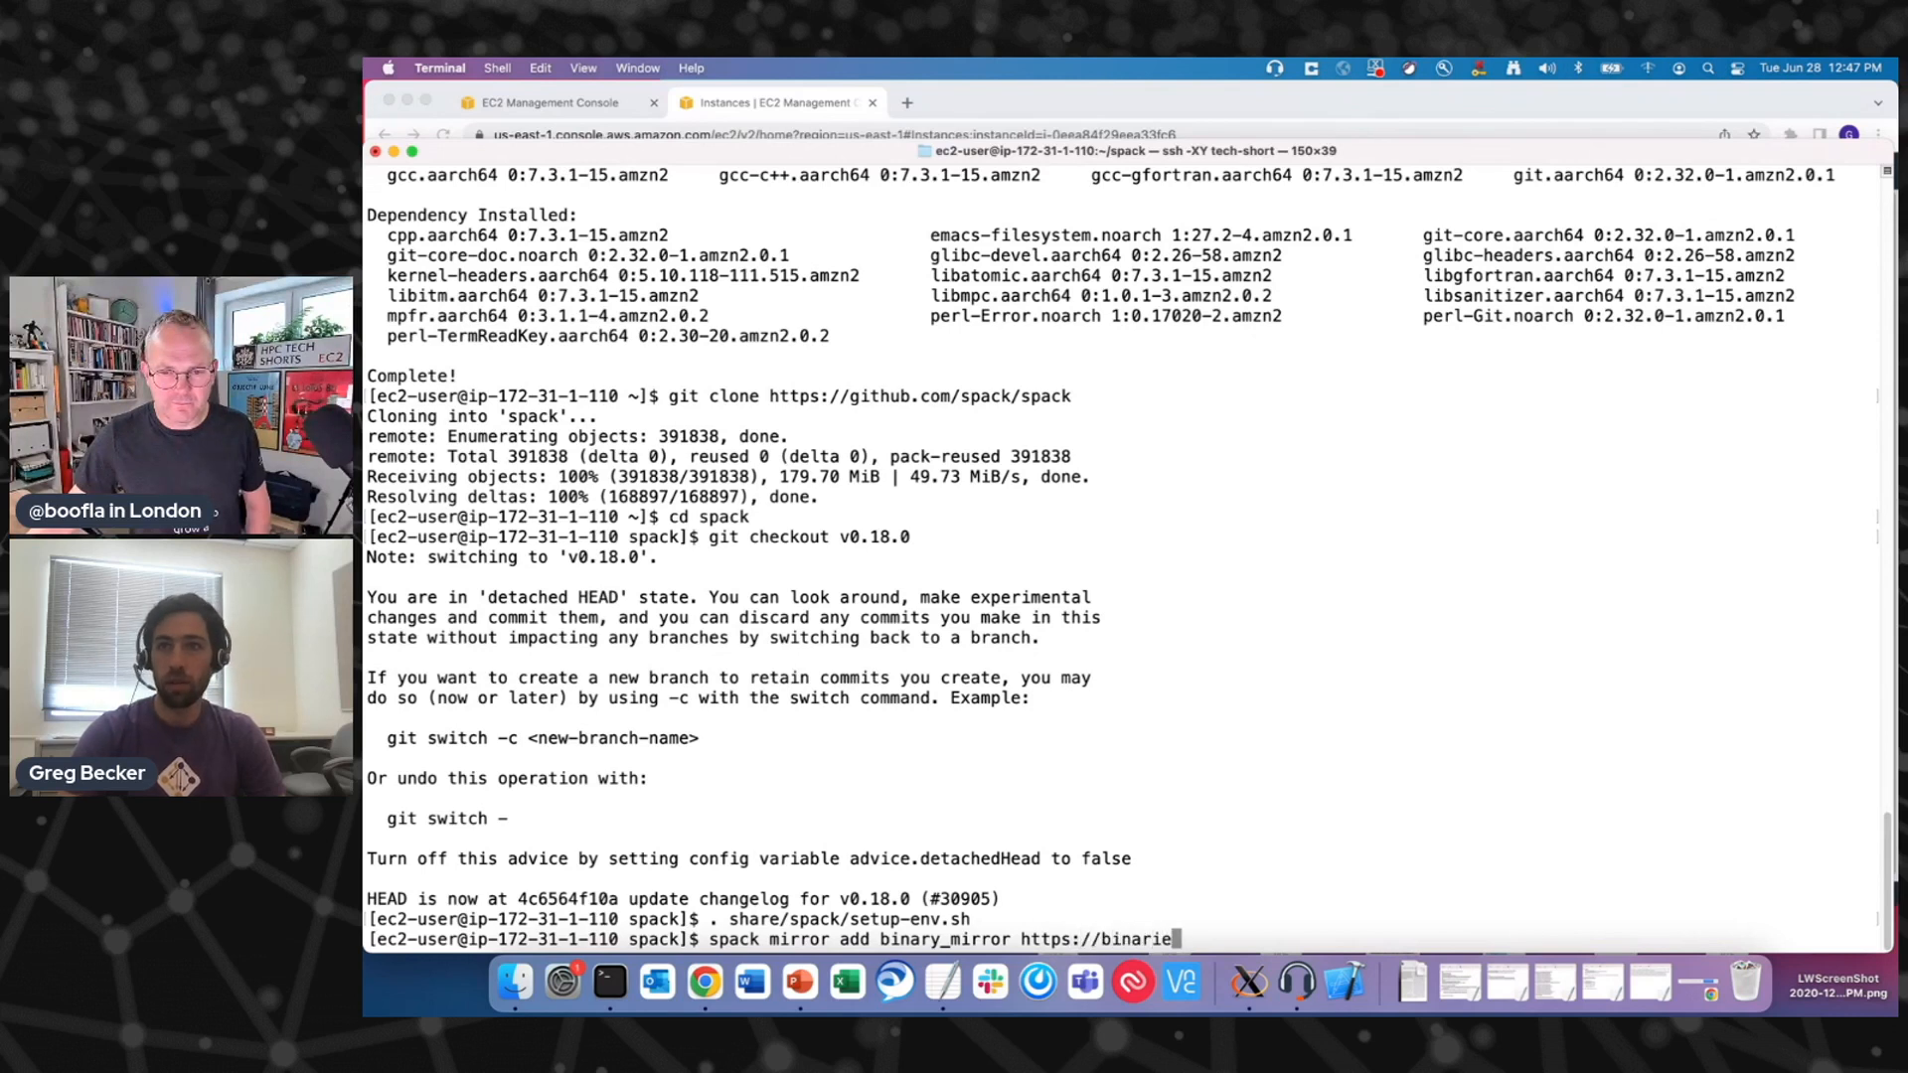
{"action": "type", "text": "s.spack.io"}
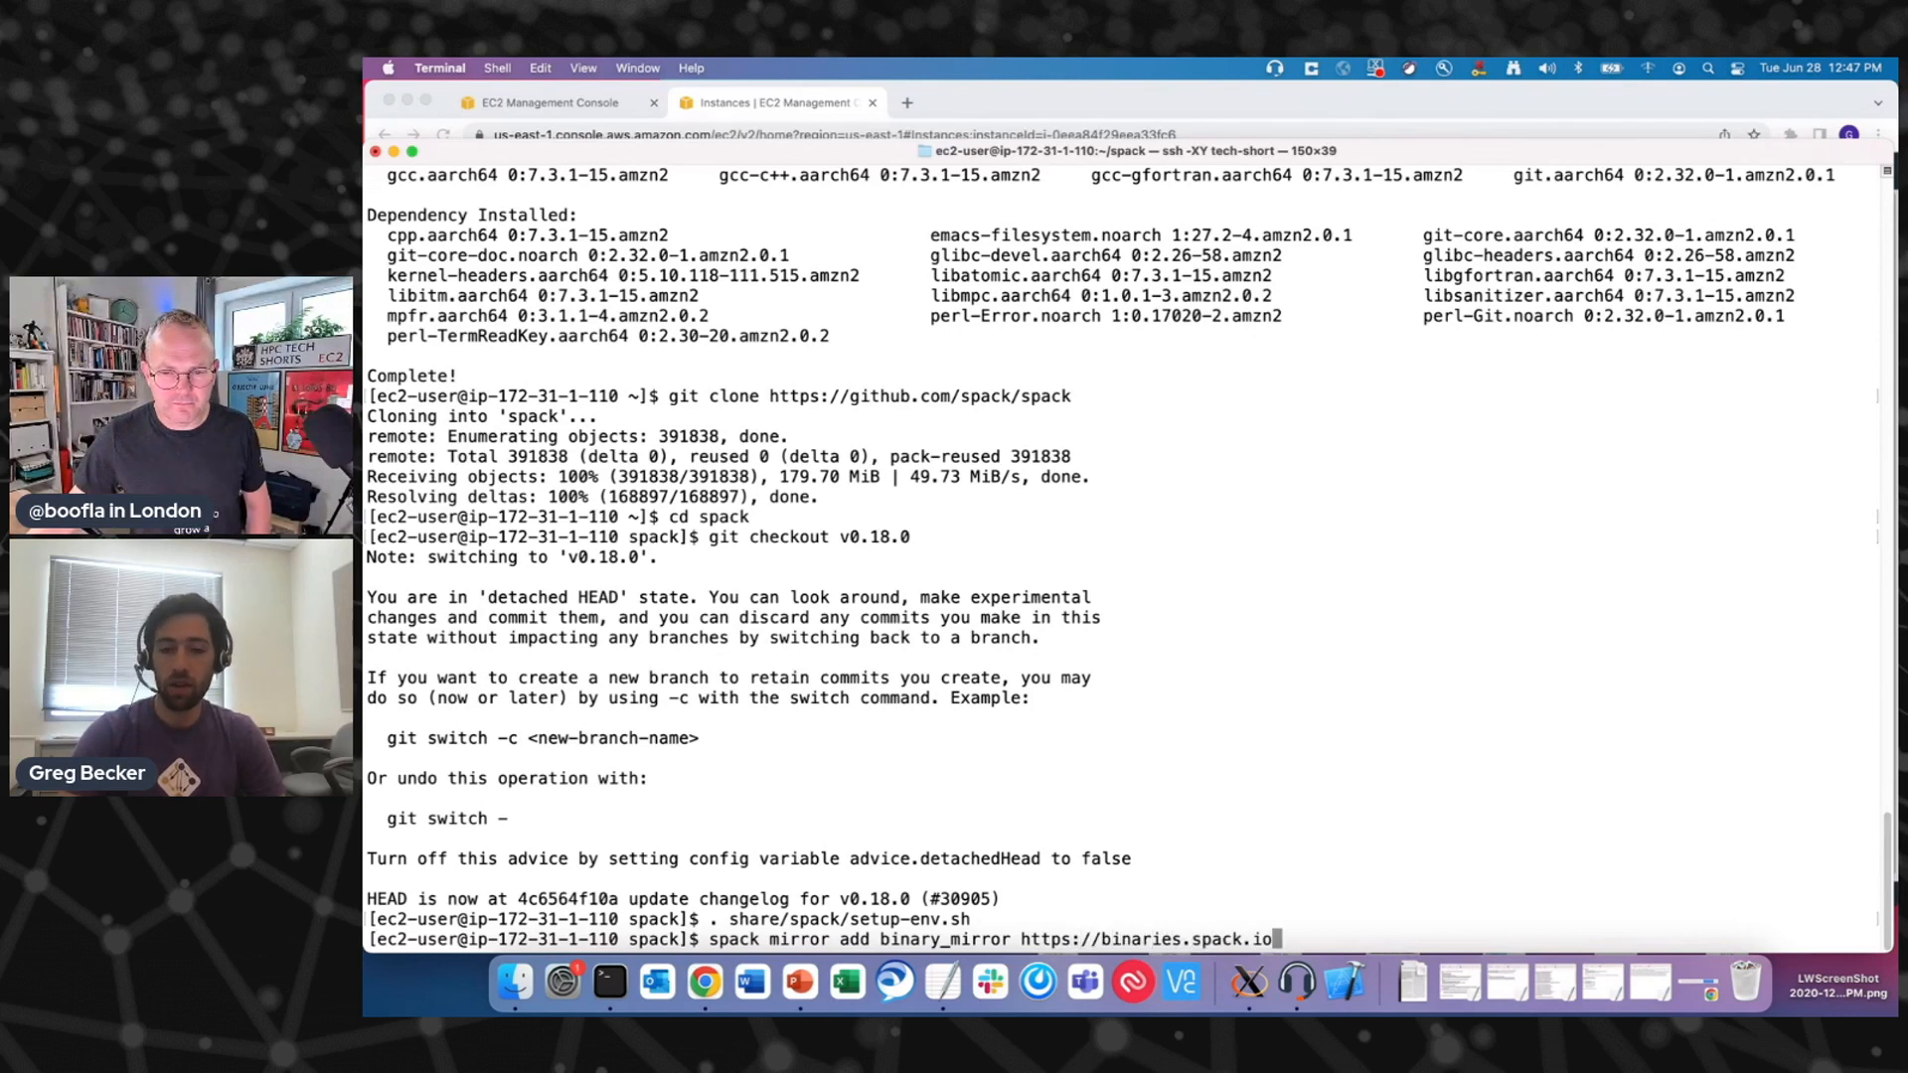
{"action": "type", "text": "/develop"}
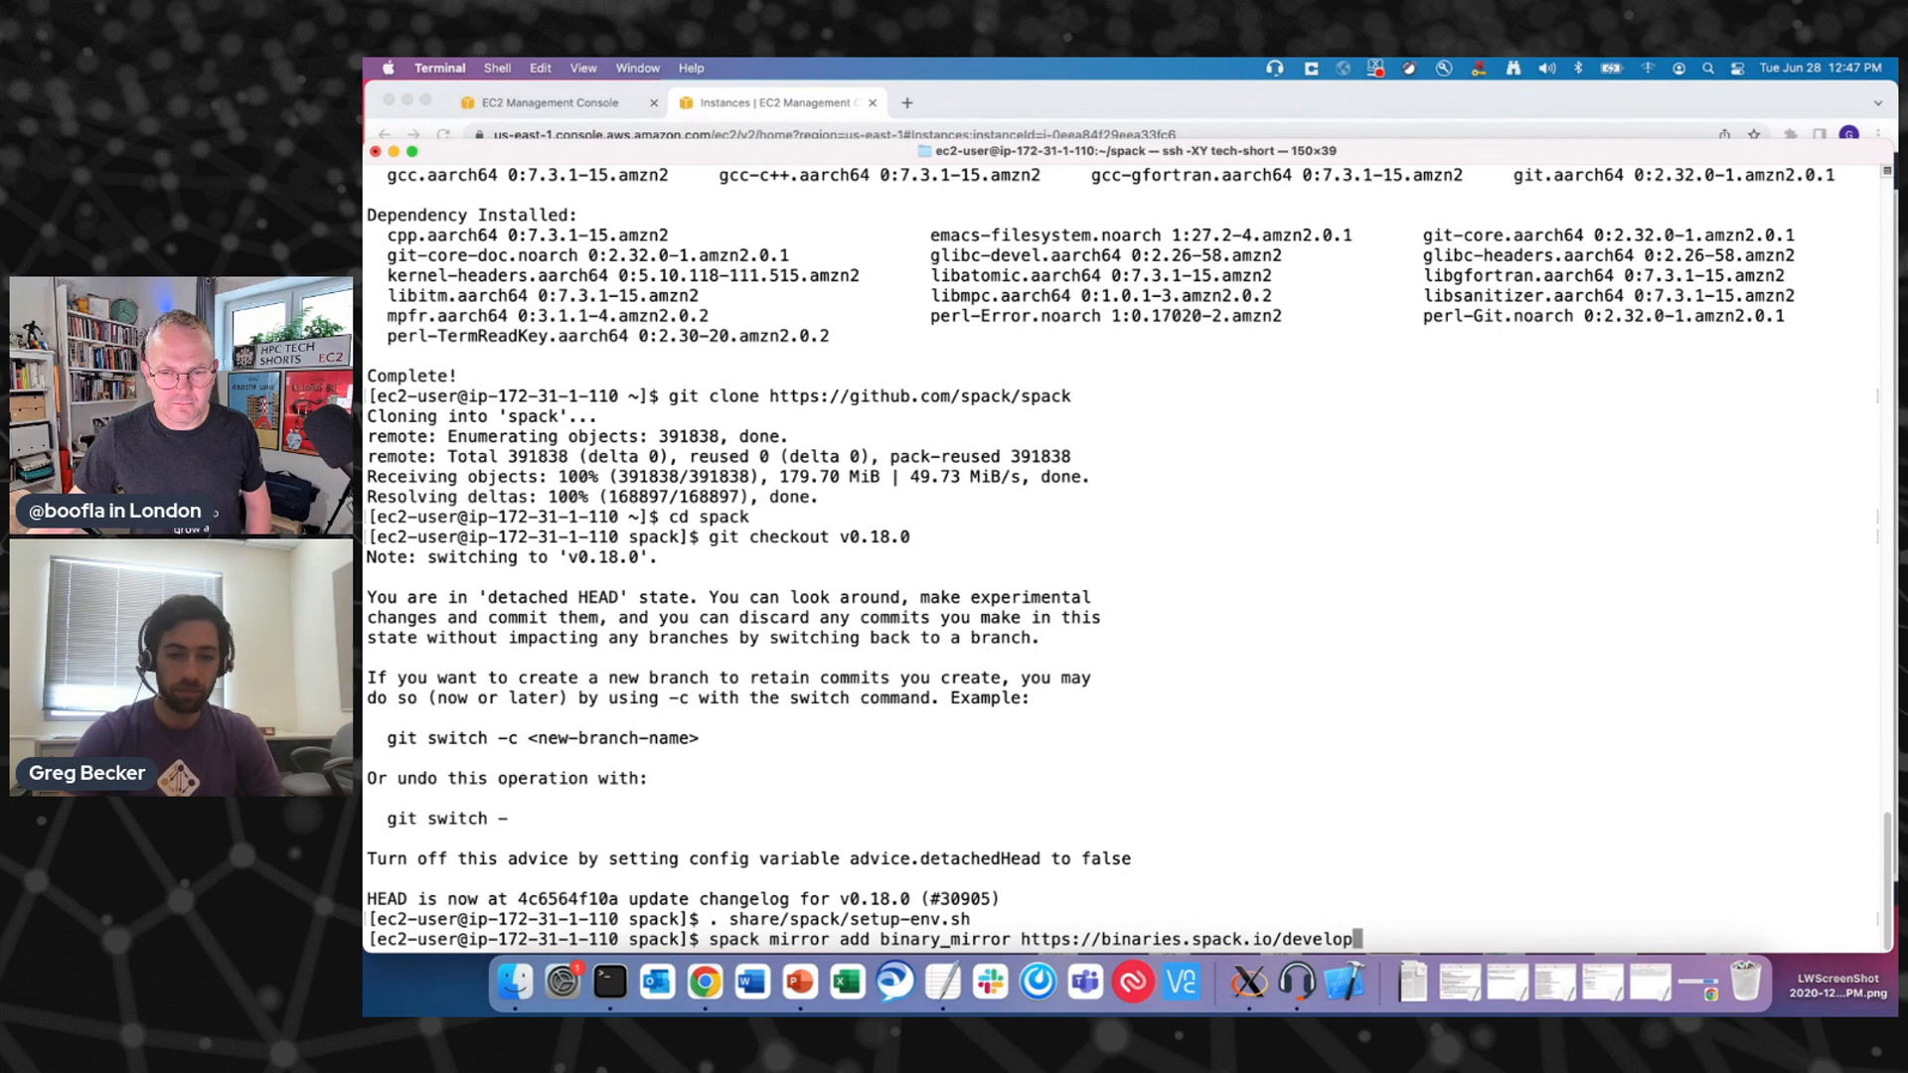
{"action": "key", "text": "Return"}
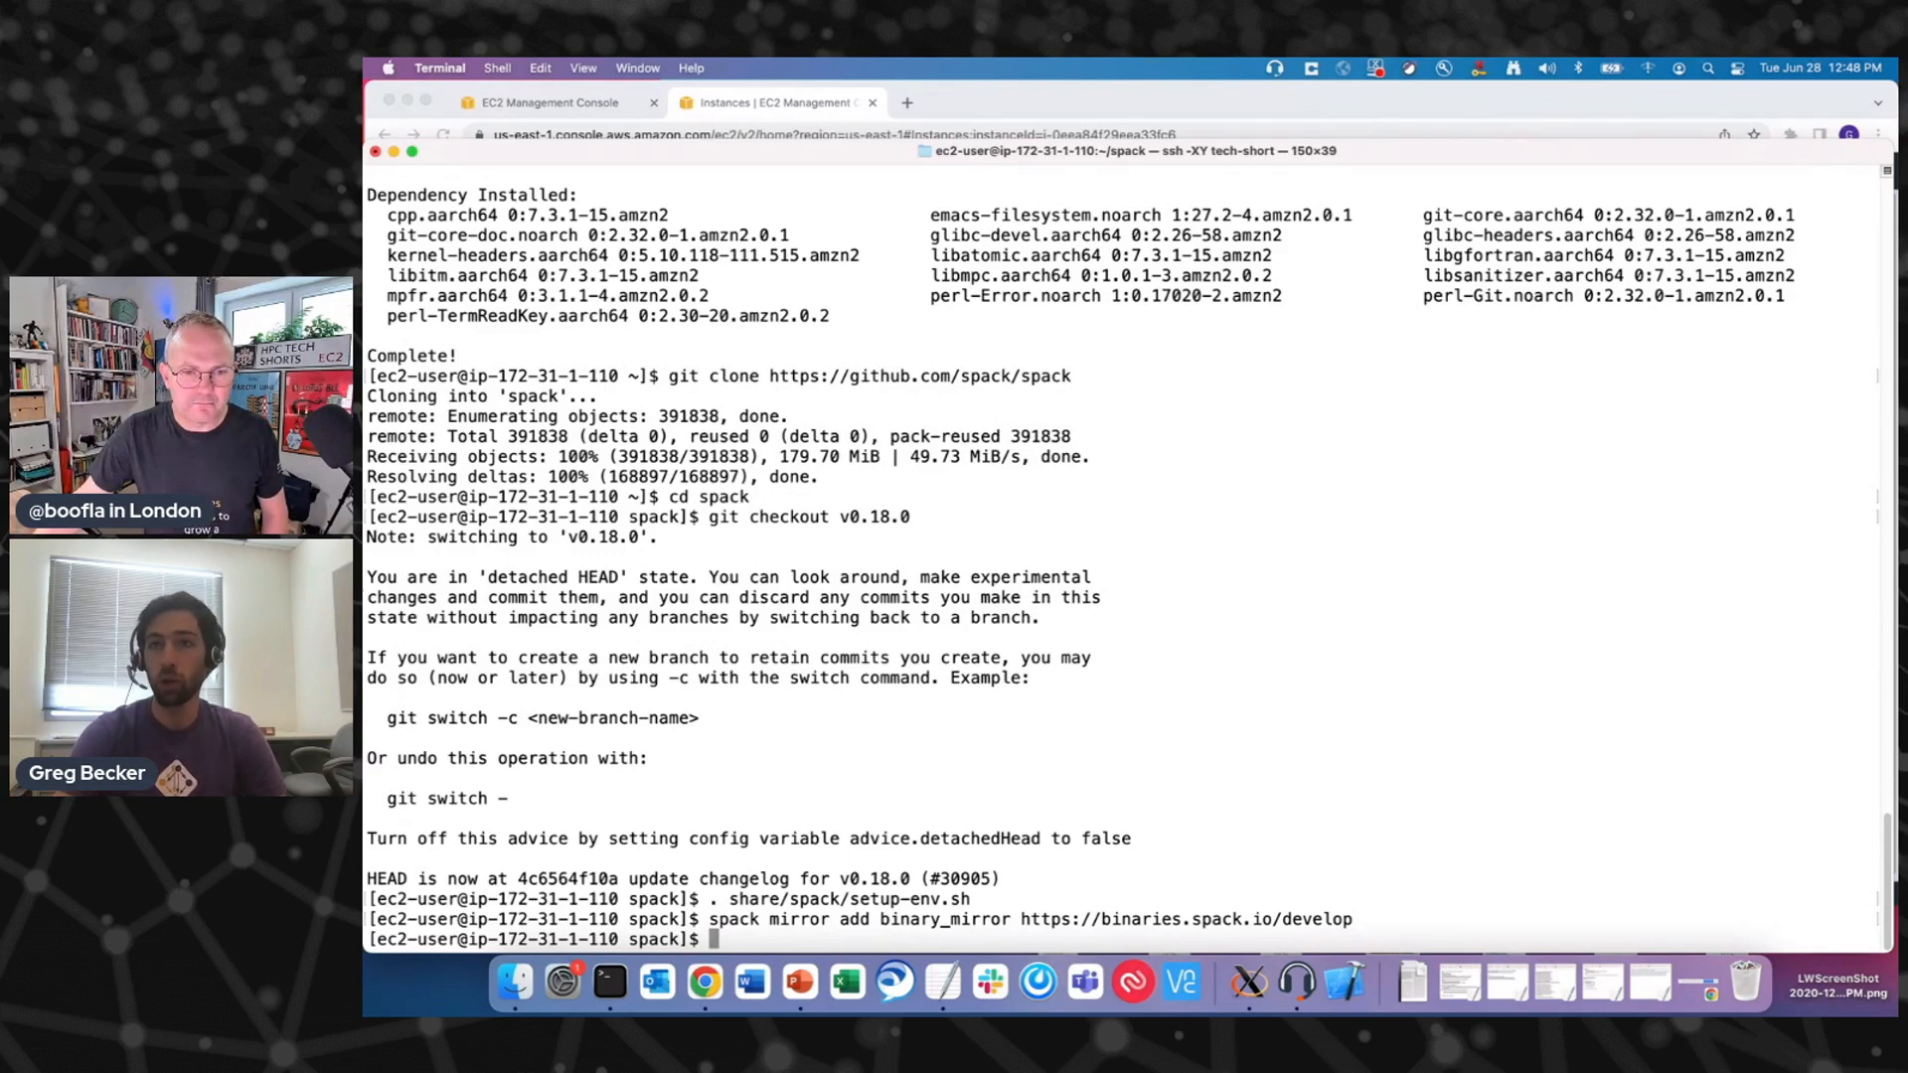
{"action": "type", "text": "spack"}
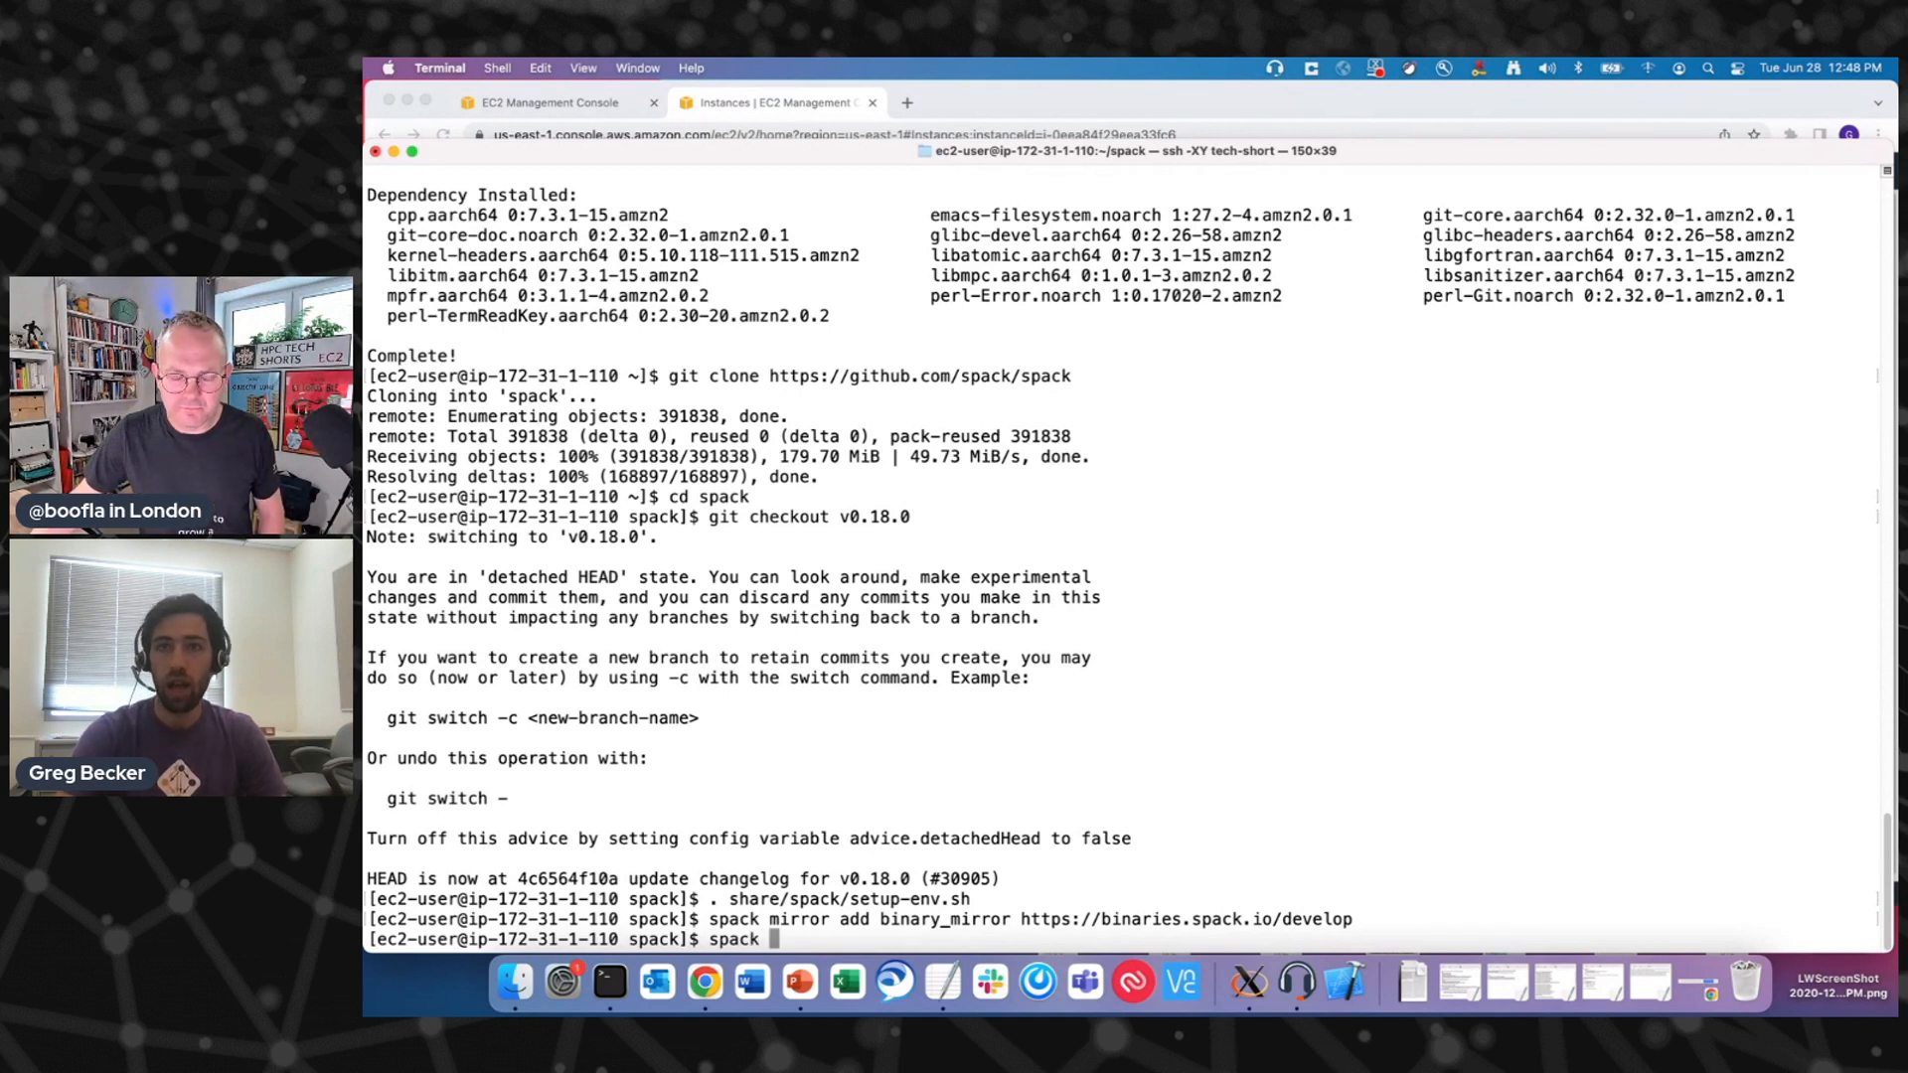
- Run spack buildcache keys --install --trust to import the official signing key
{"action": "type", "text": "buildcache keys --"}
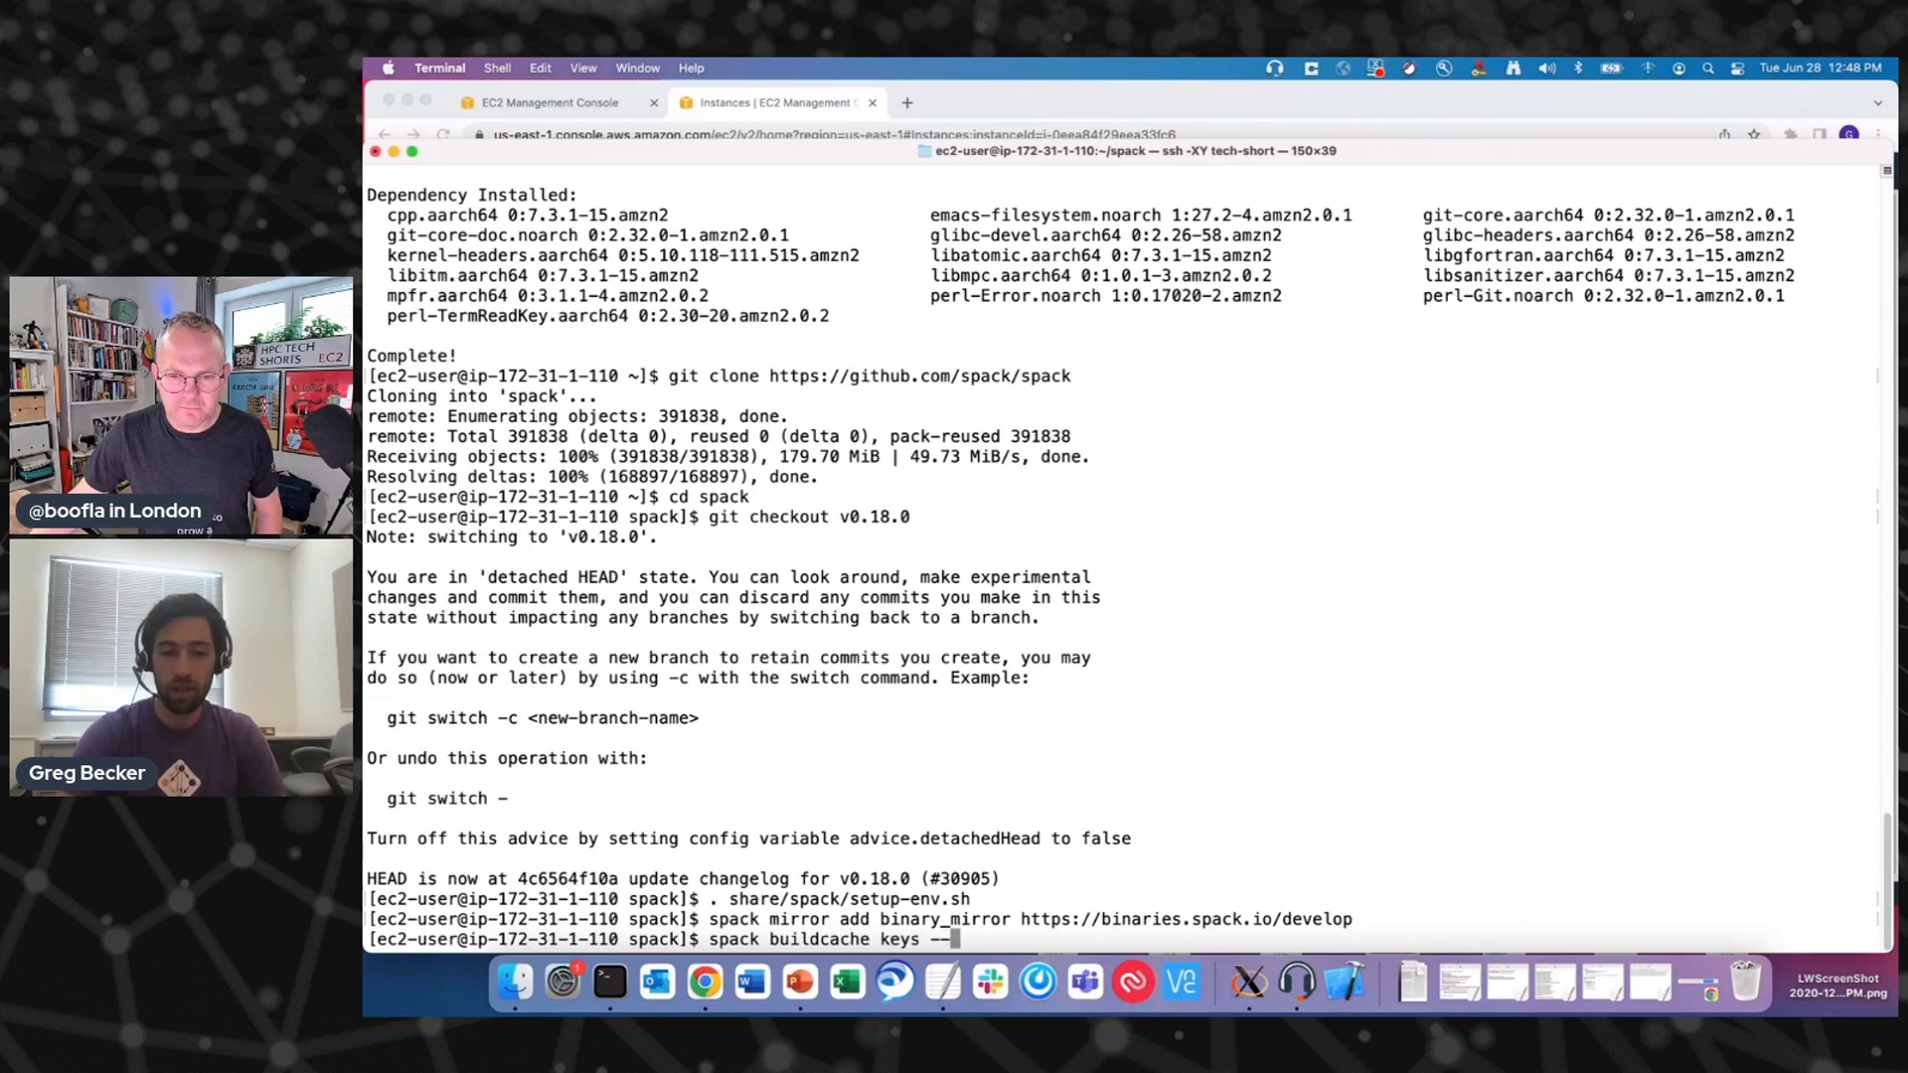
{"action": "type", "text": "install --trust"}
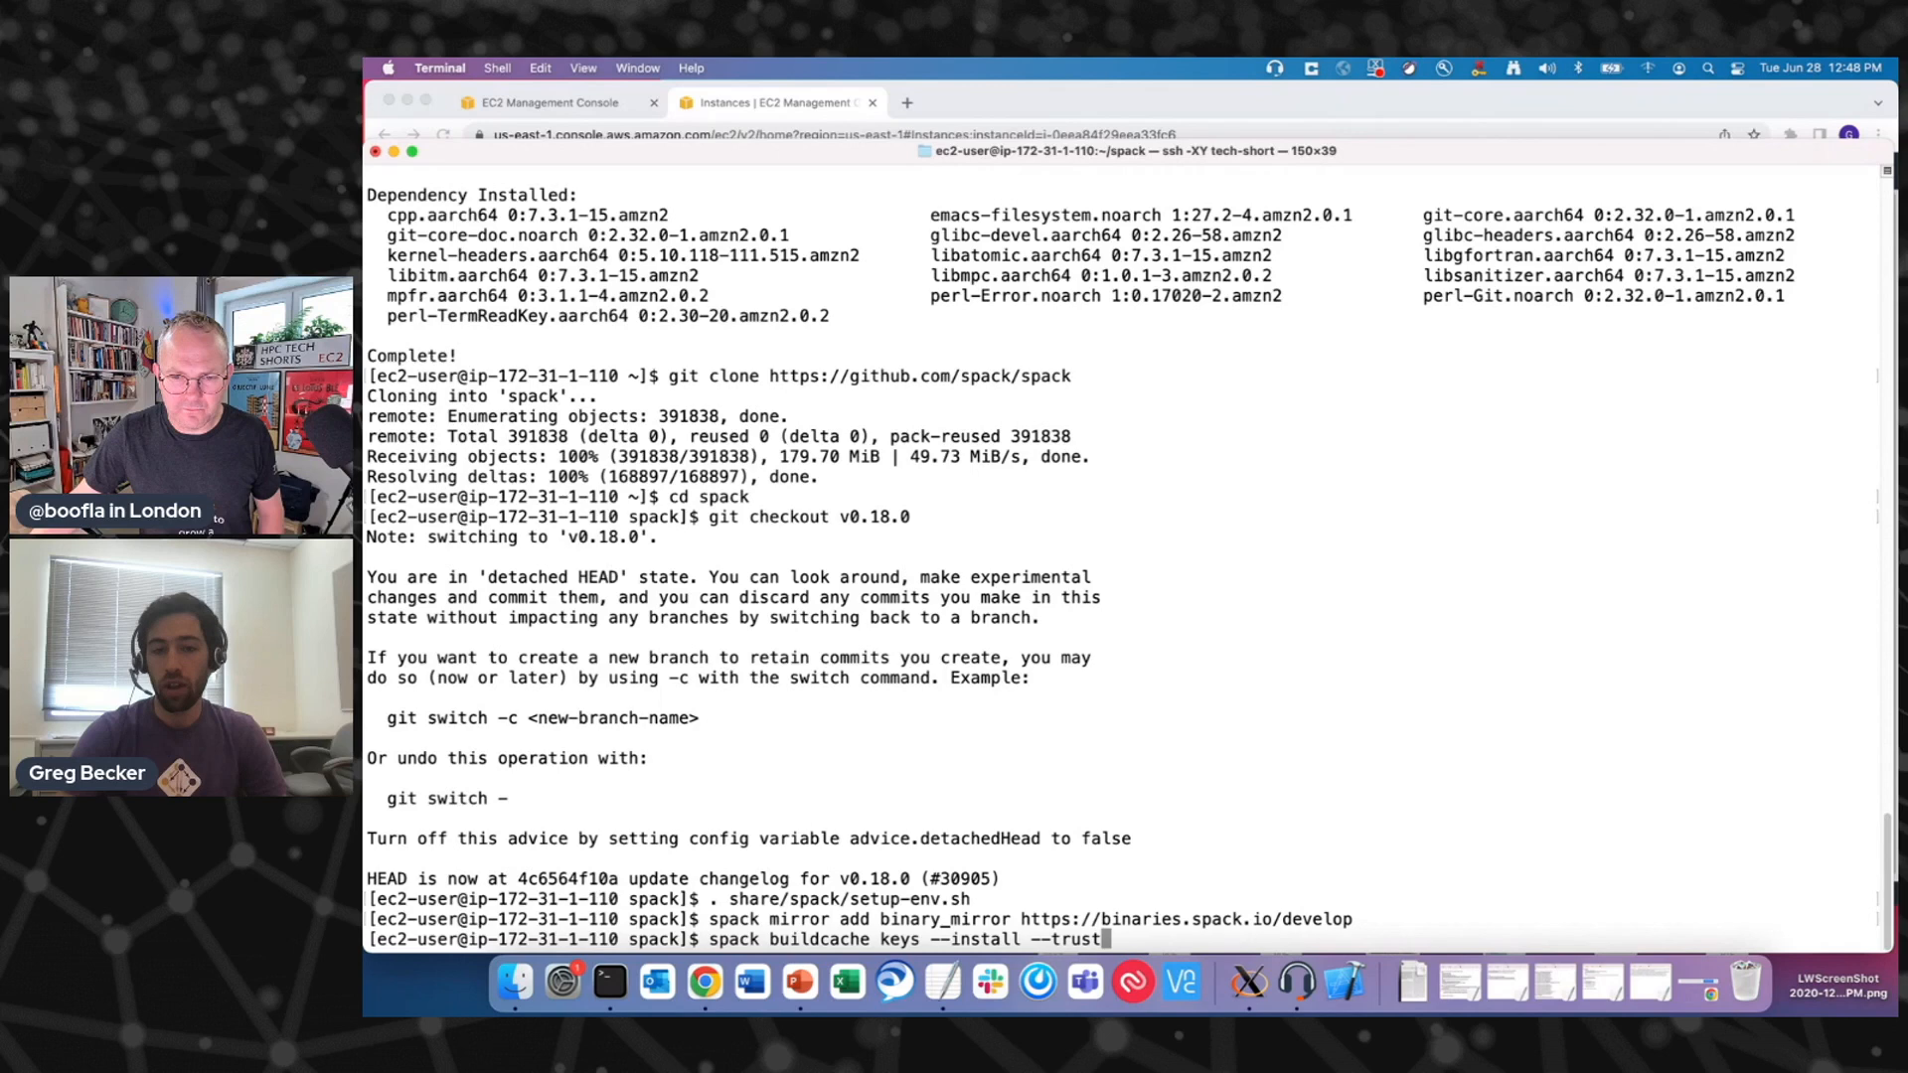
{"action": "key", "text": "Return"}
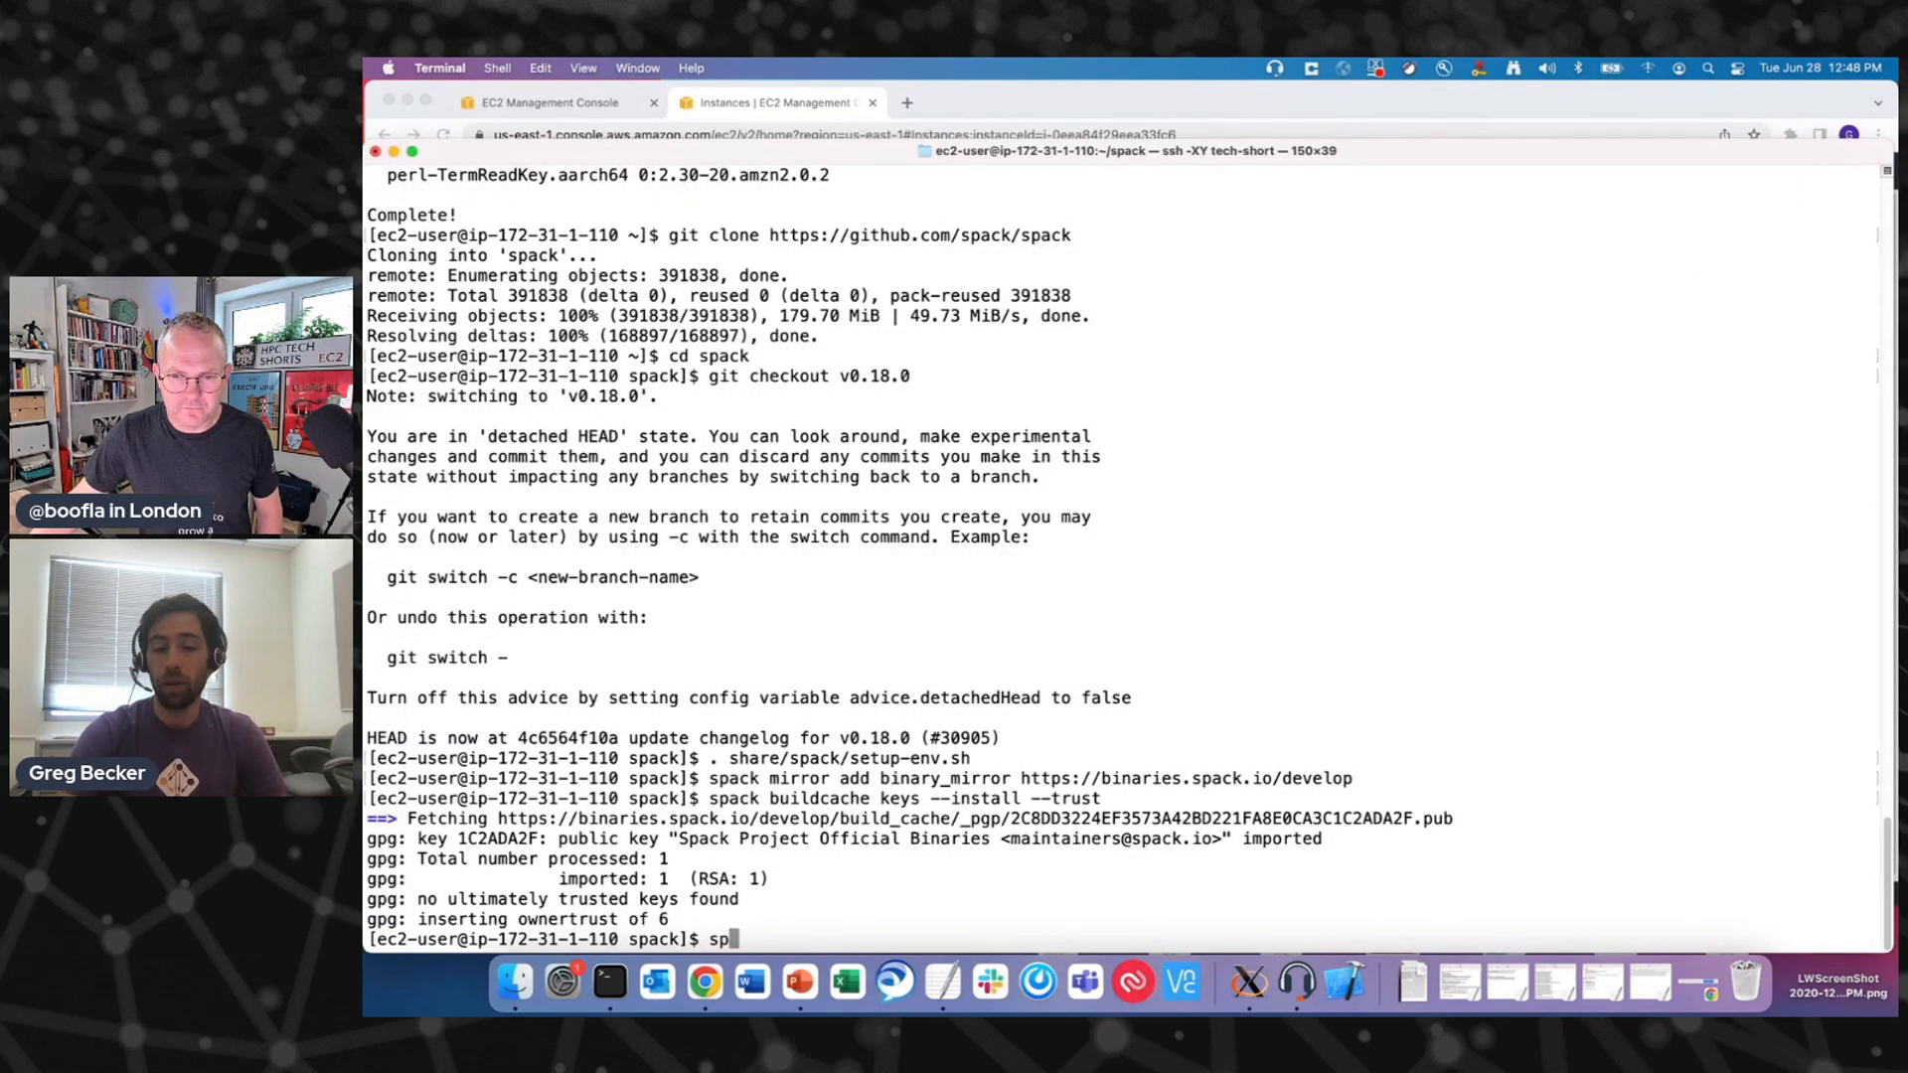
- Run spack install gromacs and follow clingo, gnuconfig and patchelf bootstrapping
{"action": "type", "text": "ack install gromacs"}
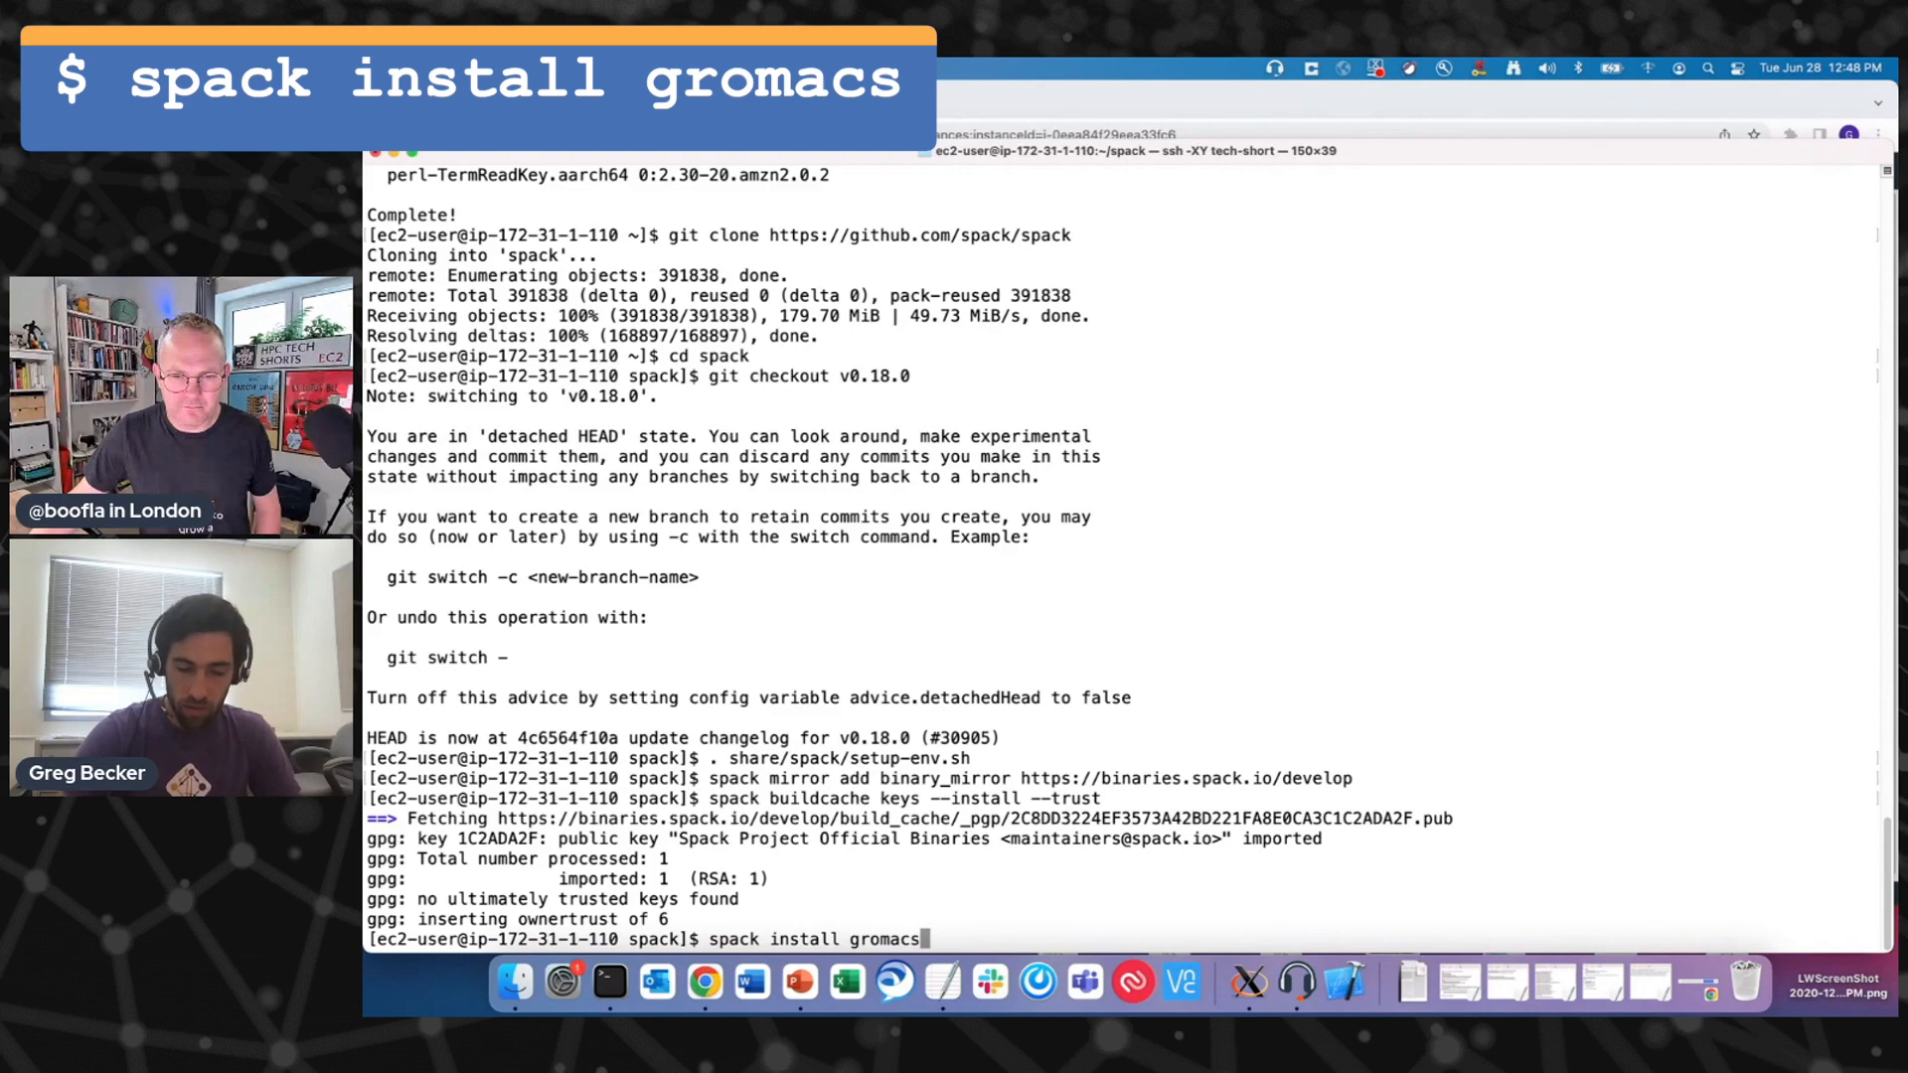
{"action": "key", "text": "Return"}
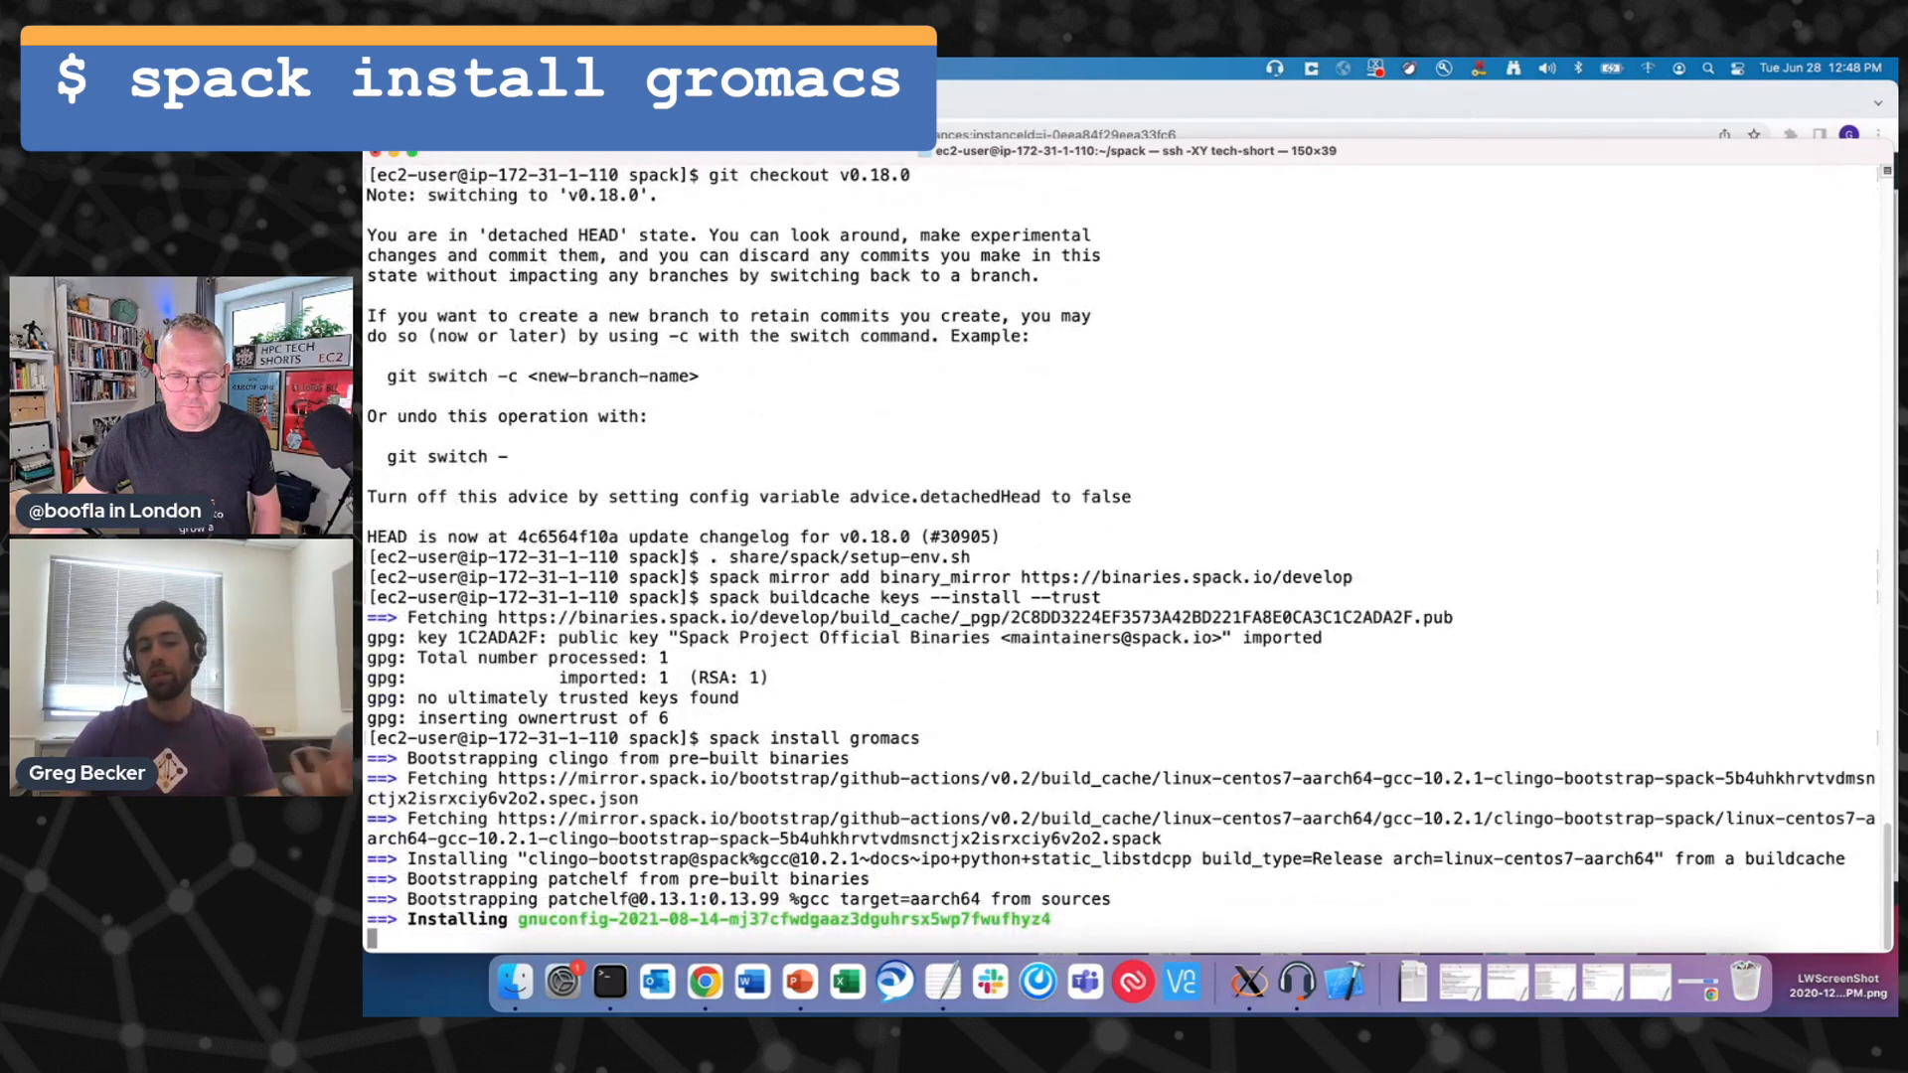
{"action": "scroll", "scroll_direction": "down", "scroll_amount": 3}
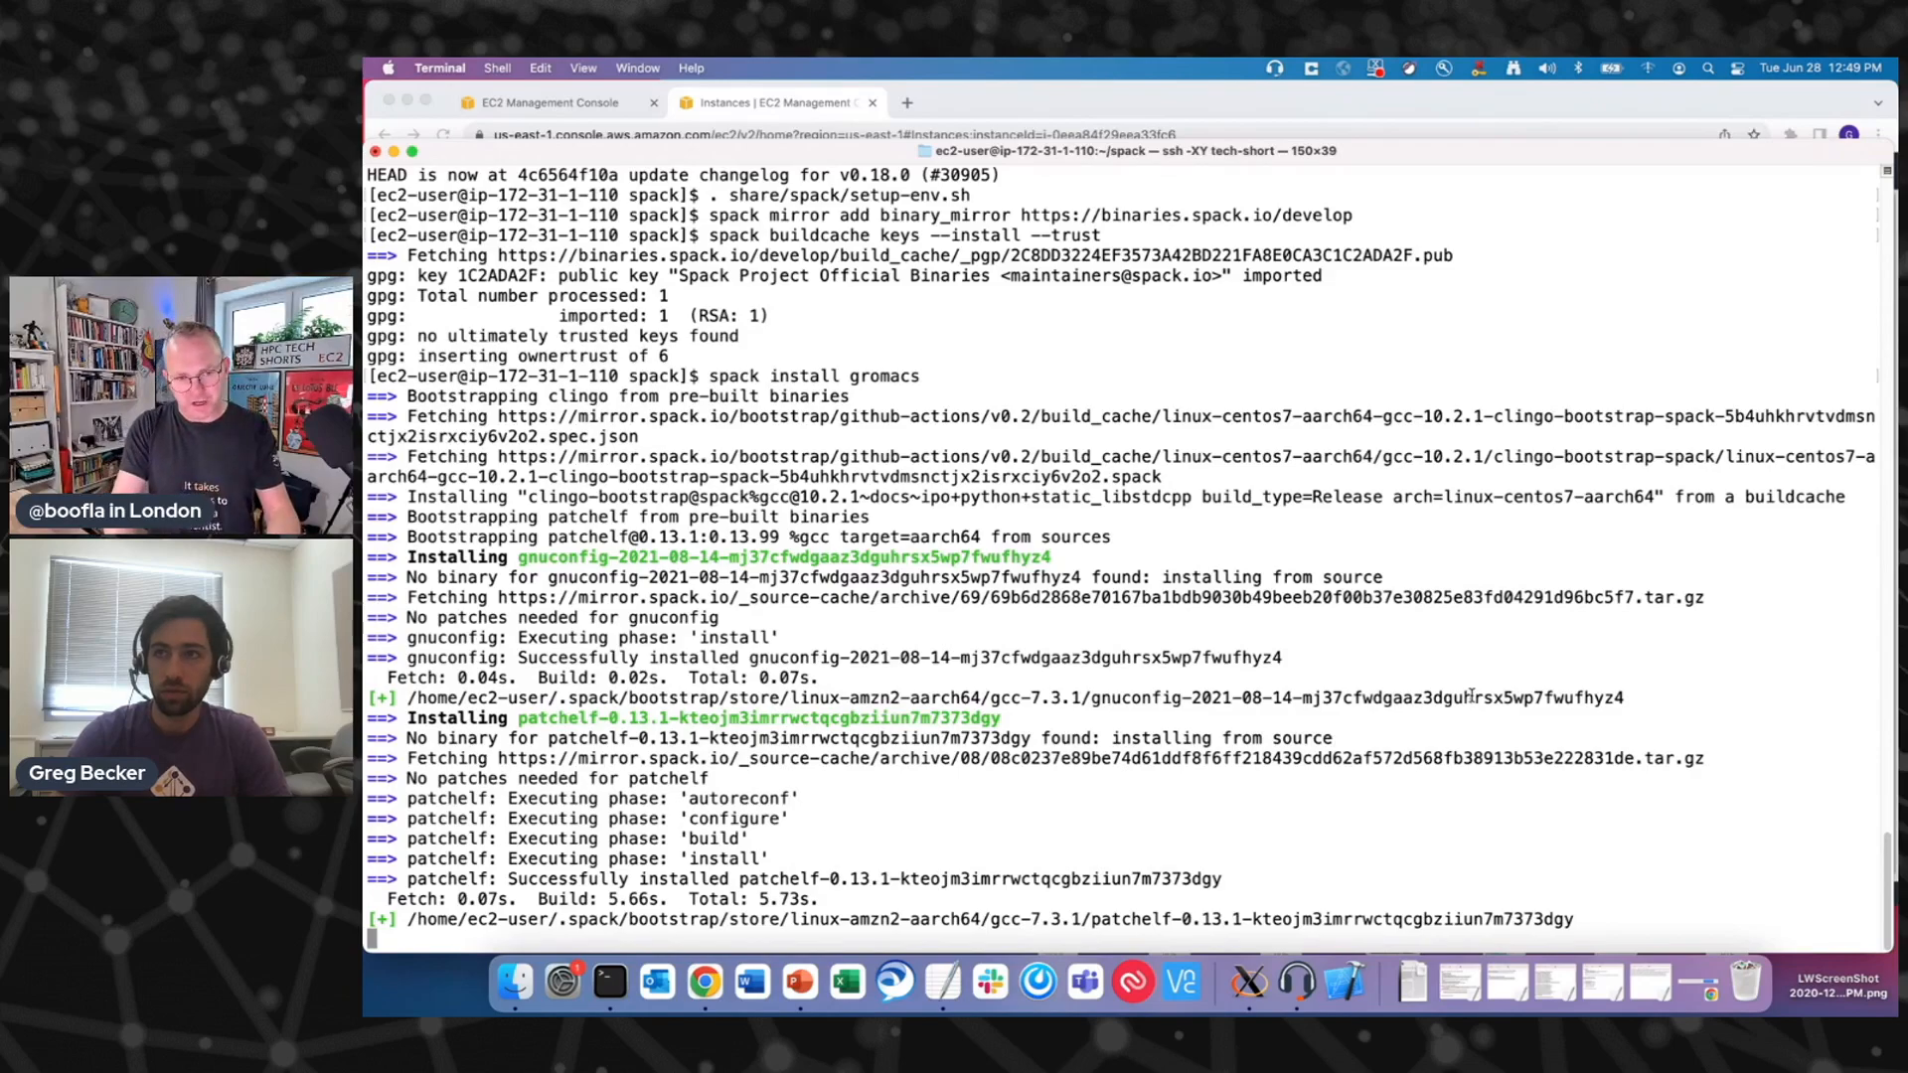
- Scroll through the output as perl, autoconf, bison and openssl install from cache
{"action": "scroll", "scroll_direction": "down", "scroll_amount": 3}
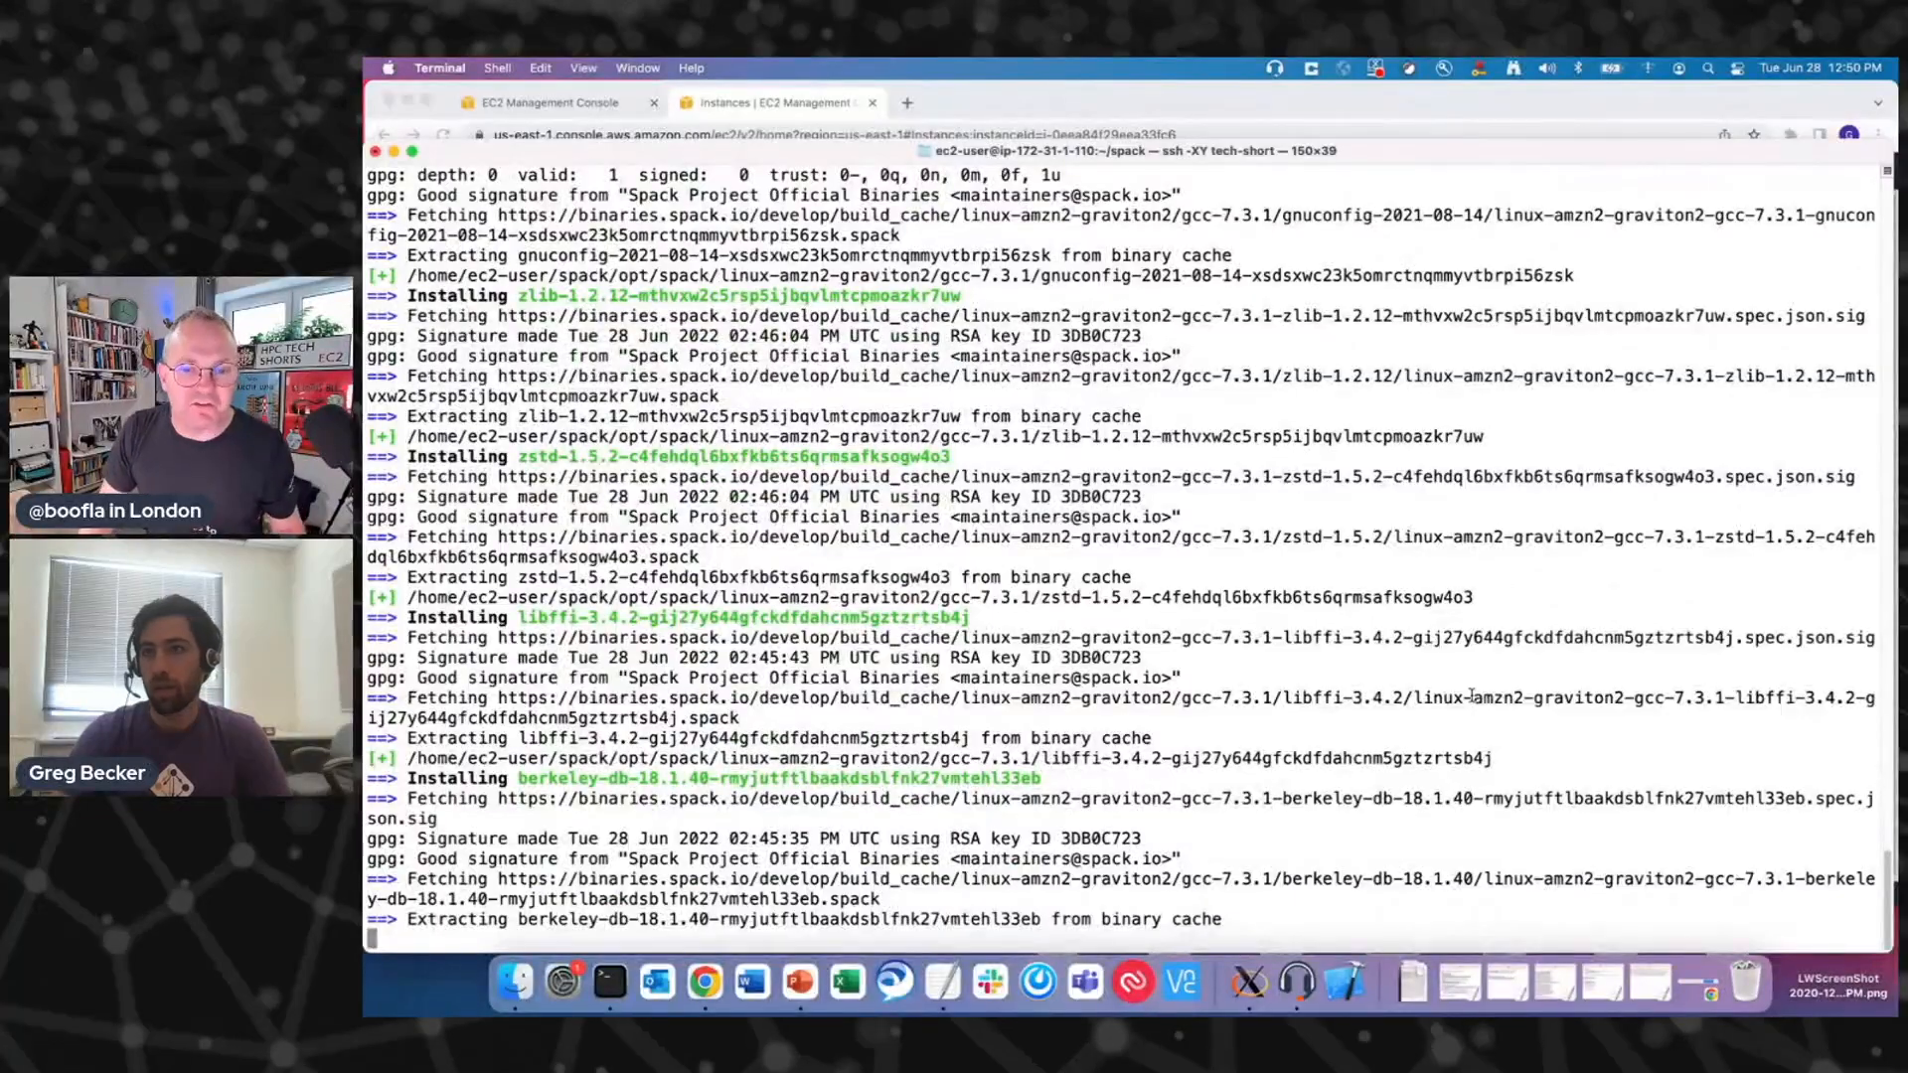
{"action": "scroll", "scroll_direction": "down", "scroll_amount": 3}
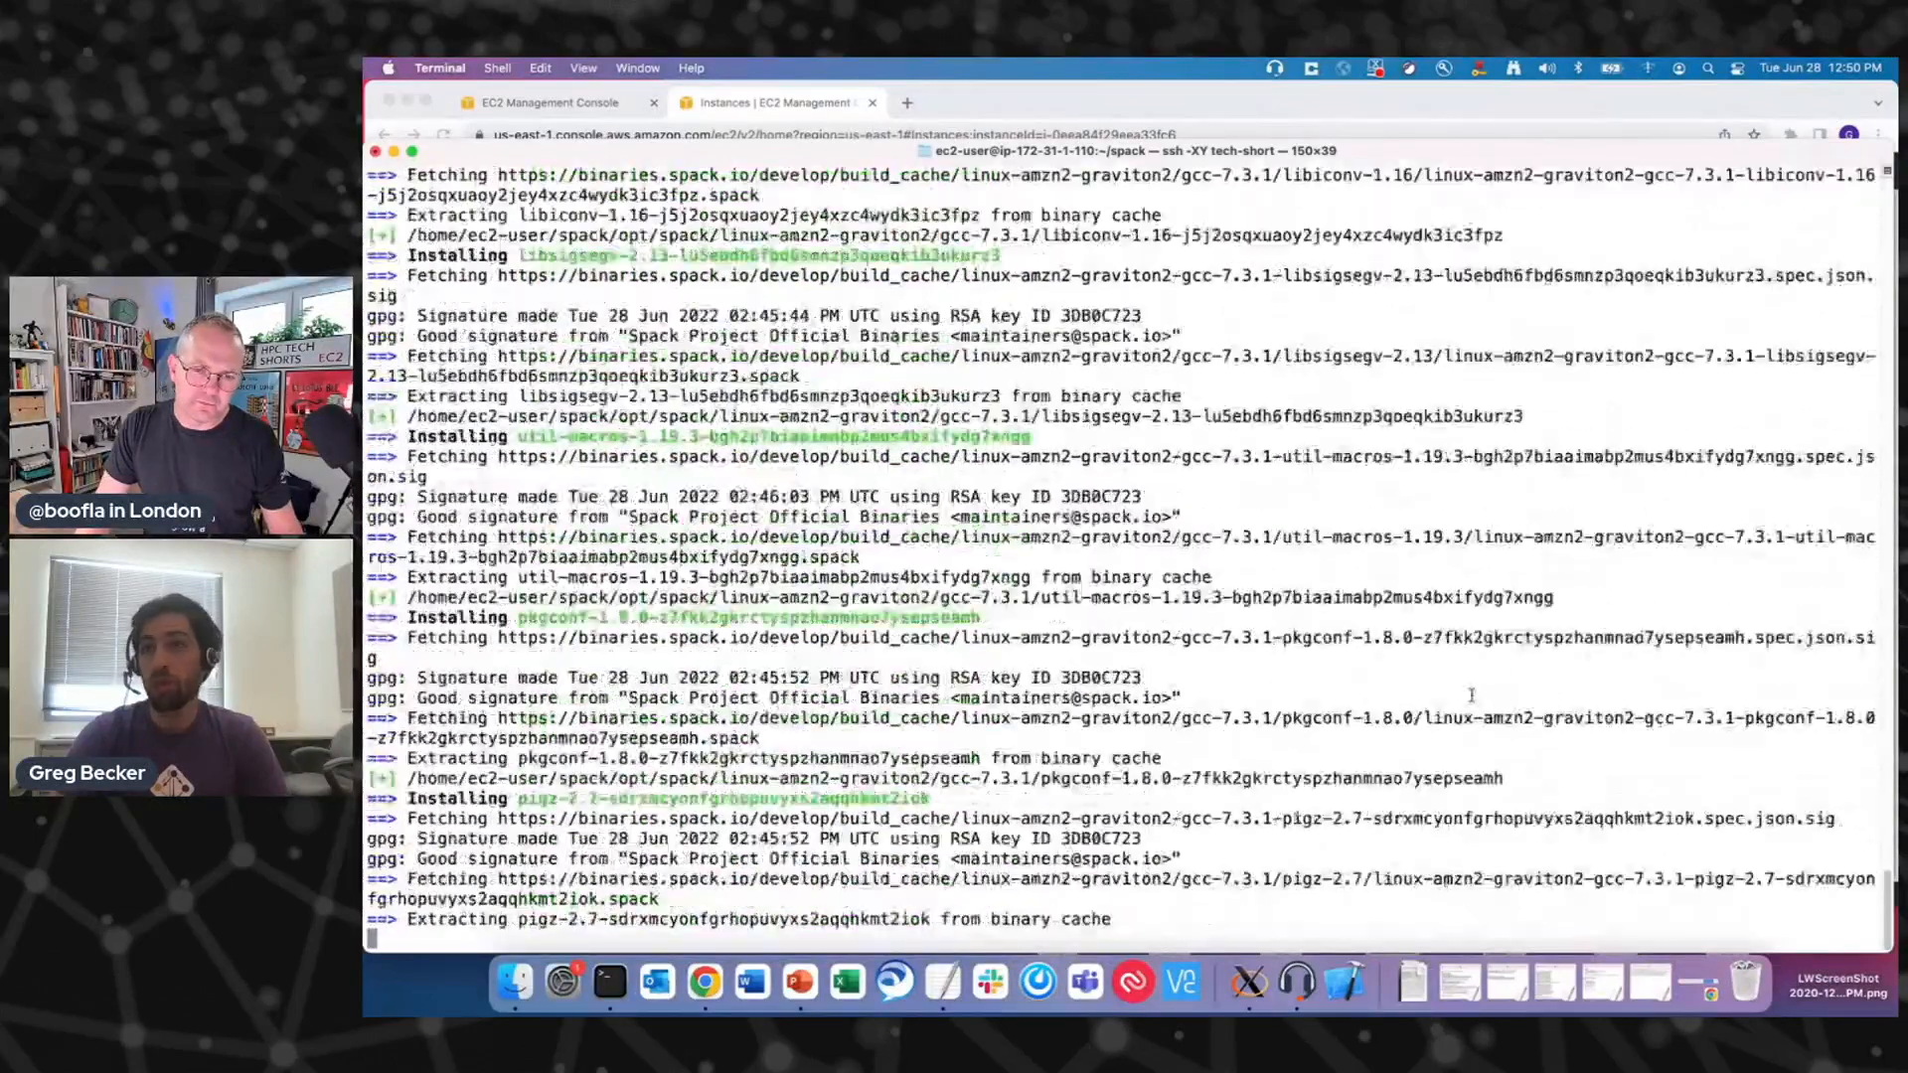
{"action": "scroll", "scroll_direction": "down", "scroll_amount": 3}
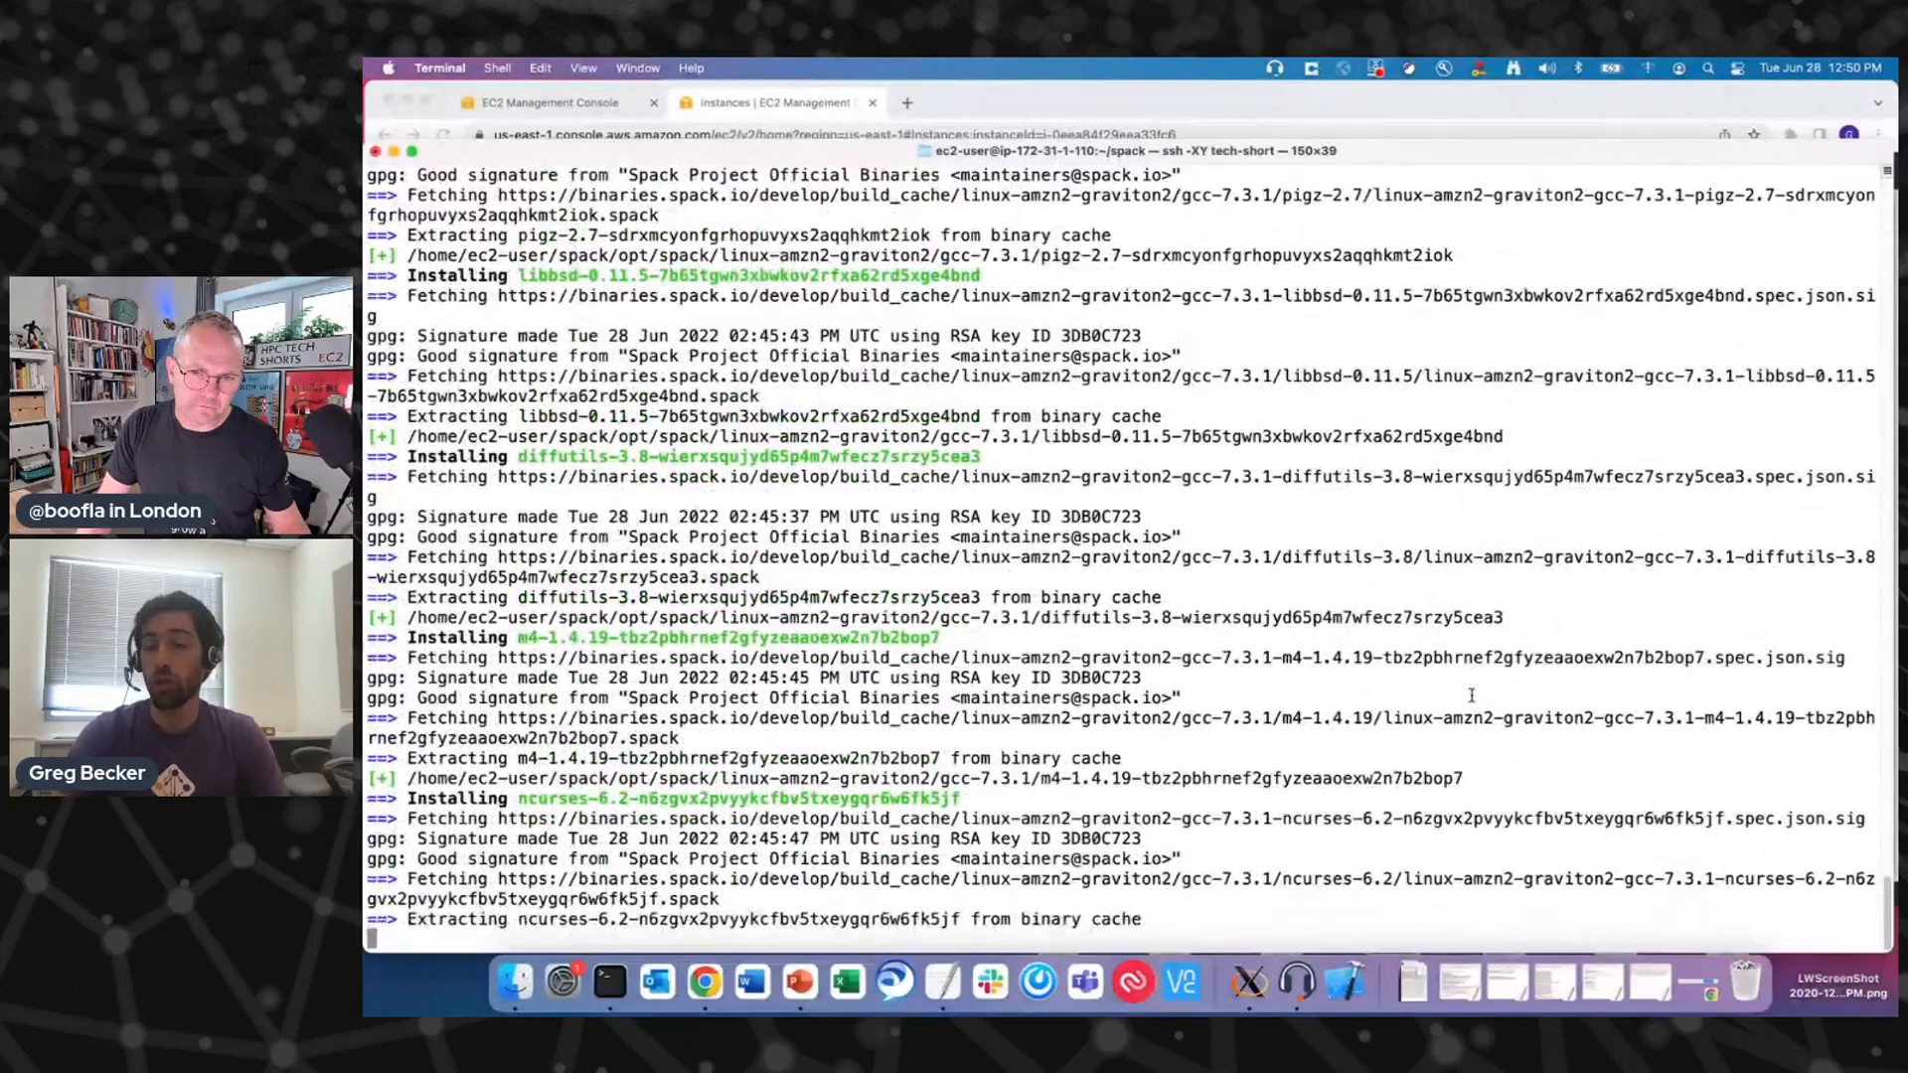
{"action": "scroll", "scroll_direction": "down", "scroll_amount": 3}
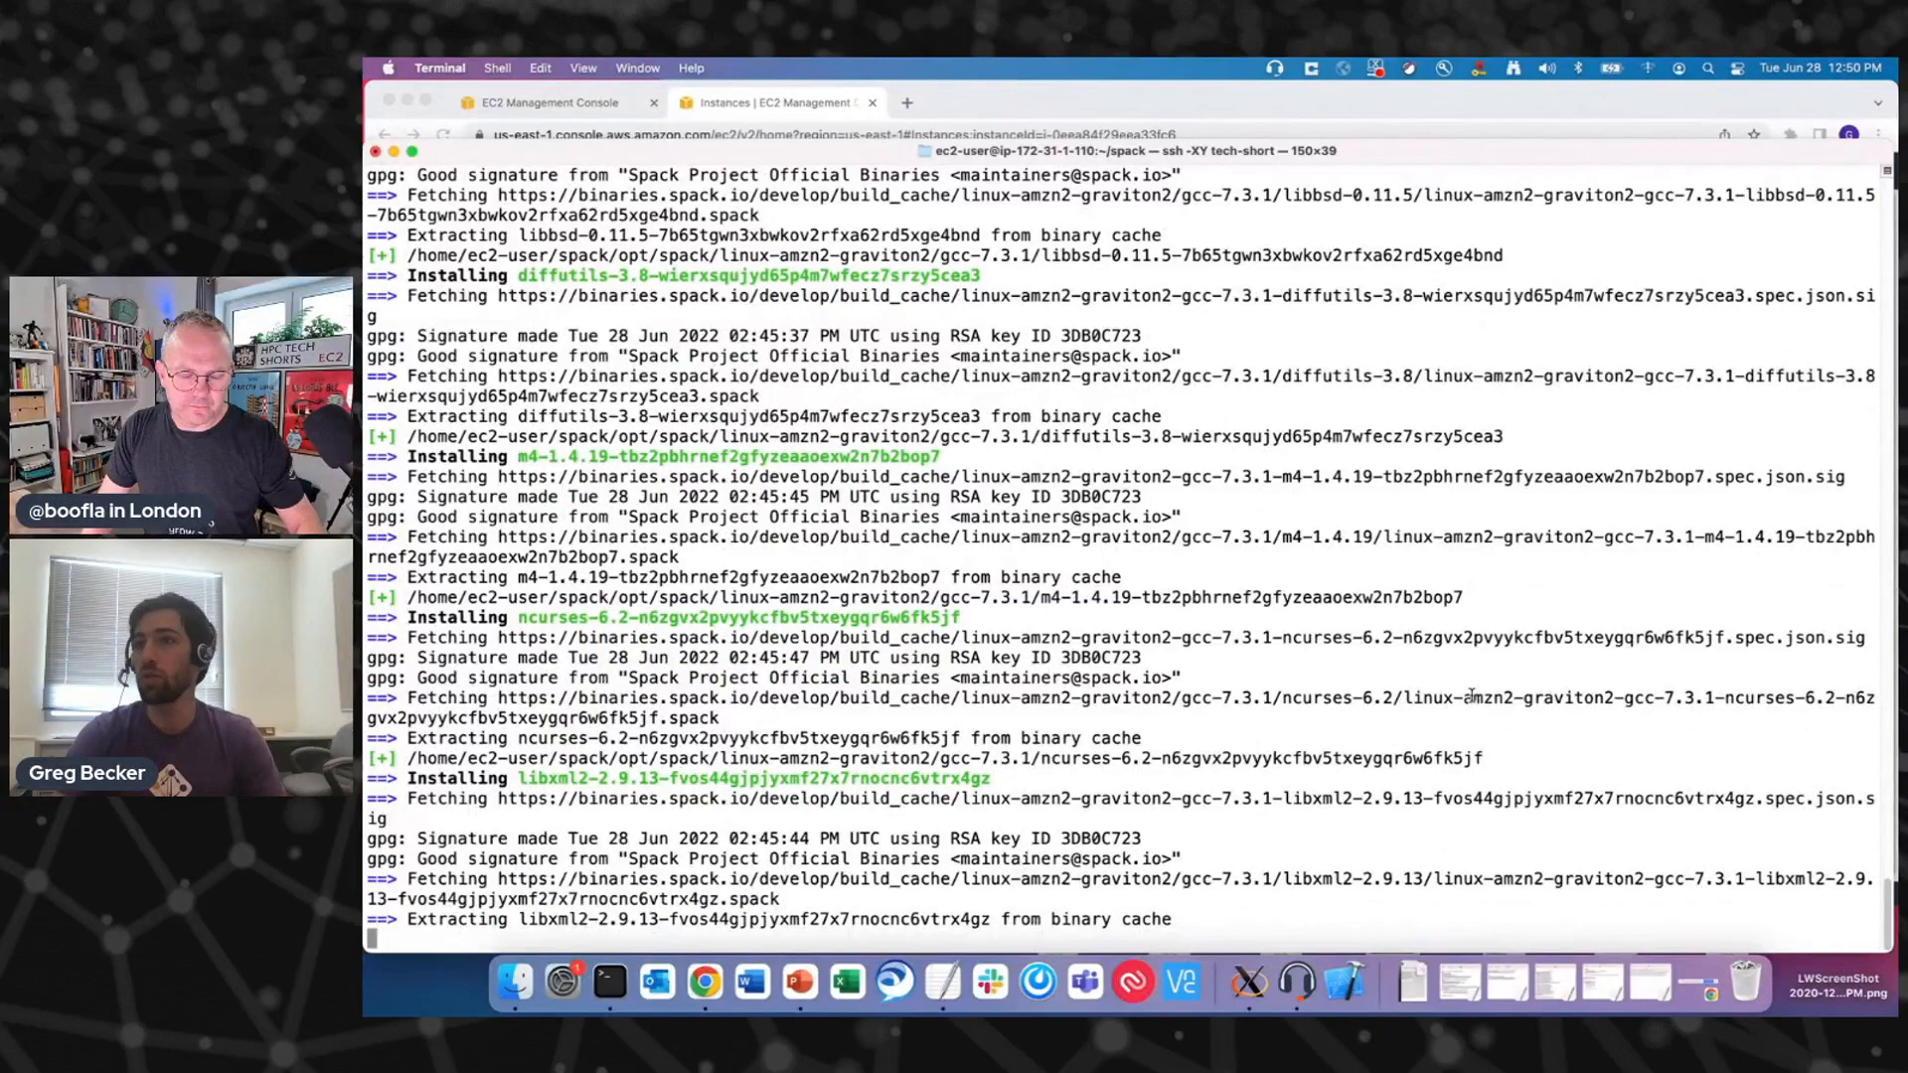
{"action": "scroll", "scroll_direction": "down", "scroll_amount": 3}
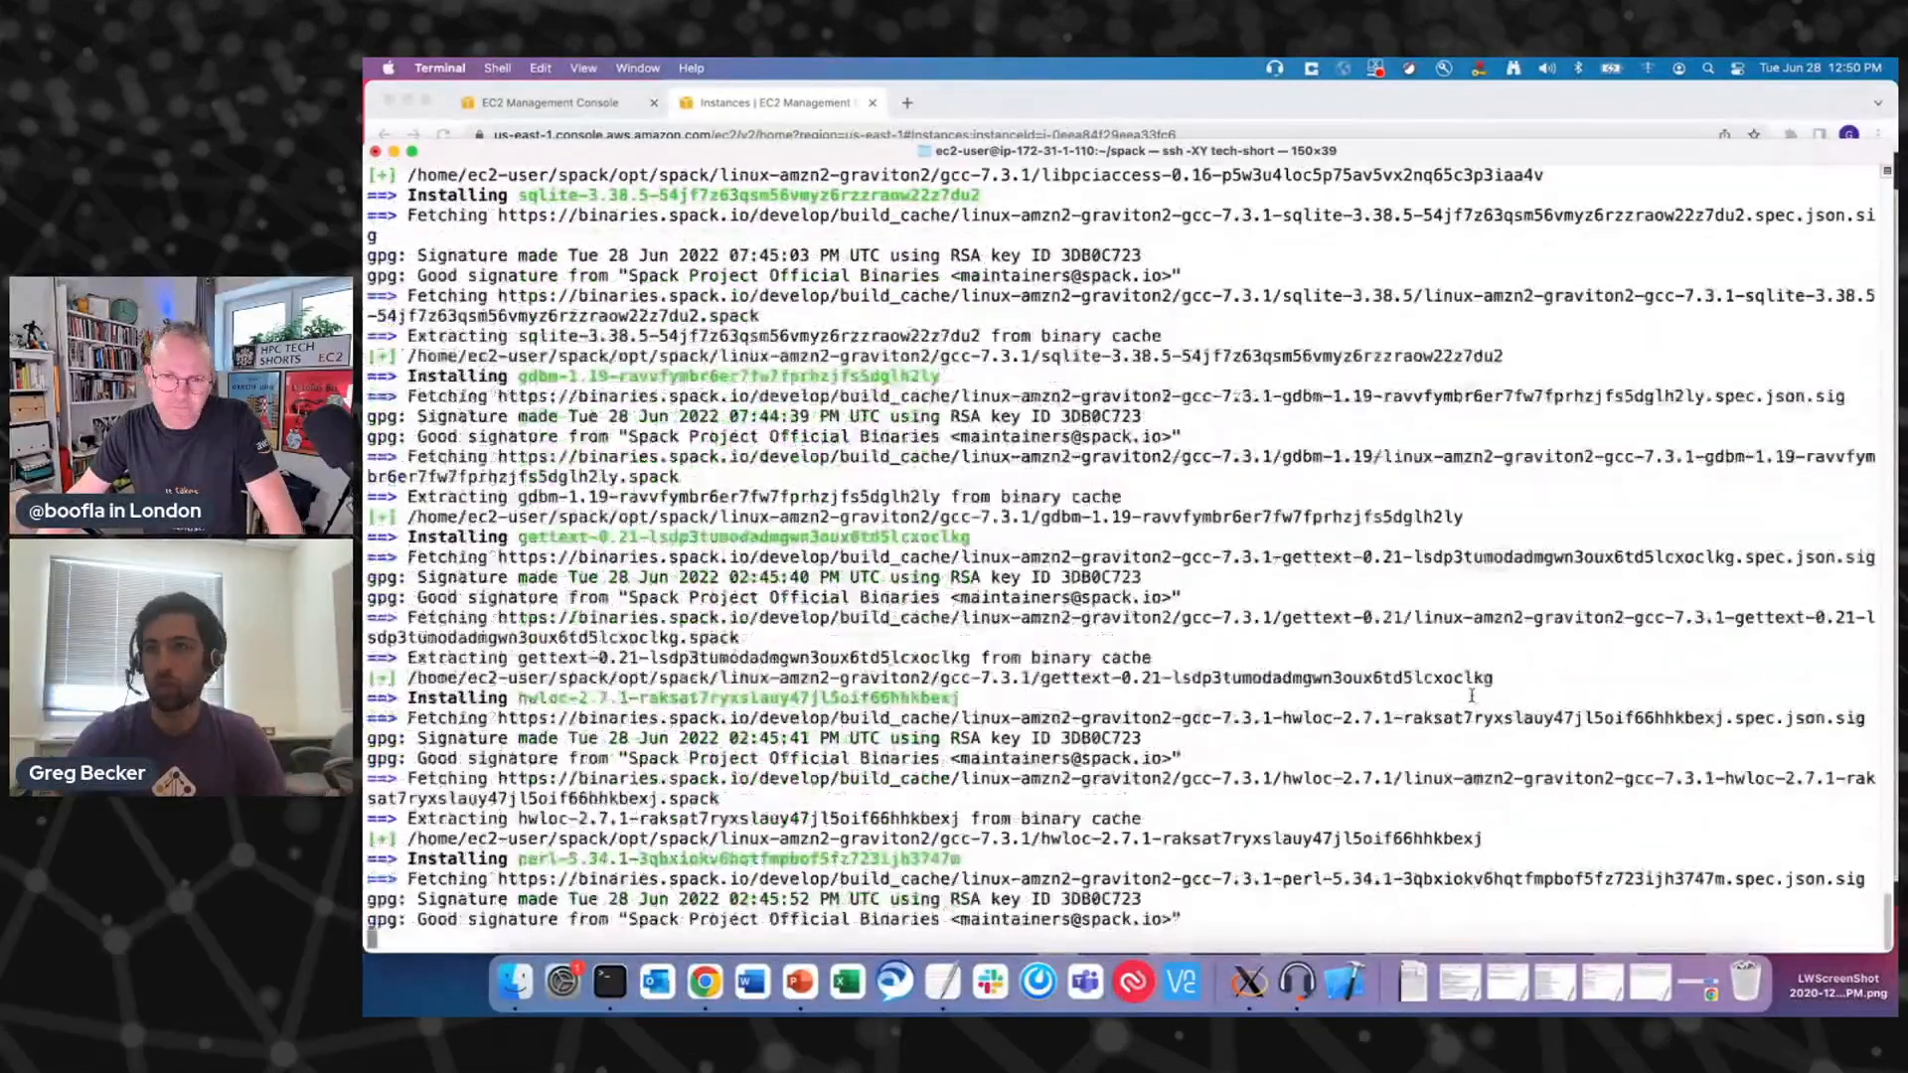
{"action": "scroll", "scroll_direction": "down", "scroll_amount": 3}
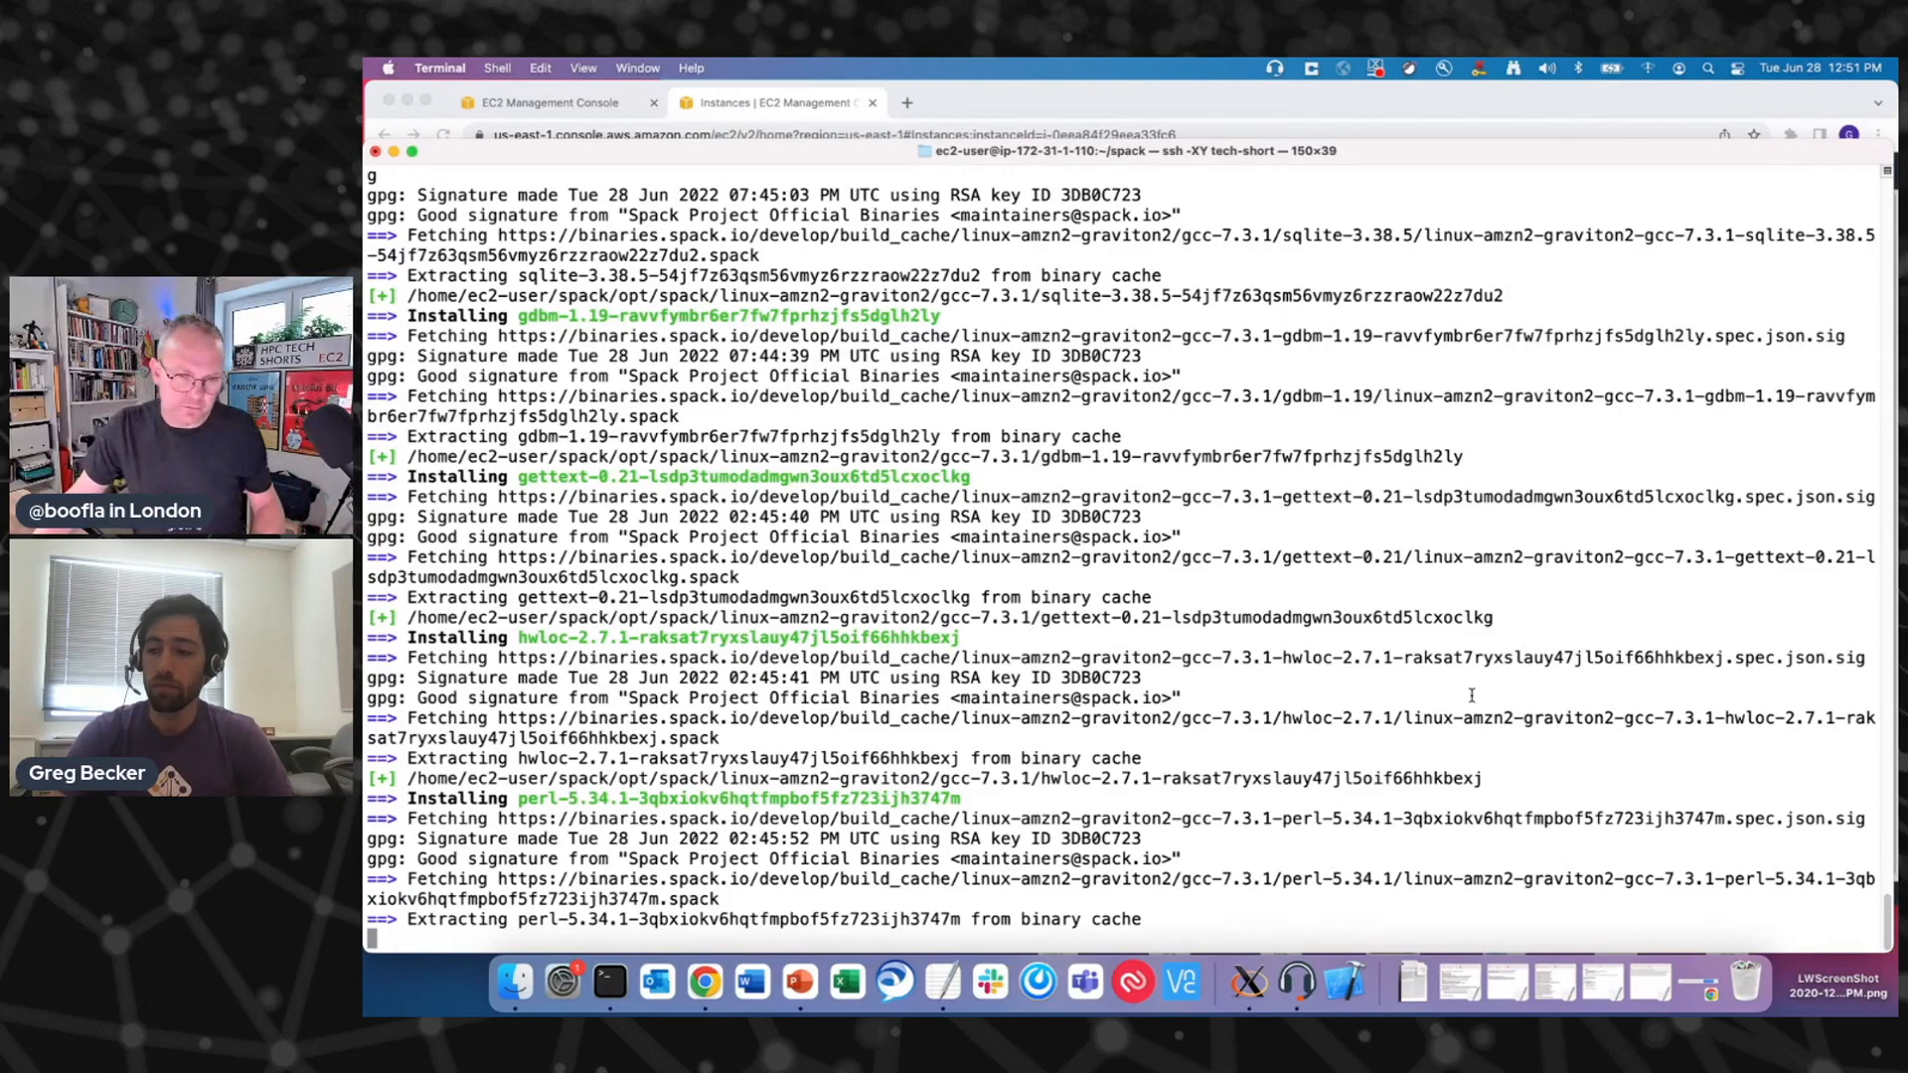
{"action": "scroll", "scroll_direction": "down", "scroll_amount": 3}
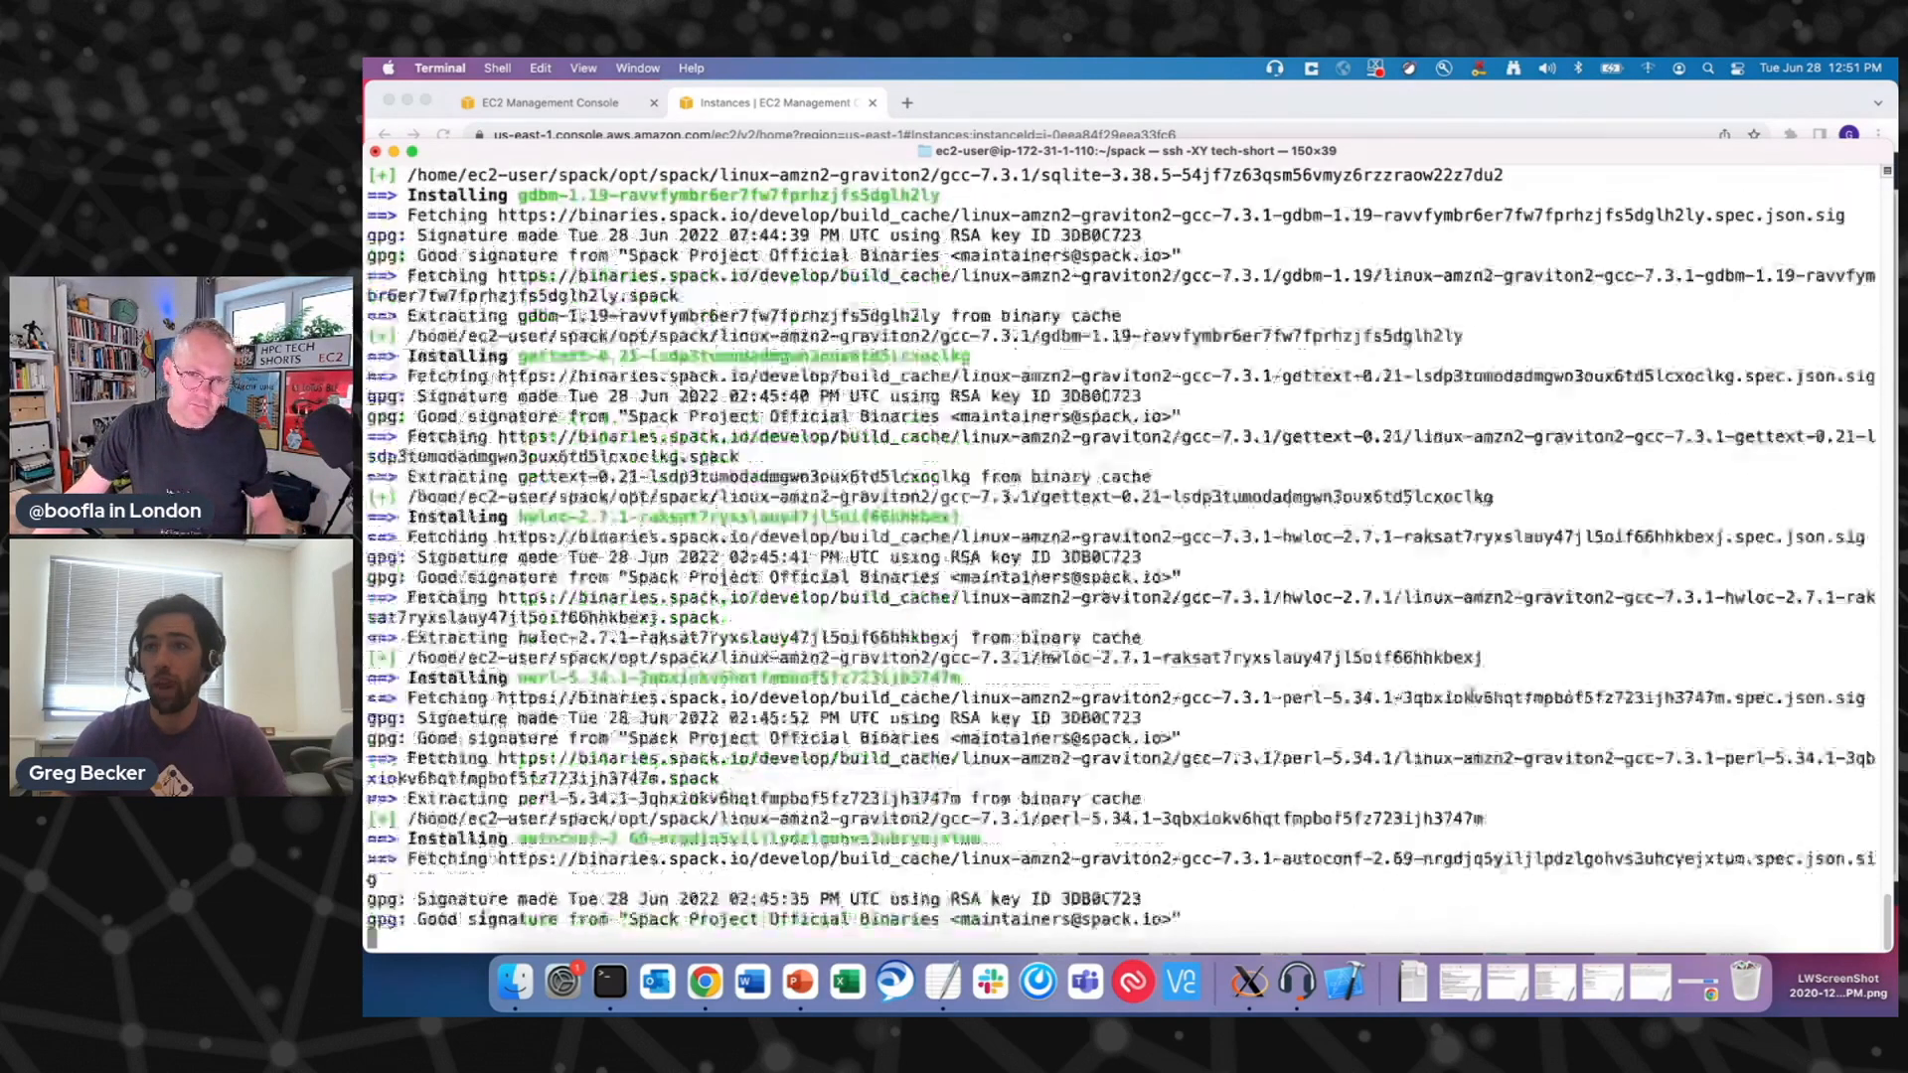
{"action": "scroll", "scroll_direction": "down", "scroll_amount": 3}
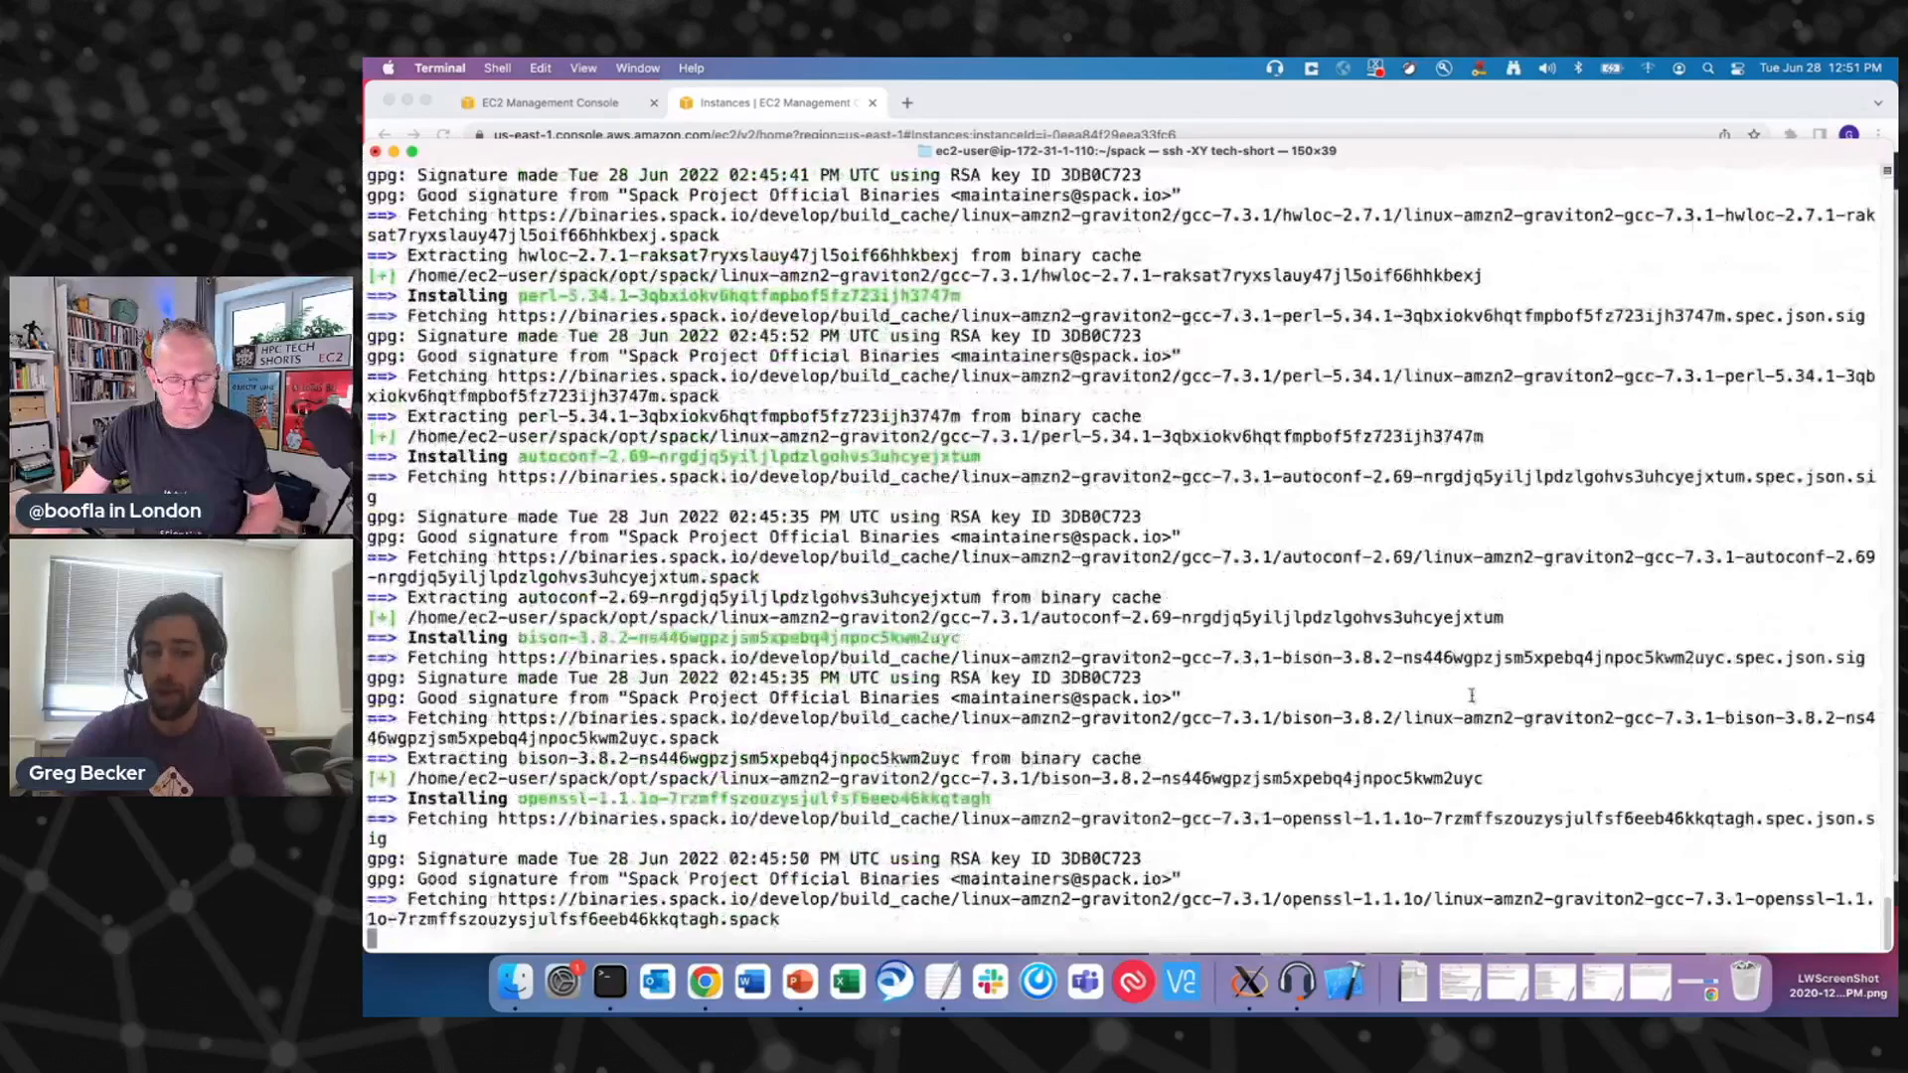
{"action": "scroll", "scroll_direction": "down", "scroll_amount": 3}
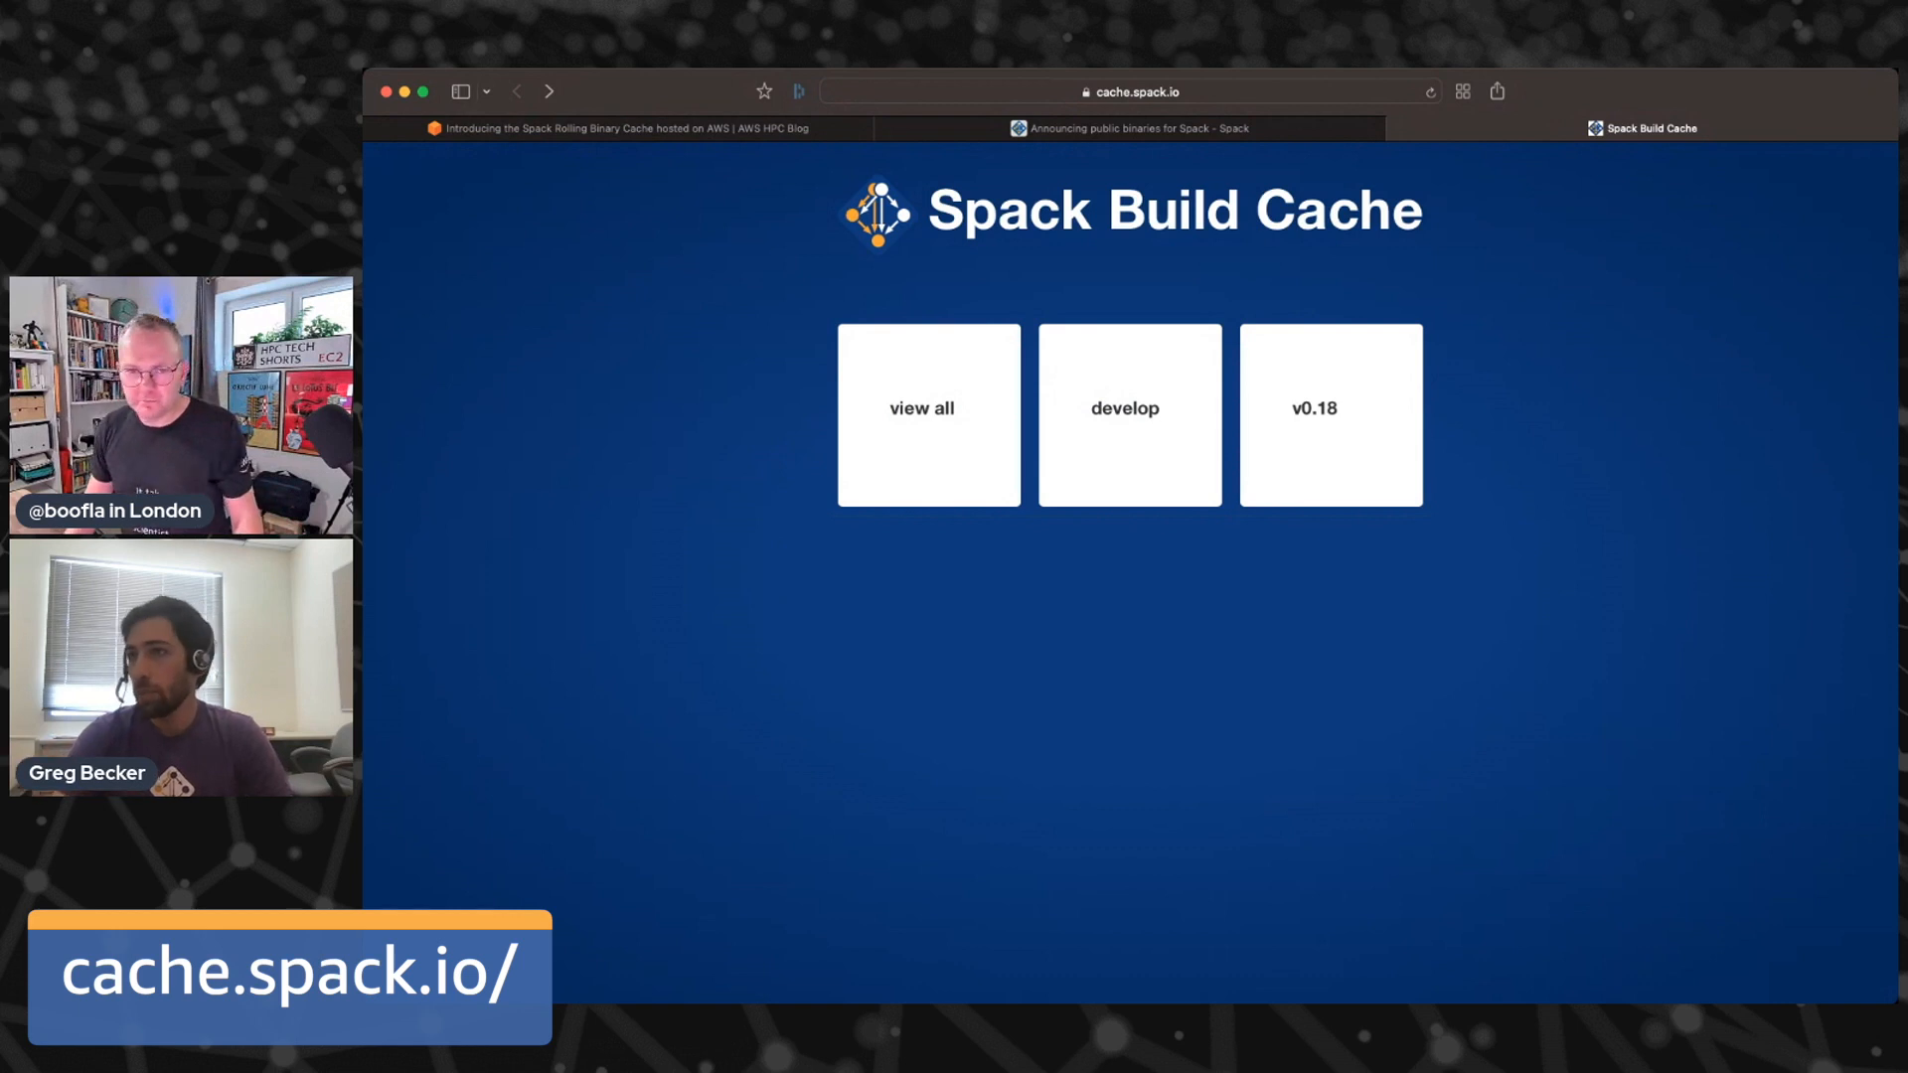
- Open the develop cache's package listing and browse the package table
{"action": "left_click", "coordinate": [1127, 408]}
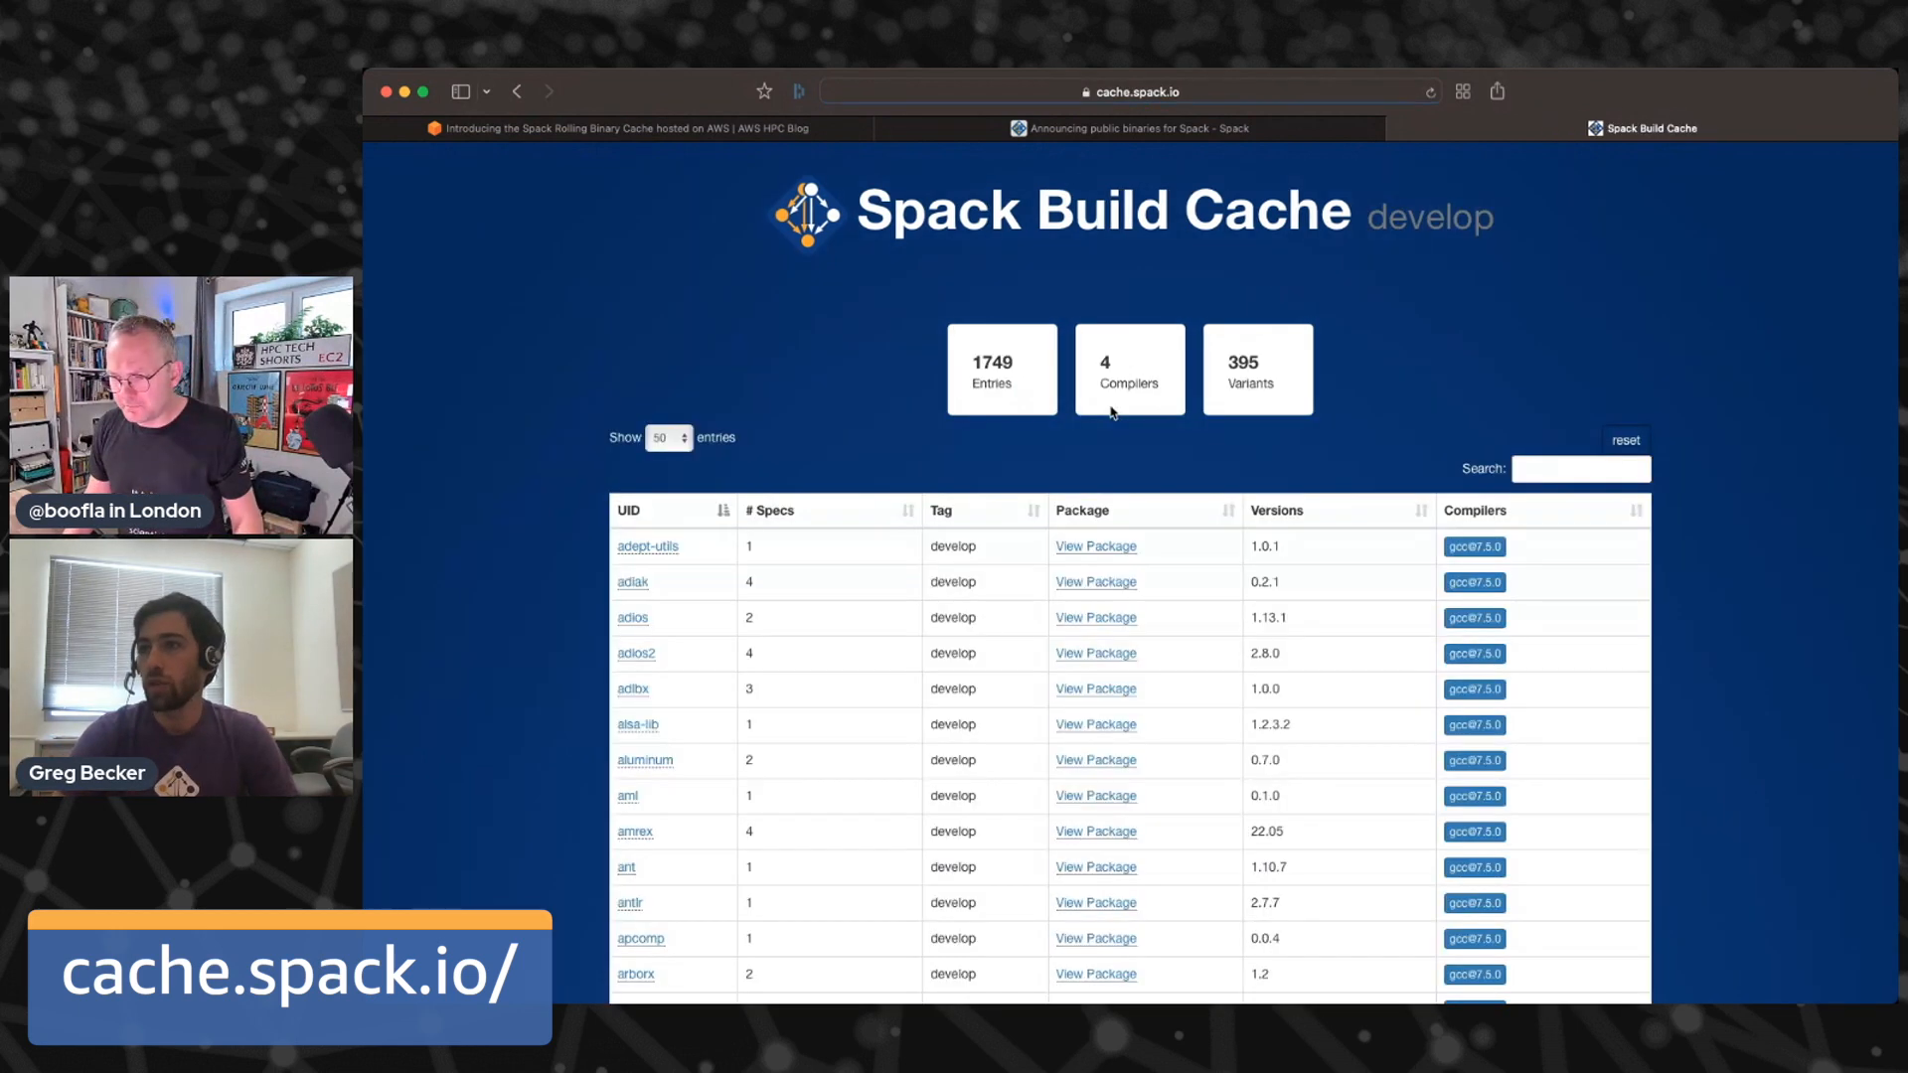
{"action": "scroll", "scroll_direction": "down", "scroll_amount": 3}
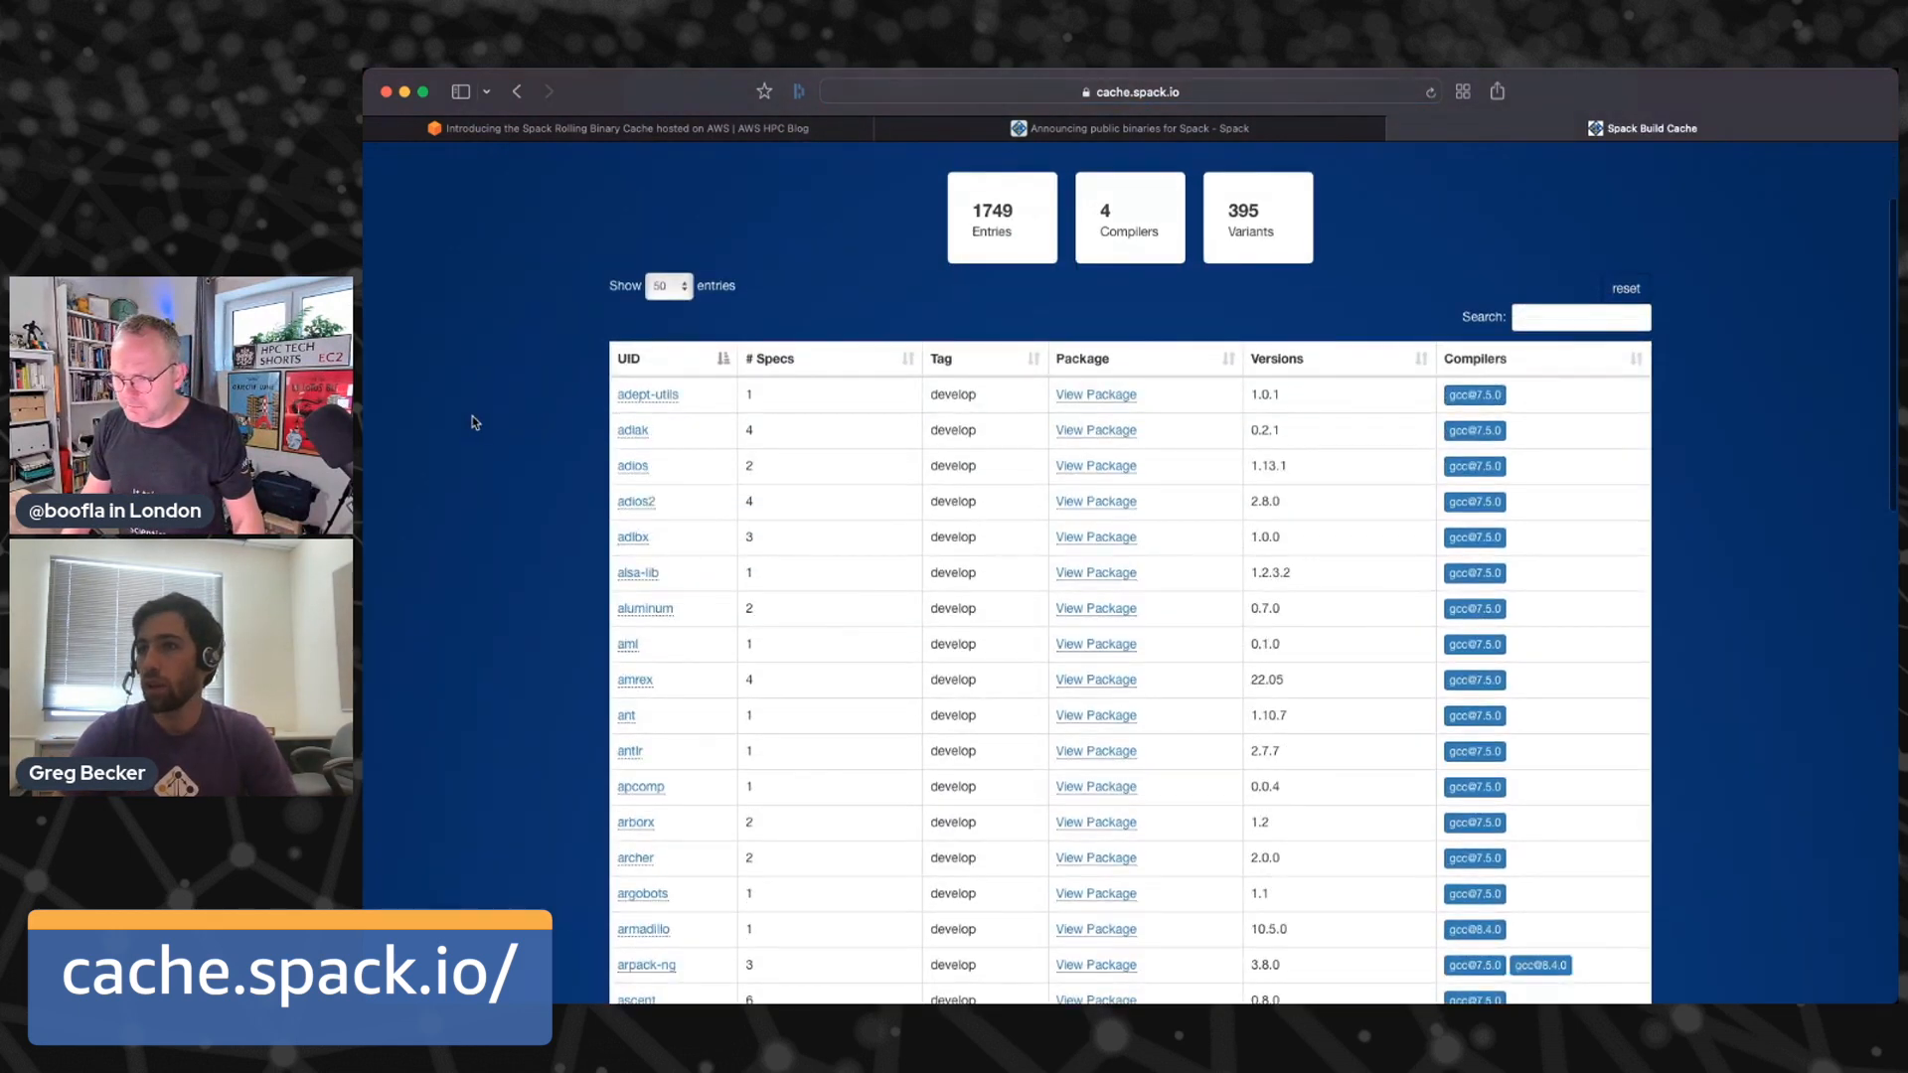
{"action": "scroll", "scroll_direction": "down", "scroll_amount": 3}
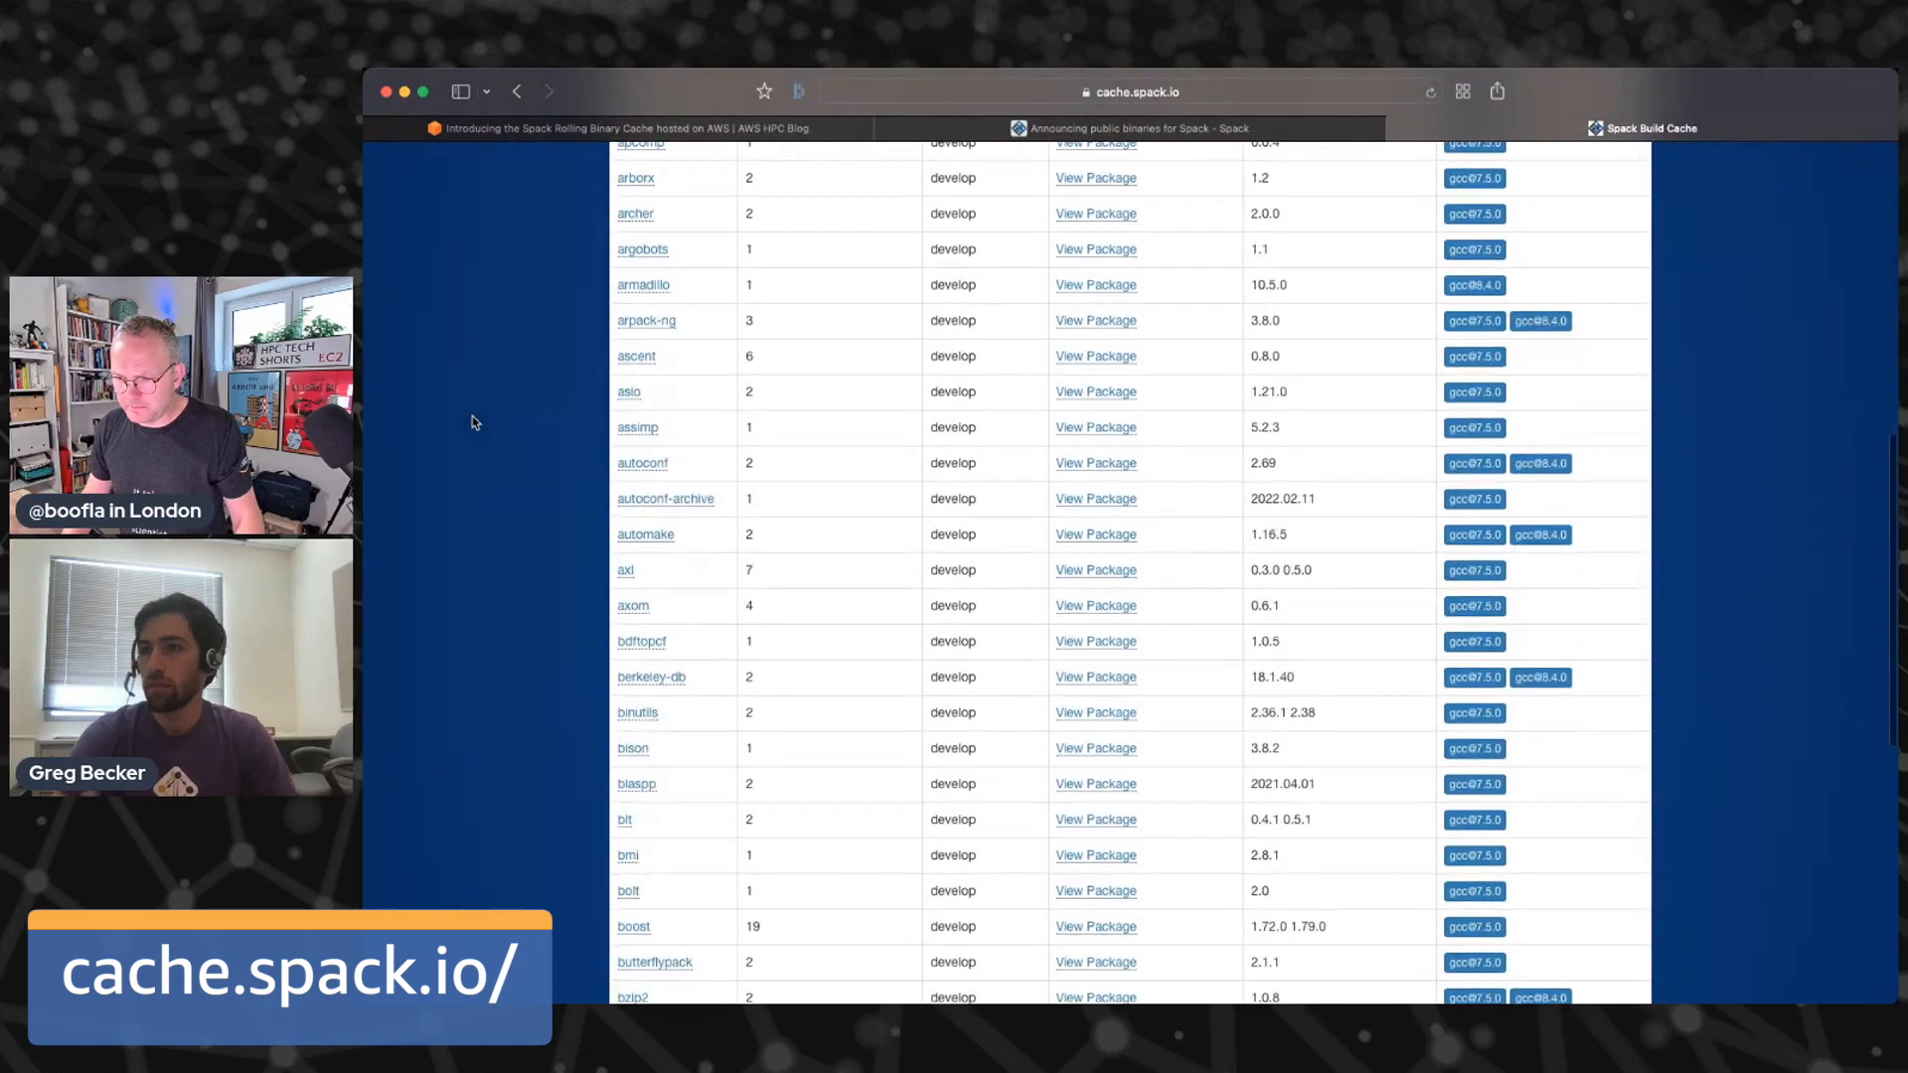
{"action": "scroll", "scroll_direction": "down", "scroll_amount": 3}
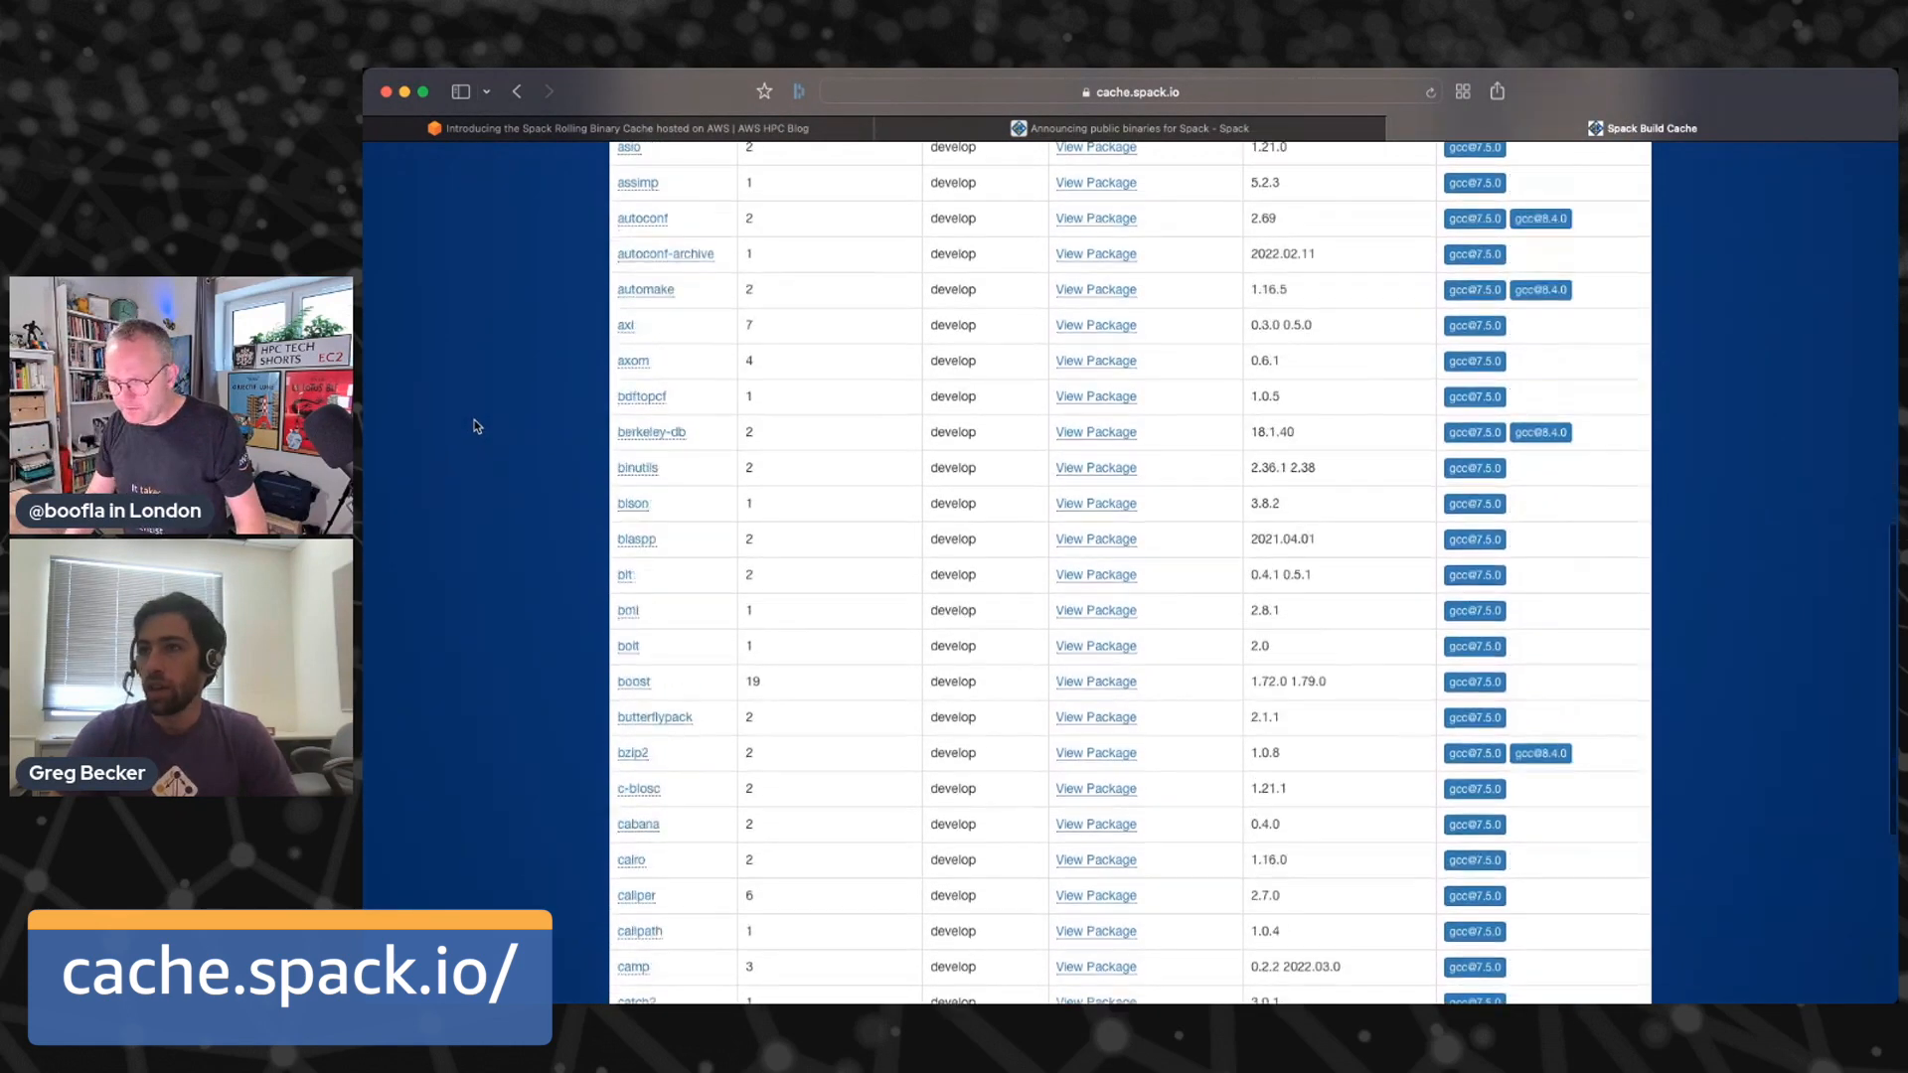
{"action": "scroll", "scroll_direction": "up", "scroll_amount": 3}
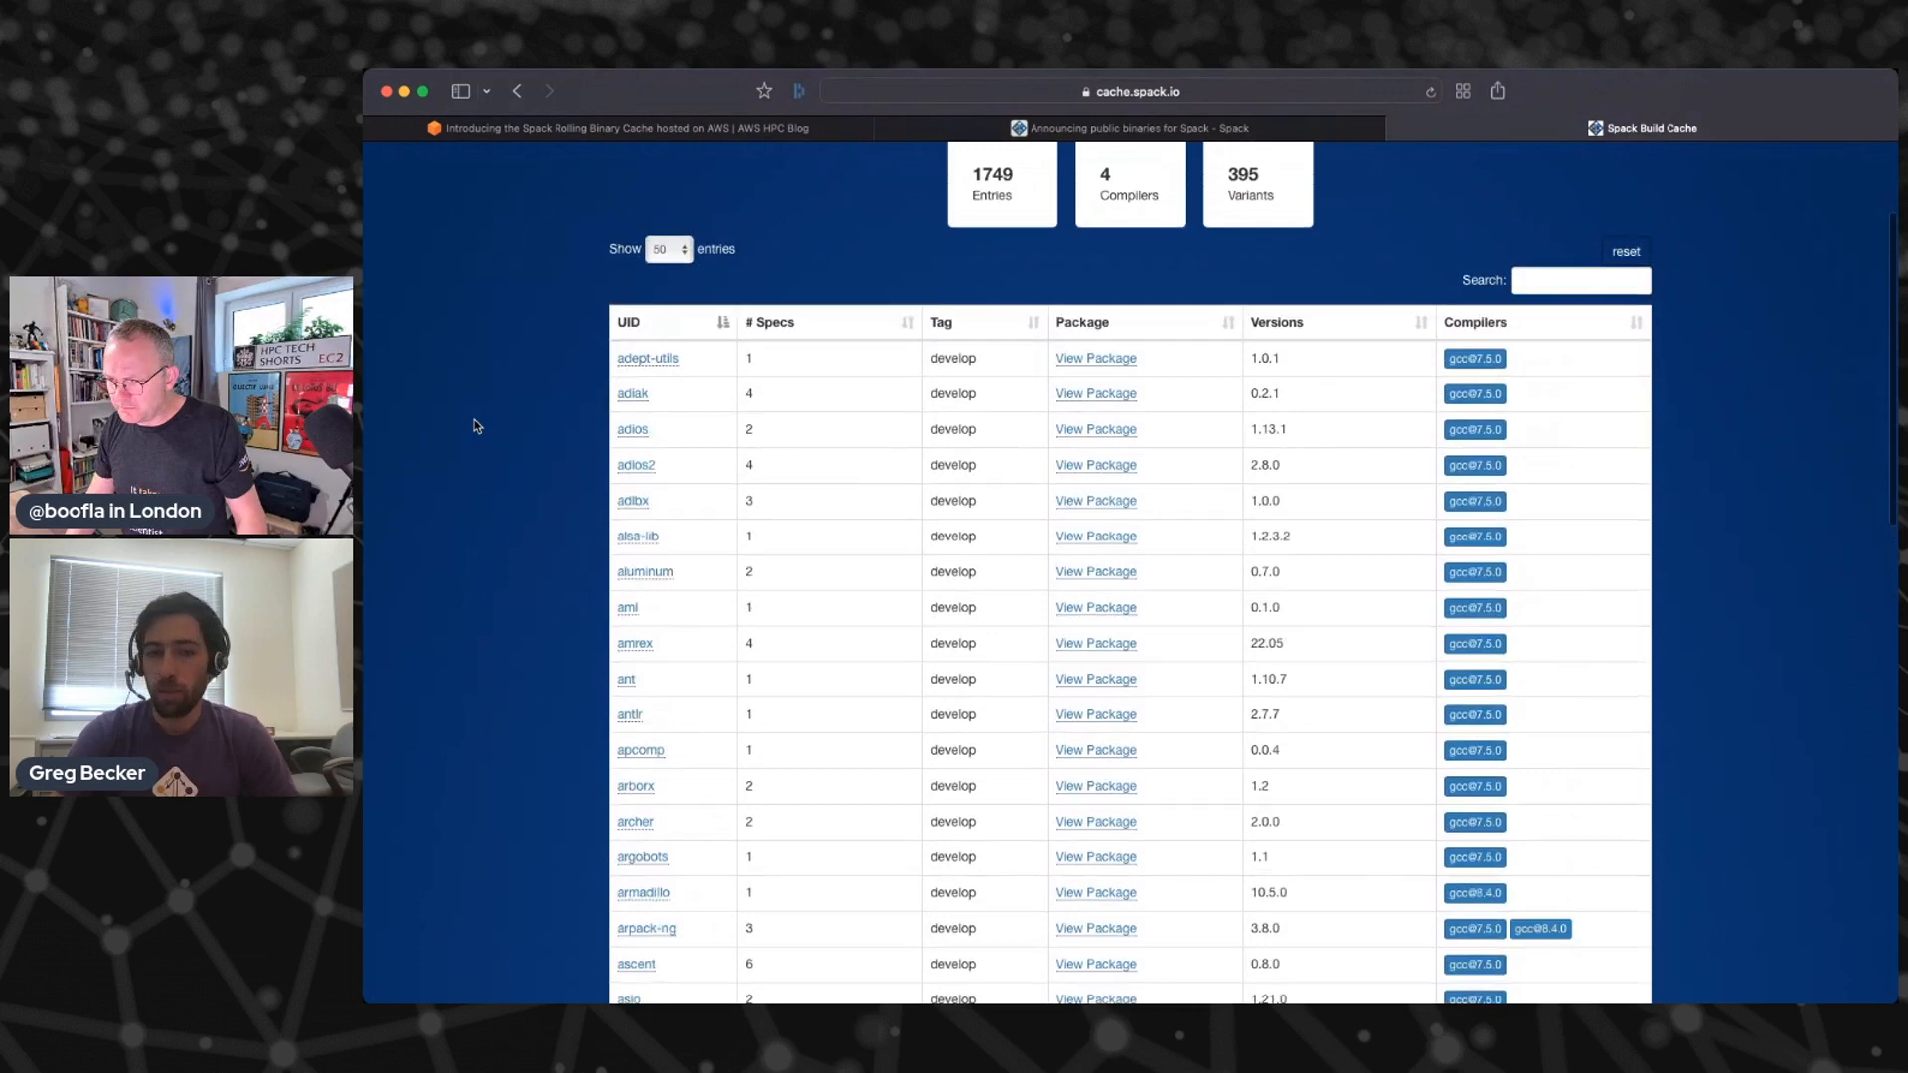
{"action": "scroll", "scroll_direction": "down", "scroll_amount": 3}
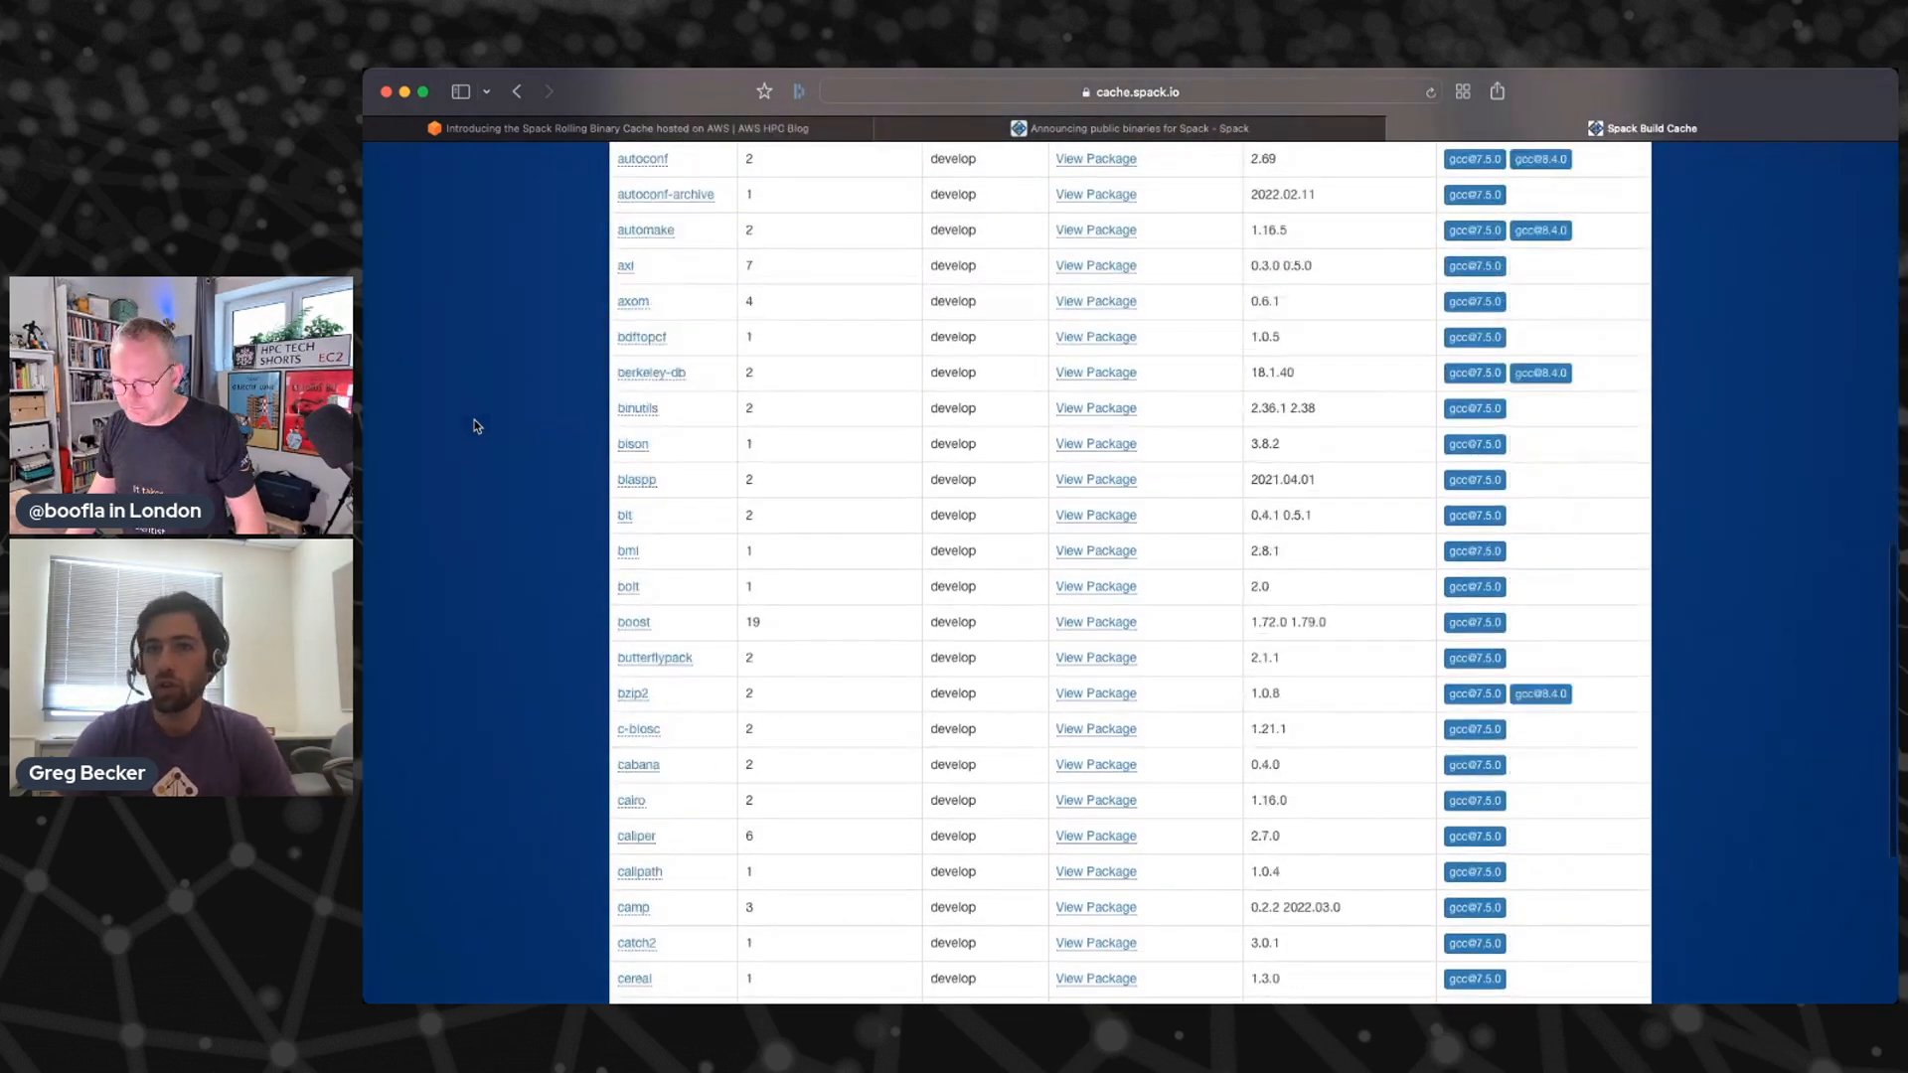
{"action": "mouse_move", "coordinate": [1105, 456]}
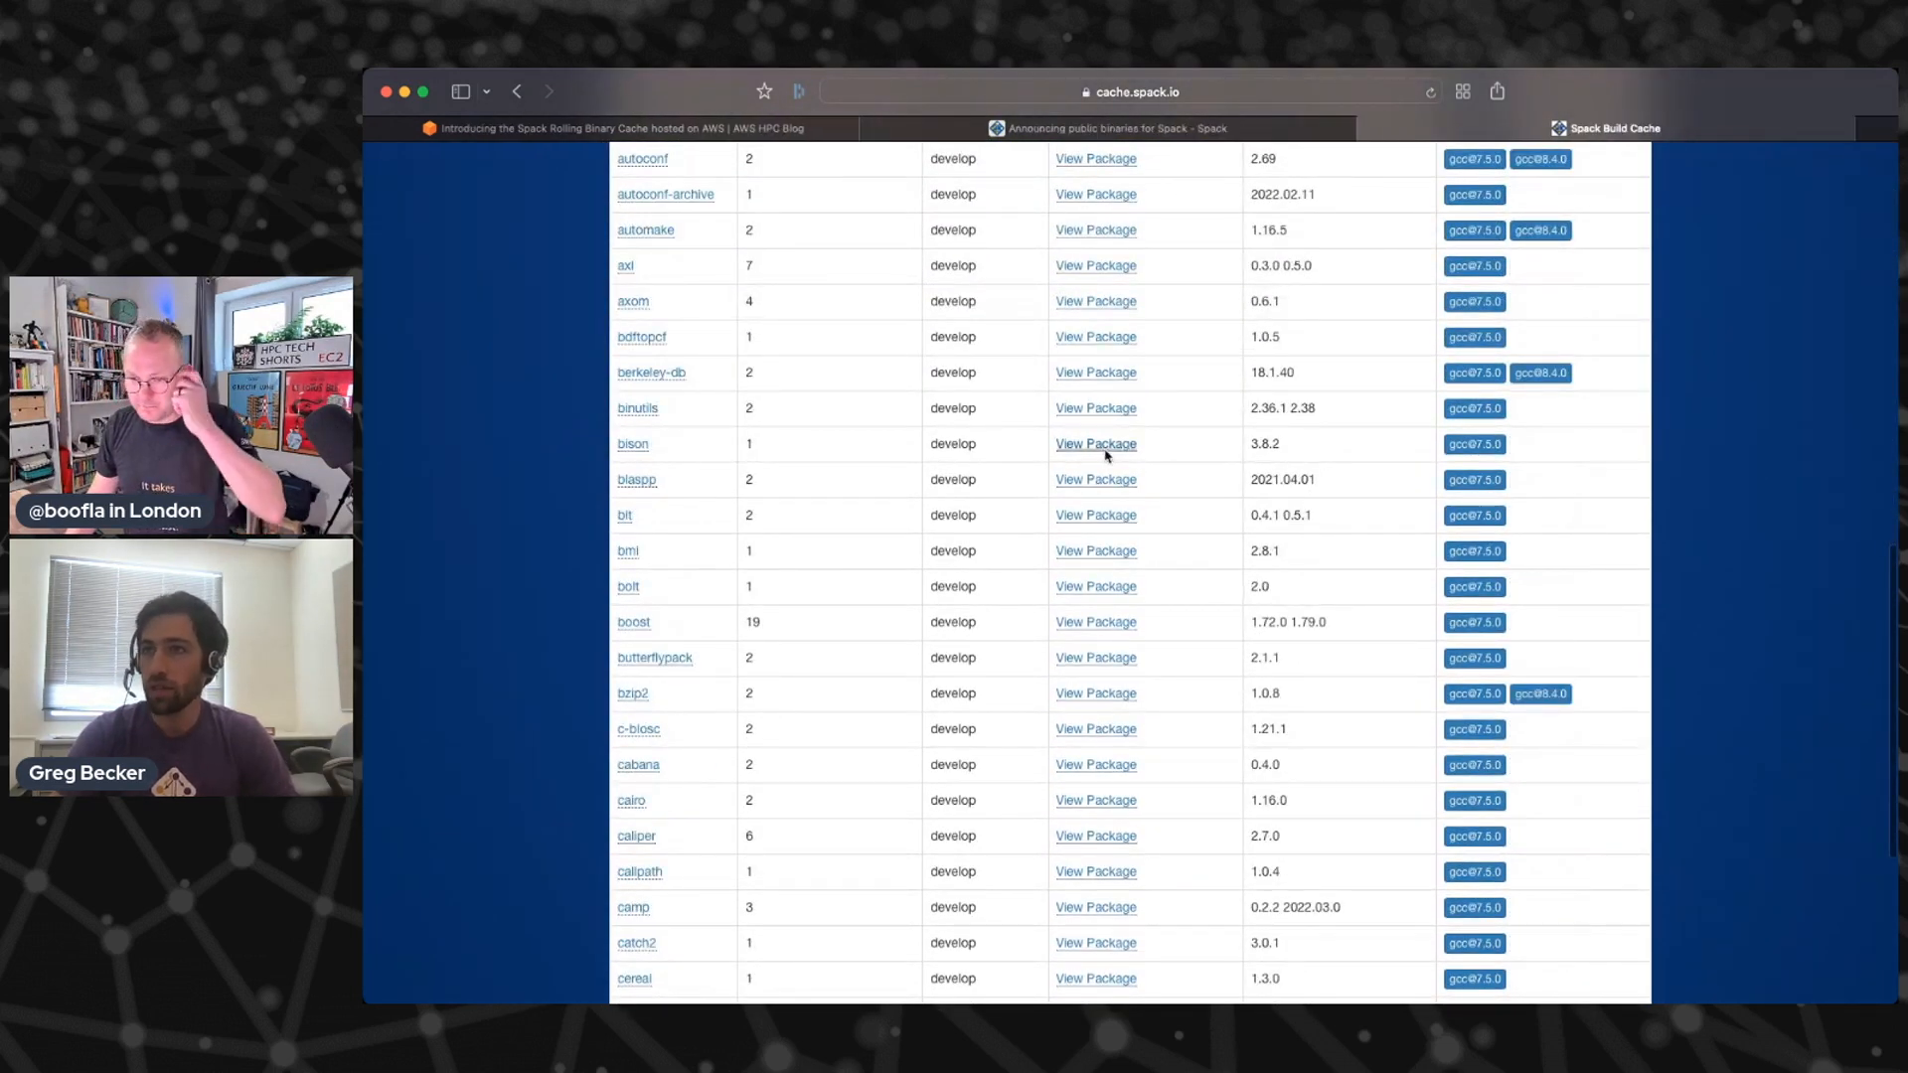
- Review the bison package's details page, then return to the list
{"action": "left_click", "coordinate": [1094, 443]}
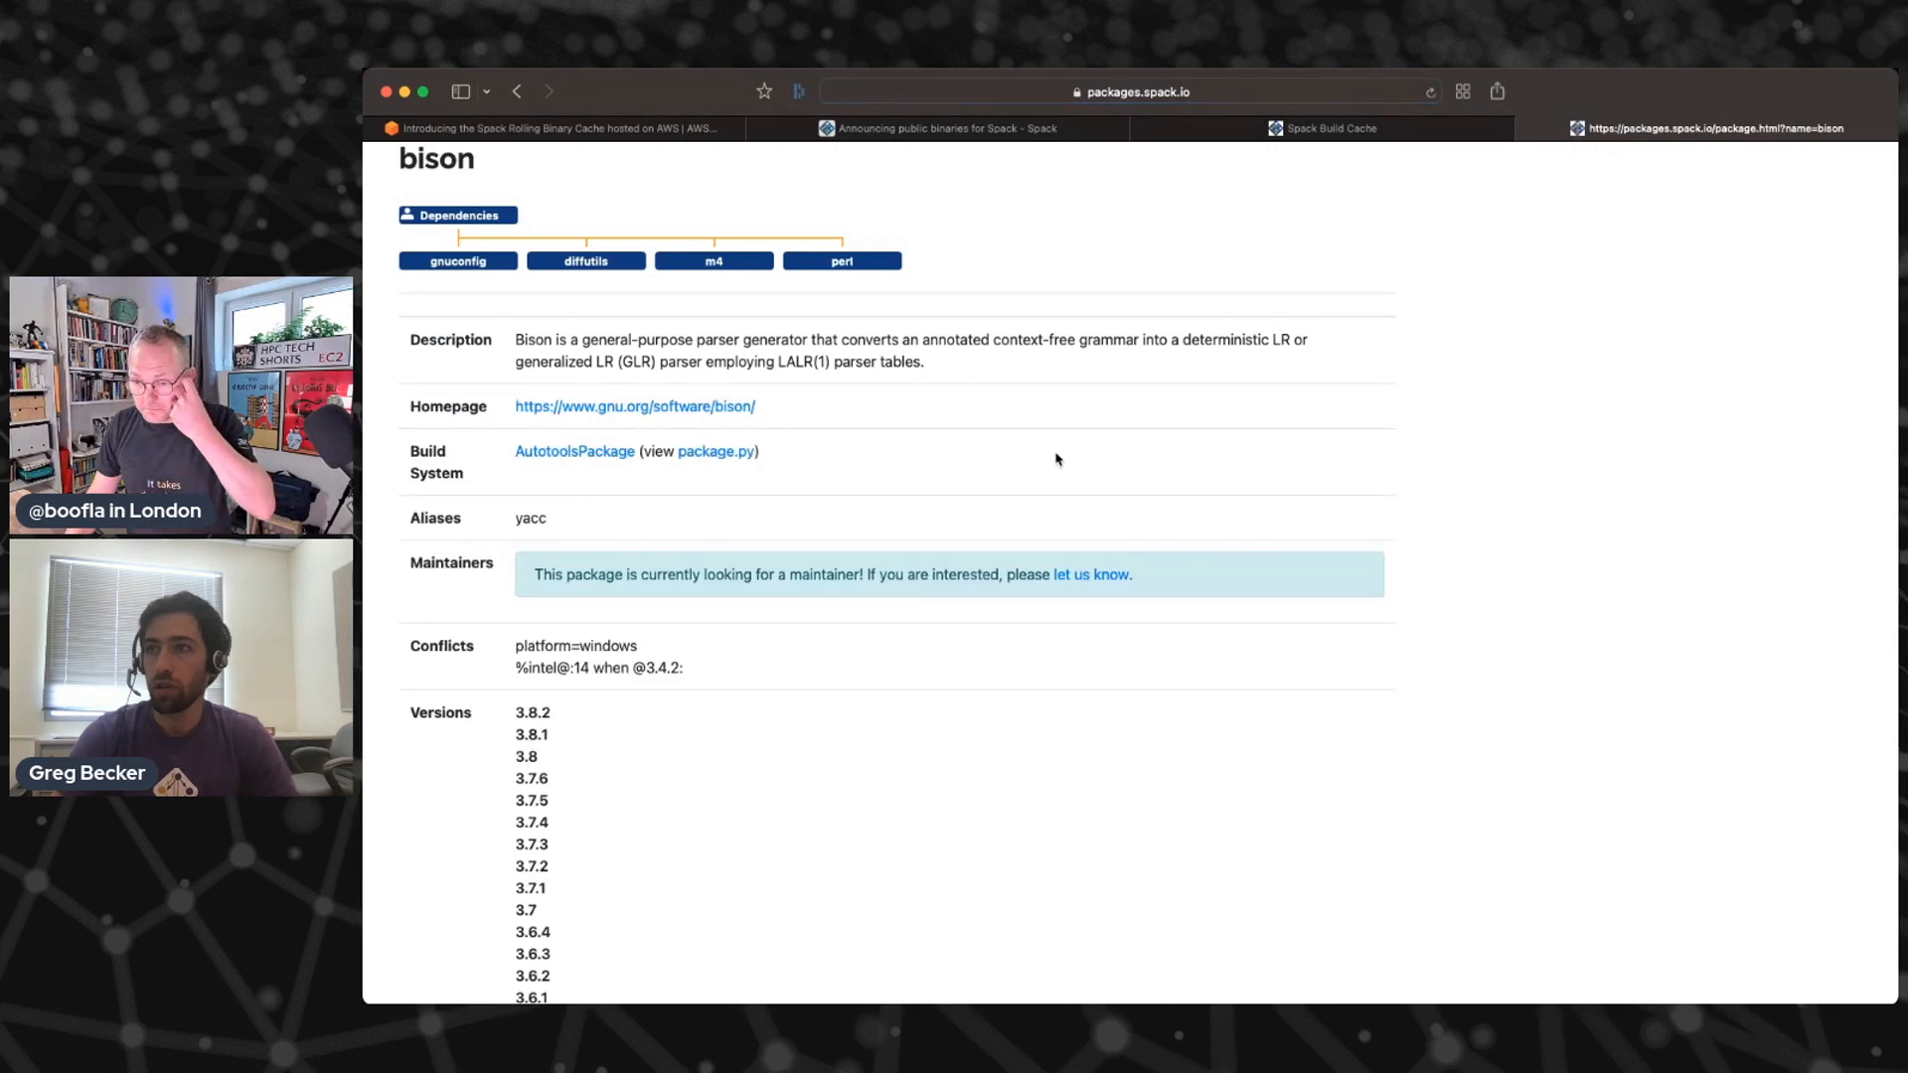
{"action": "scroll", "scroll_direction": "down", "scroll_amount": 3}
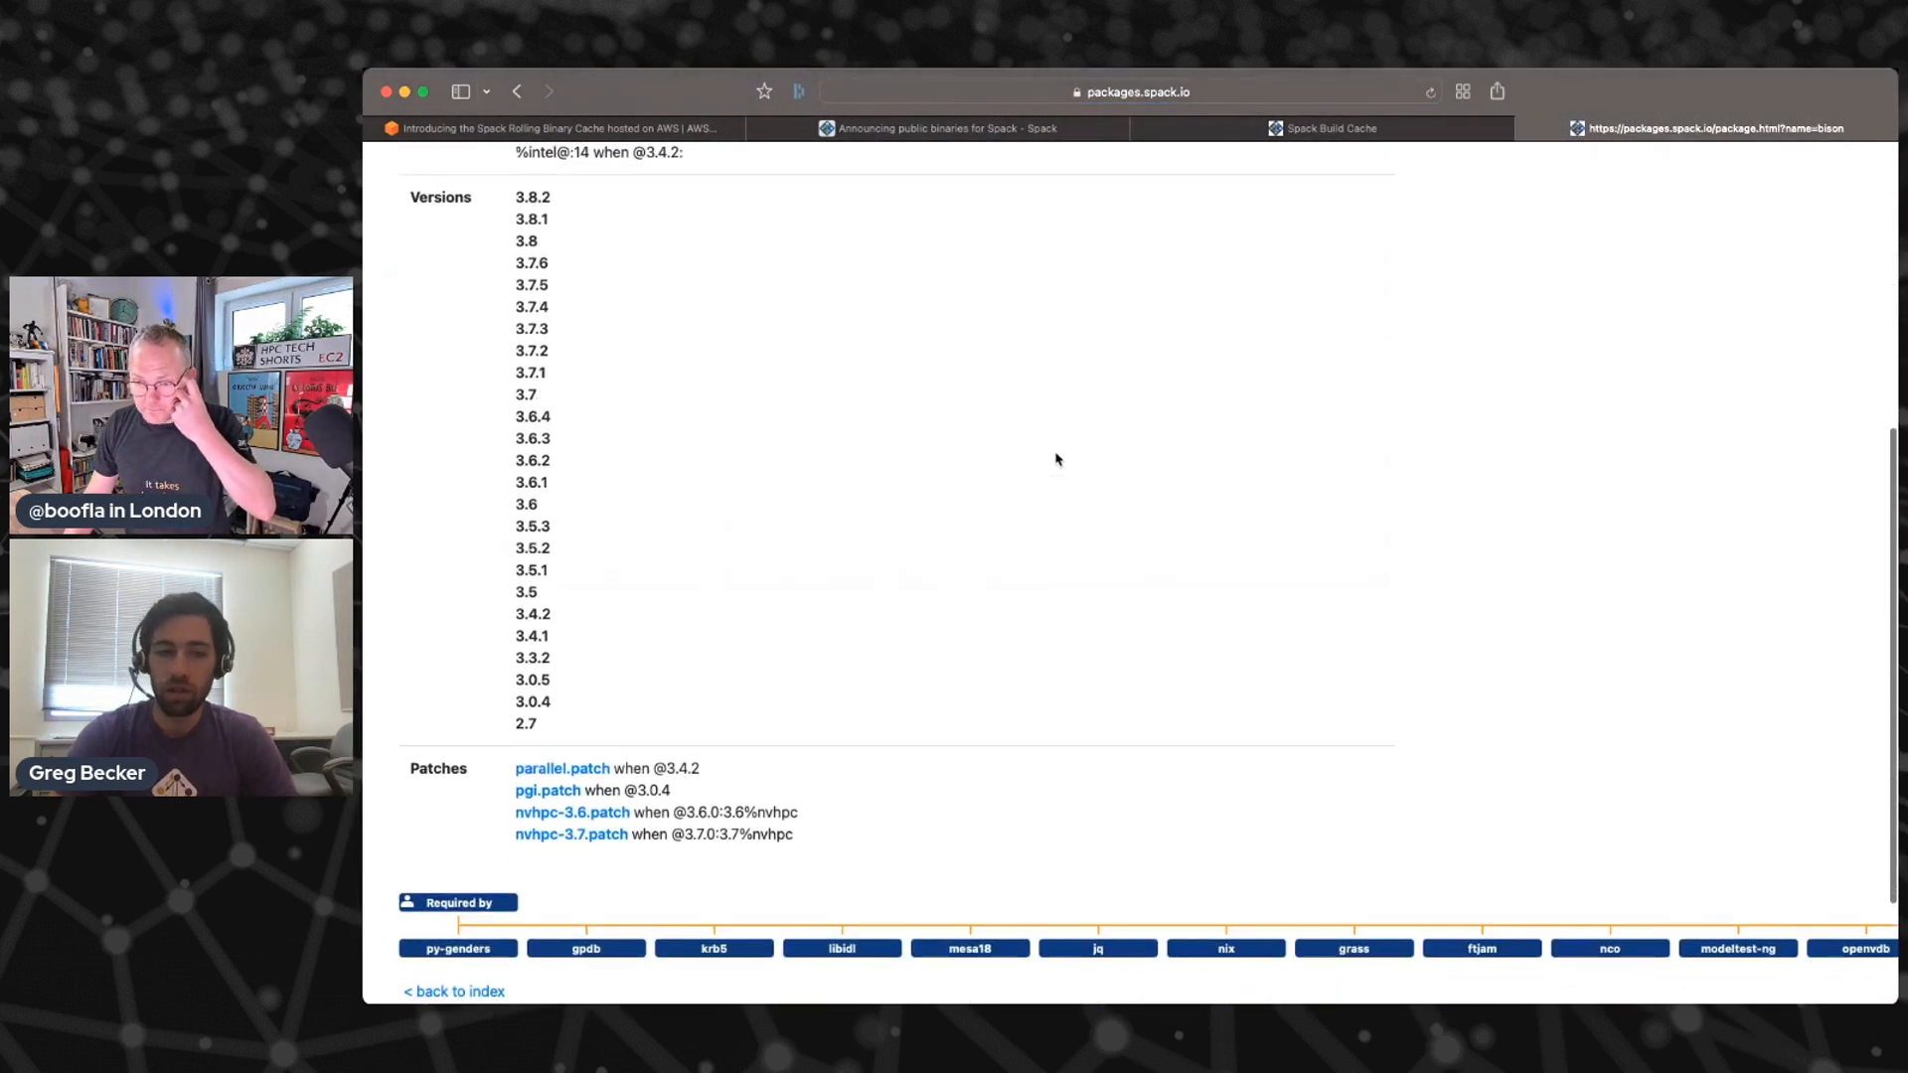
{"action": "scroll", "scroll_direction": "down", "scroll_amount": 3}
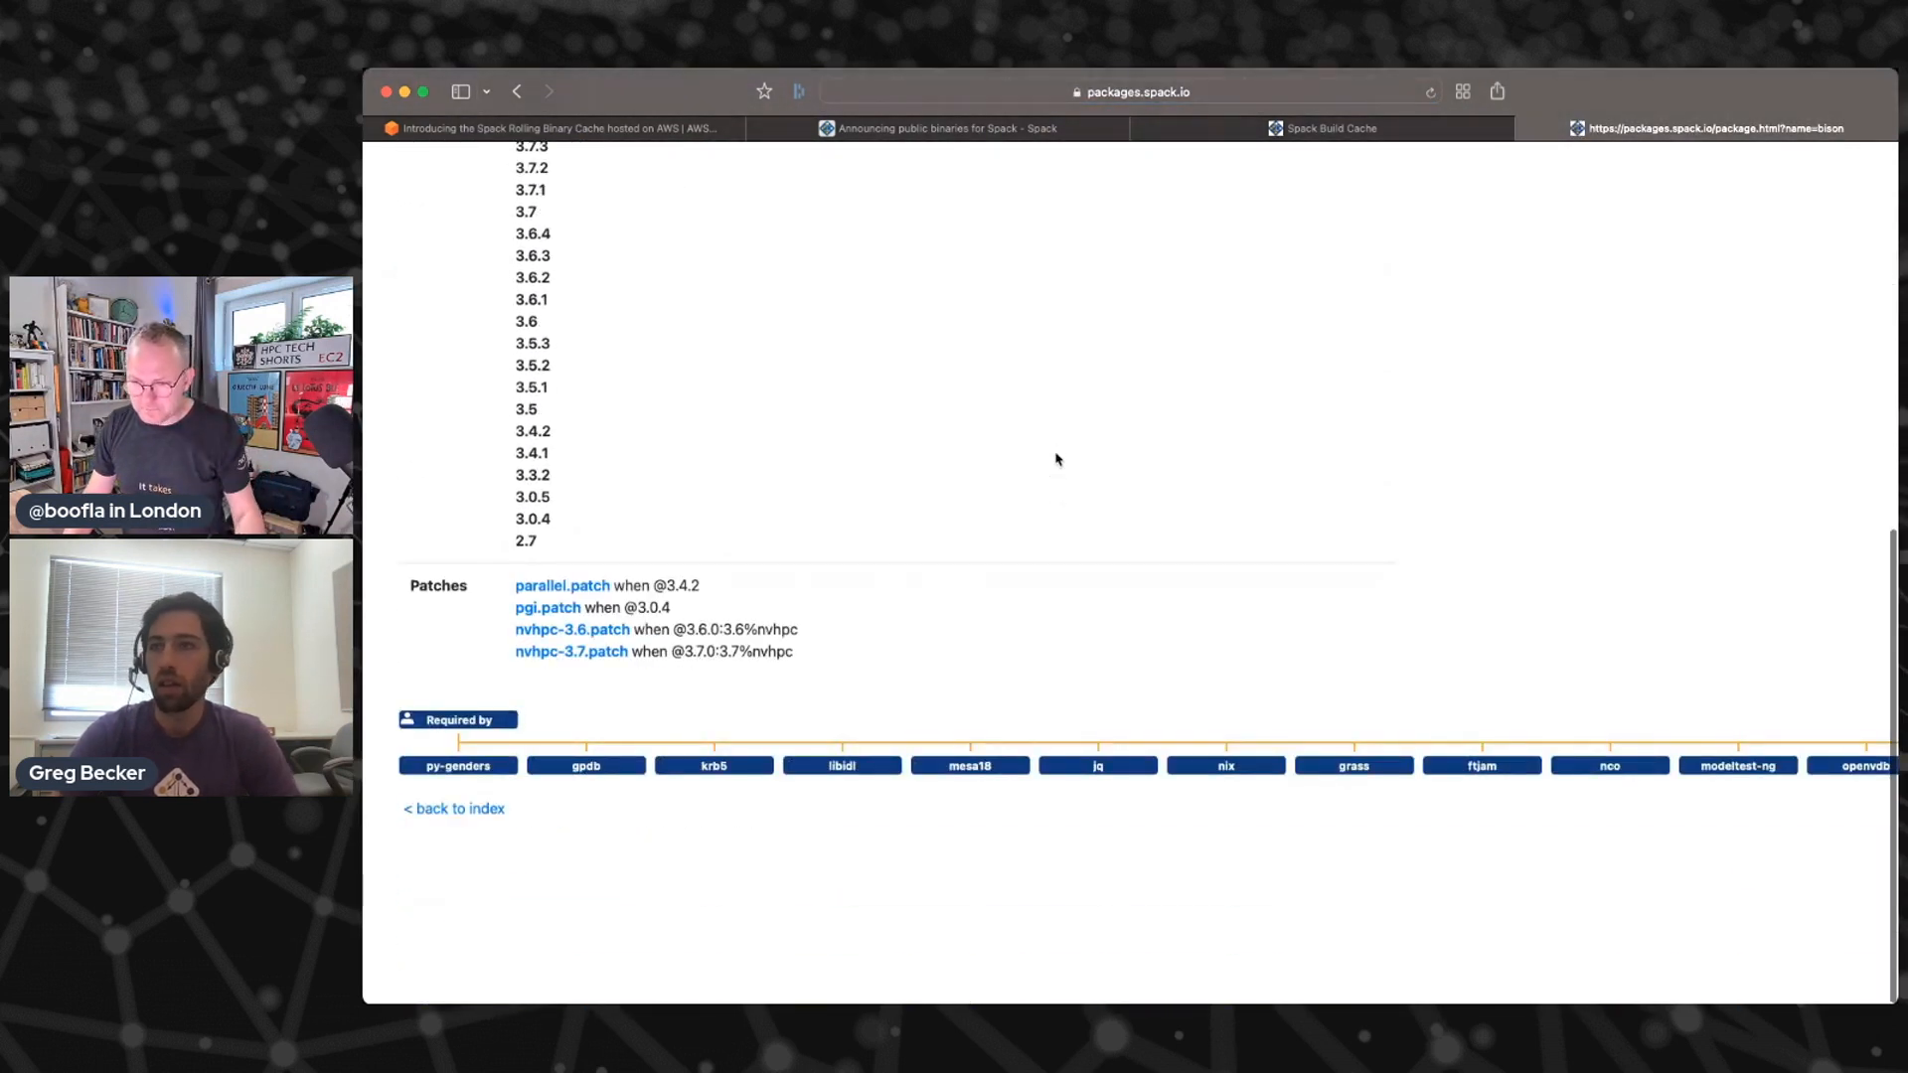
{"action": "scroll", "scroll_direction": "up", "scroll_amount": 3}
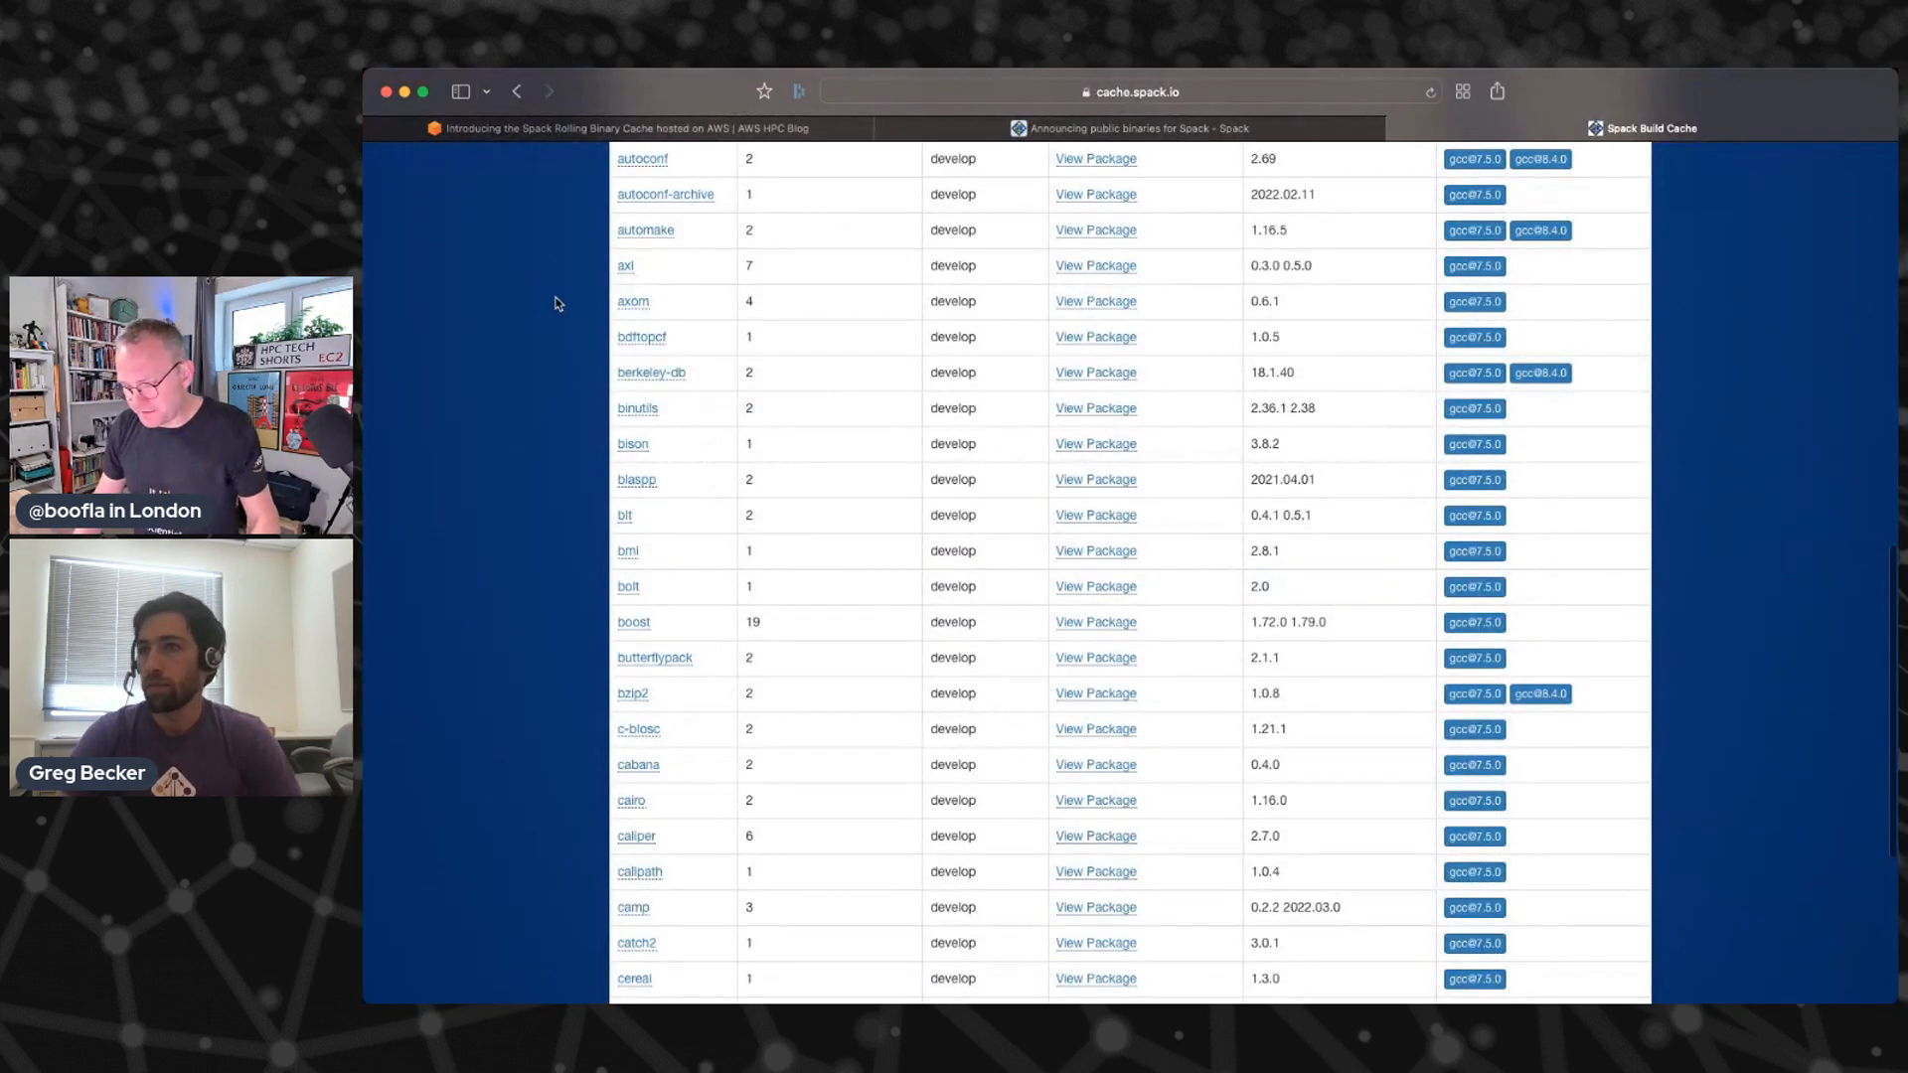
{"action": "scroll", "scroll_direction": "up", "scroll_amount": 3}
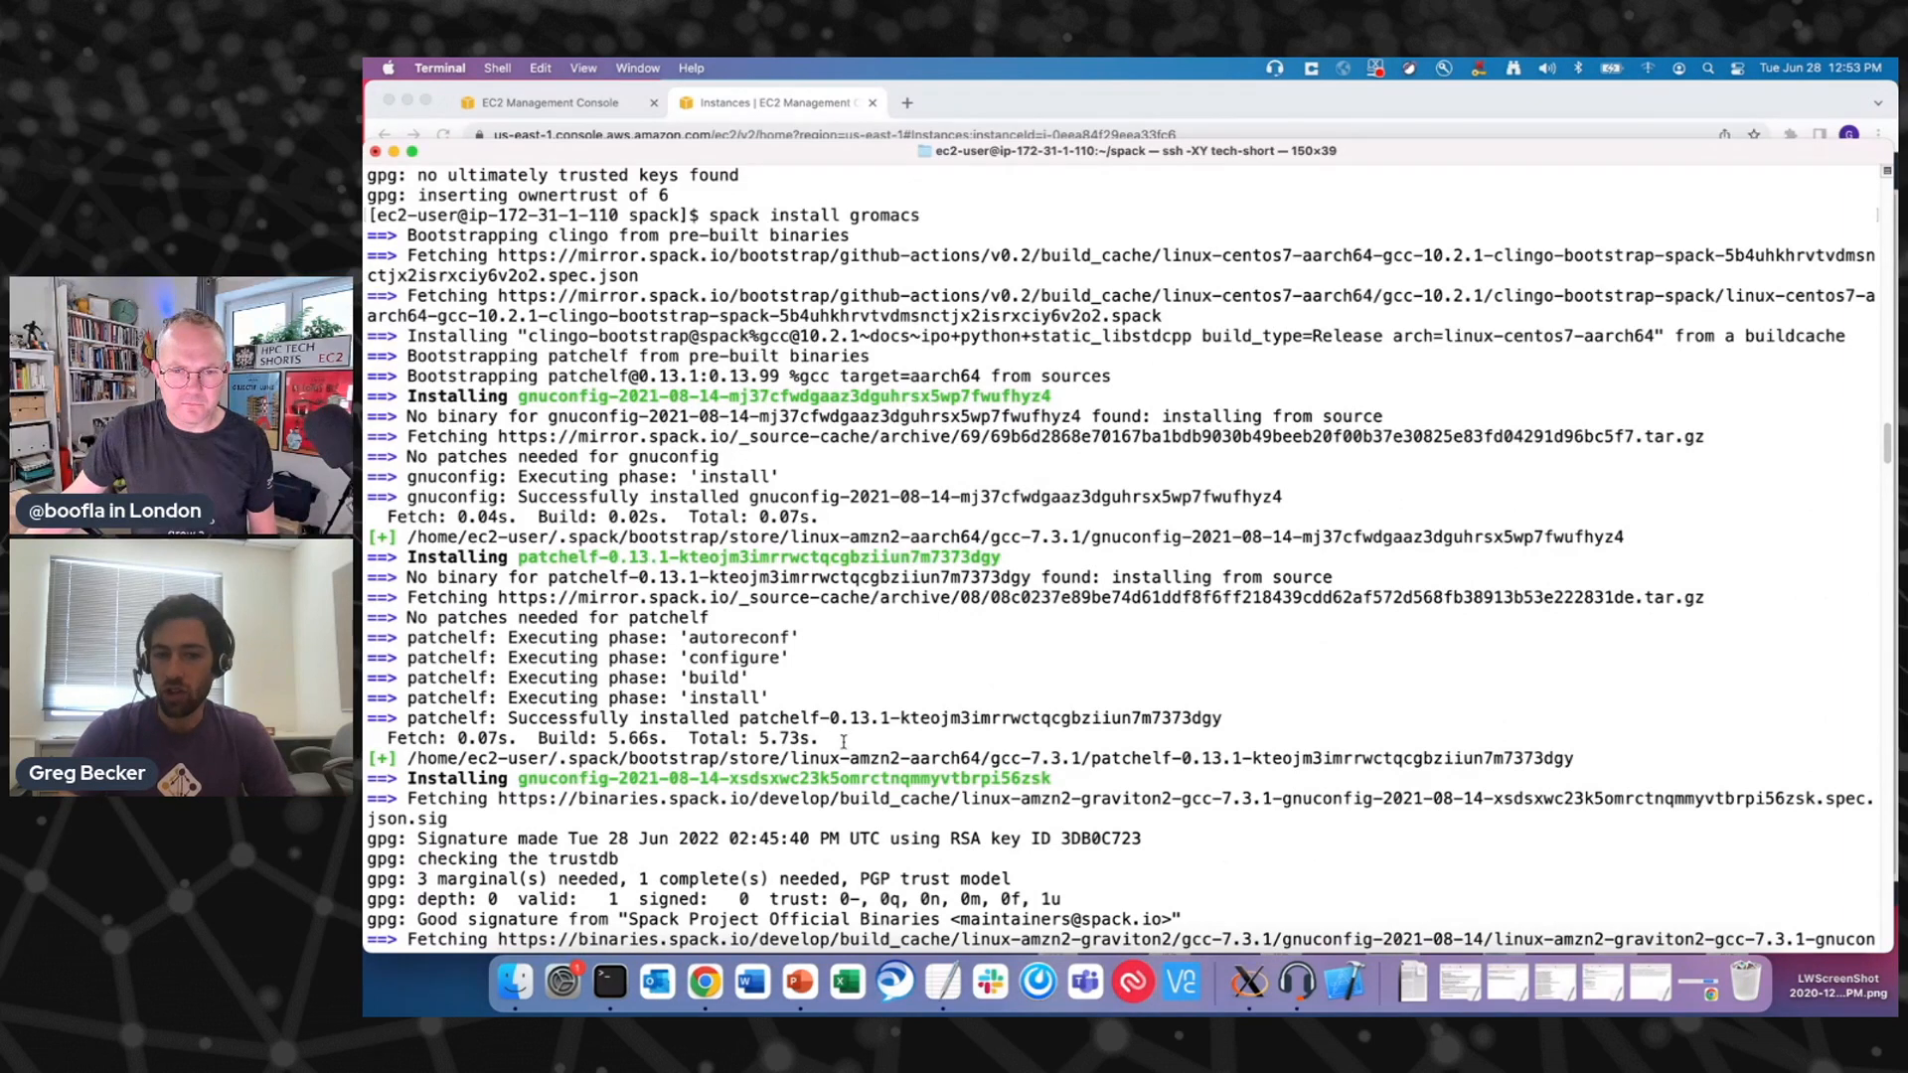
- Follow the install log until gromacs-2021.5, openmpi and fftw are extracted and the prompt returns
{"action": "scroll", "scroll_direction": "down", "scroll_amount": 3}
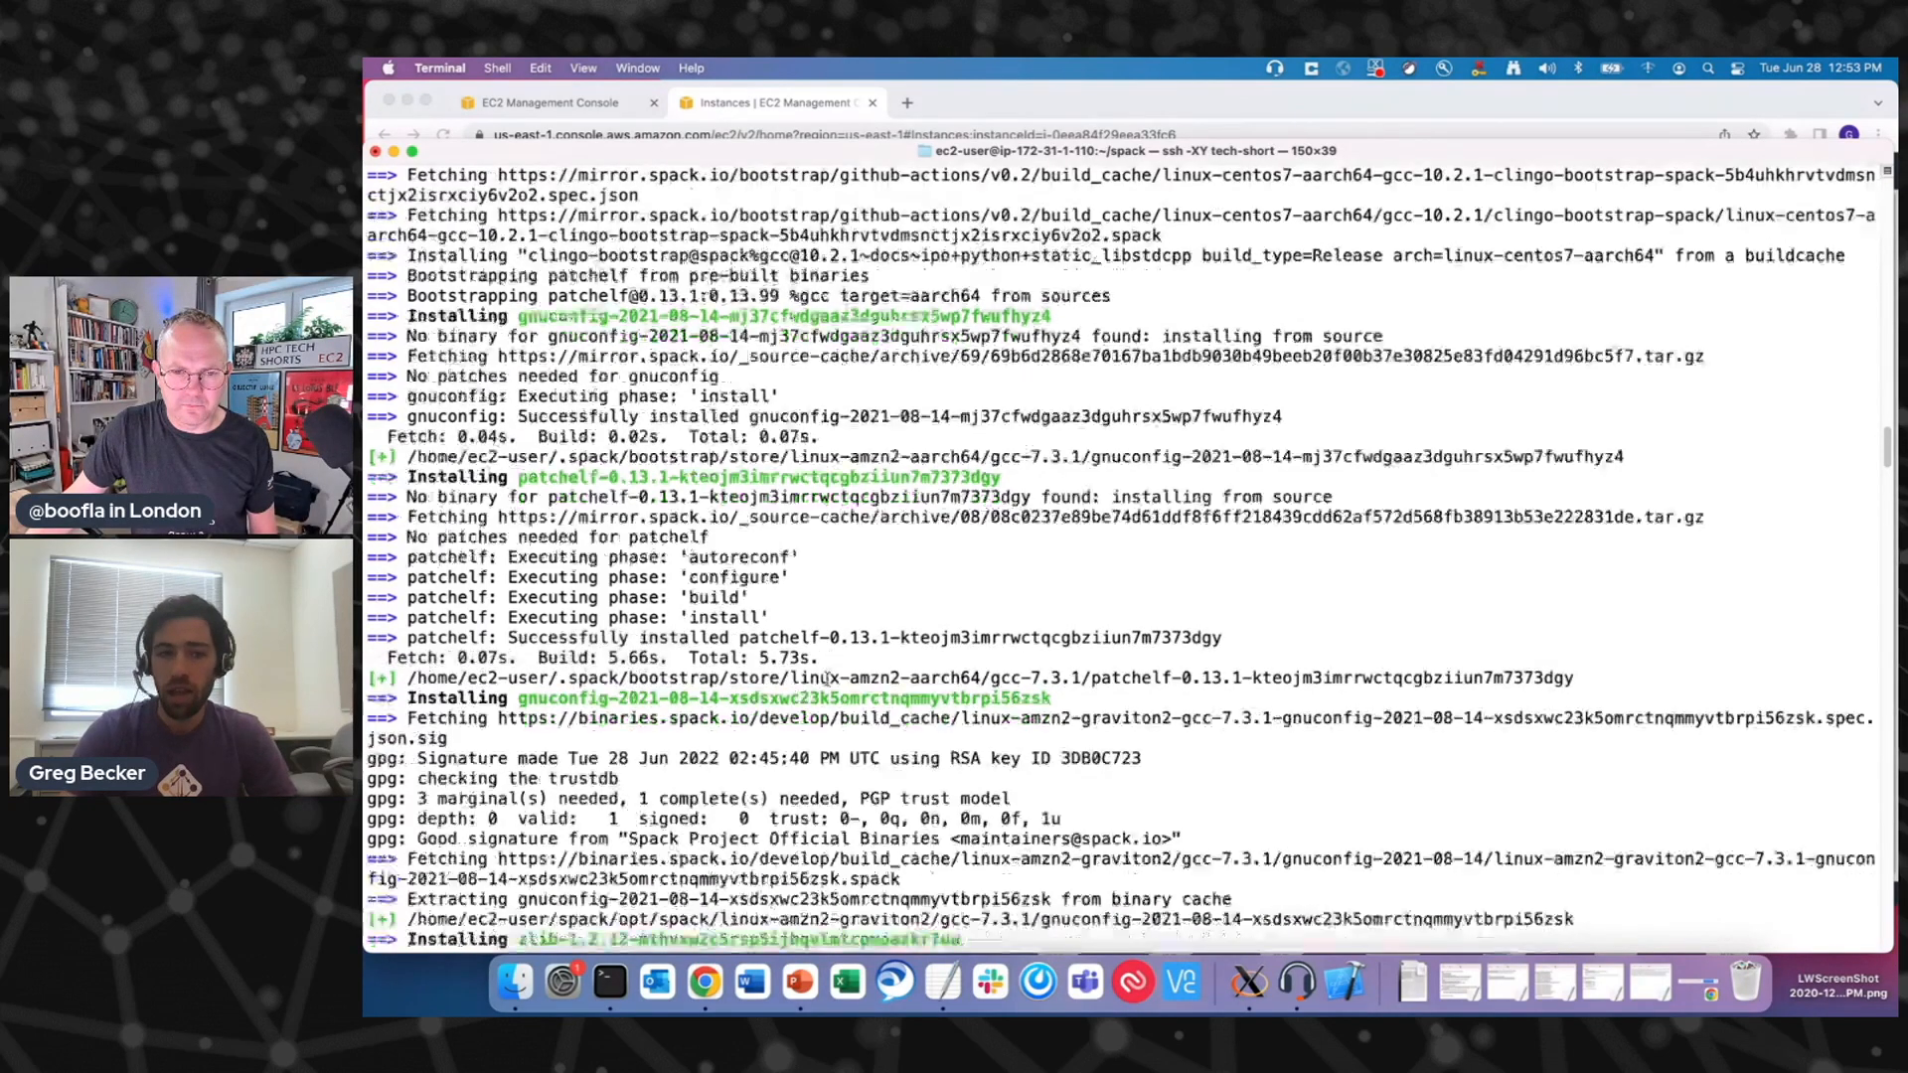
{"action": "scroll", "scroll_direction": "down", "scroll_amount": 3}
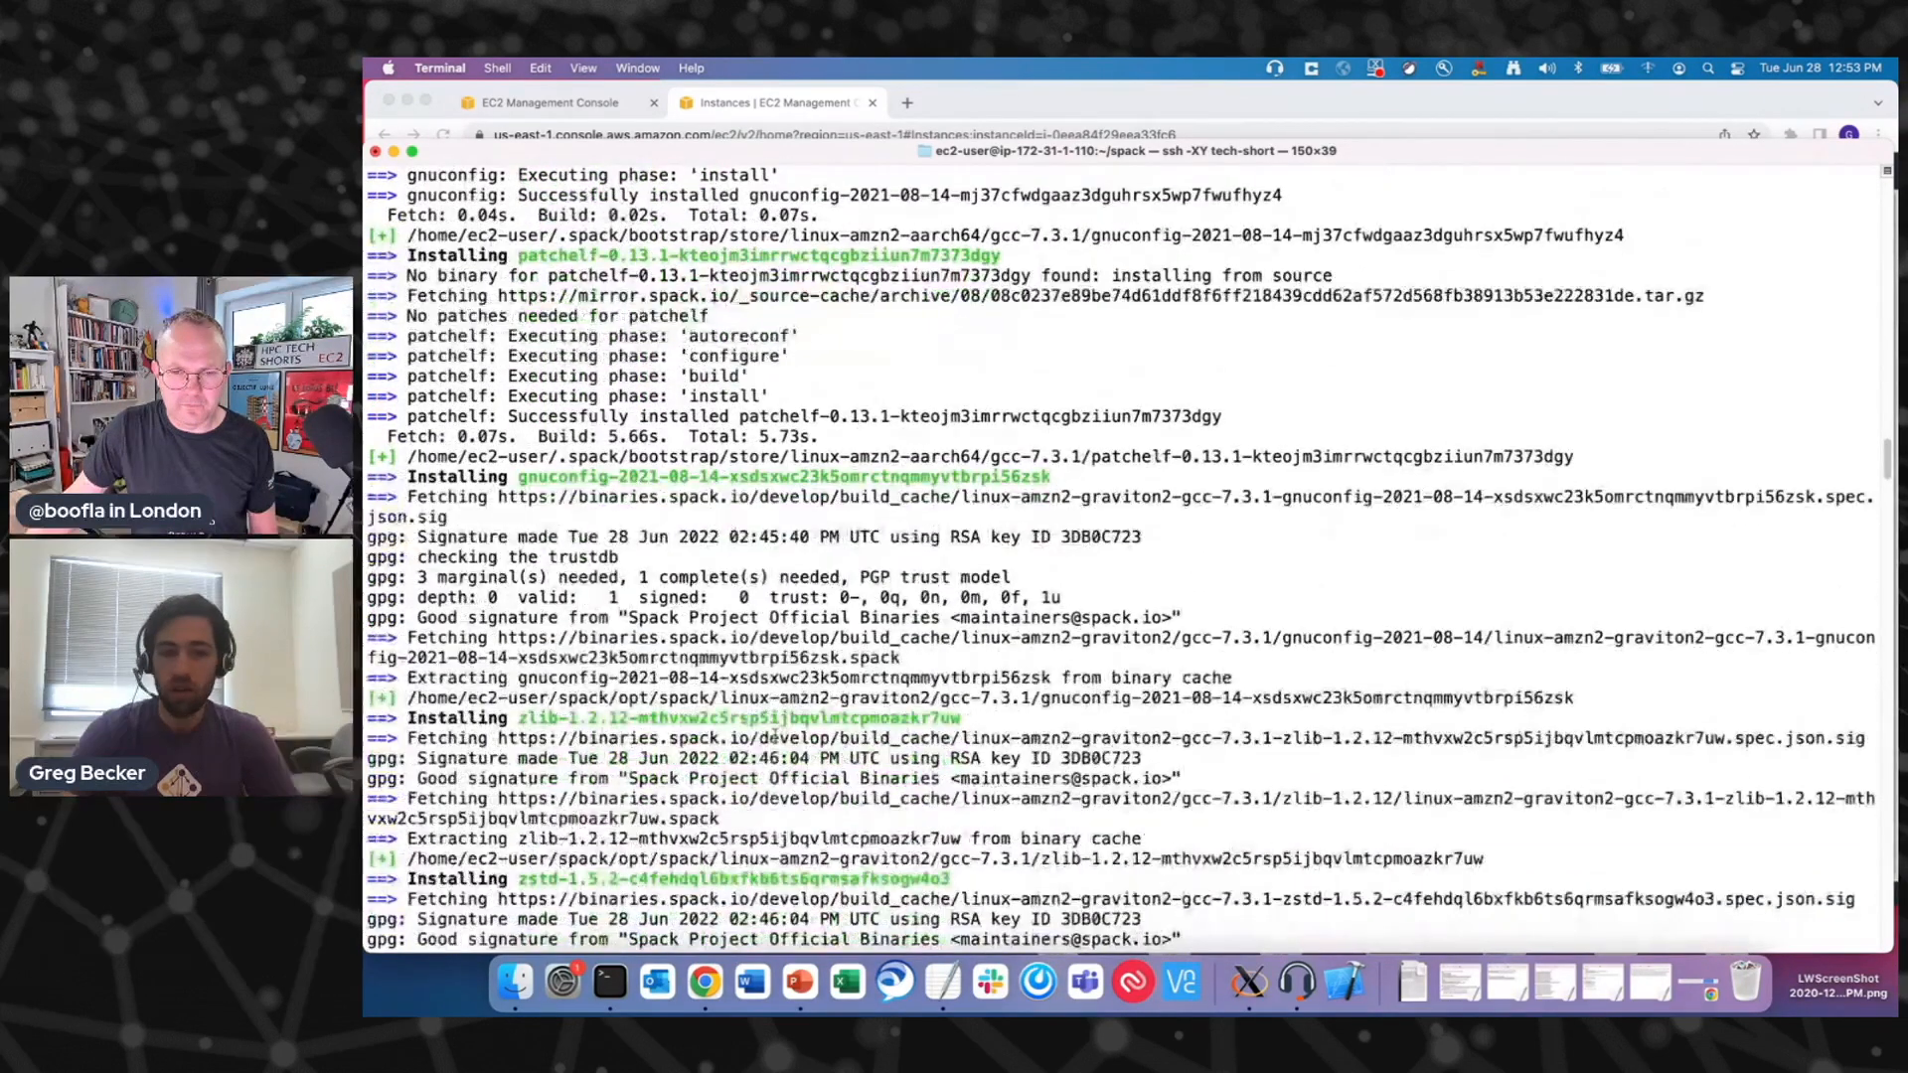
{"action": "scroll", "scroll_direction": "down", "scroll_amount": 3}
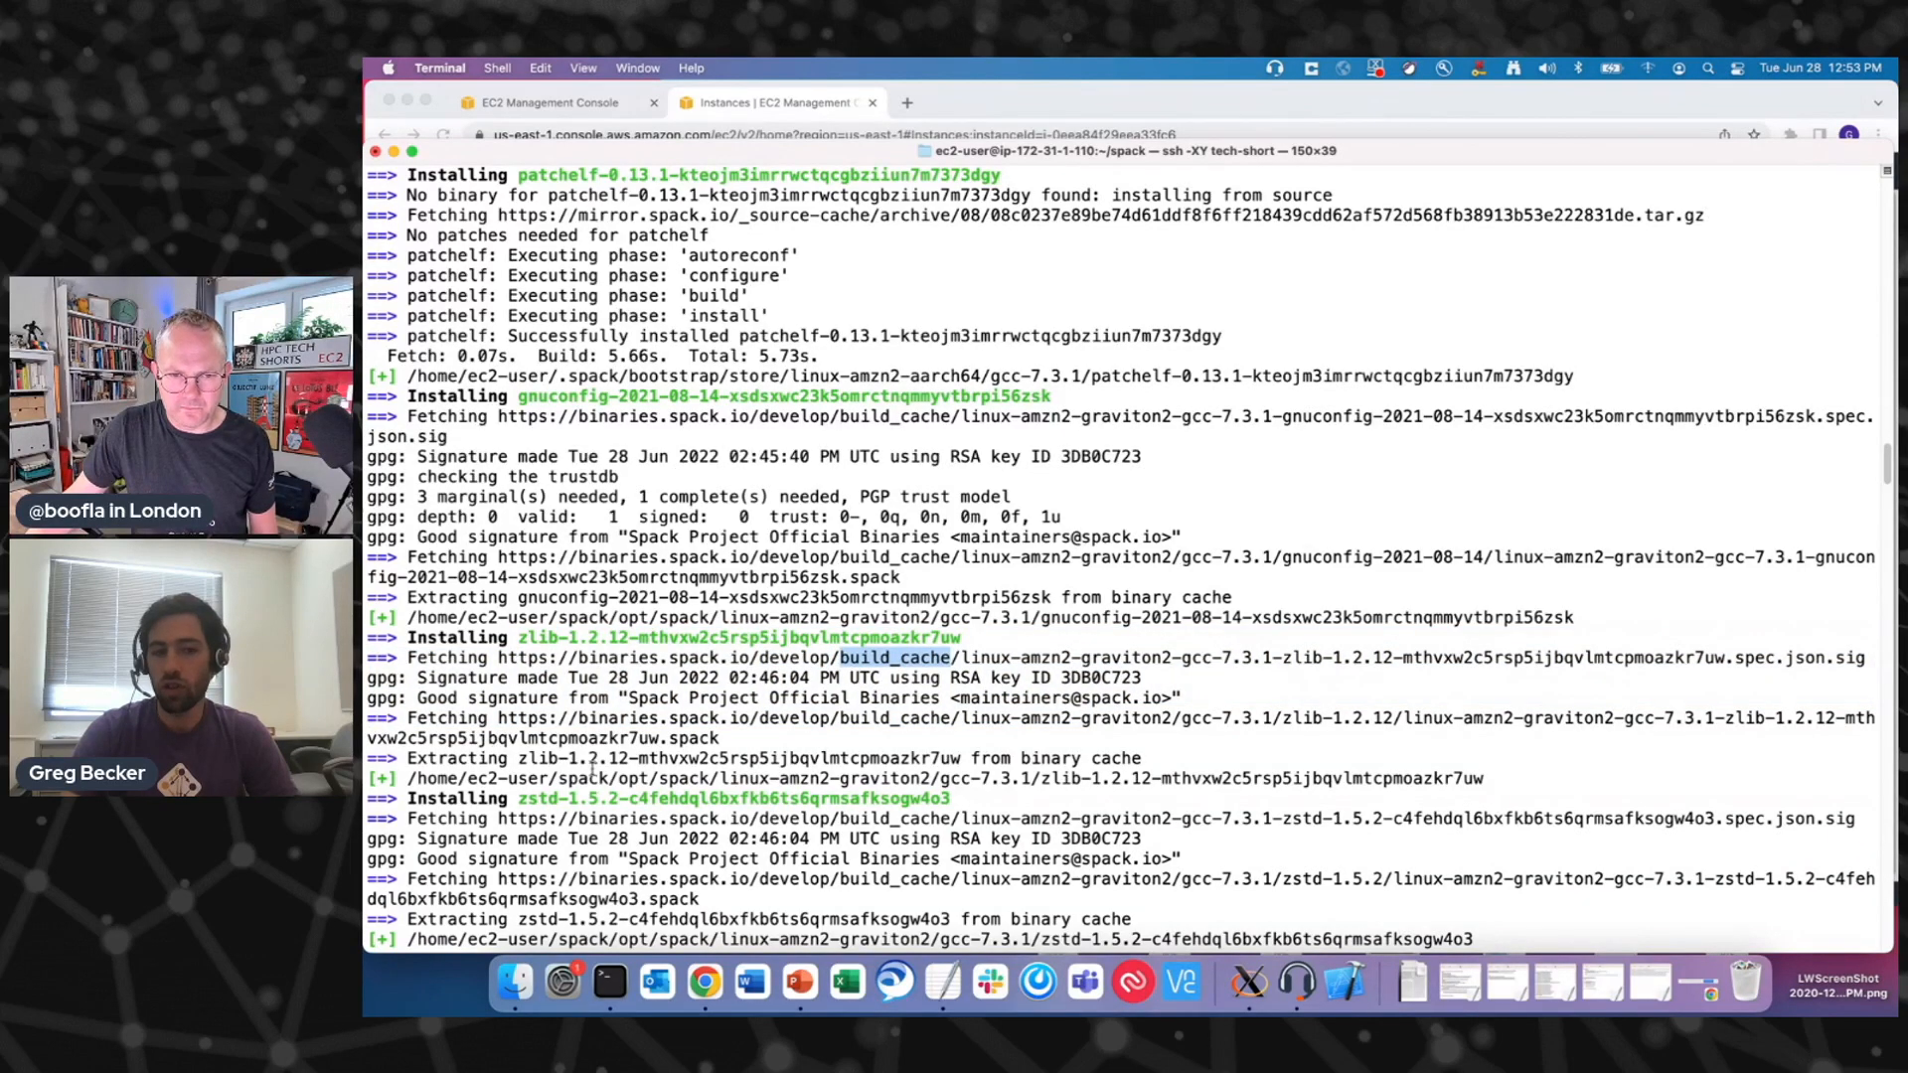
{"action": "scroll", "scroll_direction": "down", "scroll_amount": 3}
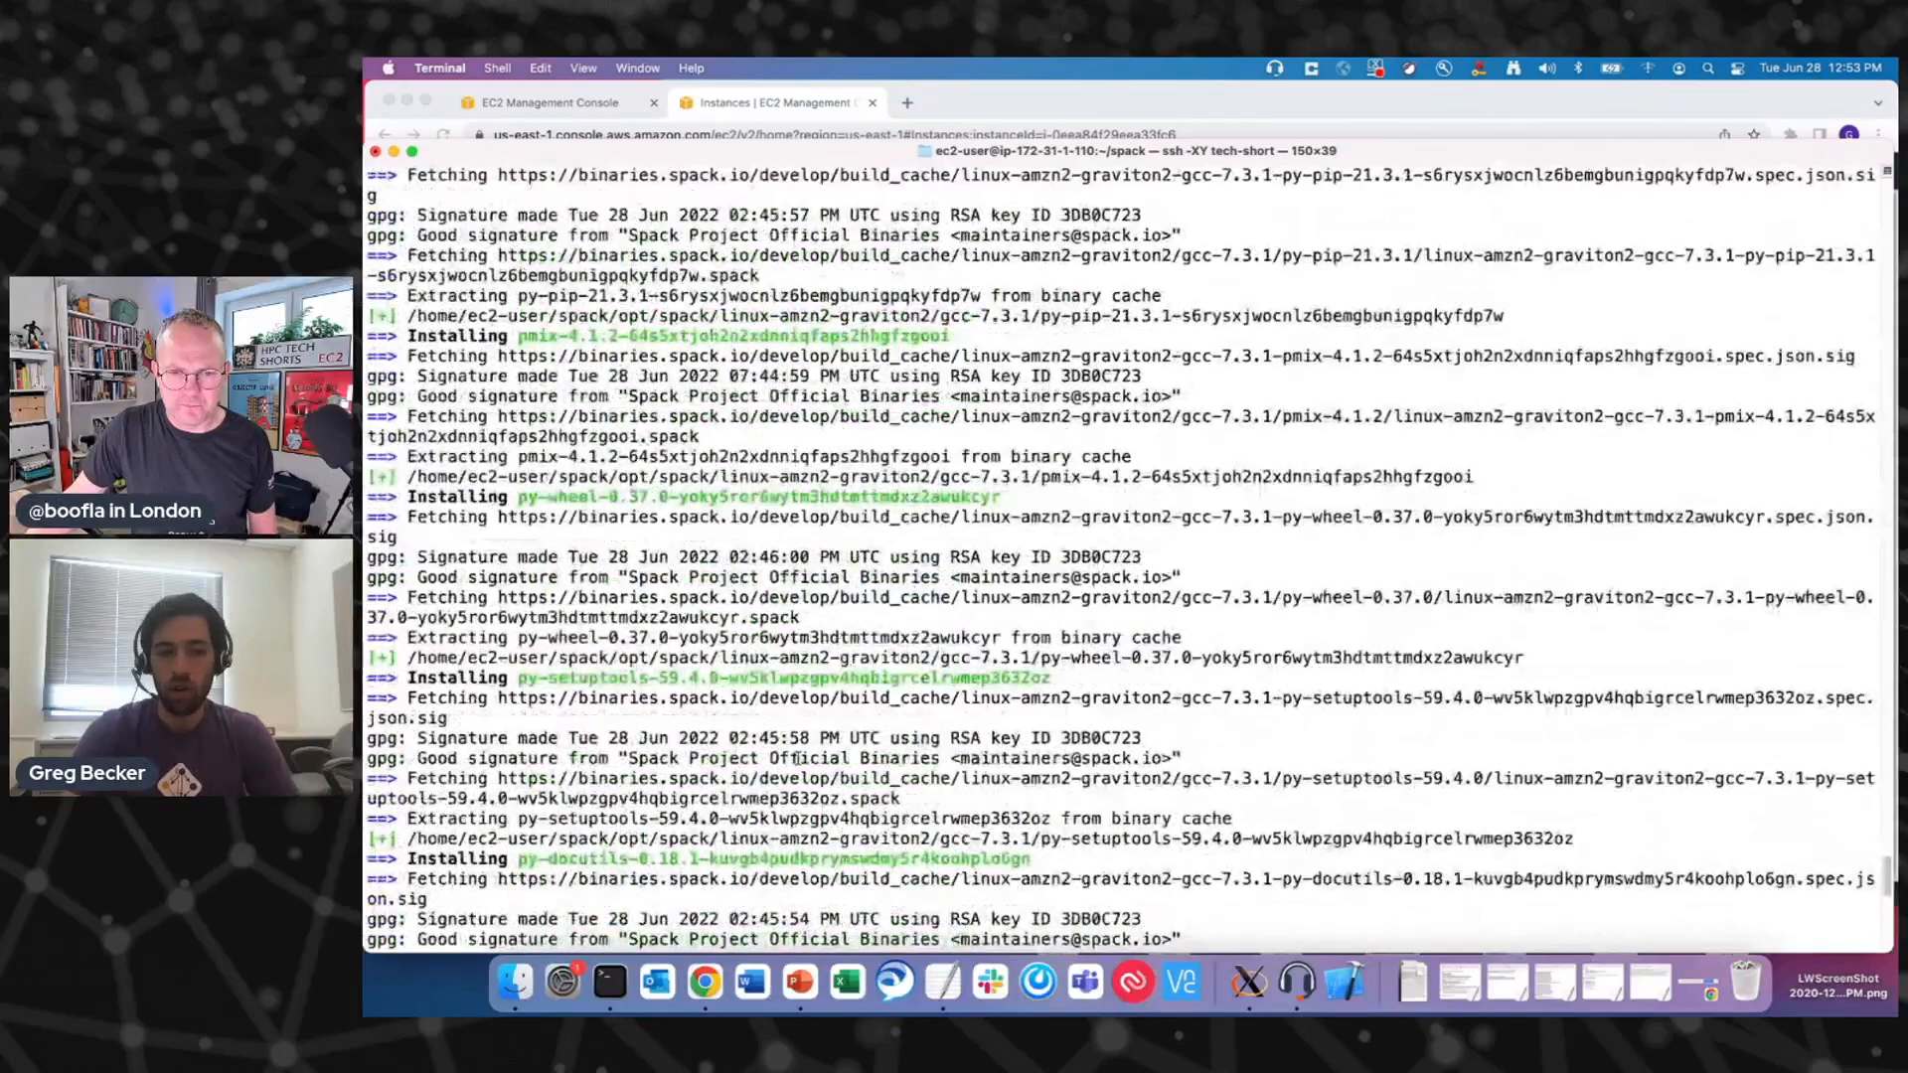
{"action": "scroll", "scroll_direction": "down", "scroll_amount": 3}
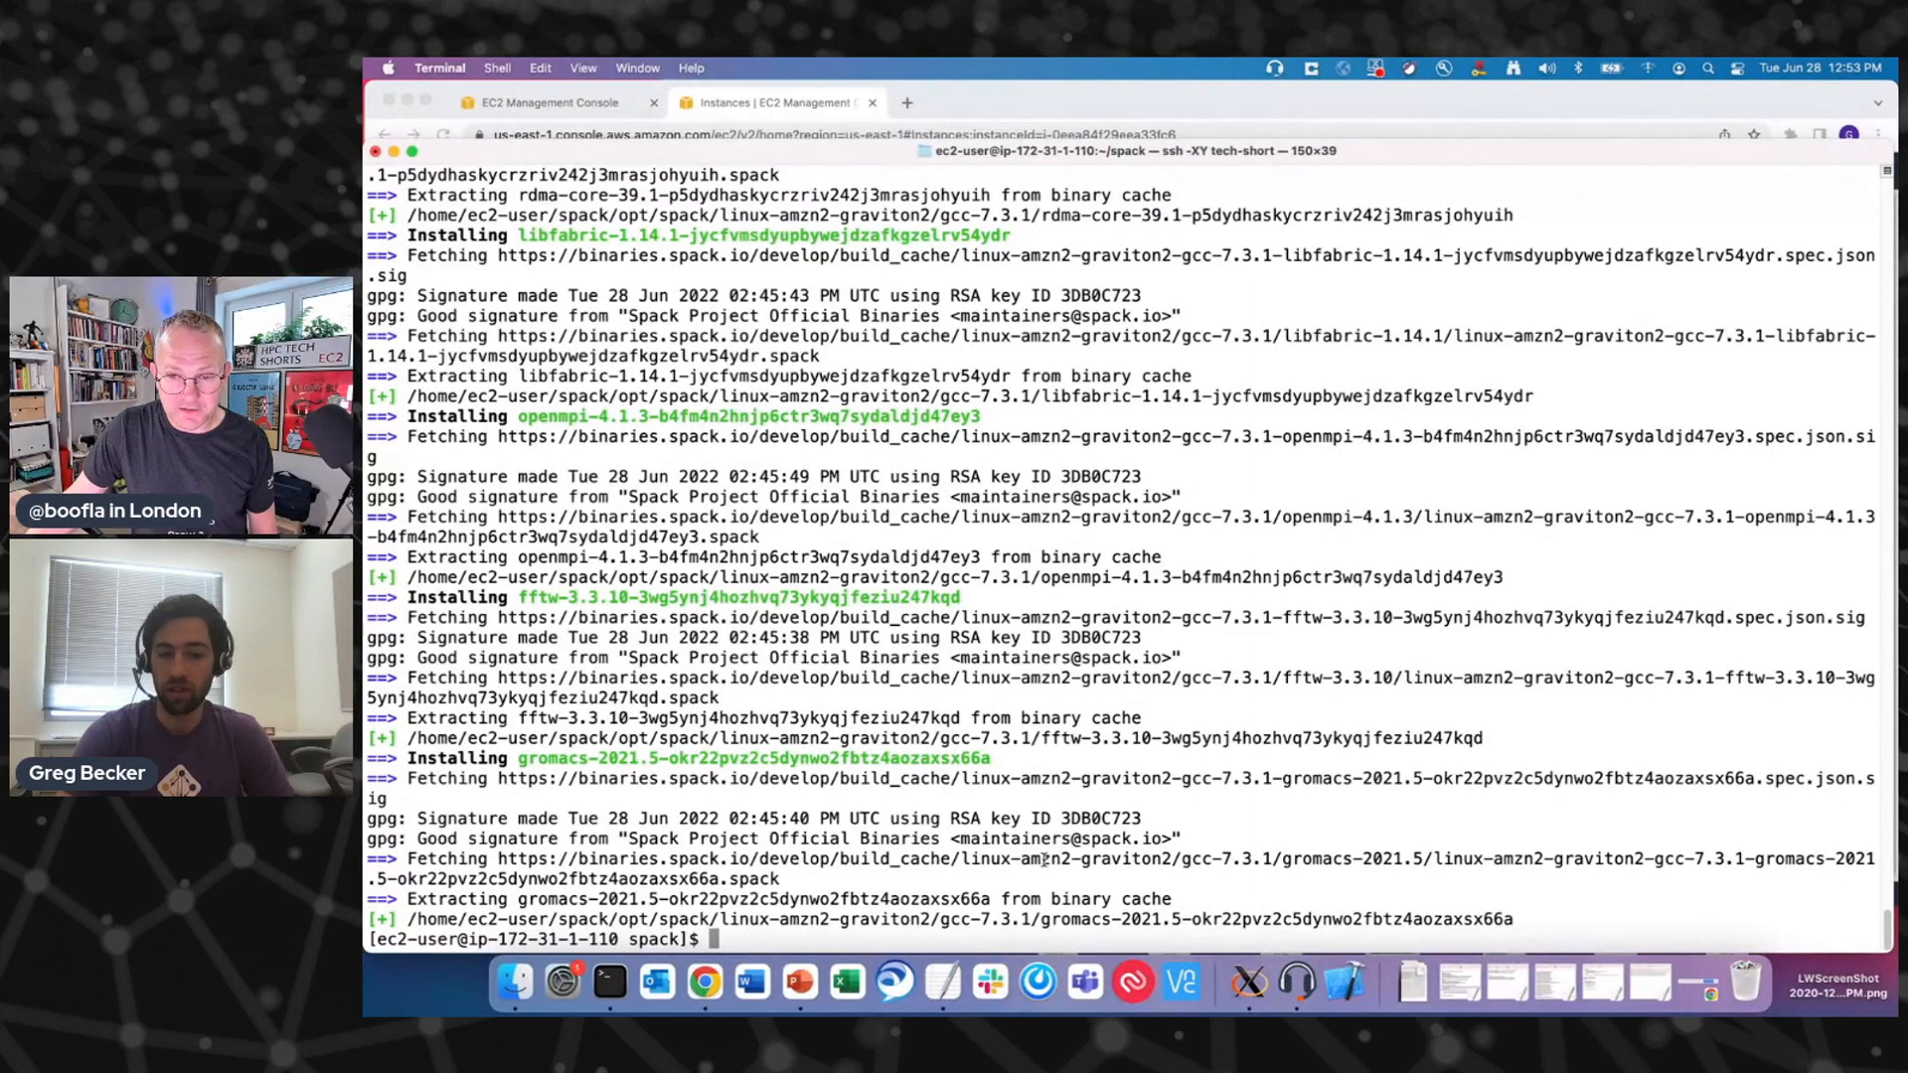
- Load GROMACS with spack load and check which gromacs executable is found
{"action": "type", "text": "spack l"}
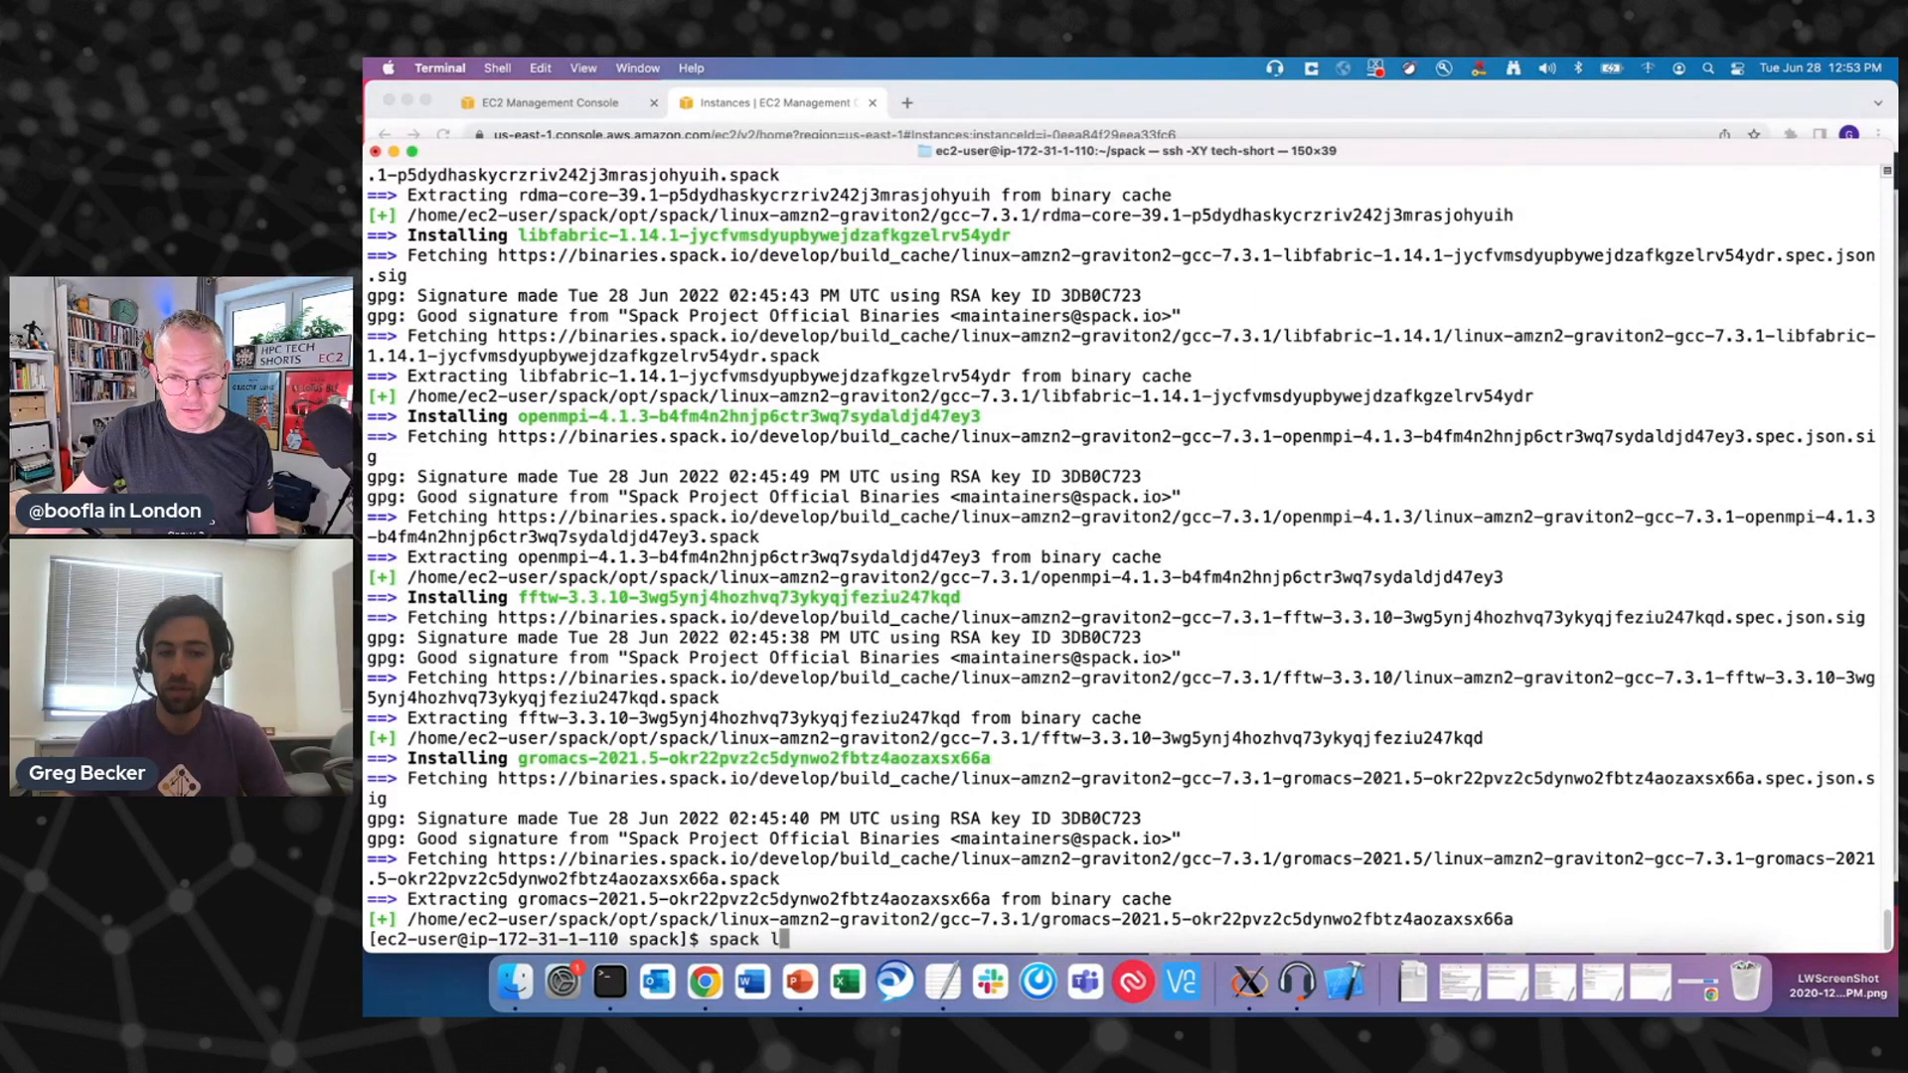
{"action": "type", "text": "oad gromacs"}
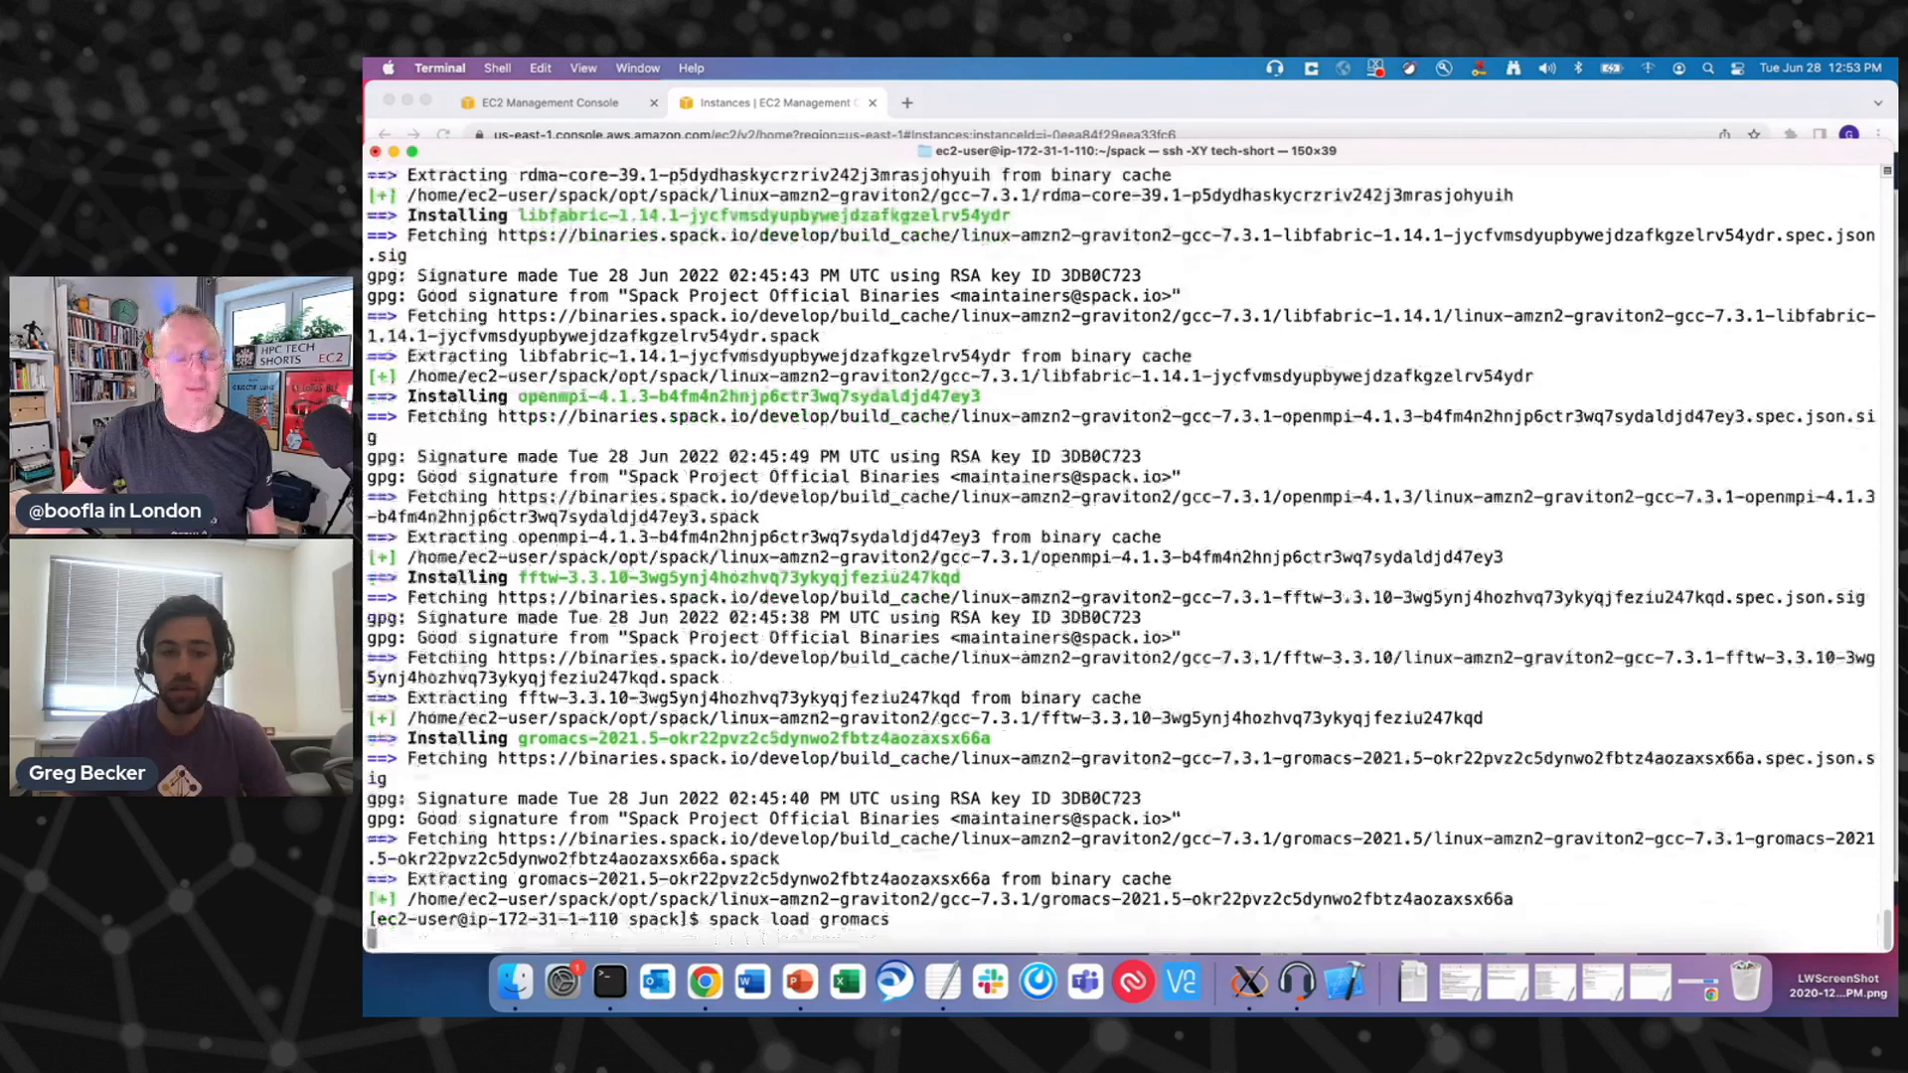
{"action": "type", "text": "wh"}
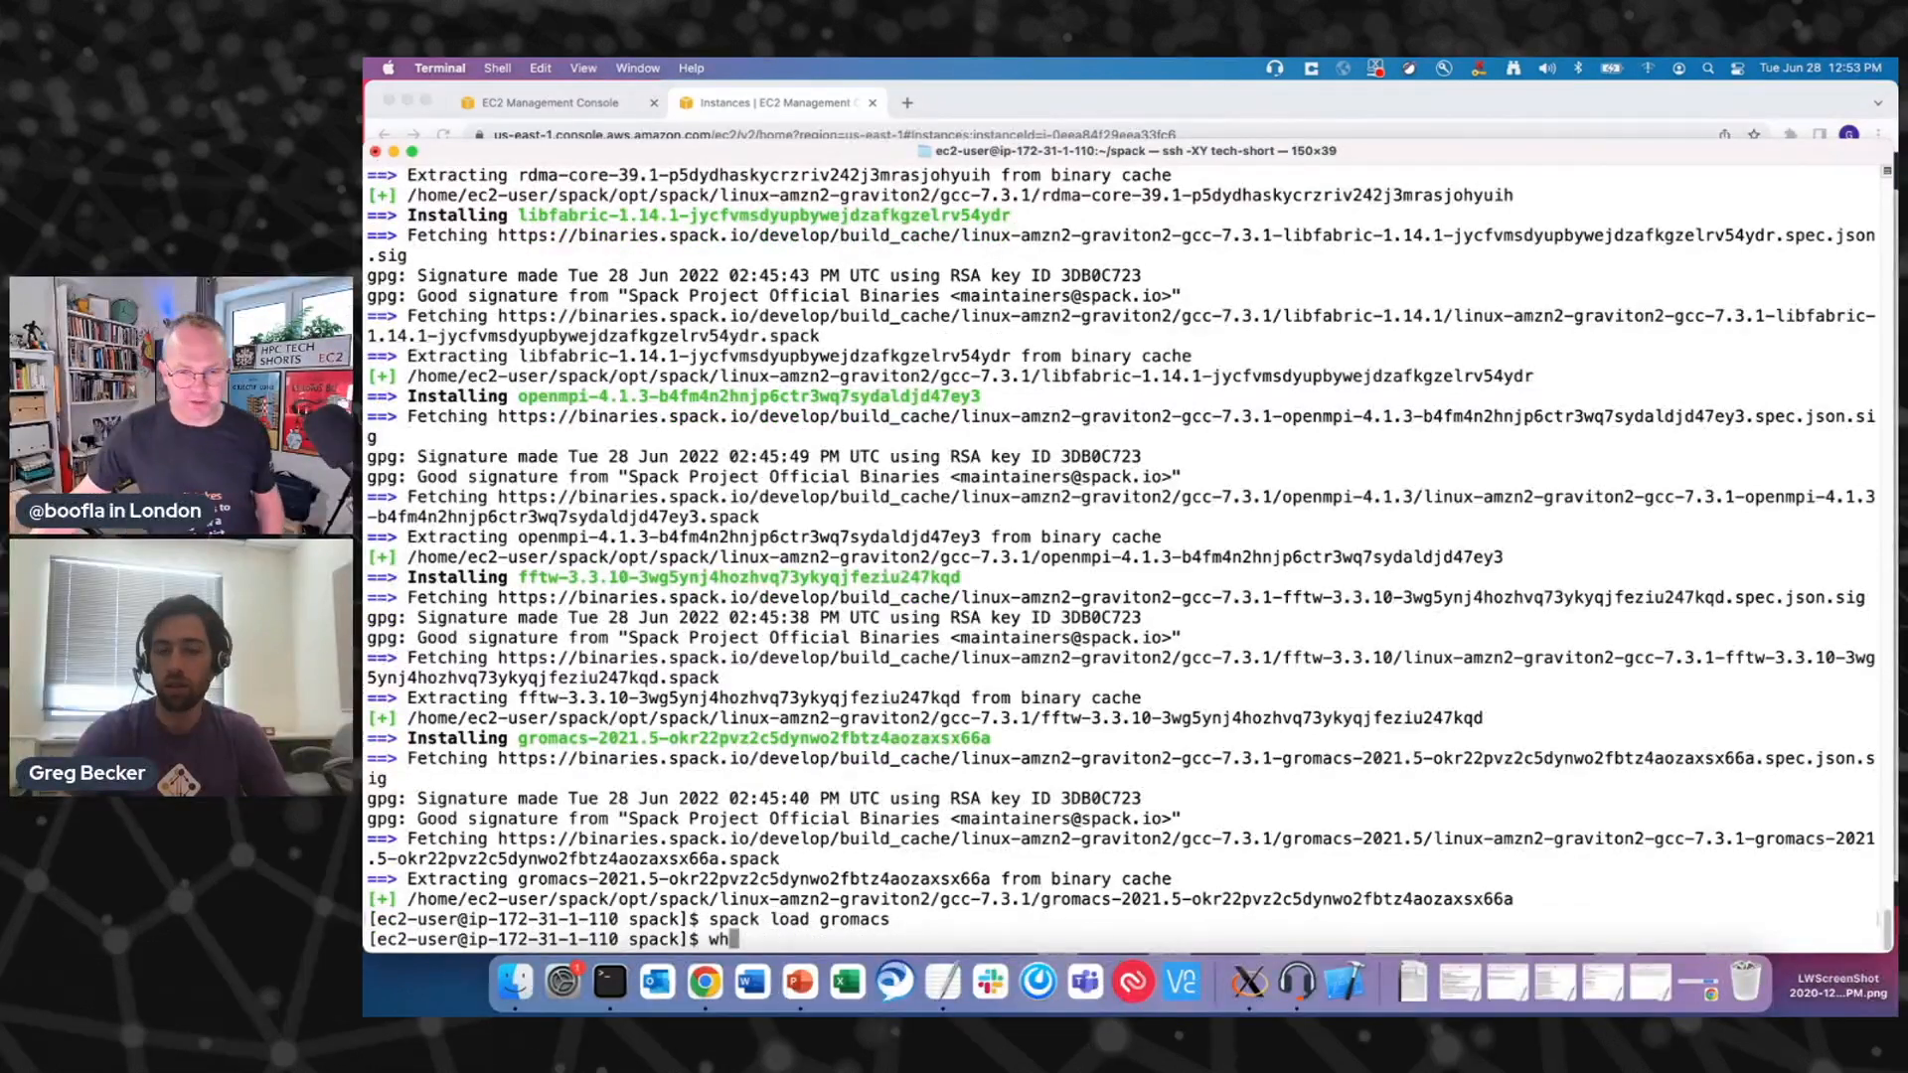
{"action": "type", "text": "ich gromacs"}
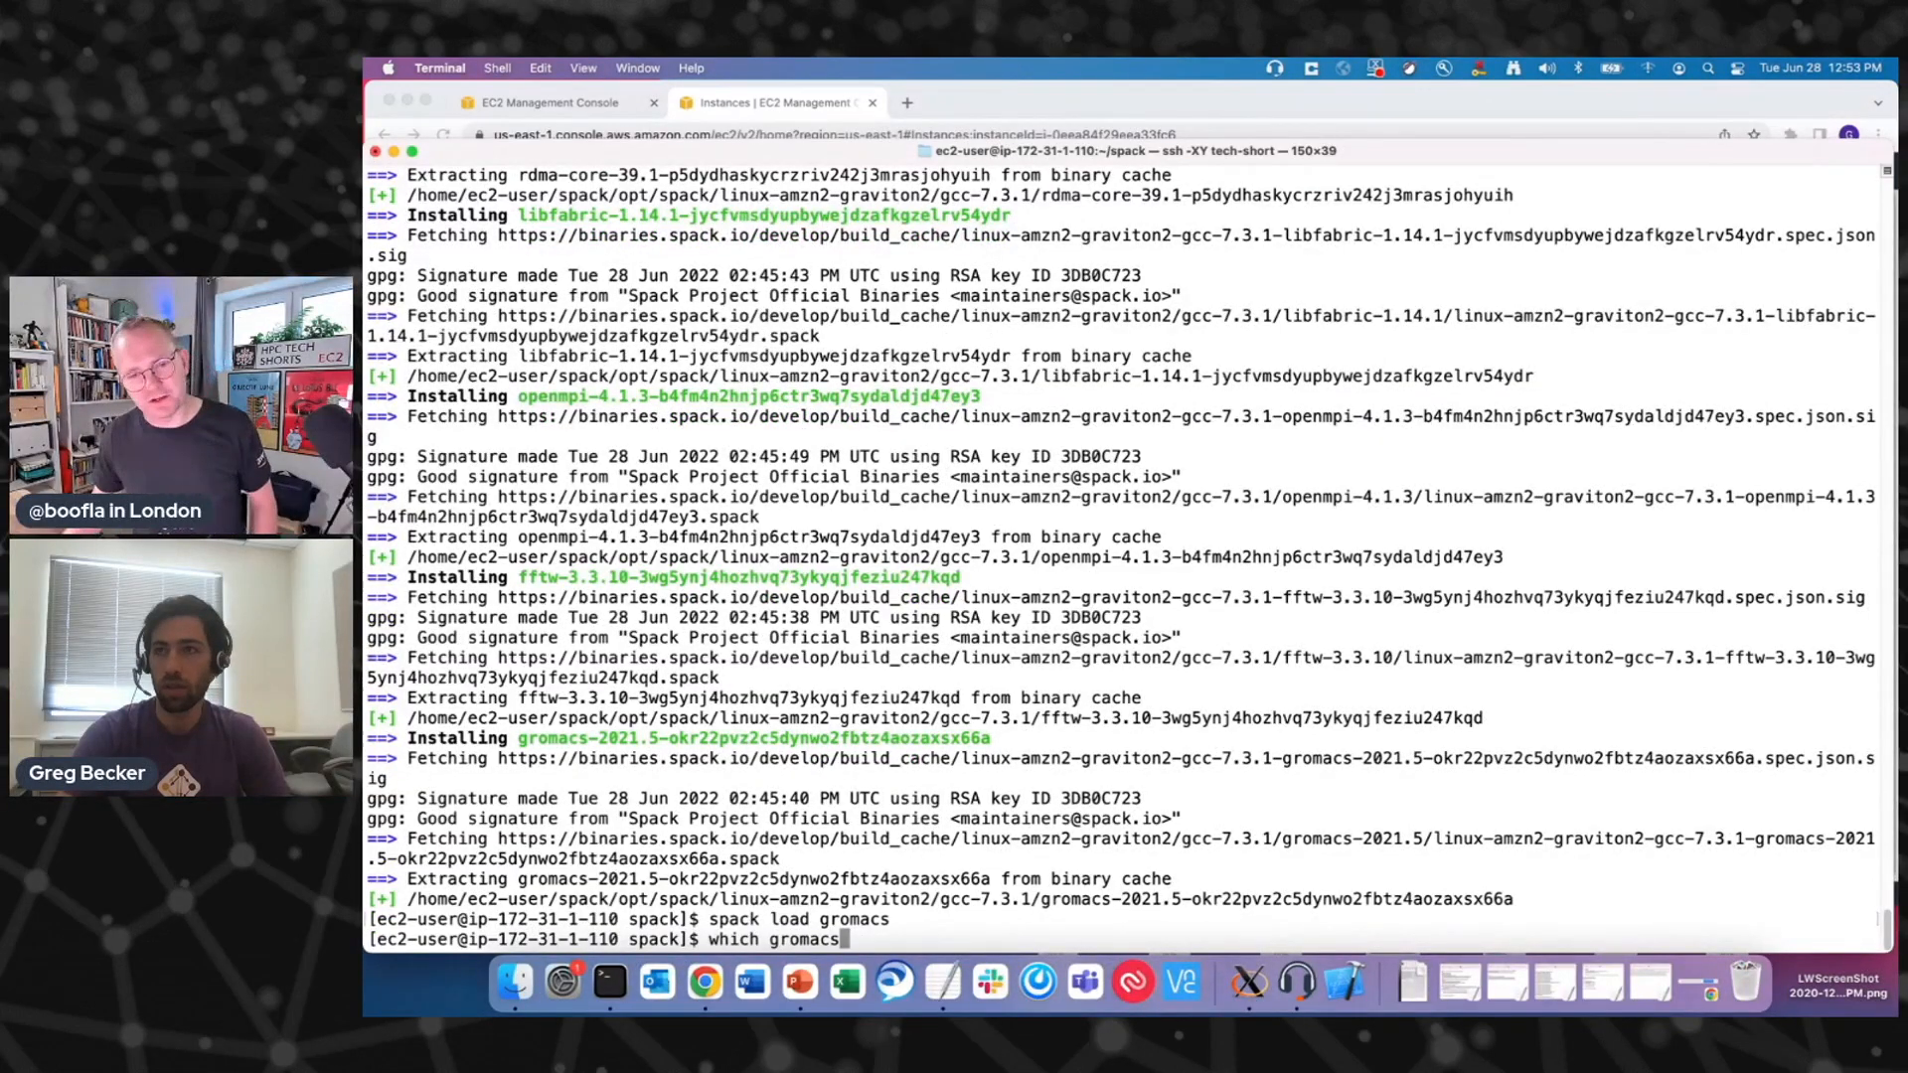
{"action": "key", "text": "Return"}
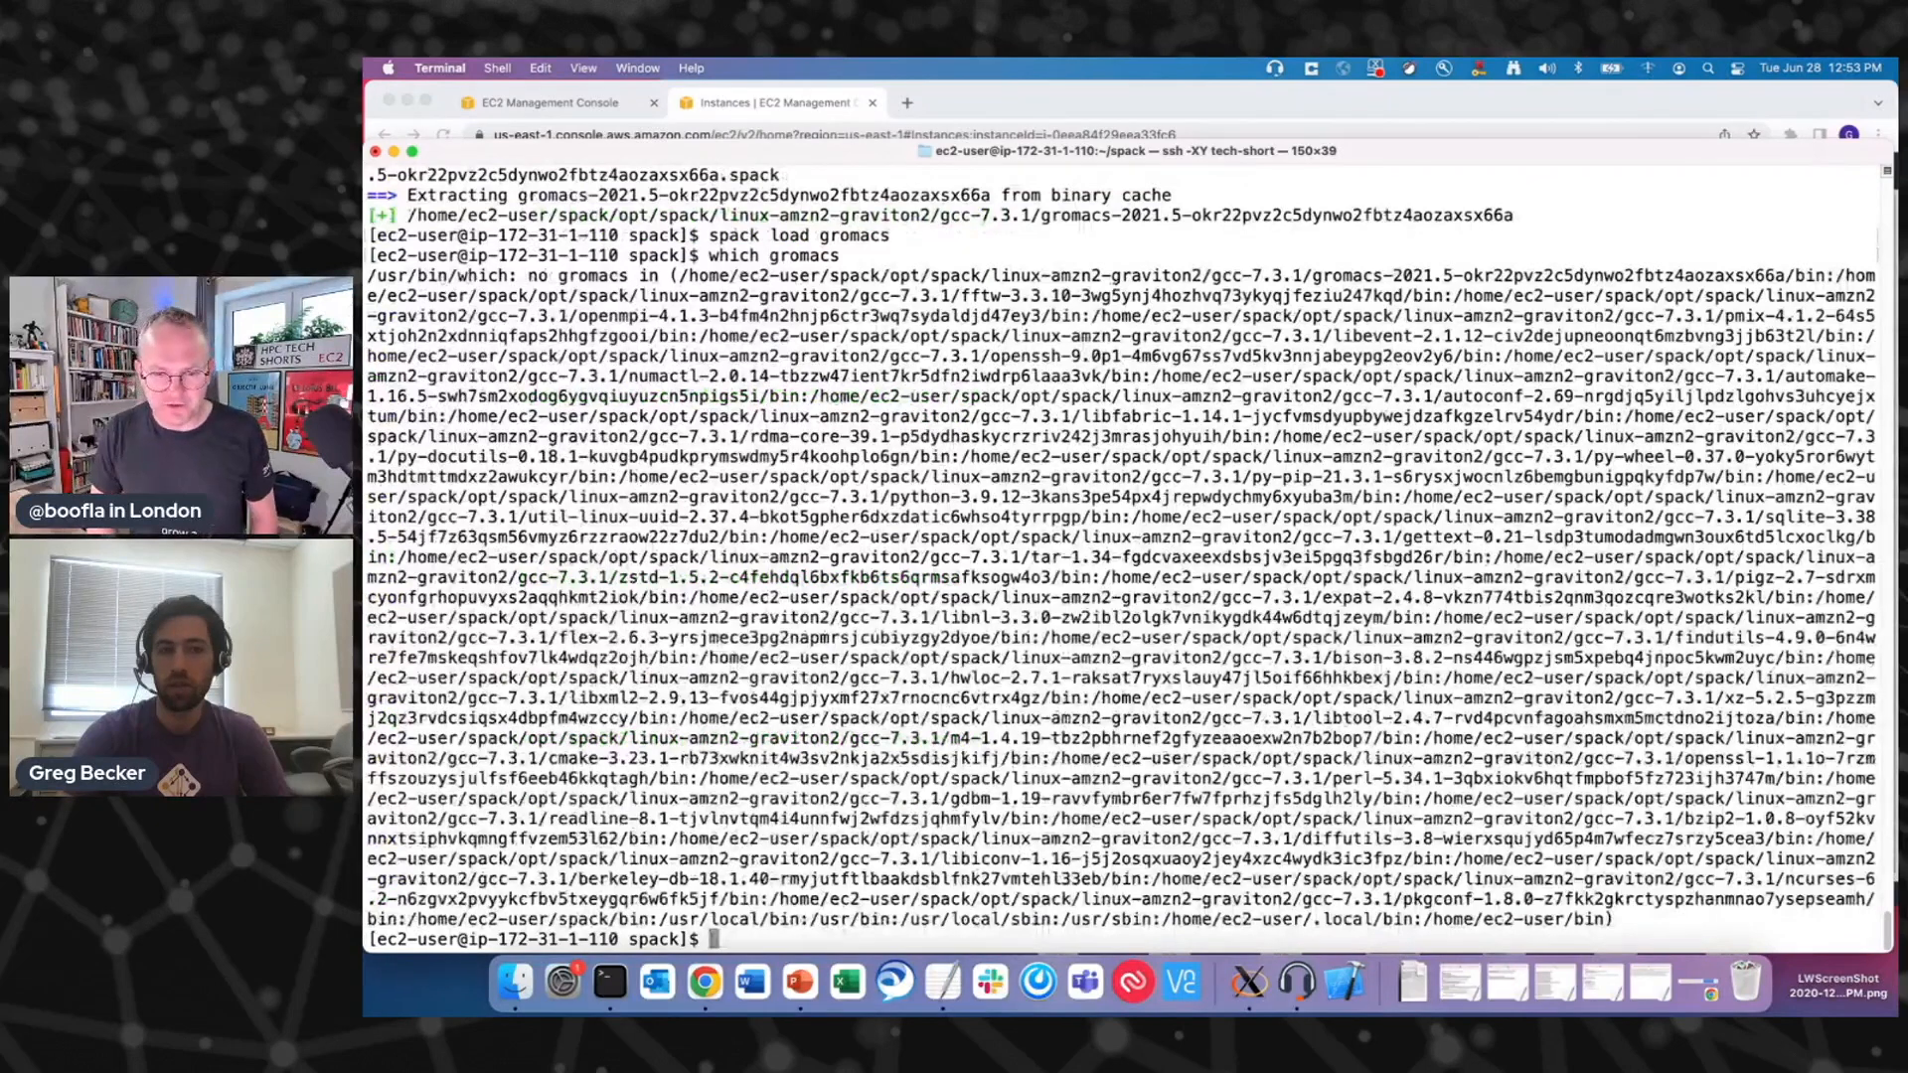
- Change into the GROMACS install directory with spack cd -i and list its bin folder
{"action": "type", "text": "spack cd"}
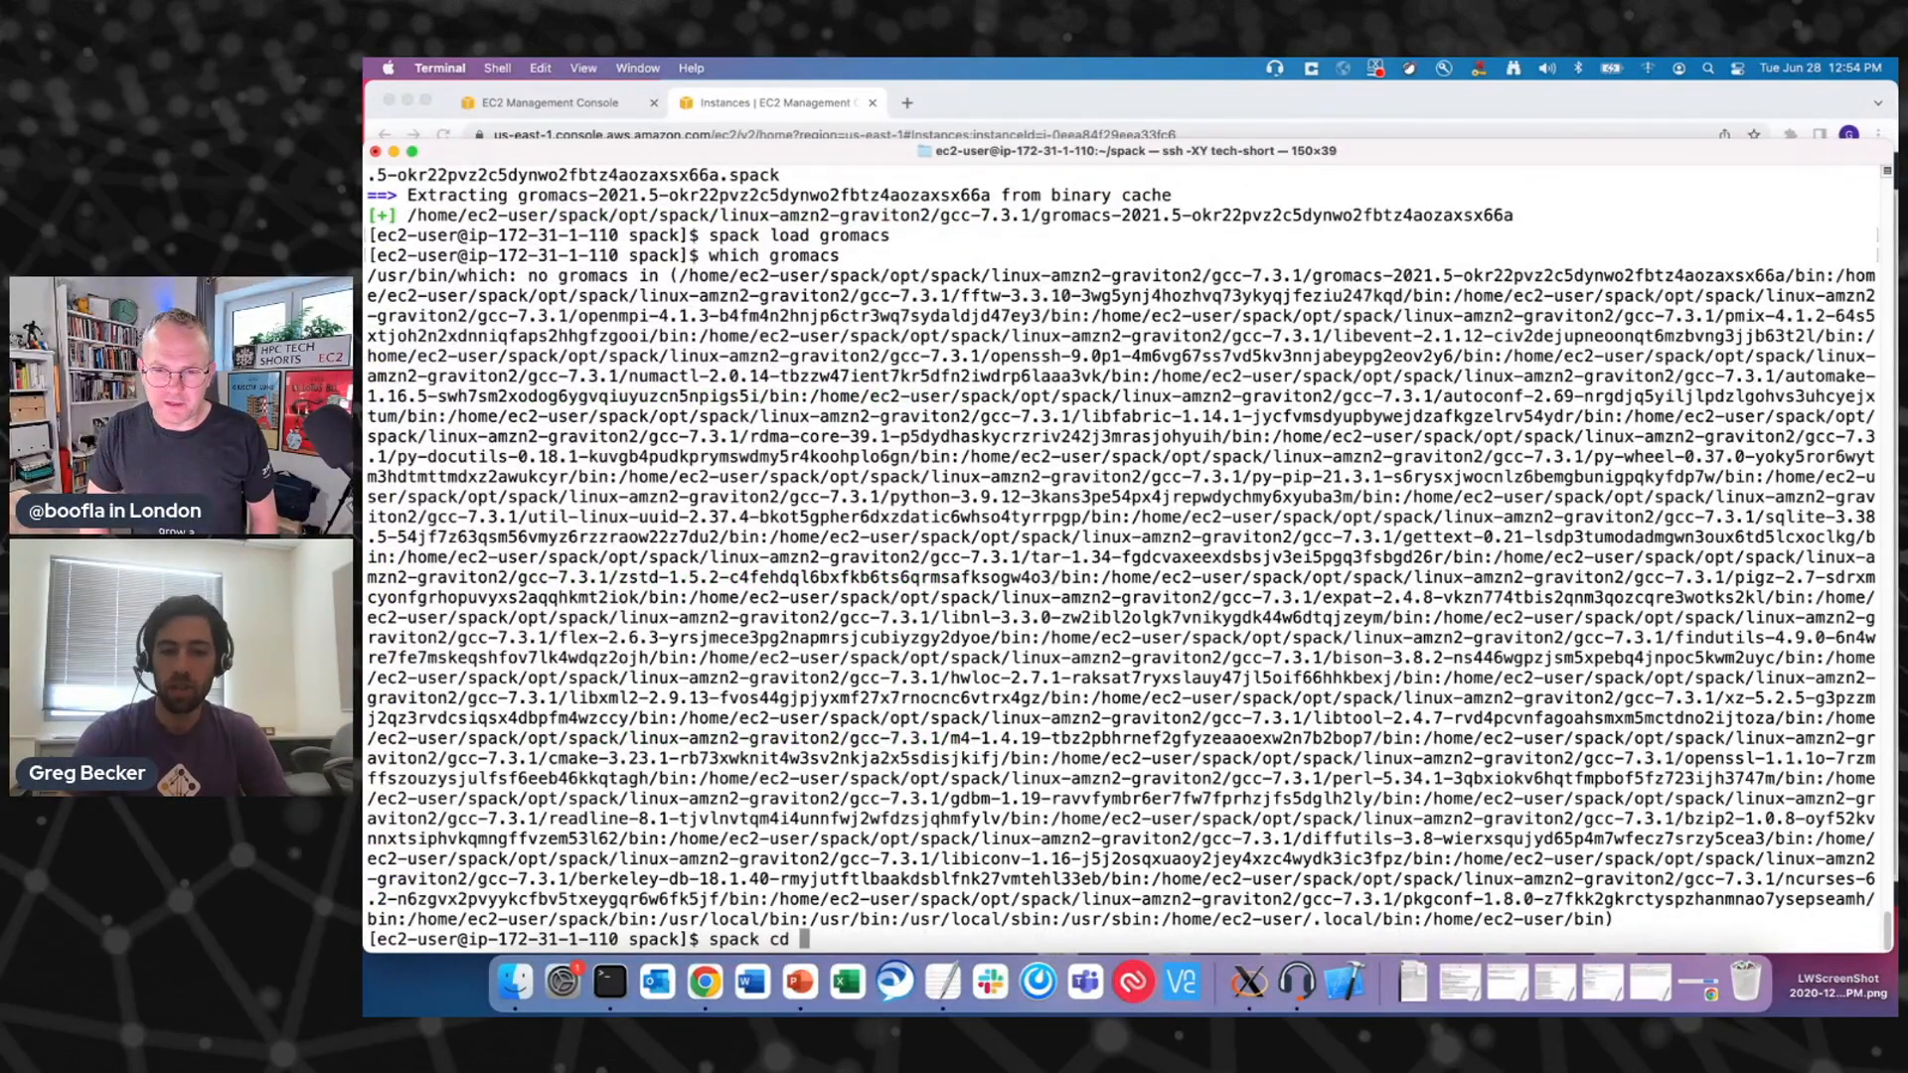
{"action": "type", "text": "-i gro"}
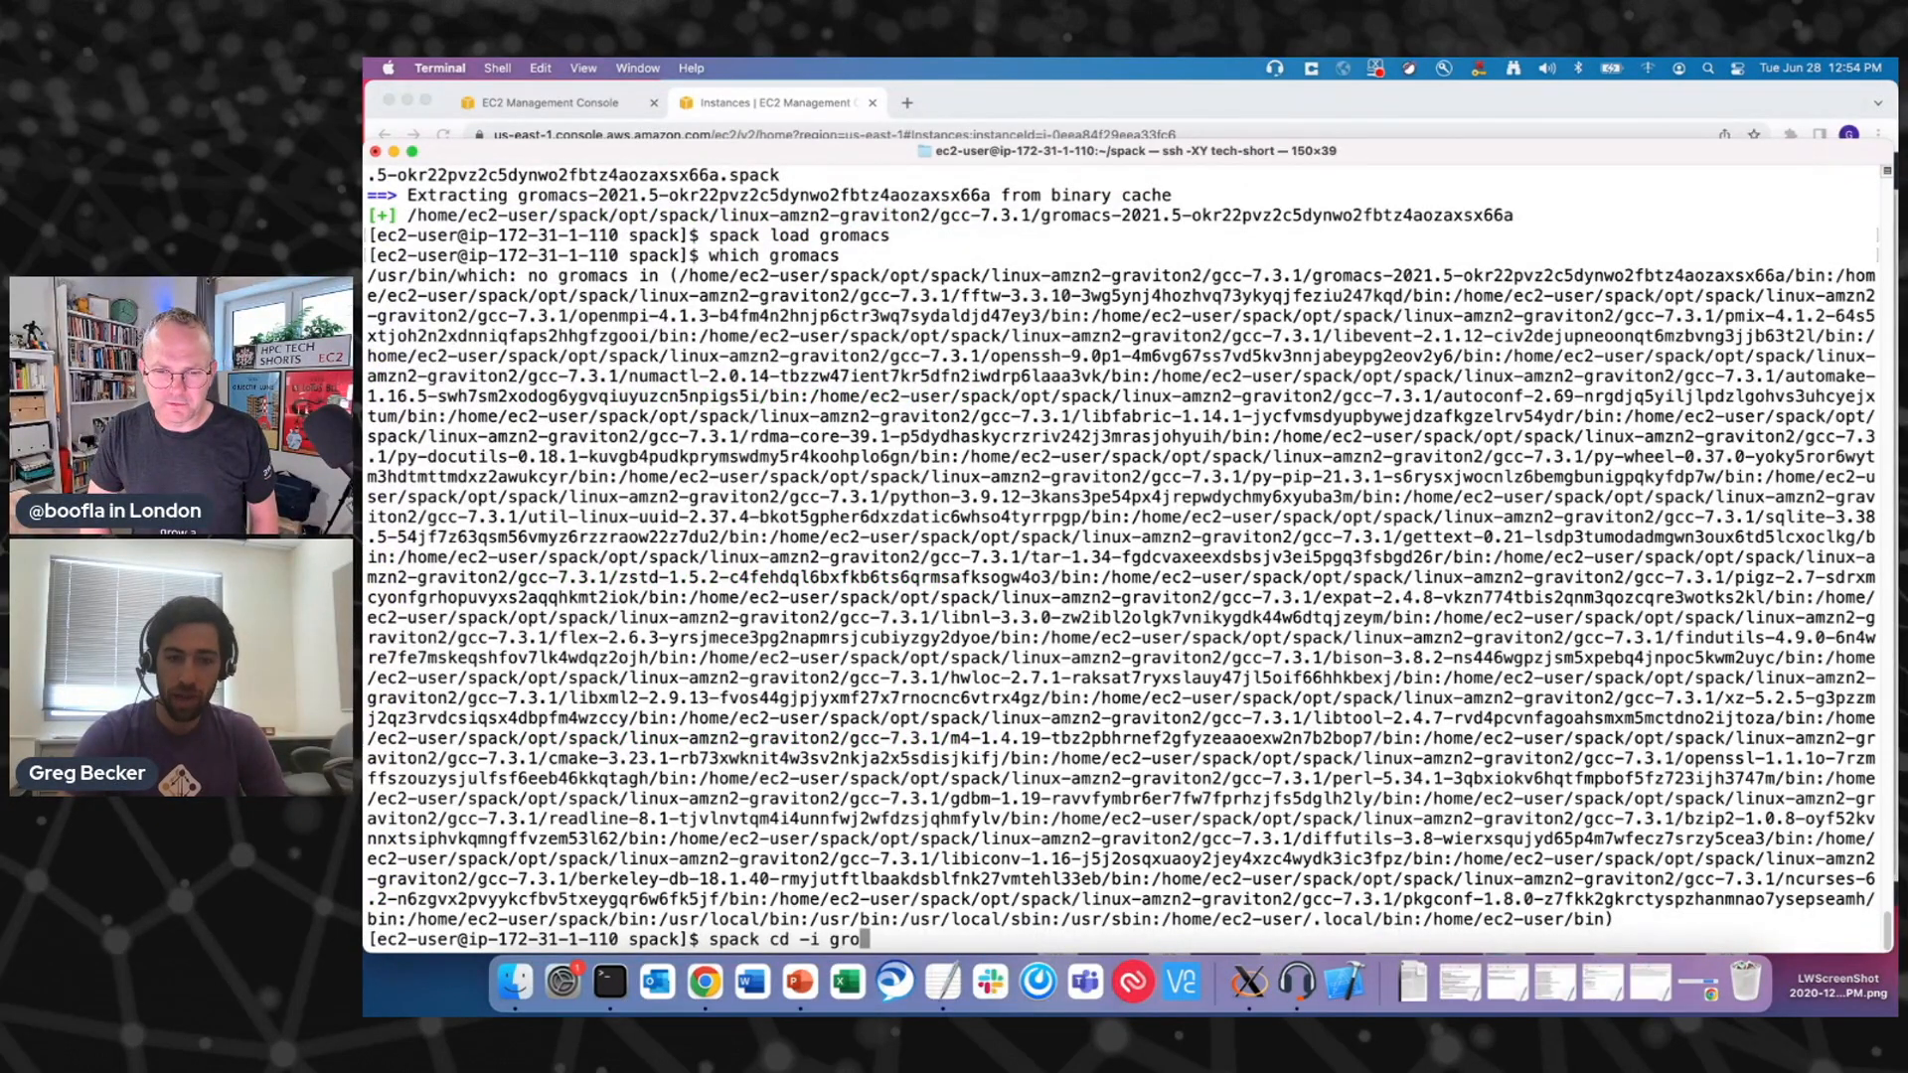
{"action": "key", "text": "Return"}
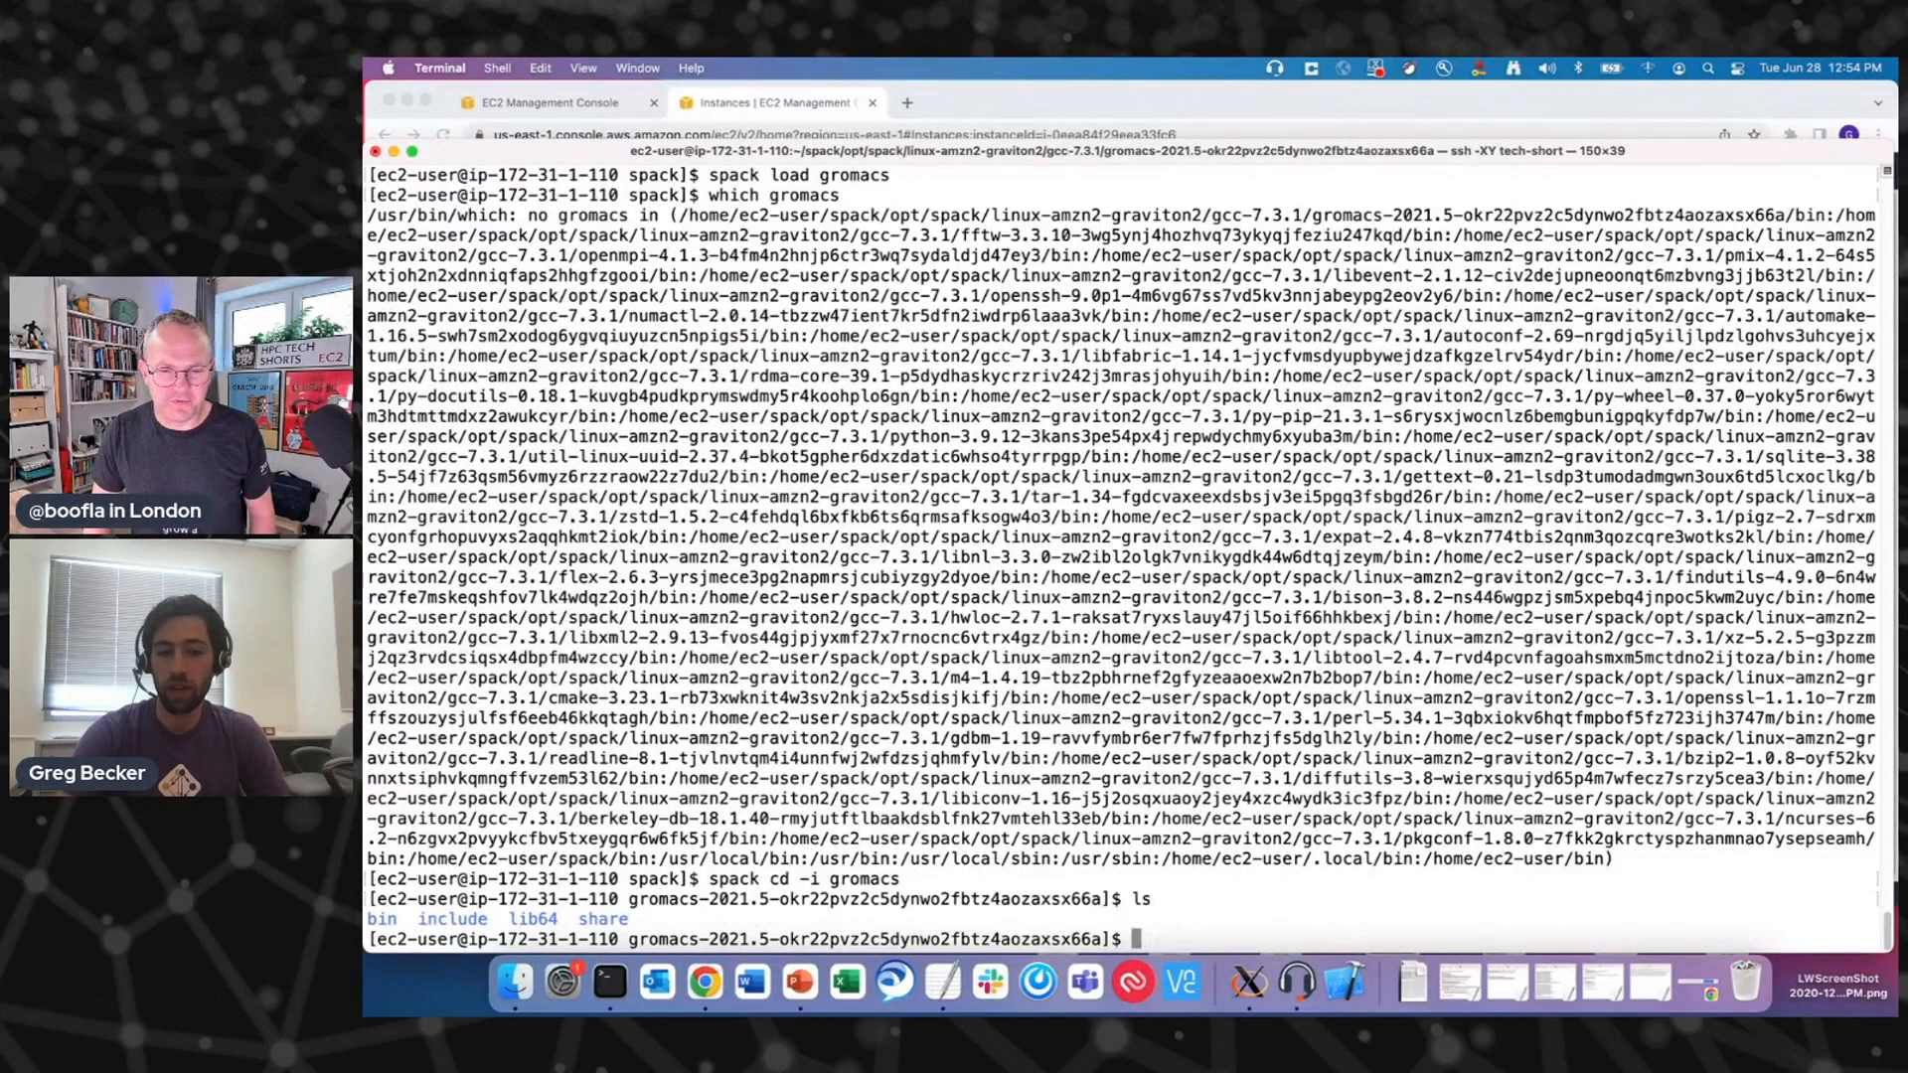
{"action": "type", "text": "ls bin"}
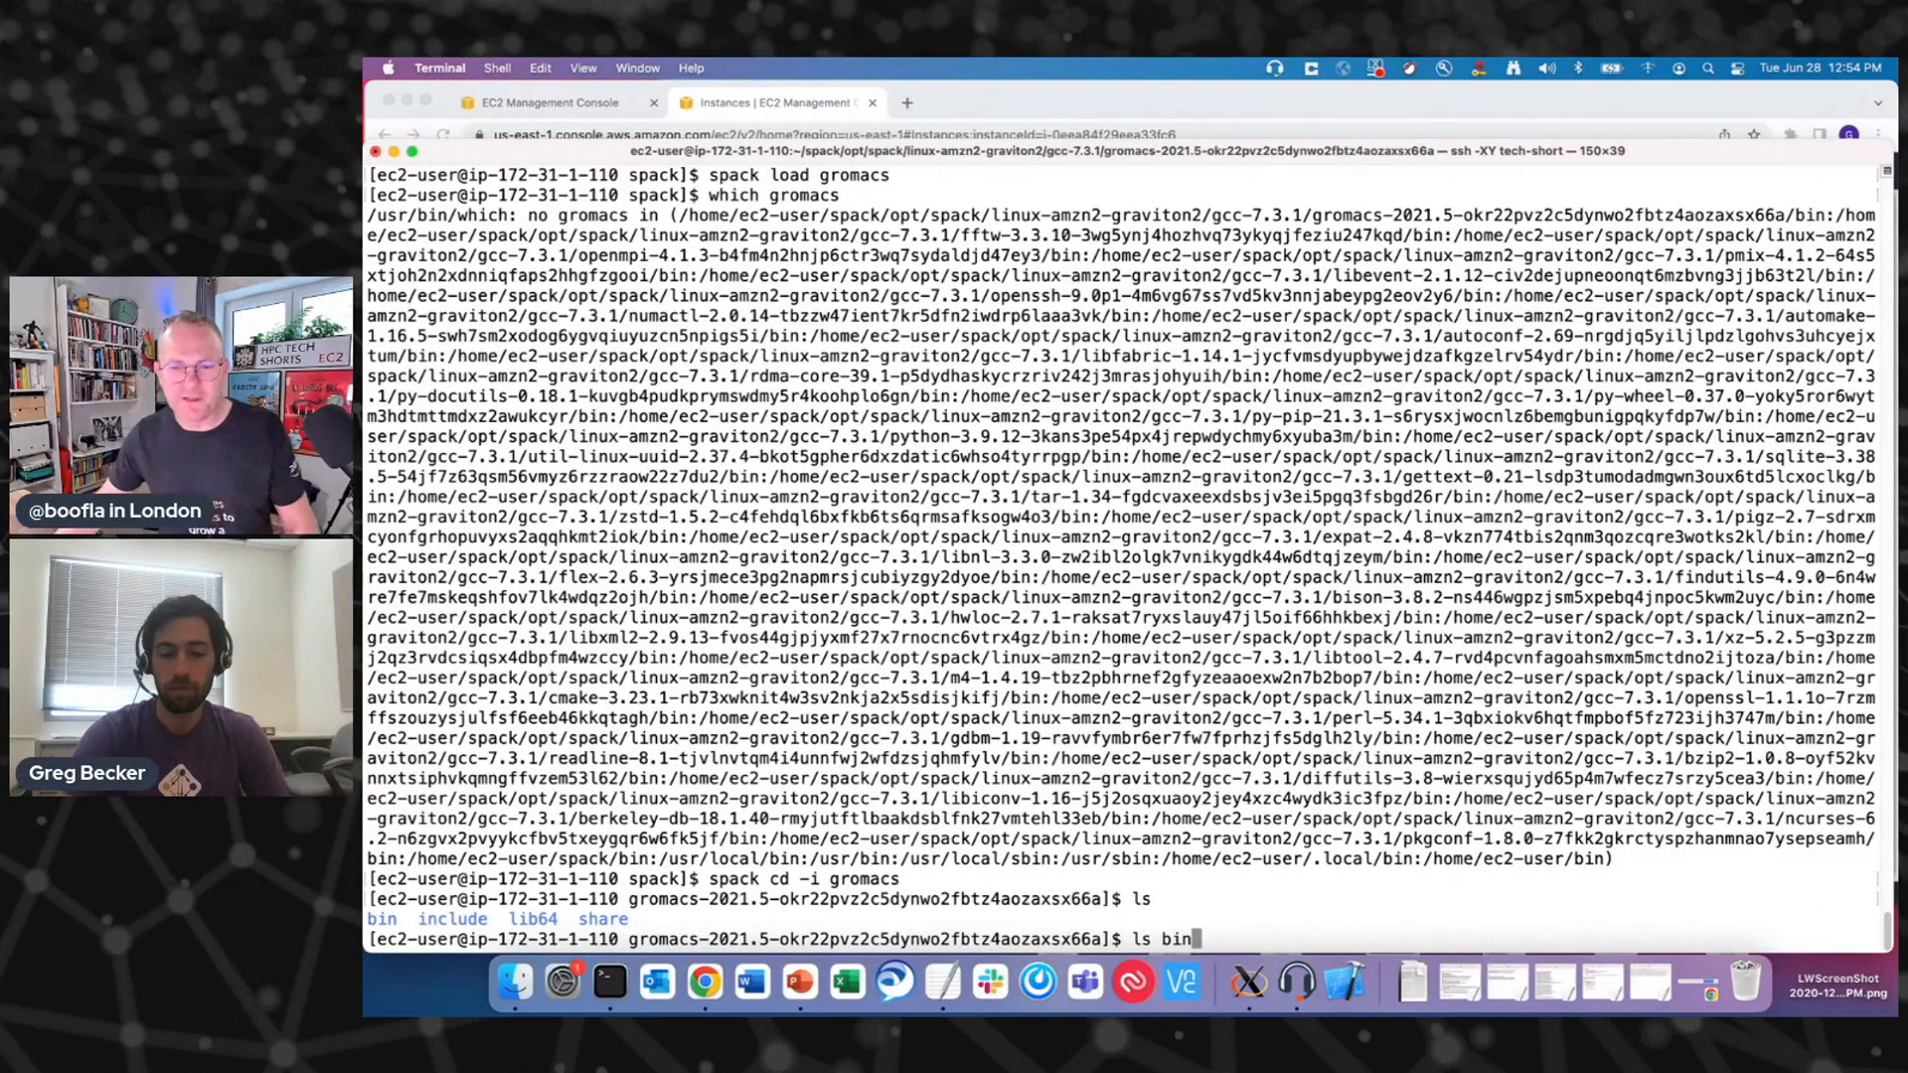
{"action": "key", "text": "Return"}
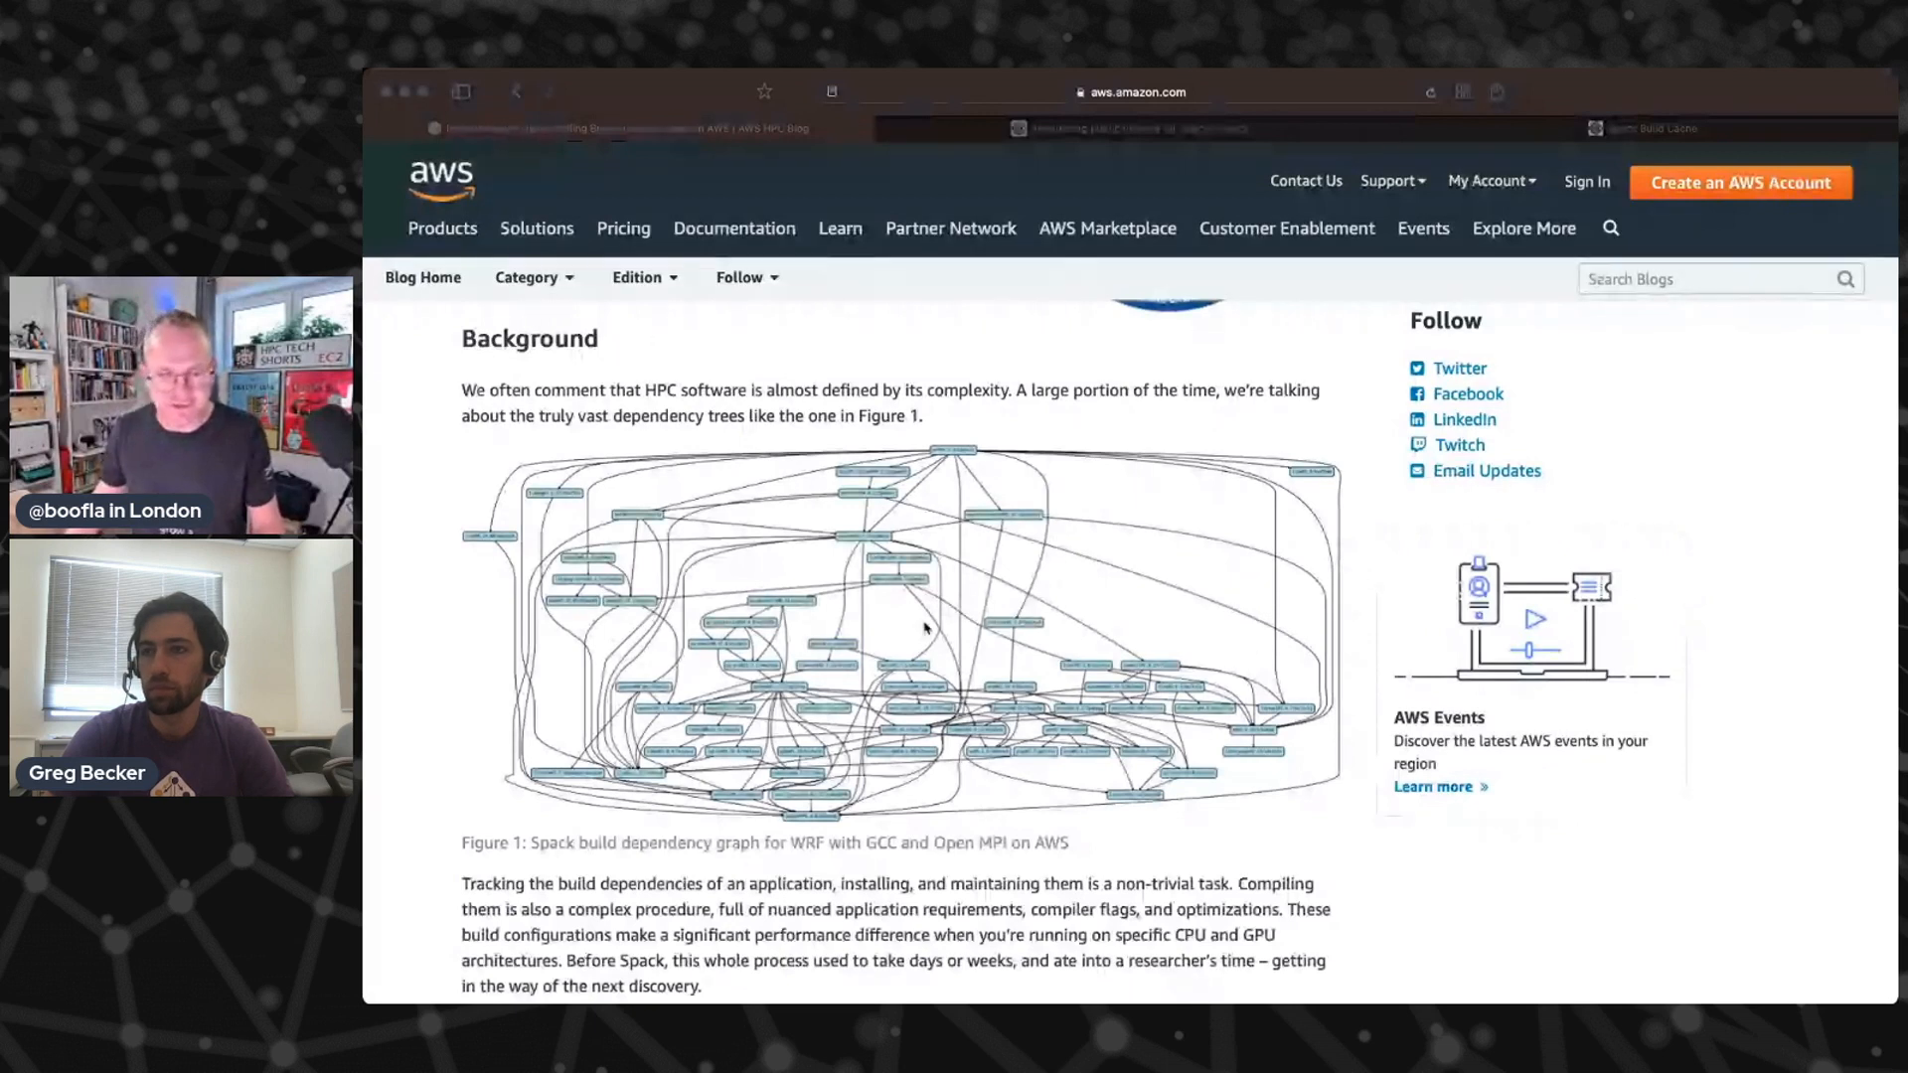
{"action": "mouse_move", "coordinate": [918, 622]}
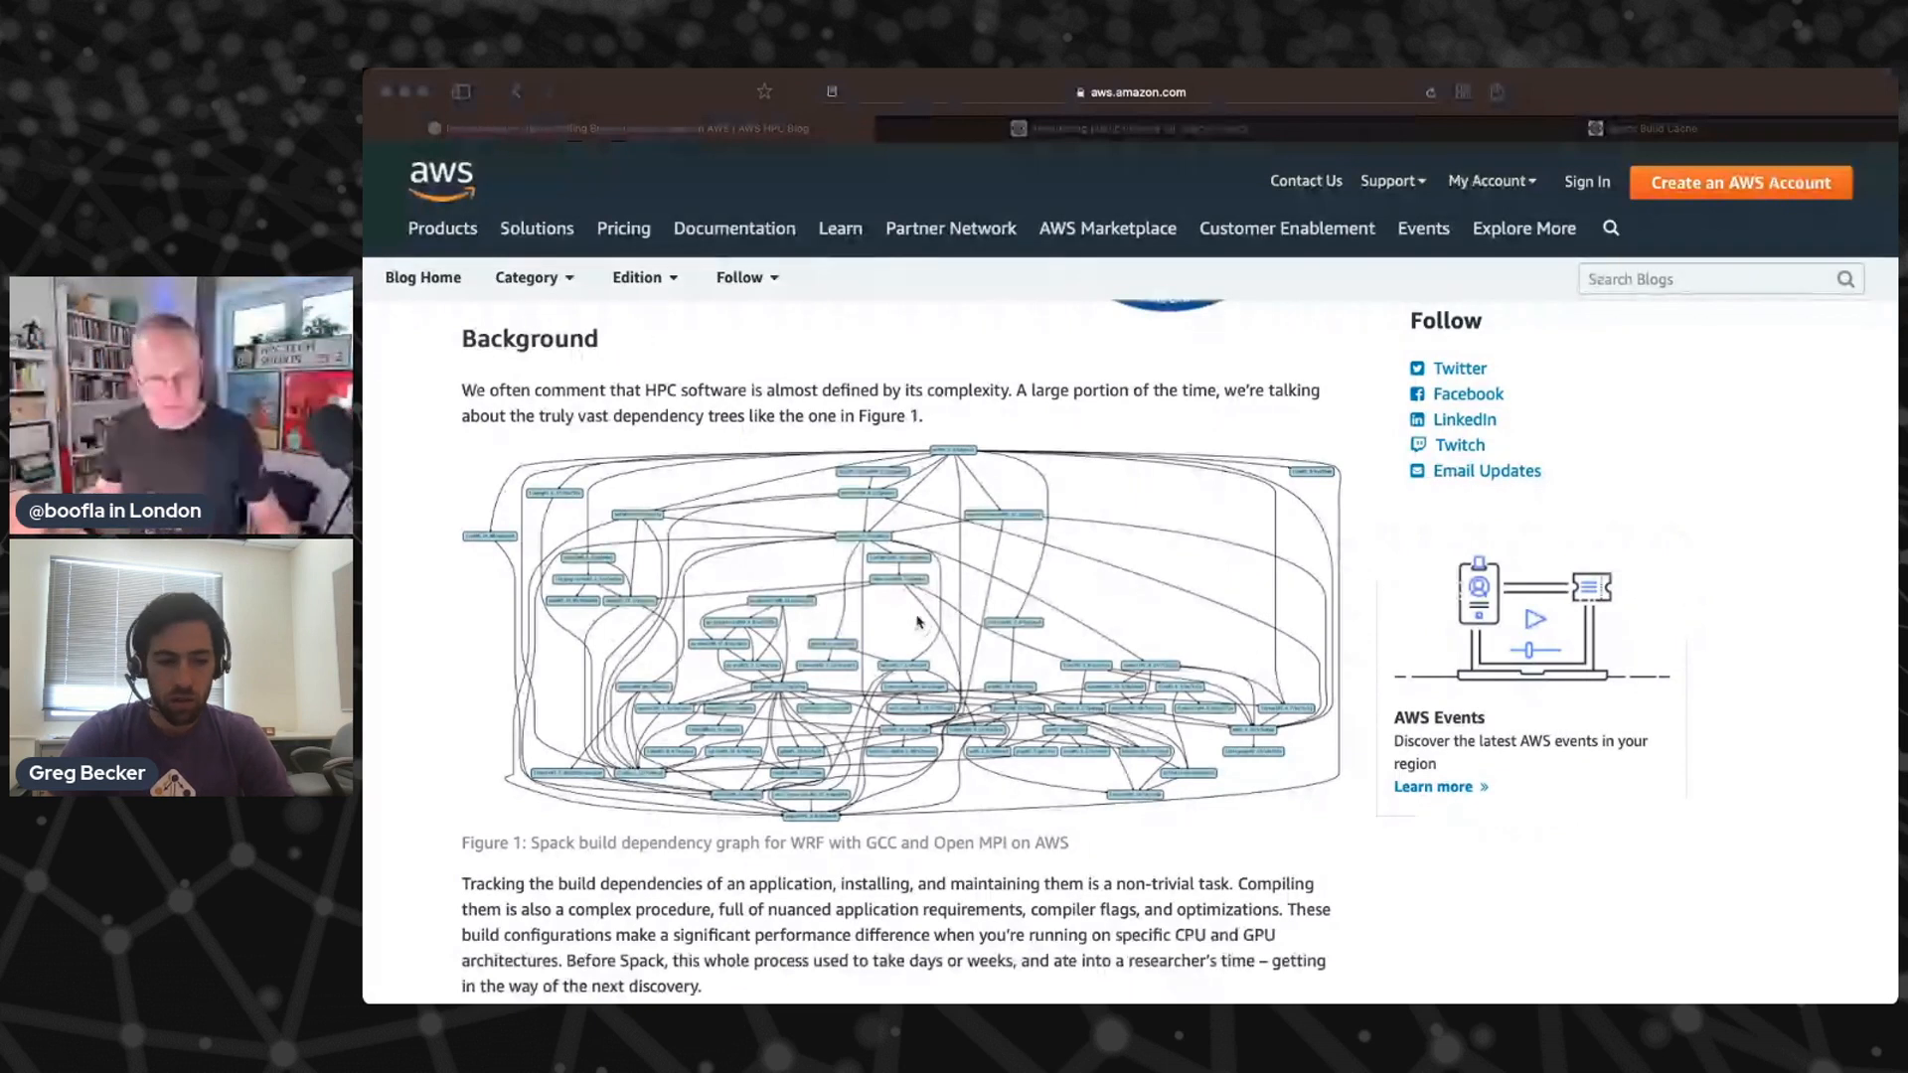